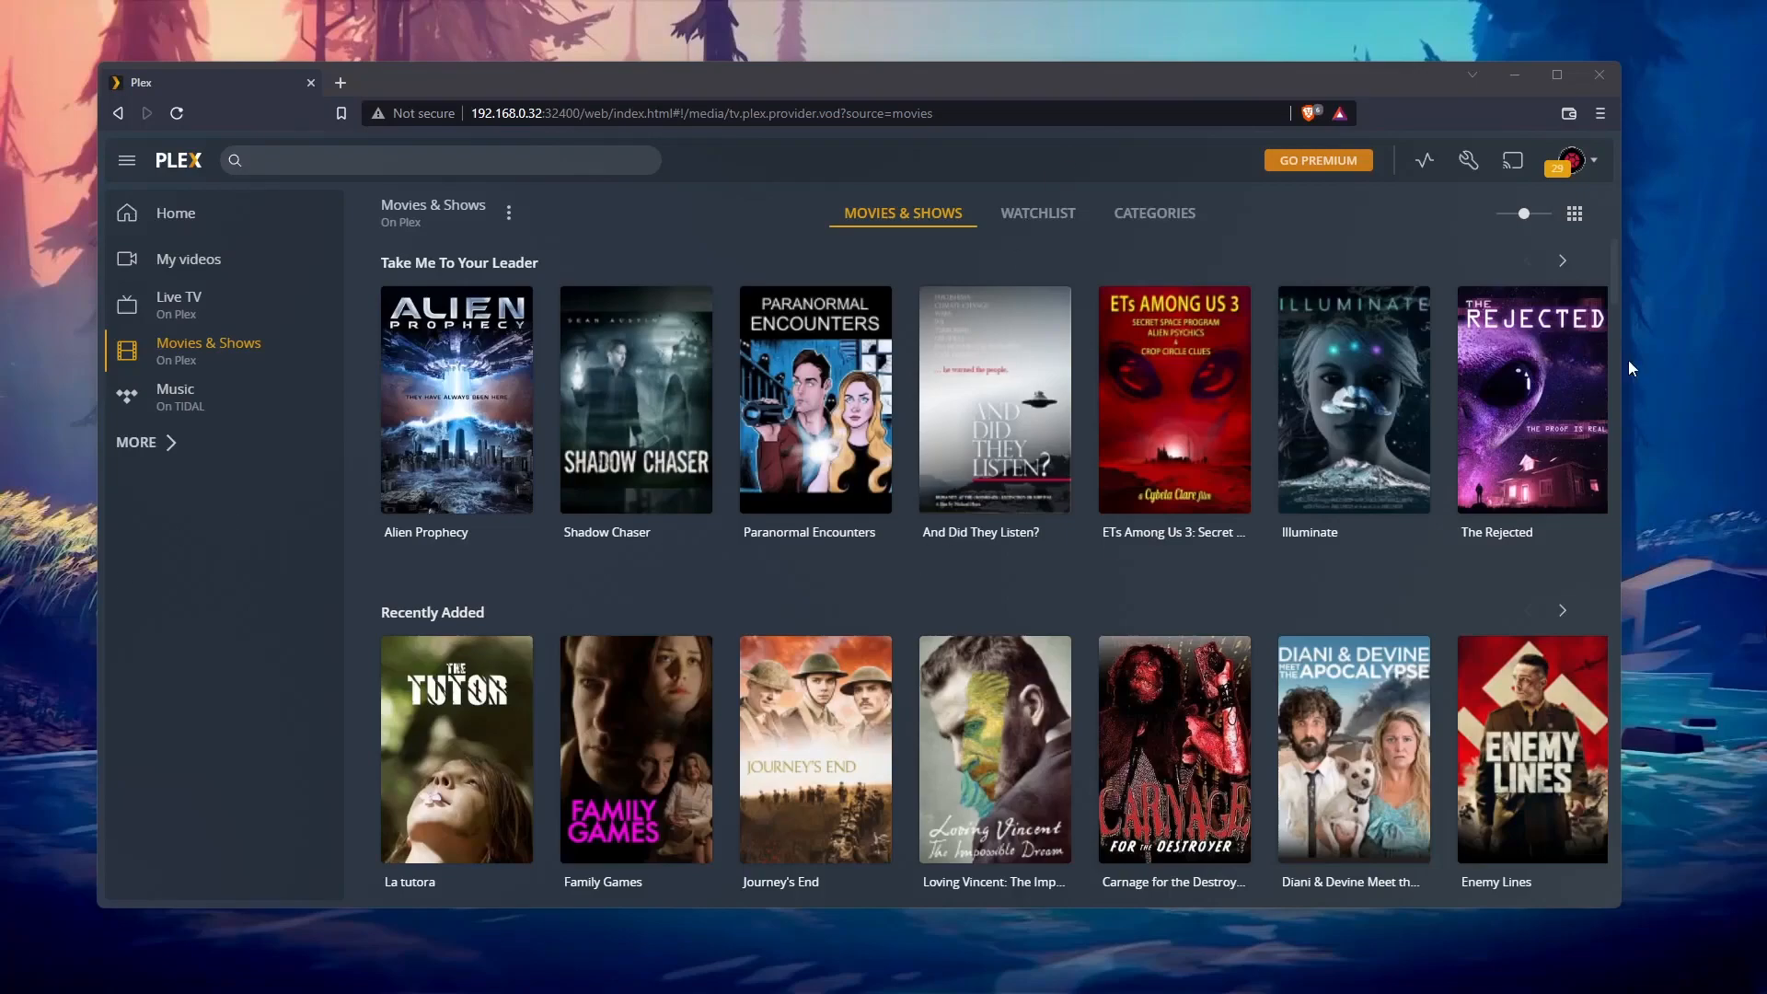
Tour the Plex web interface: Movies & Shows categories, the Action category and the TIDAL music section
{"action": "scroll", "scroll_direction": "down", "scroll_amount": 3}
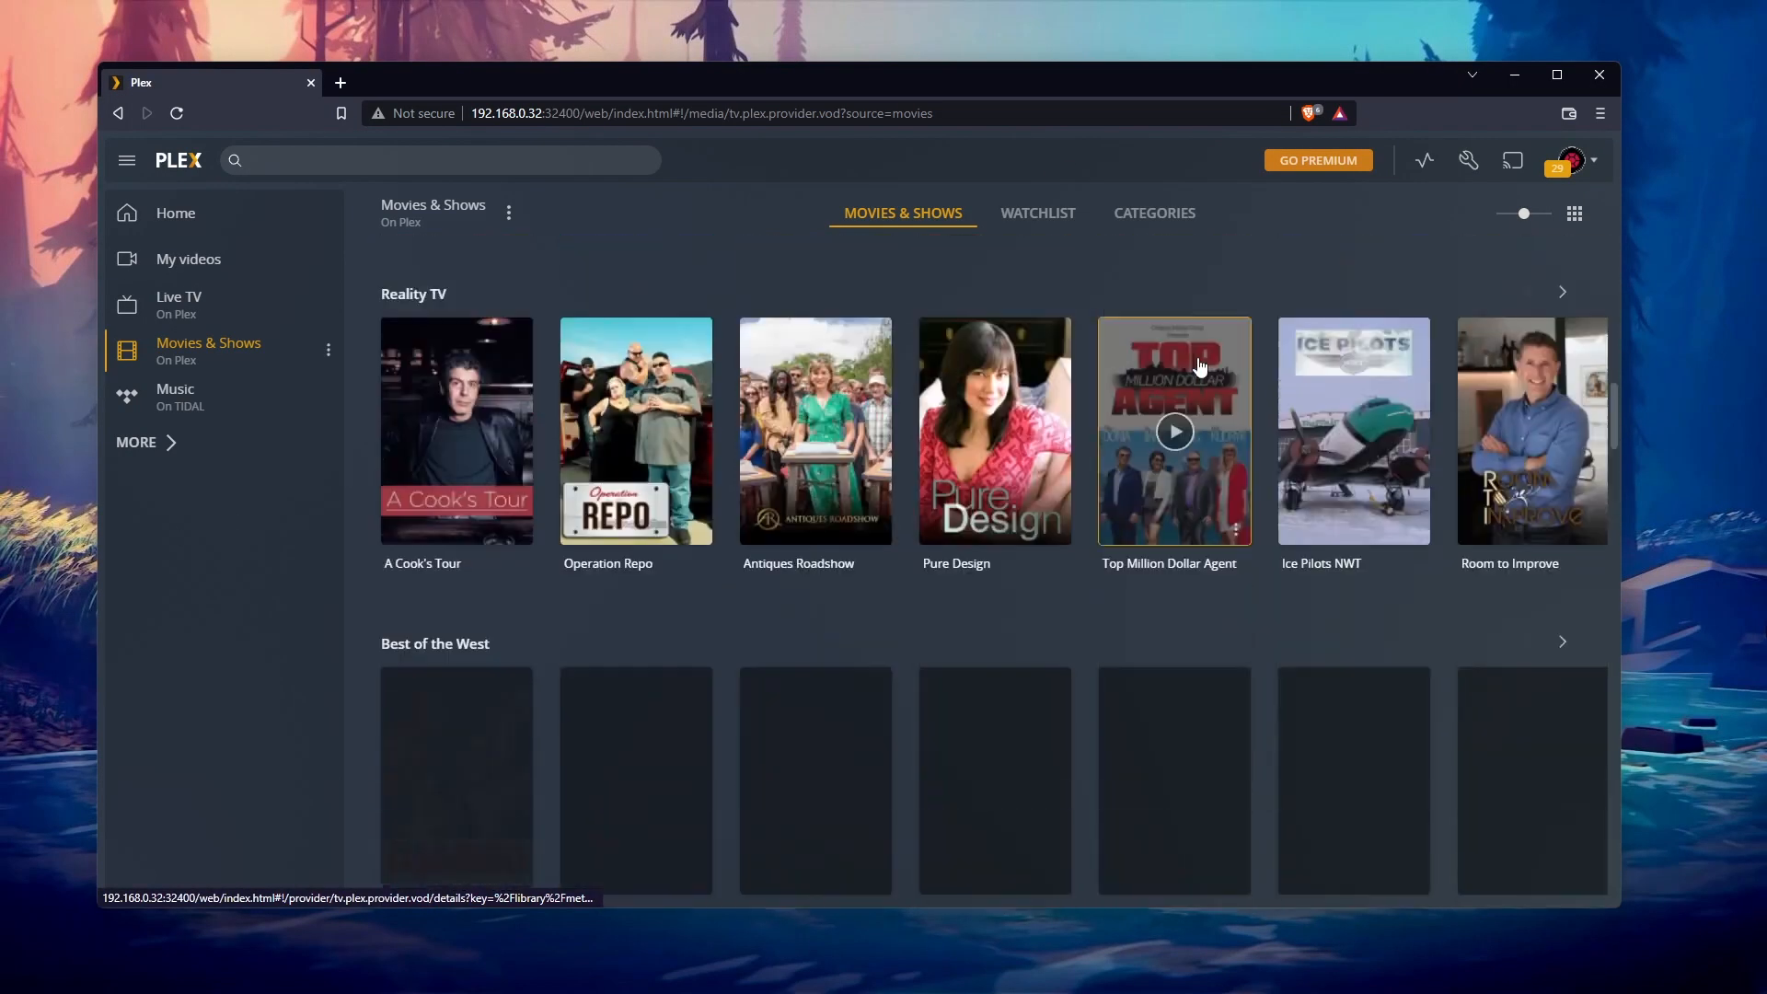
{"action": "left_click", "coordinate": [1152, 213]}
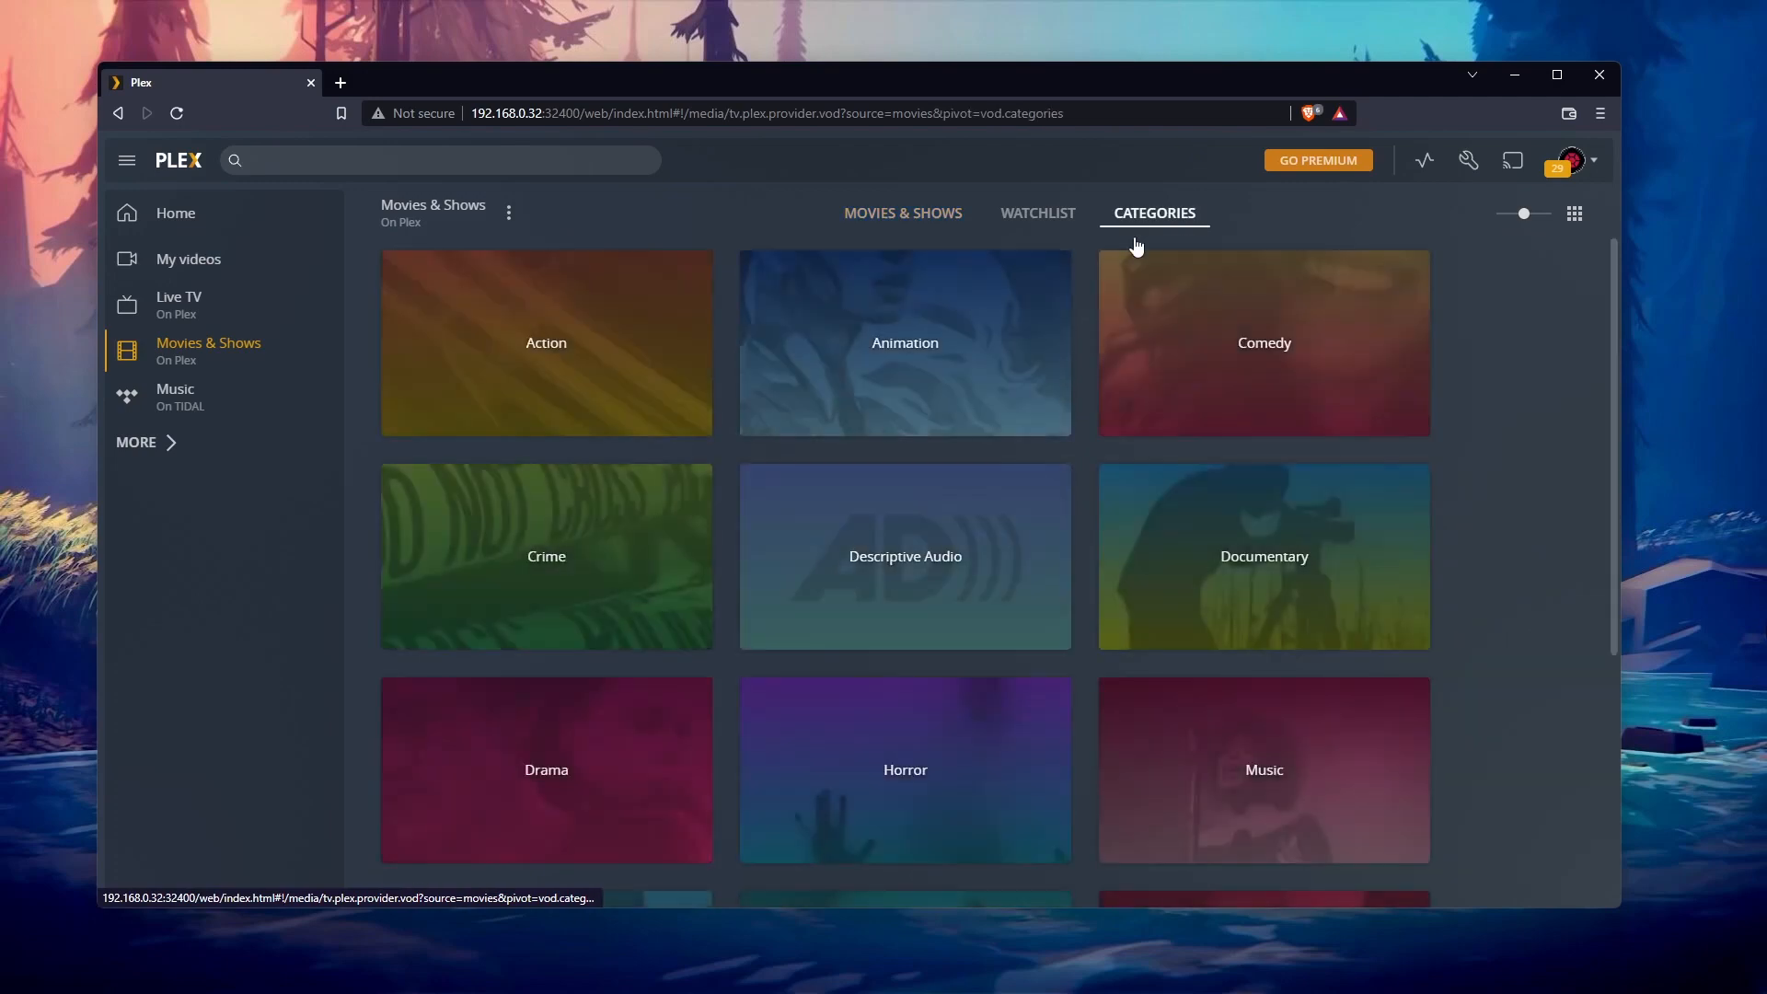
{"action": "left_click", "coordinate": [545, 342]}
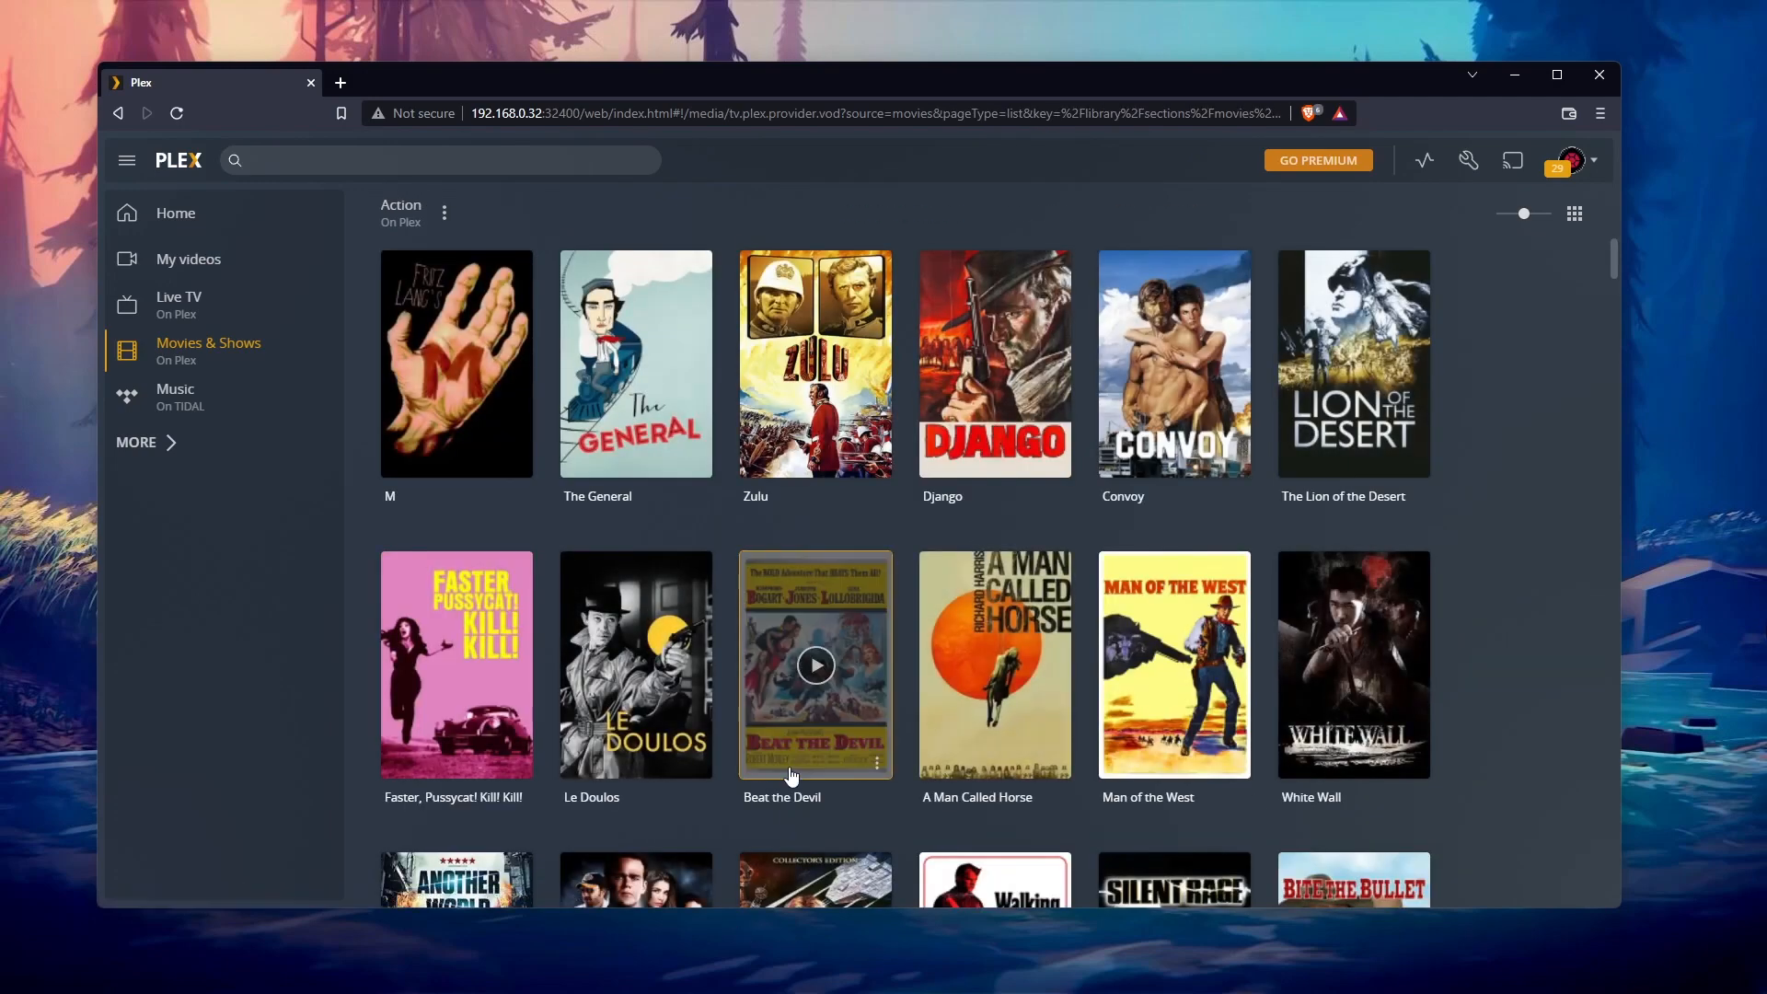
{"action": "left_click", "coordinate": [175, 396]}
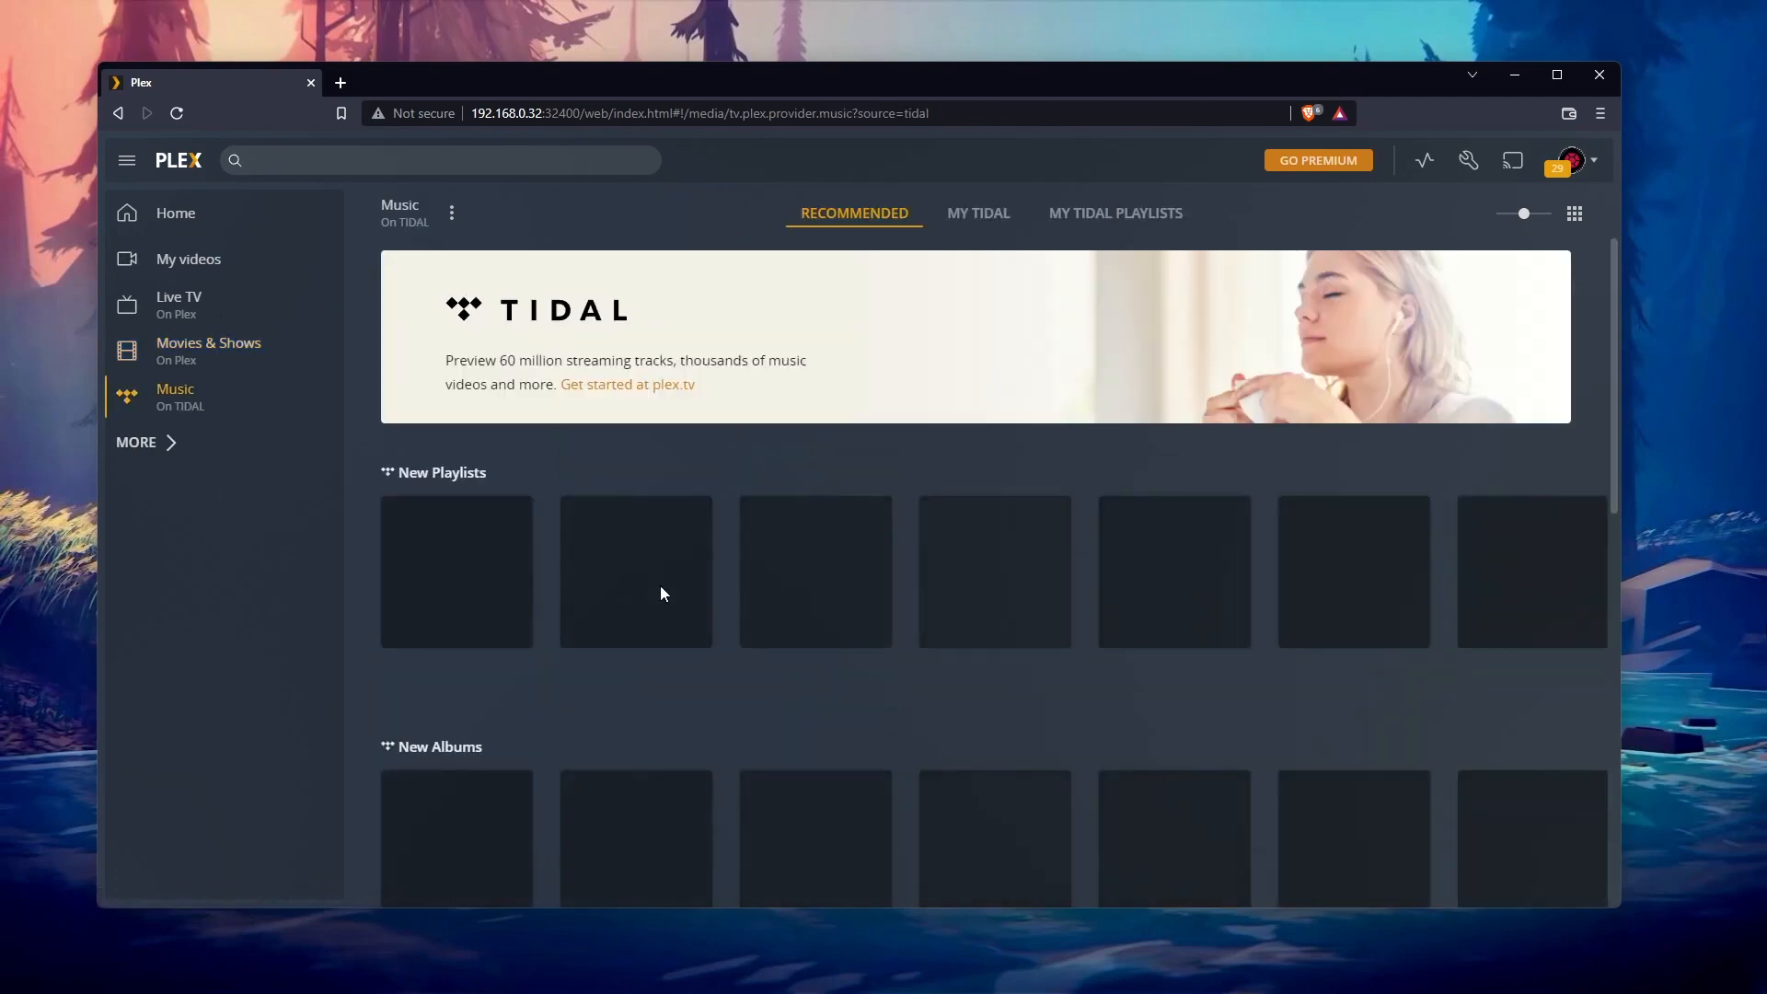
View the server's General settings, then the contents of the My videos library
{"action": "left_click", "coordinate": [1469, 158]}
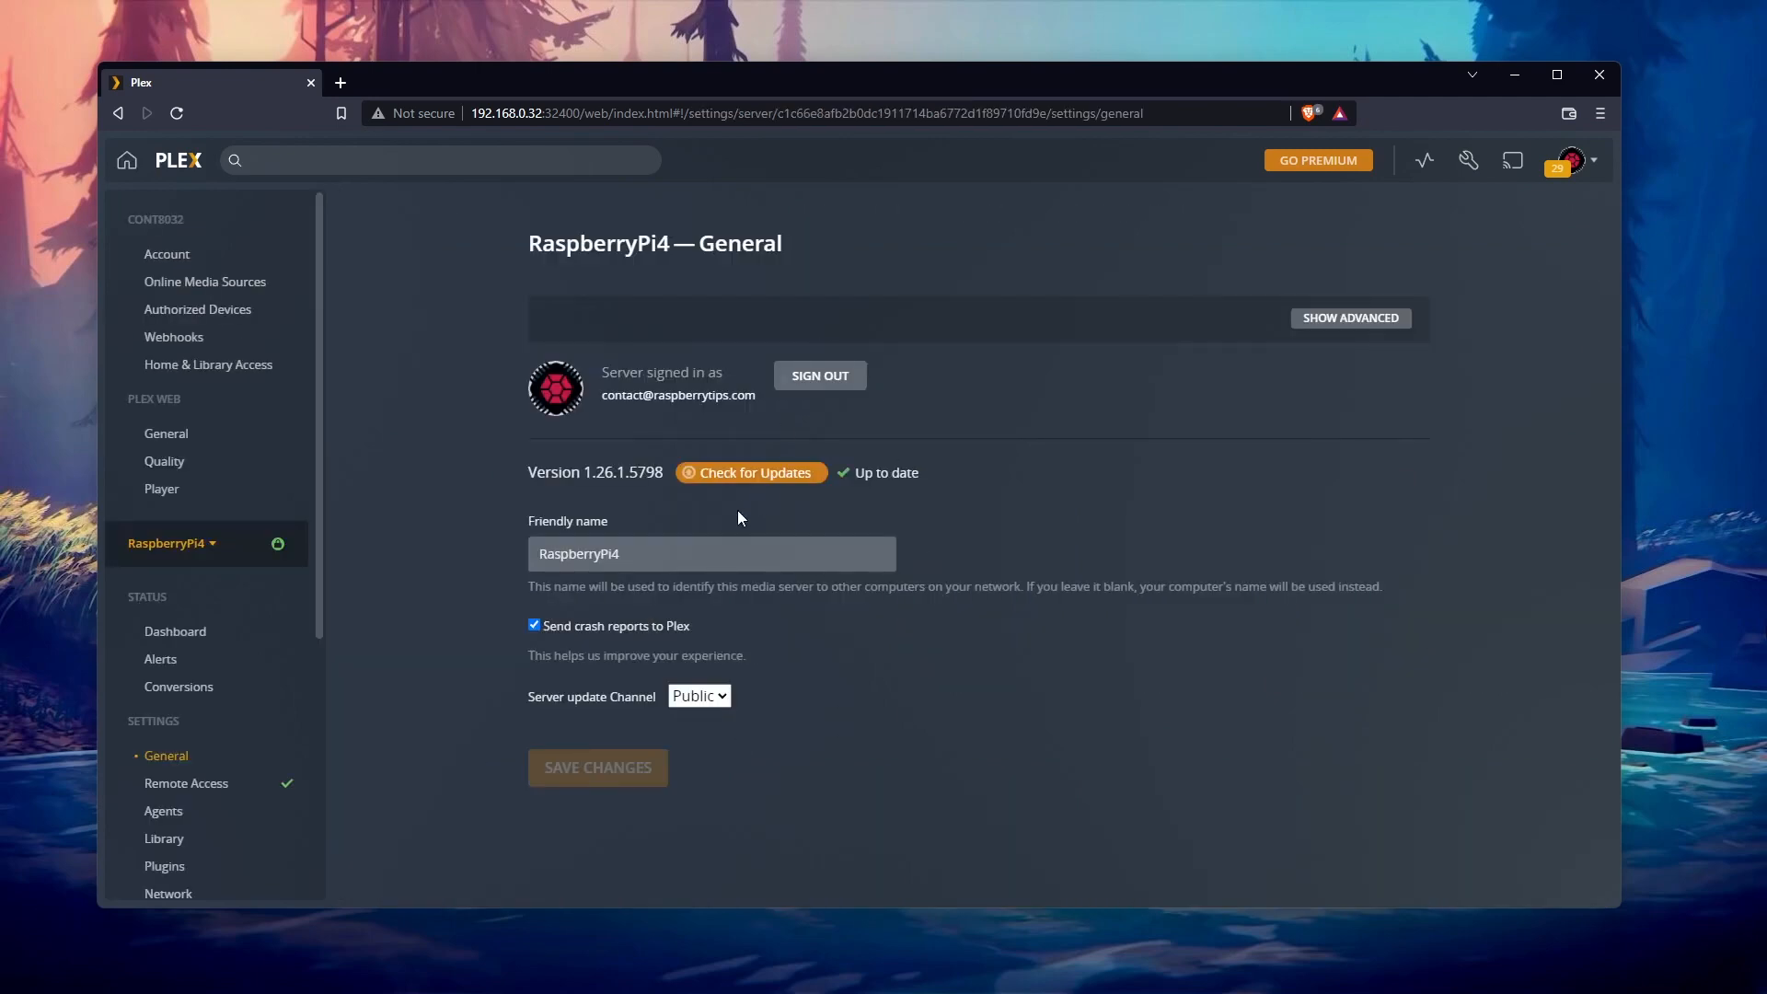
{"action": "mouse_move", "coordinate": [817, 675]}
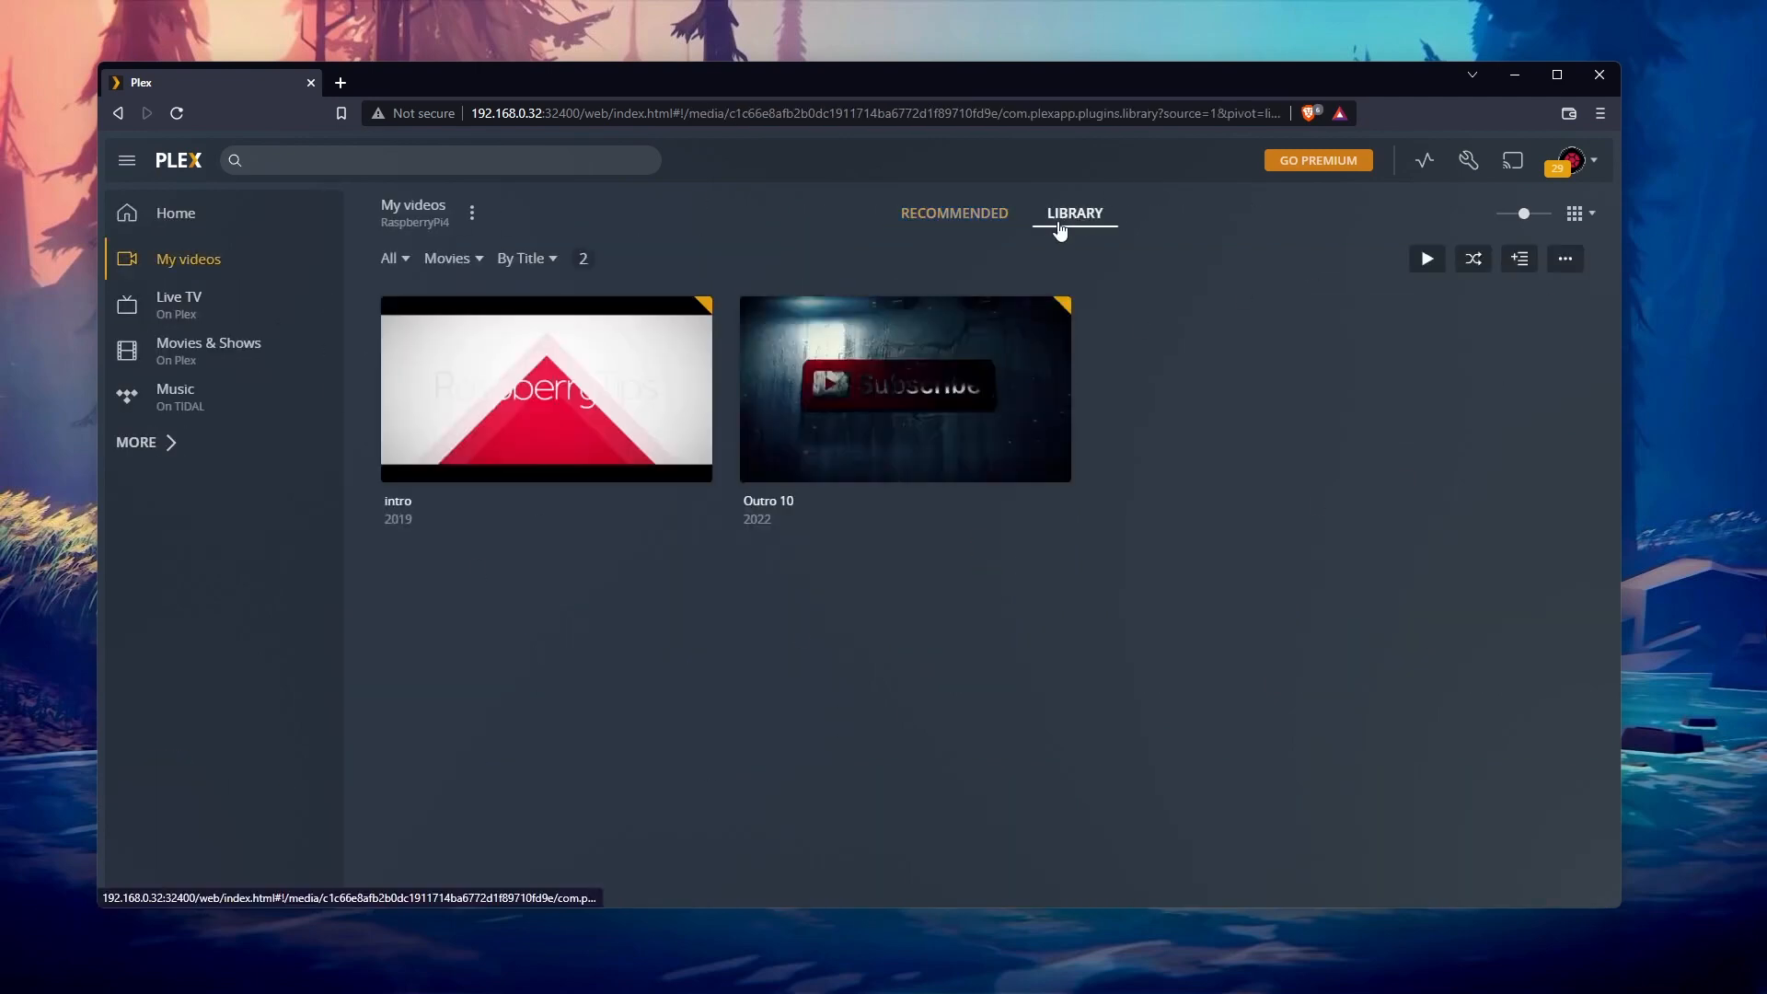
{"action": "left_click", "coordinate": [1568, 158]}
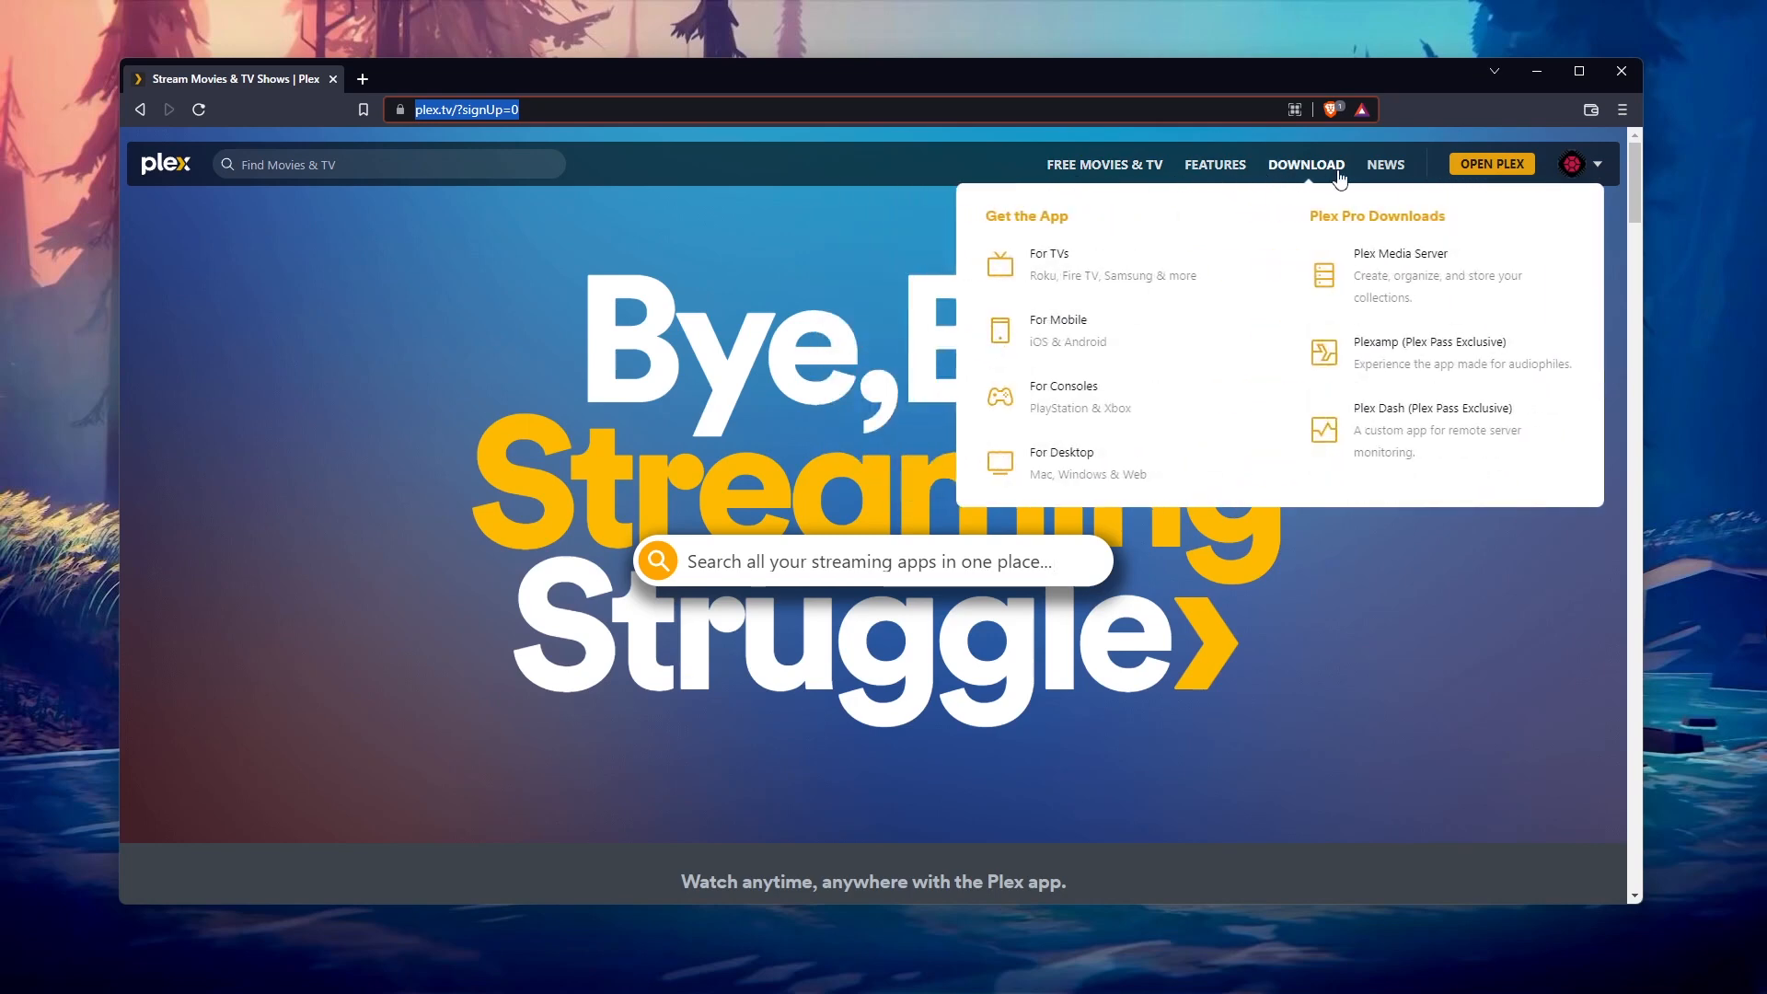
Reach the plex.tv downloads page for Plex Media Server
{"action": "left_click", "coordinate": [872, 559]}
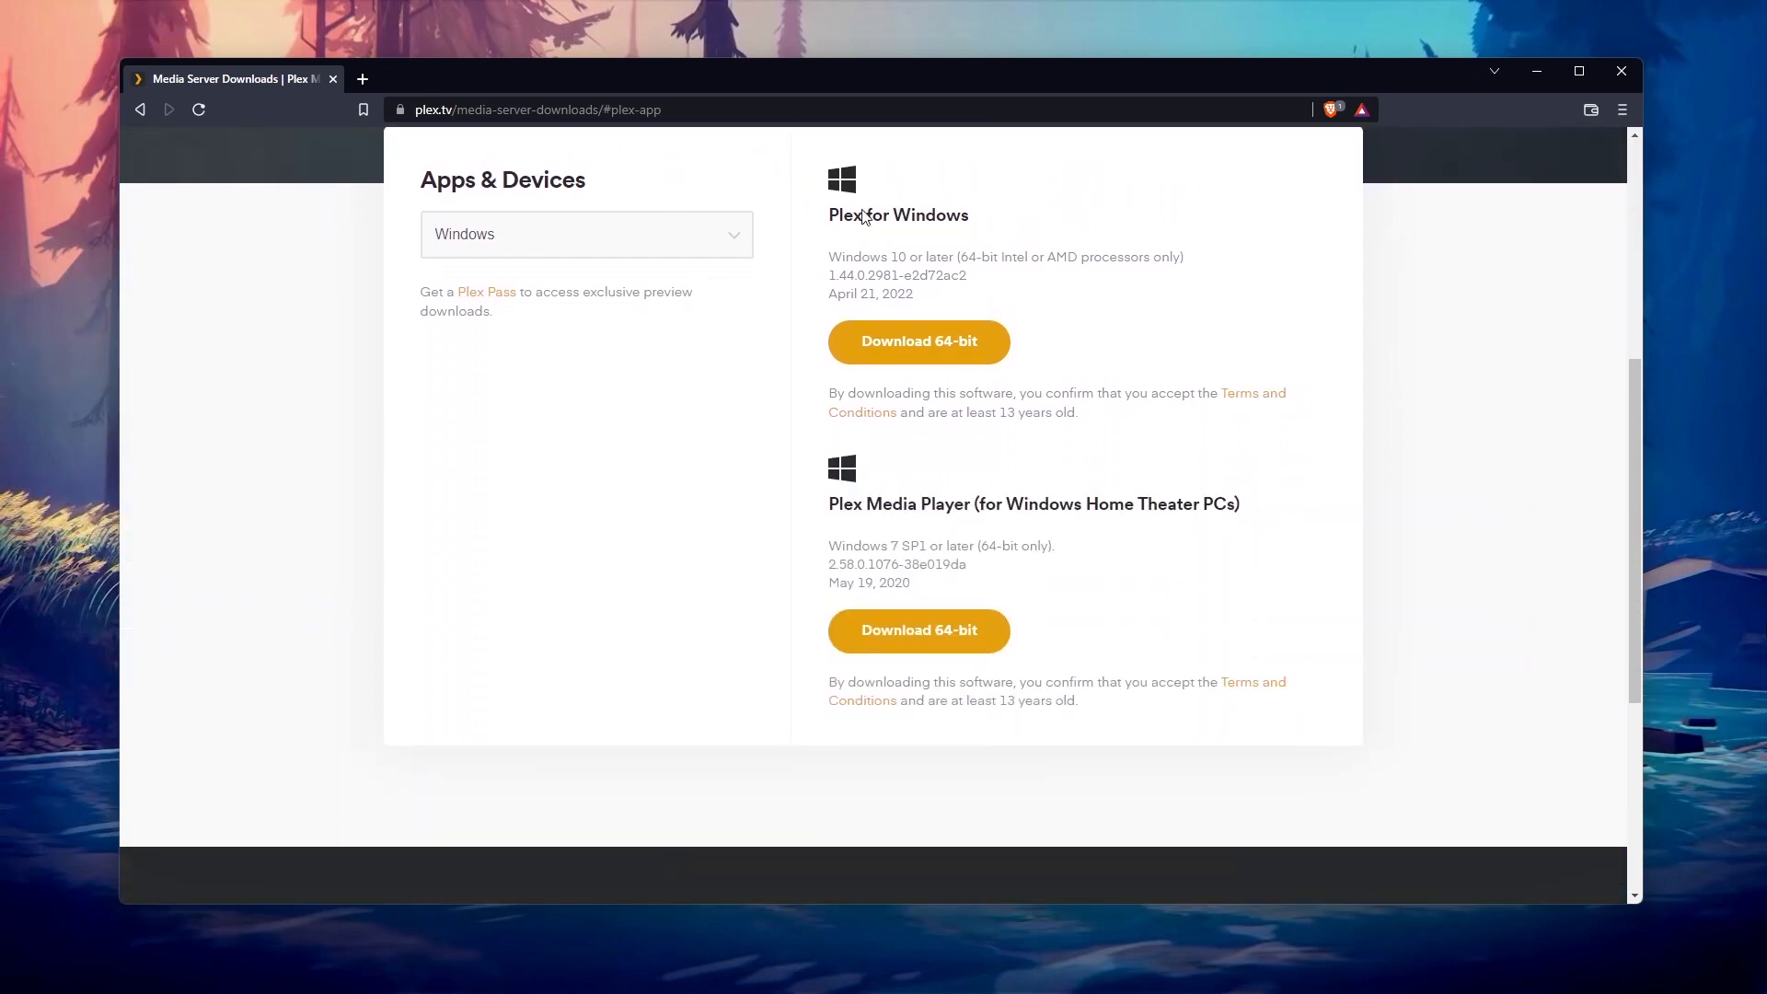
{"action": "scroll", "scroll_direction": "up", "scroll_amount": 3}
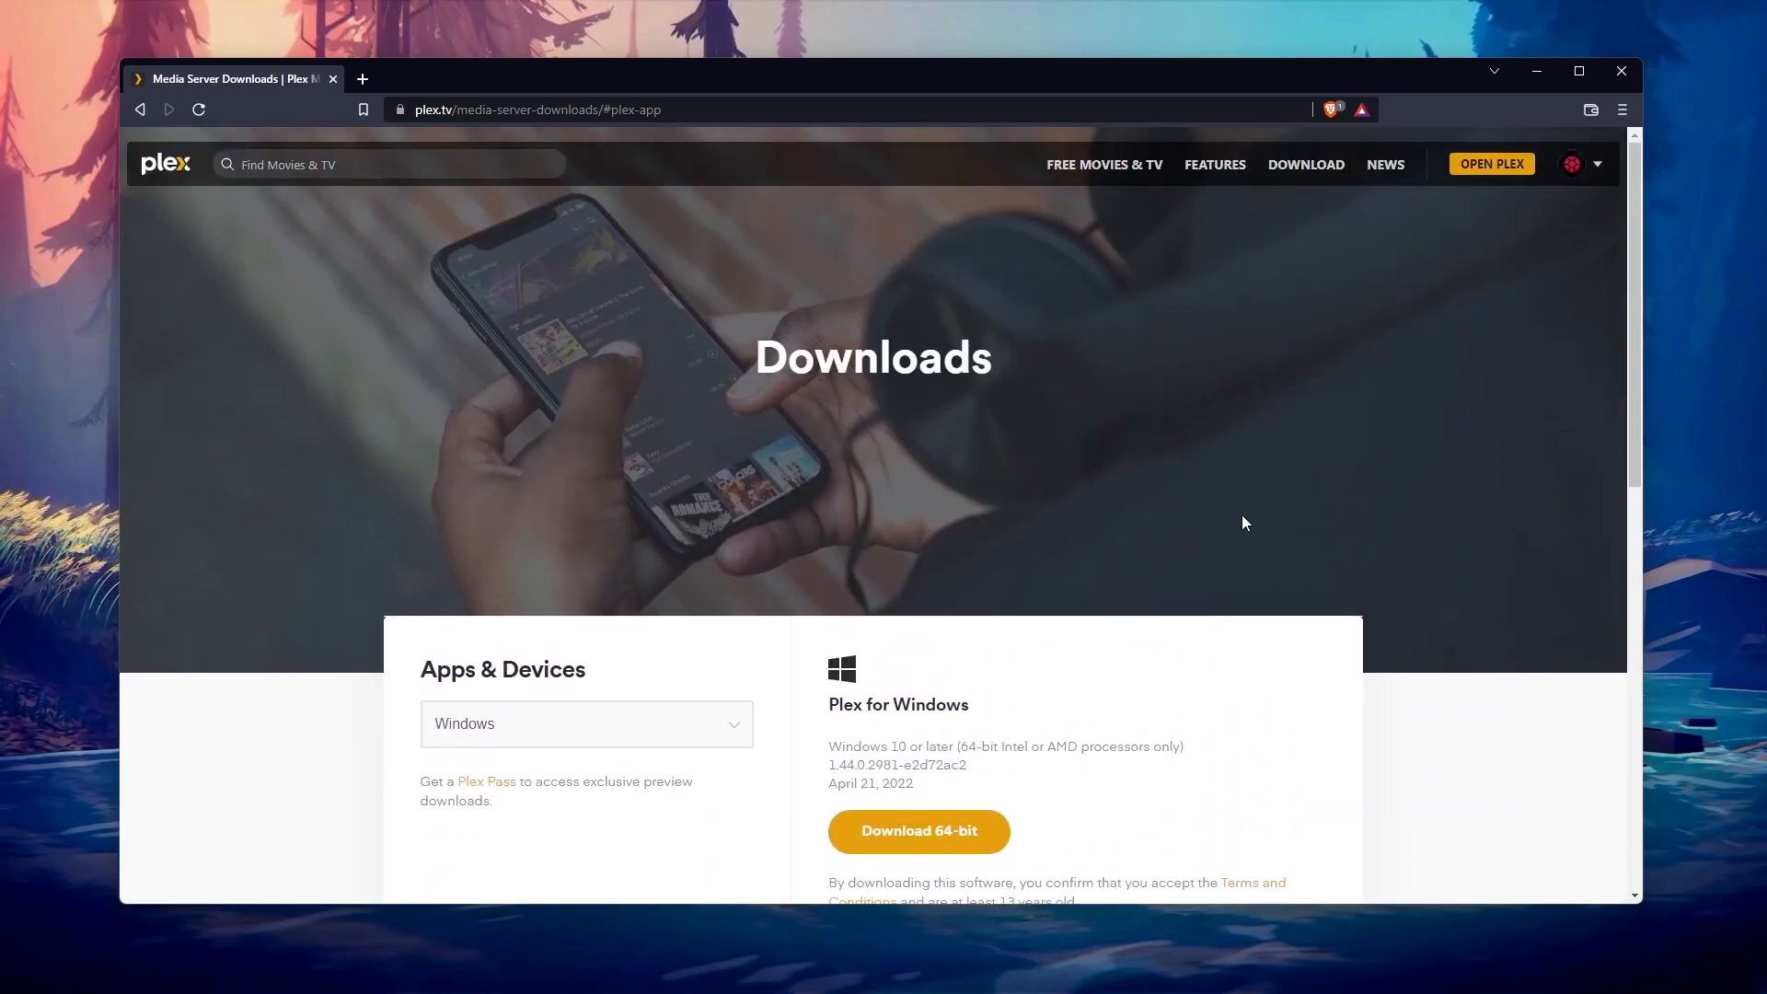
{"action": "left_click", "coordinate": [1305, 164]}
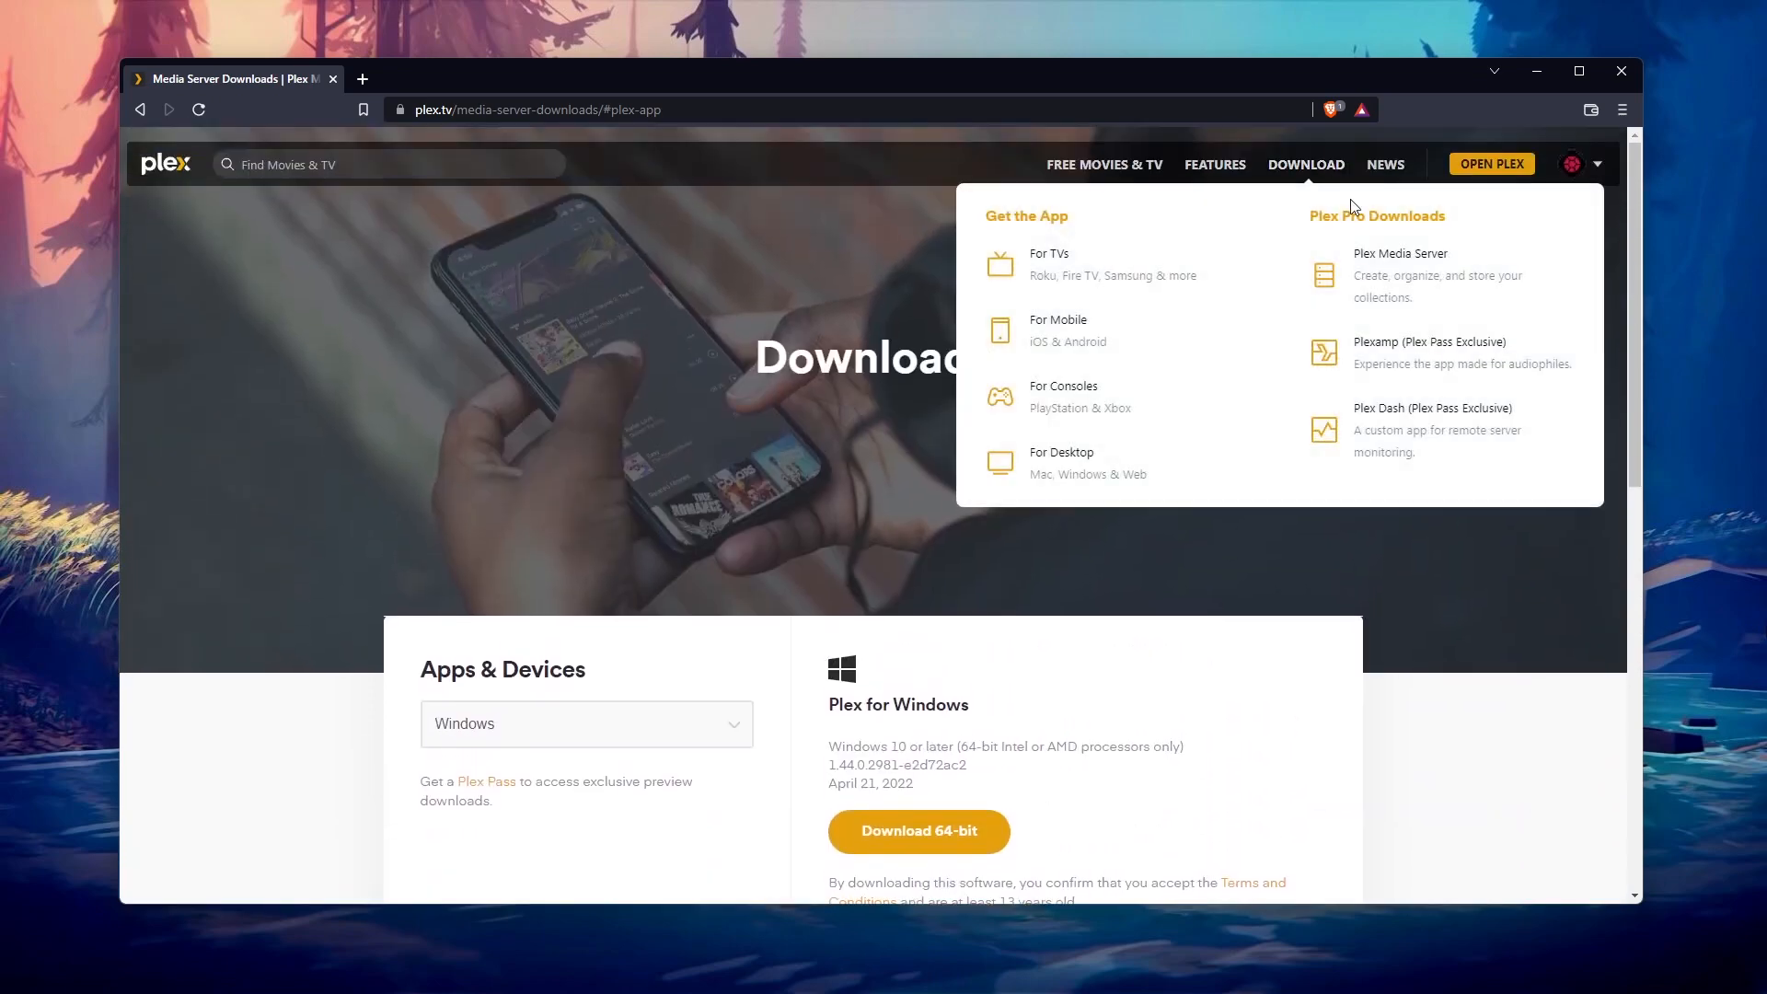
{"action": "left_click", "coordinate": [1399, 252]}
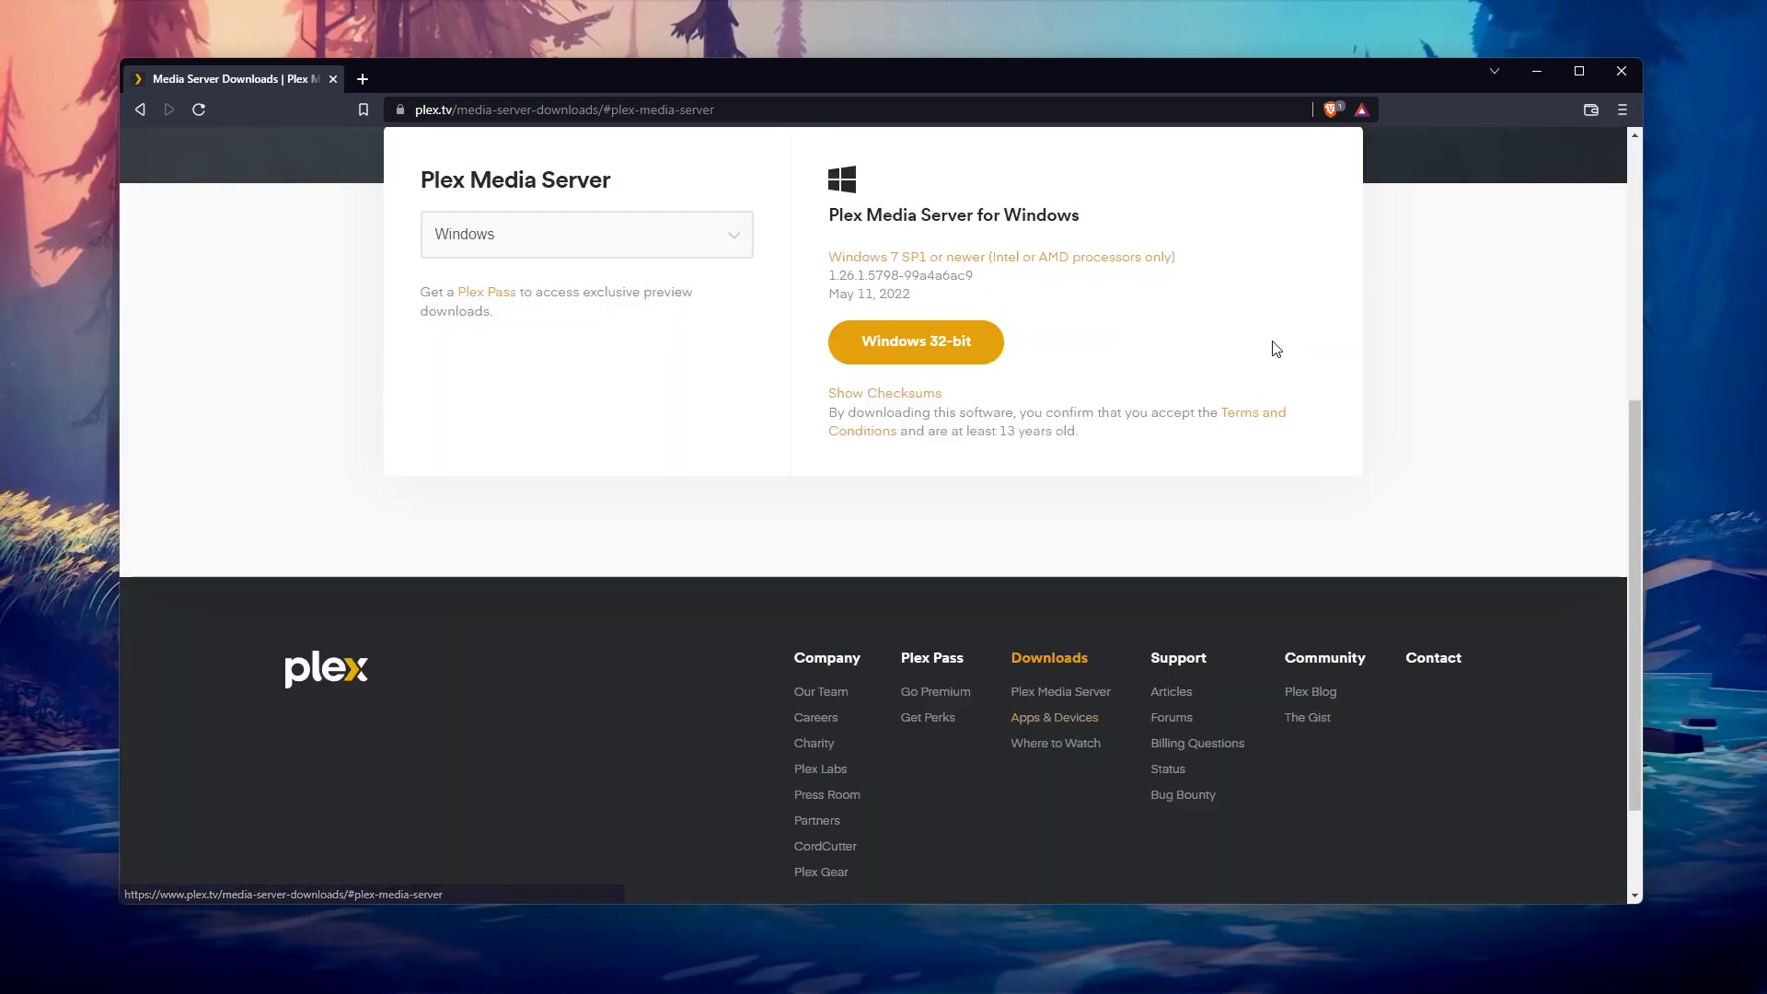
Review the download page and launch the Plex web app from it
{"action": "scroll", "scroll_direction": "up", "scroll_amount": 3}
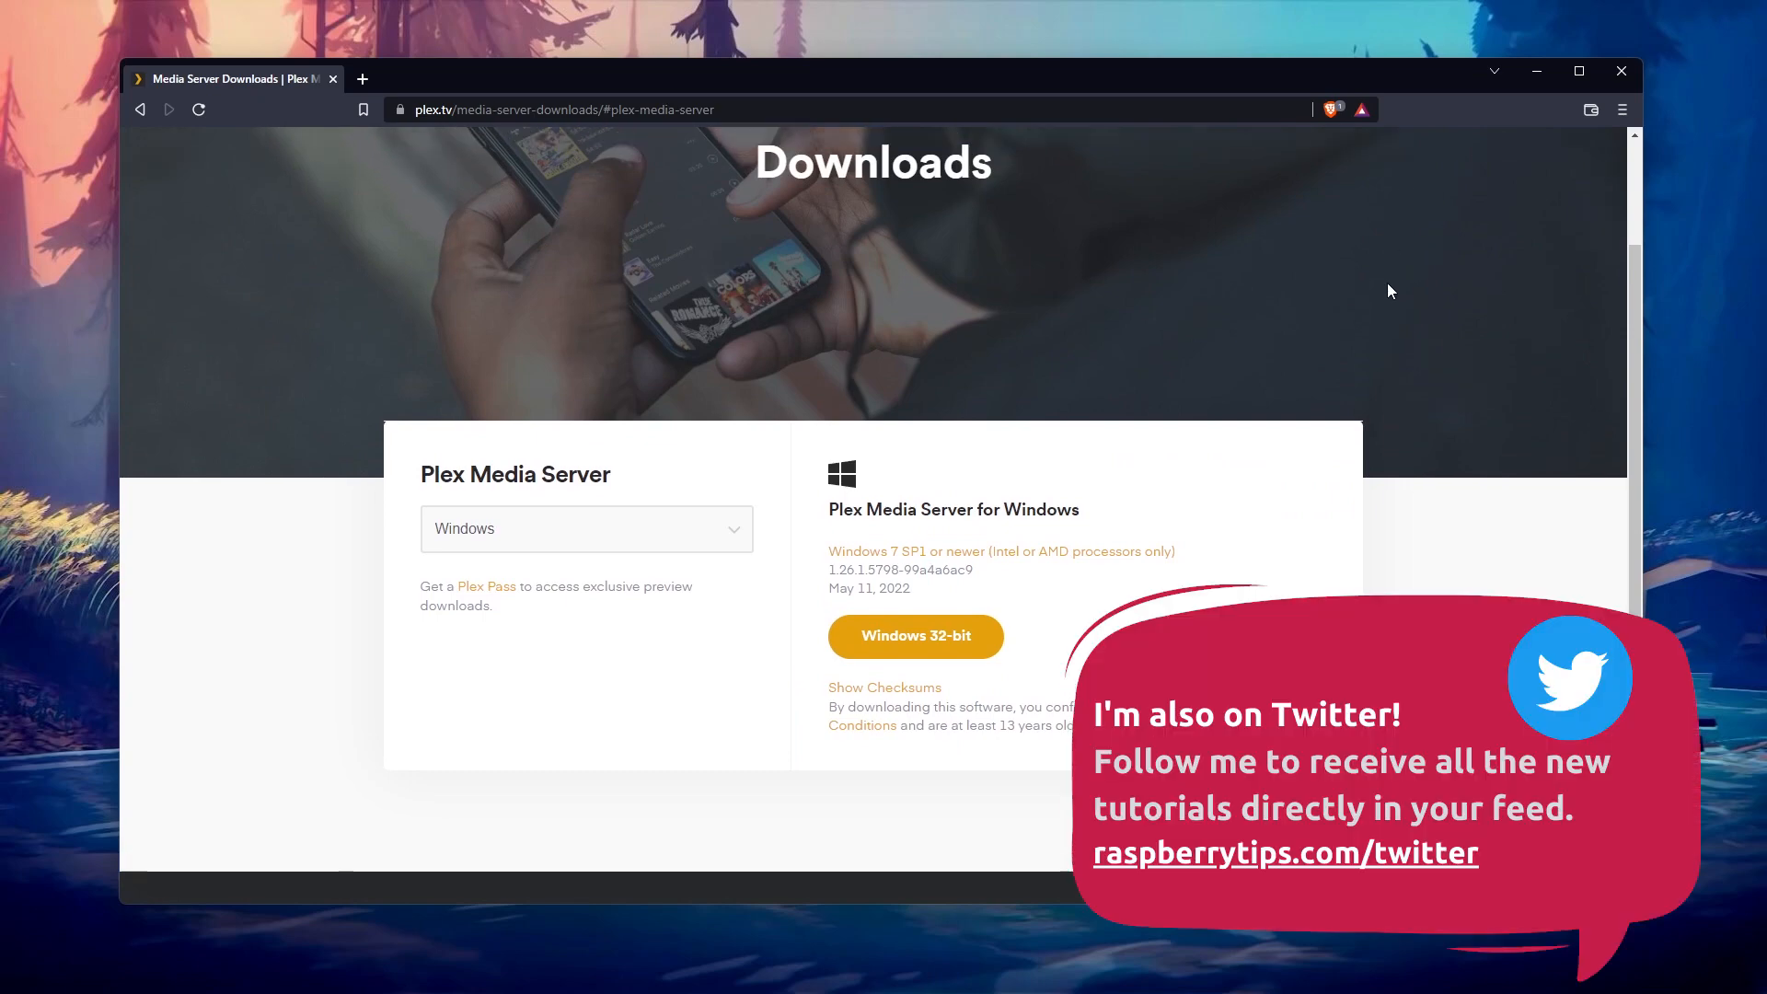
{"action": "scroll", "scroll_direction": "up", "scroll_amount": 3}
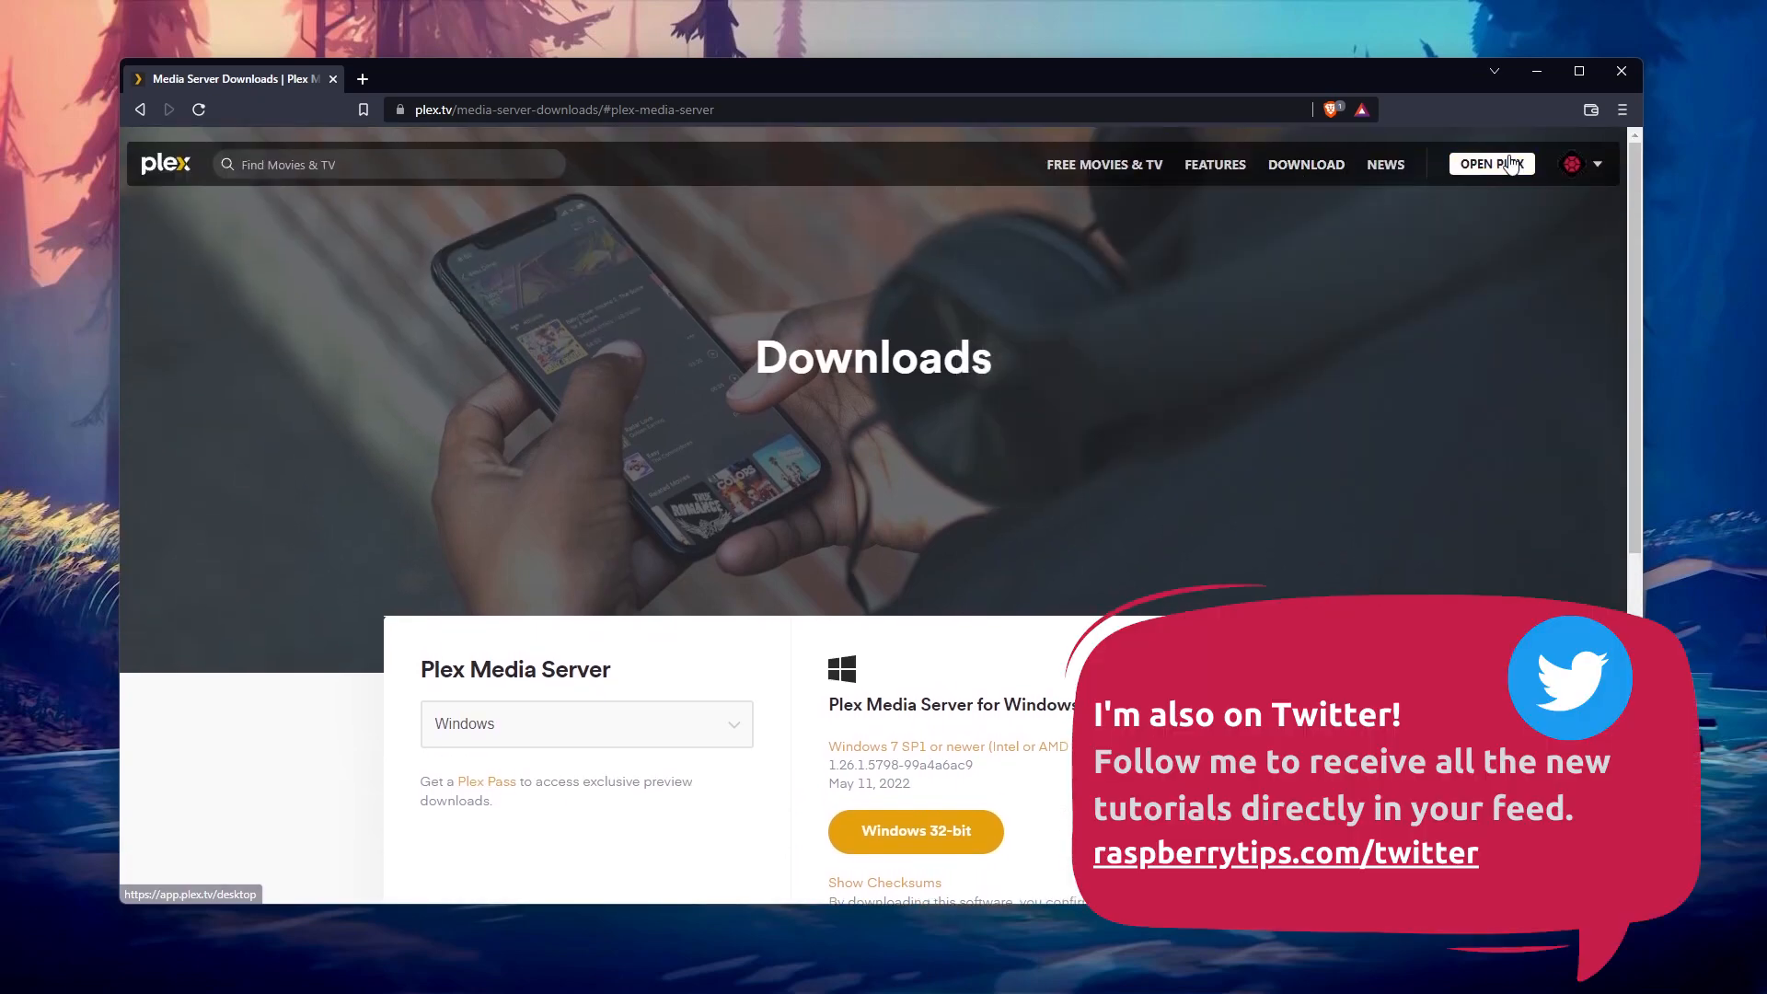
{"action": "left_click", "coordinate": [1491, 164]}
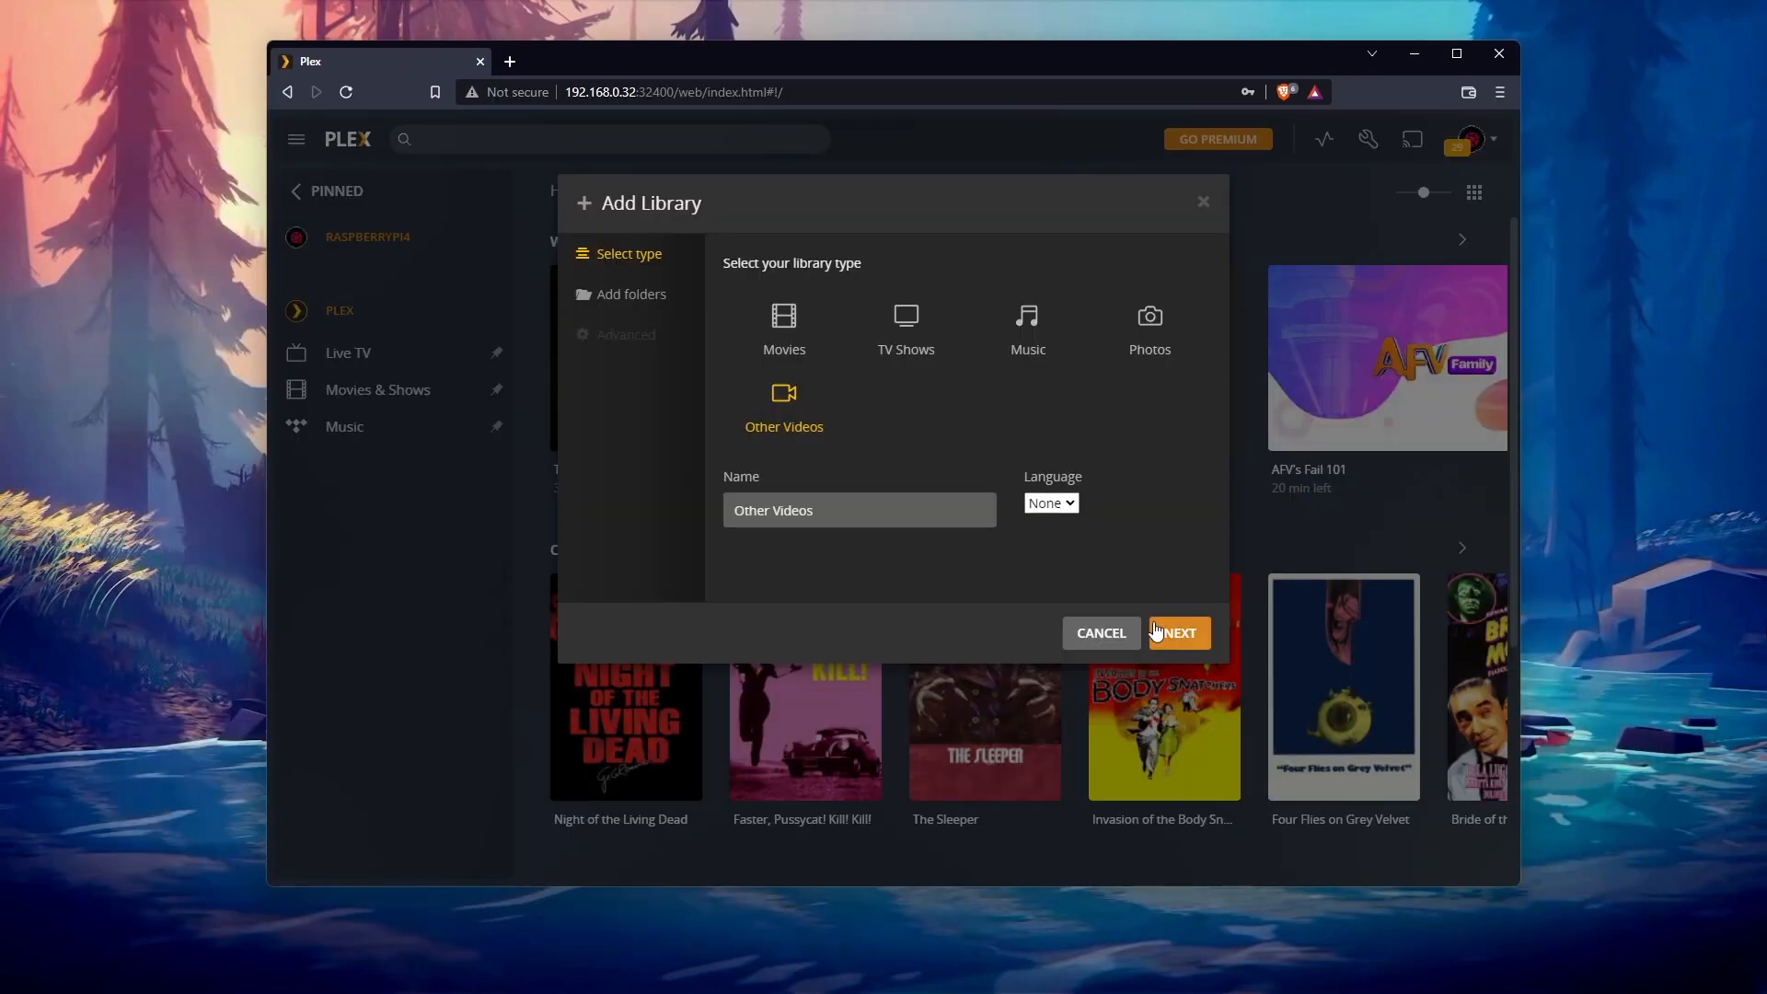
Finish creating the Other Videos library and let its scan start
{"action": "left_click", "coordinate": [1176, 631]}
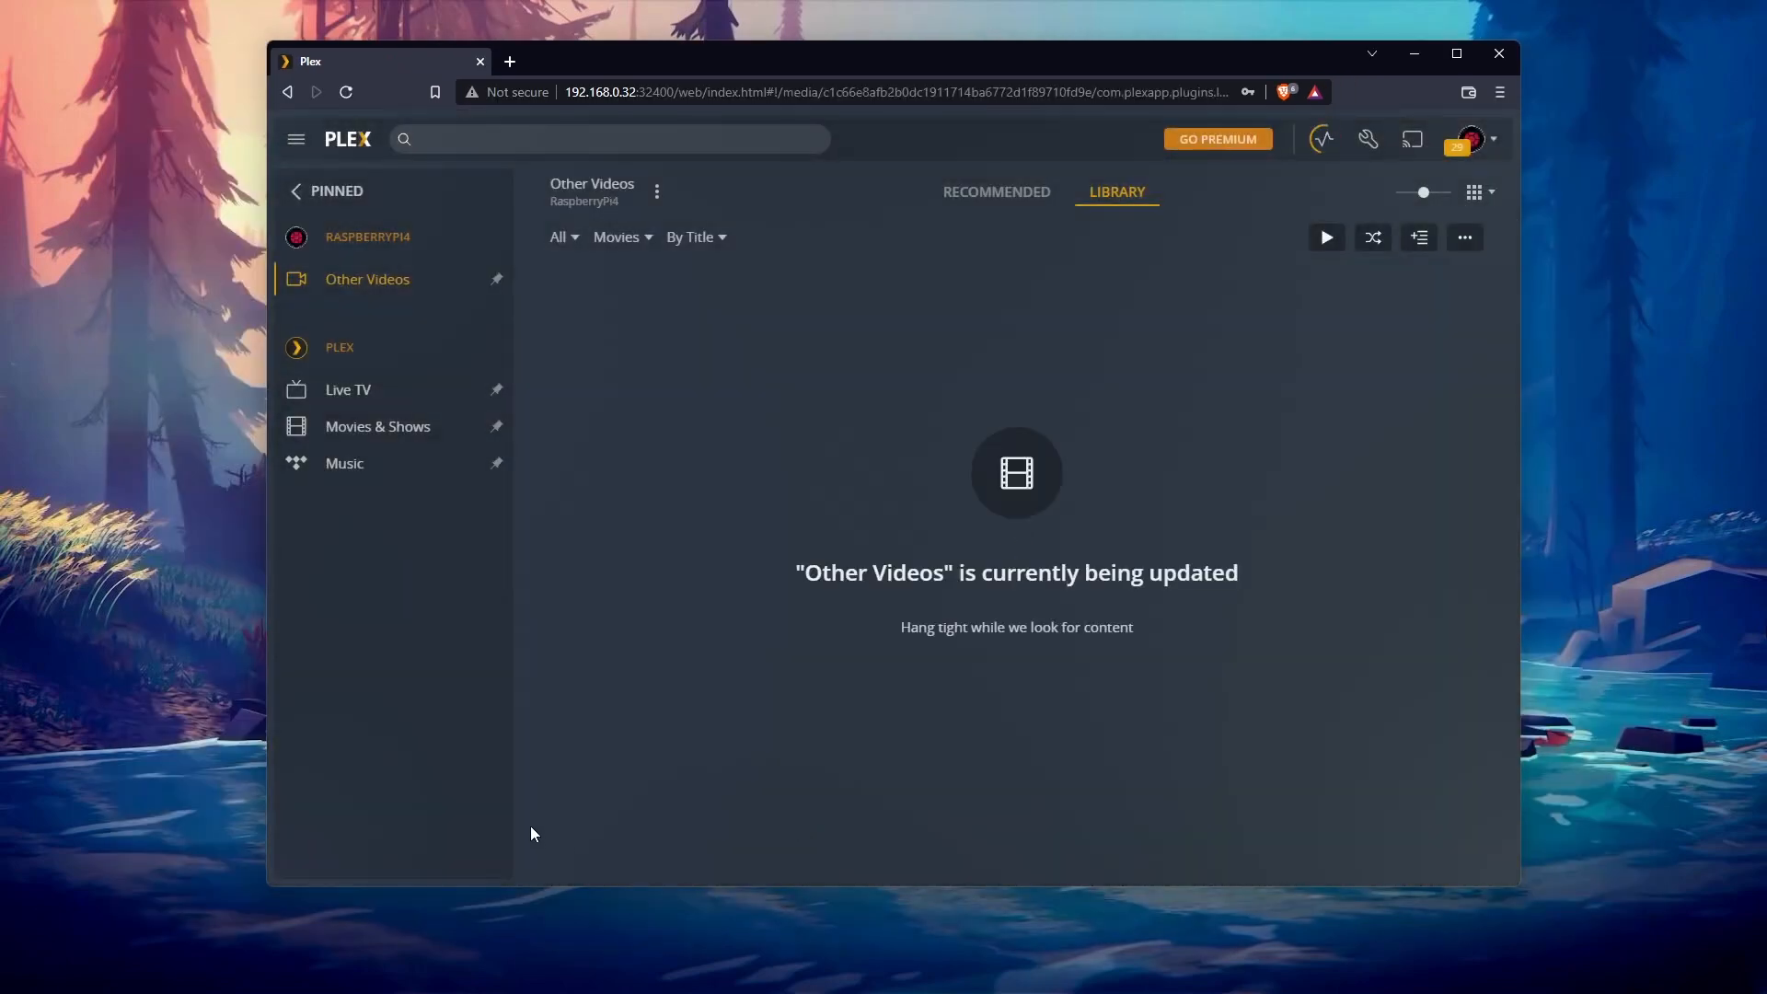
{"action": "mouse_move", "coordinate": [962, 403]}
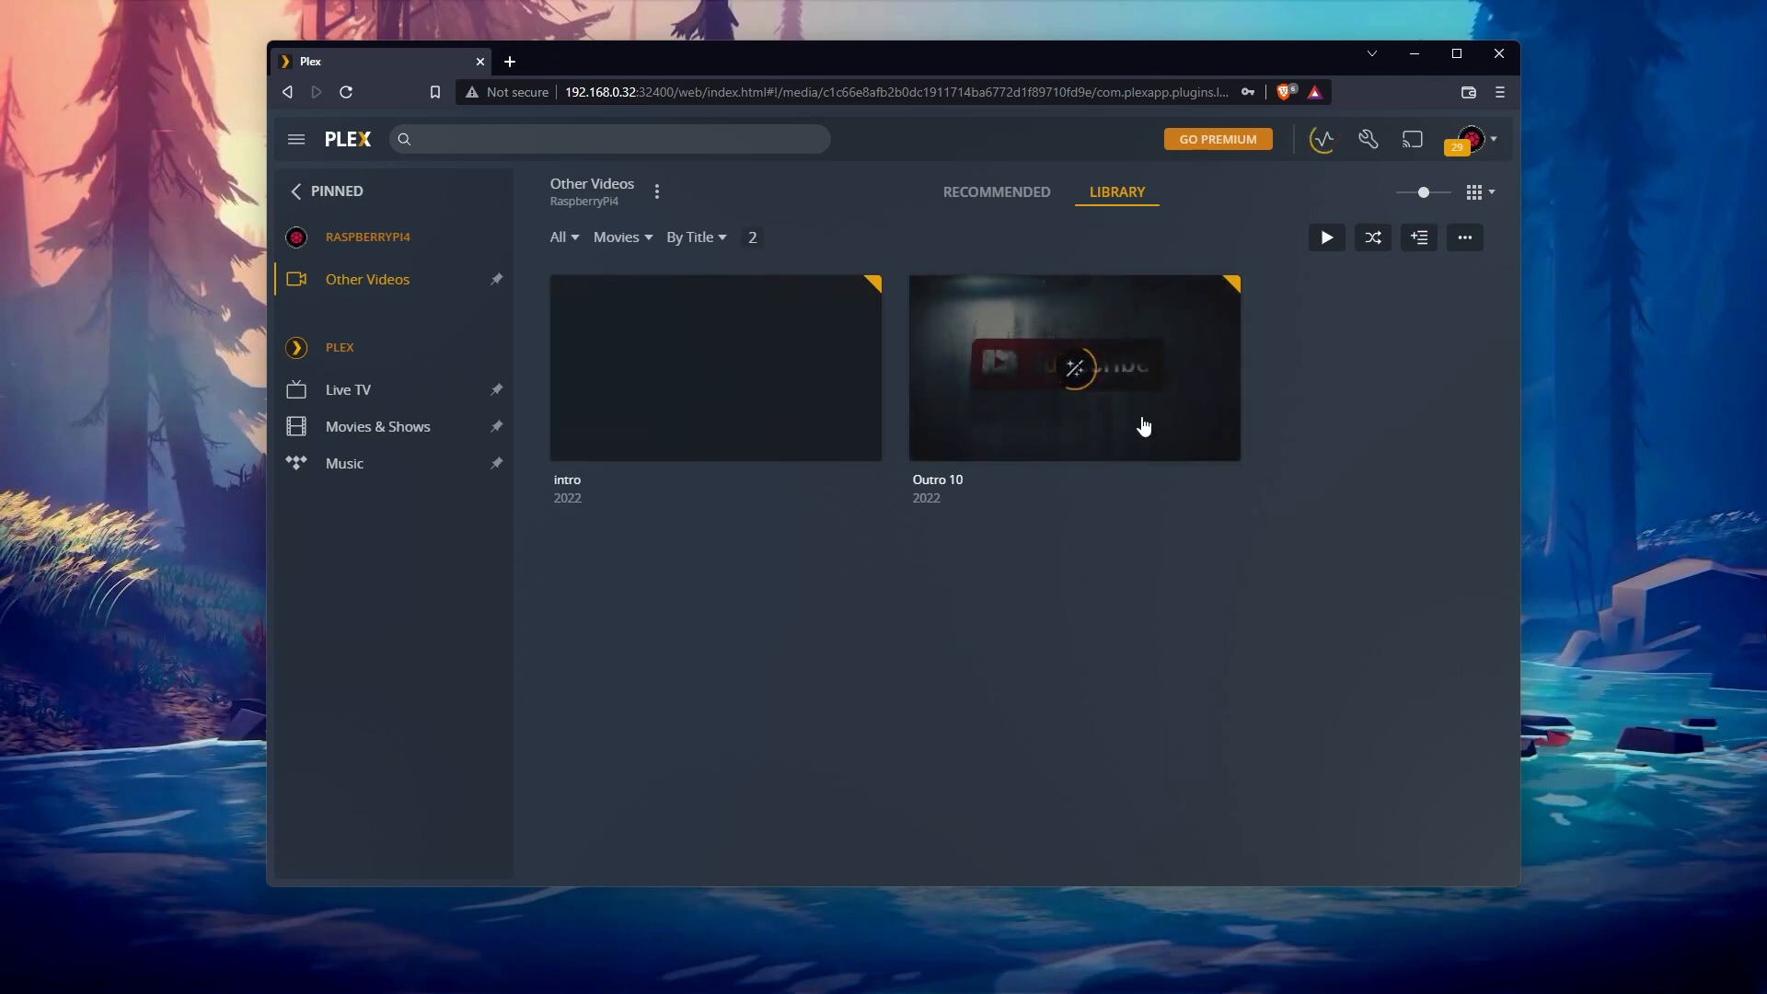
{"action": "mouse_move", "coordinate": [836, 727]}
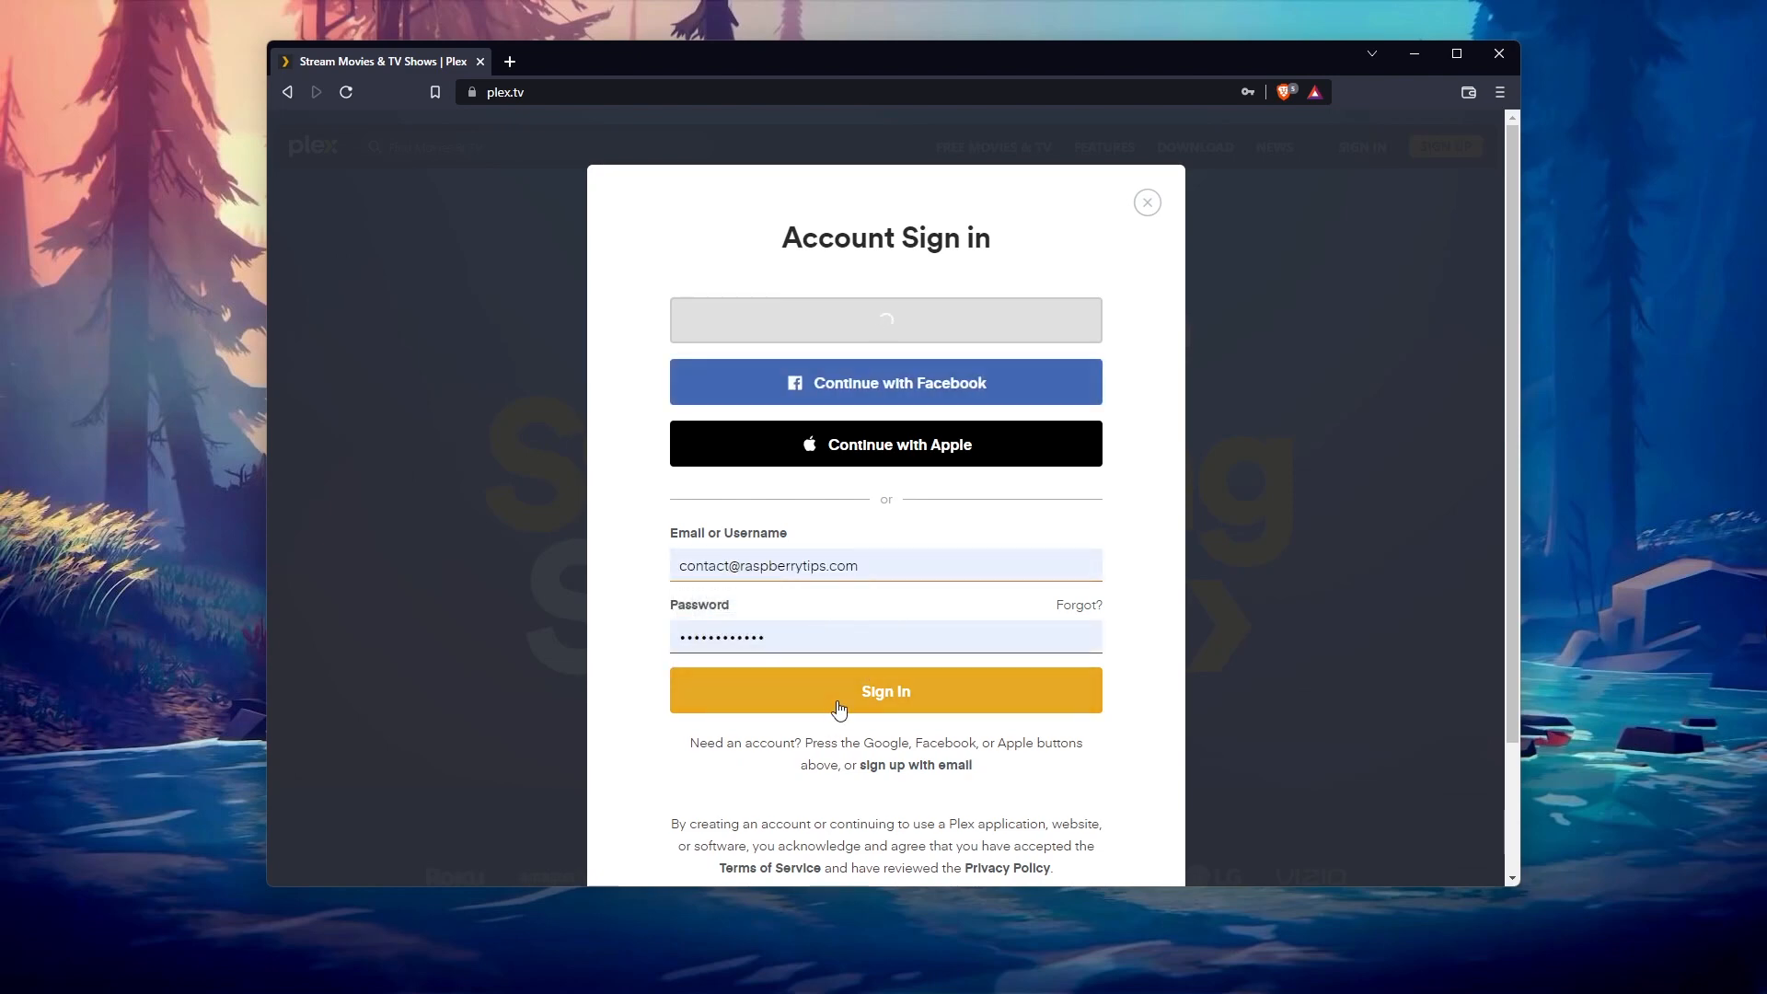
Sign in to the Plex account and launch the Plex web app from plex.tv
{"action": "left_click", "coordinate": [885, 691]}
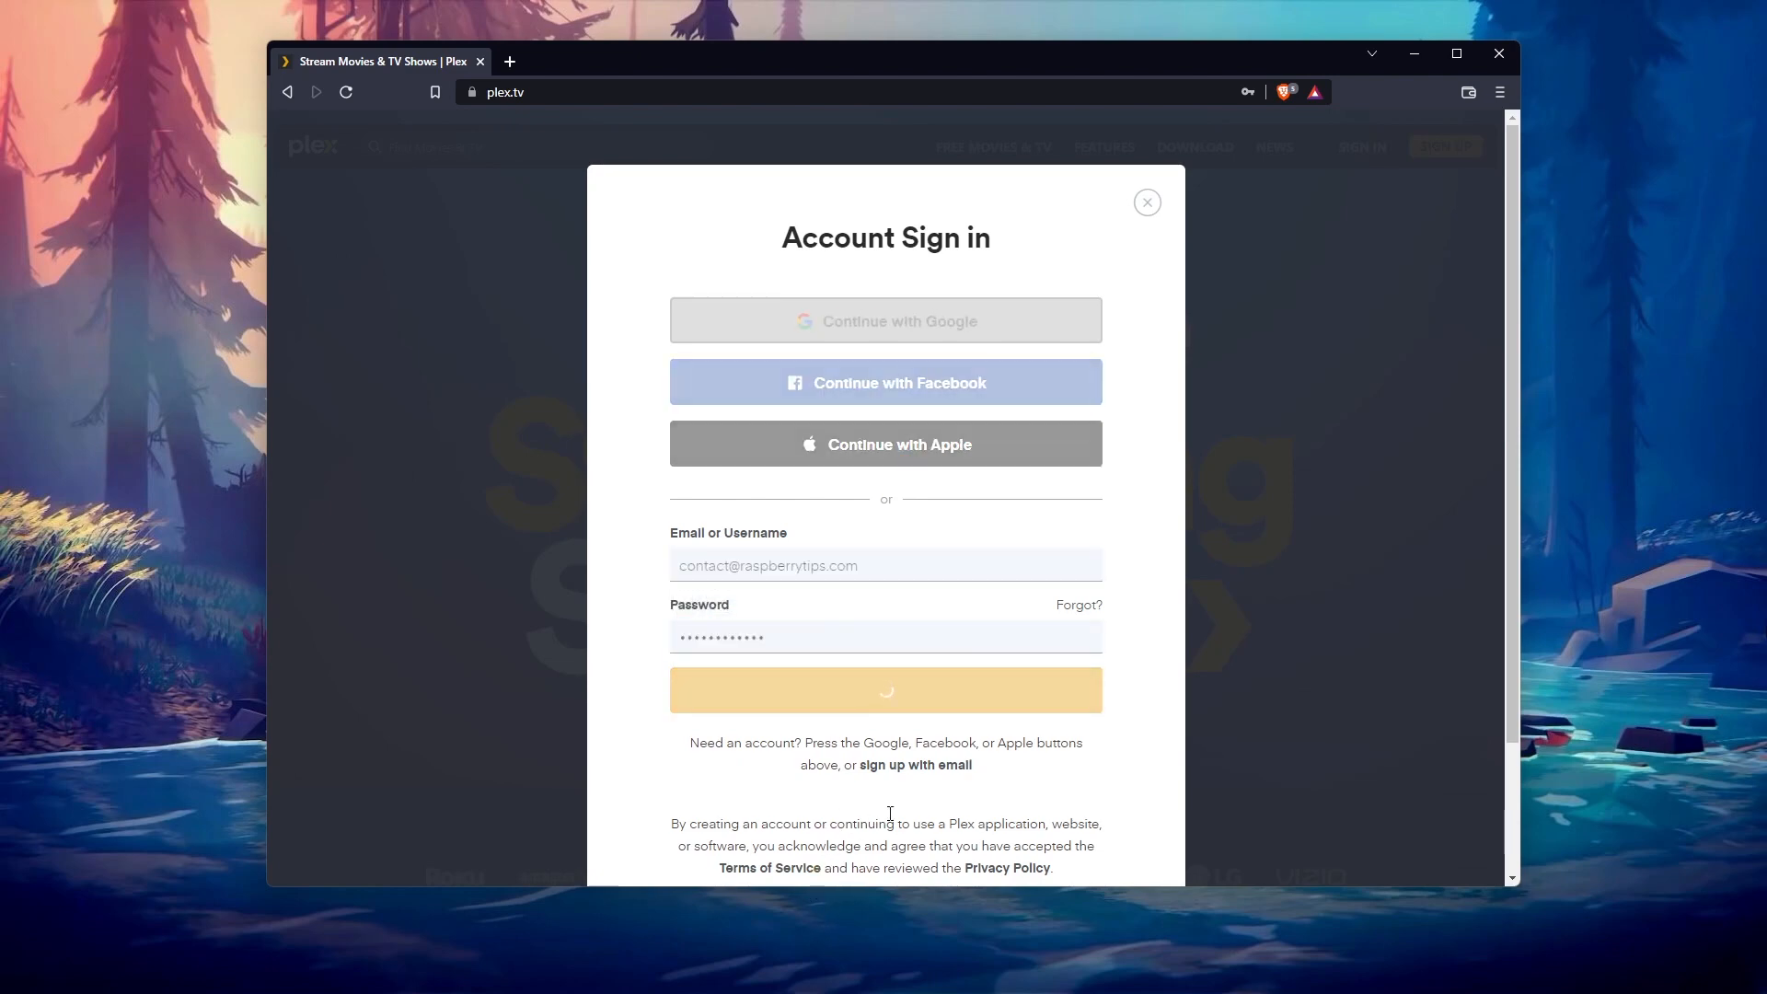
{"action": "left_click", "coordinate": [1146, 202]}
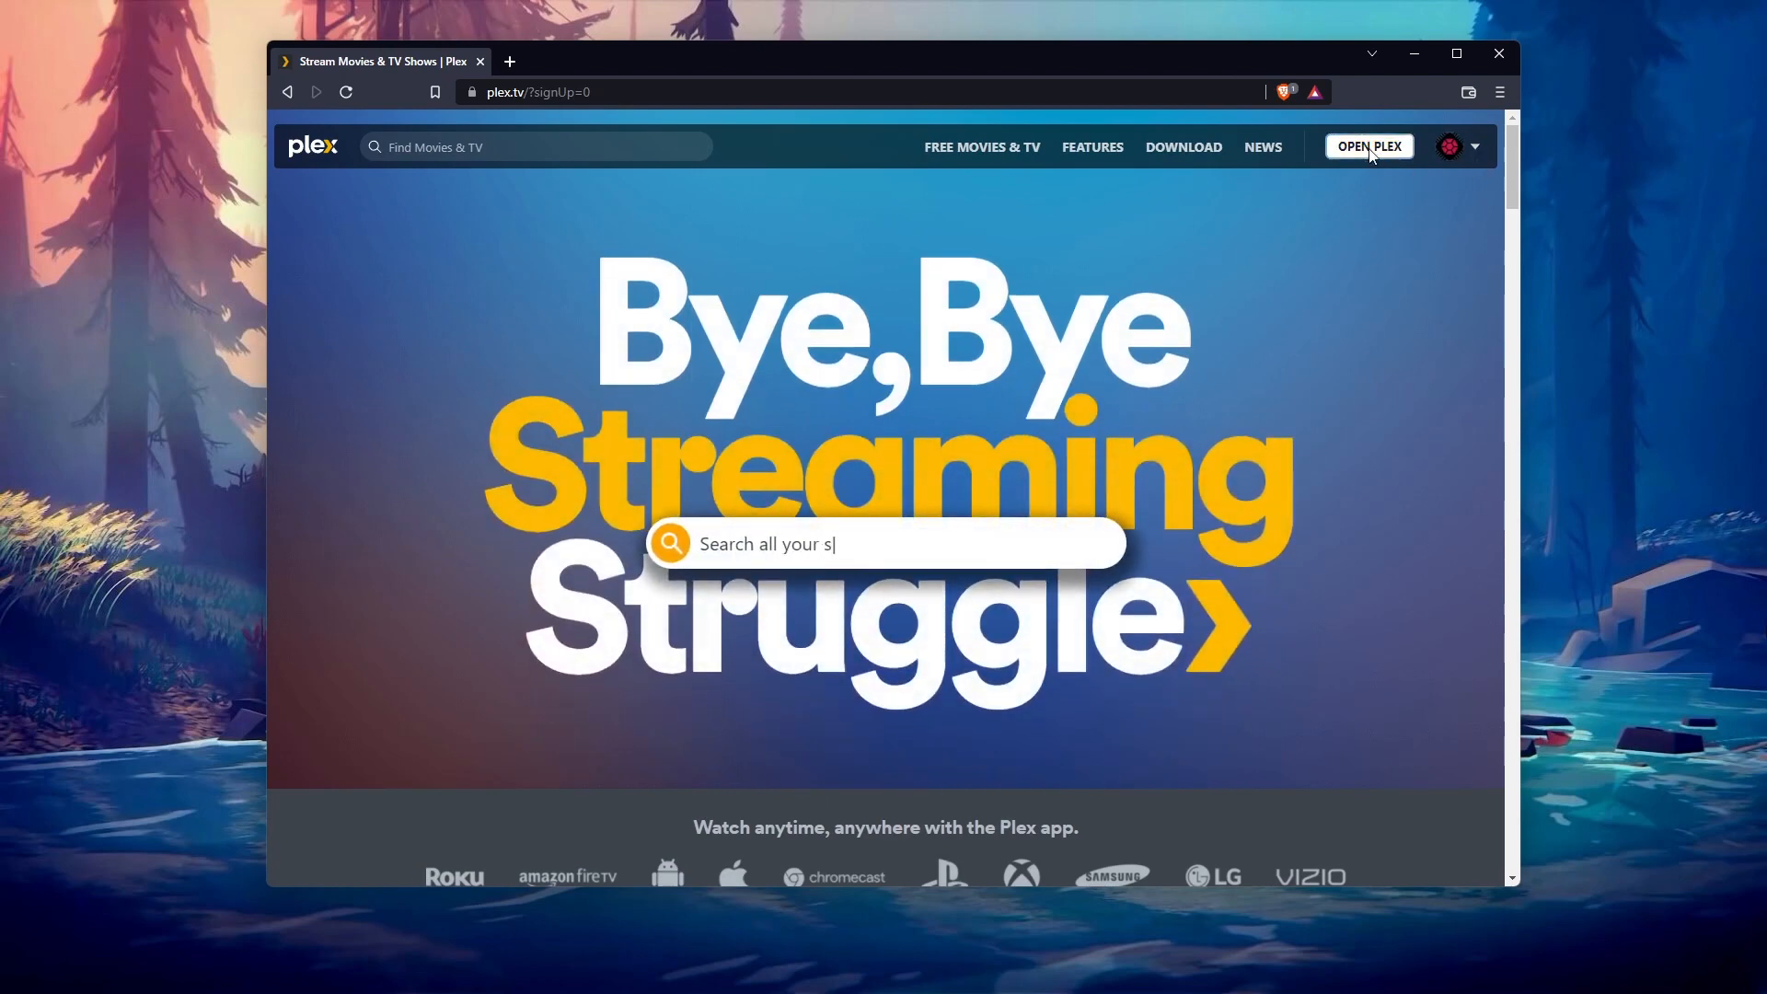
{"action": "left_click", "coordinate": [1367, 147]}
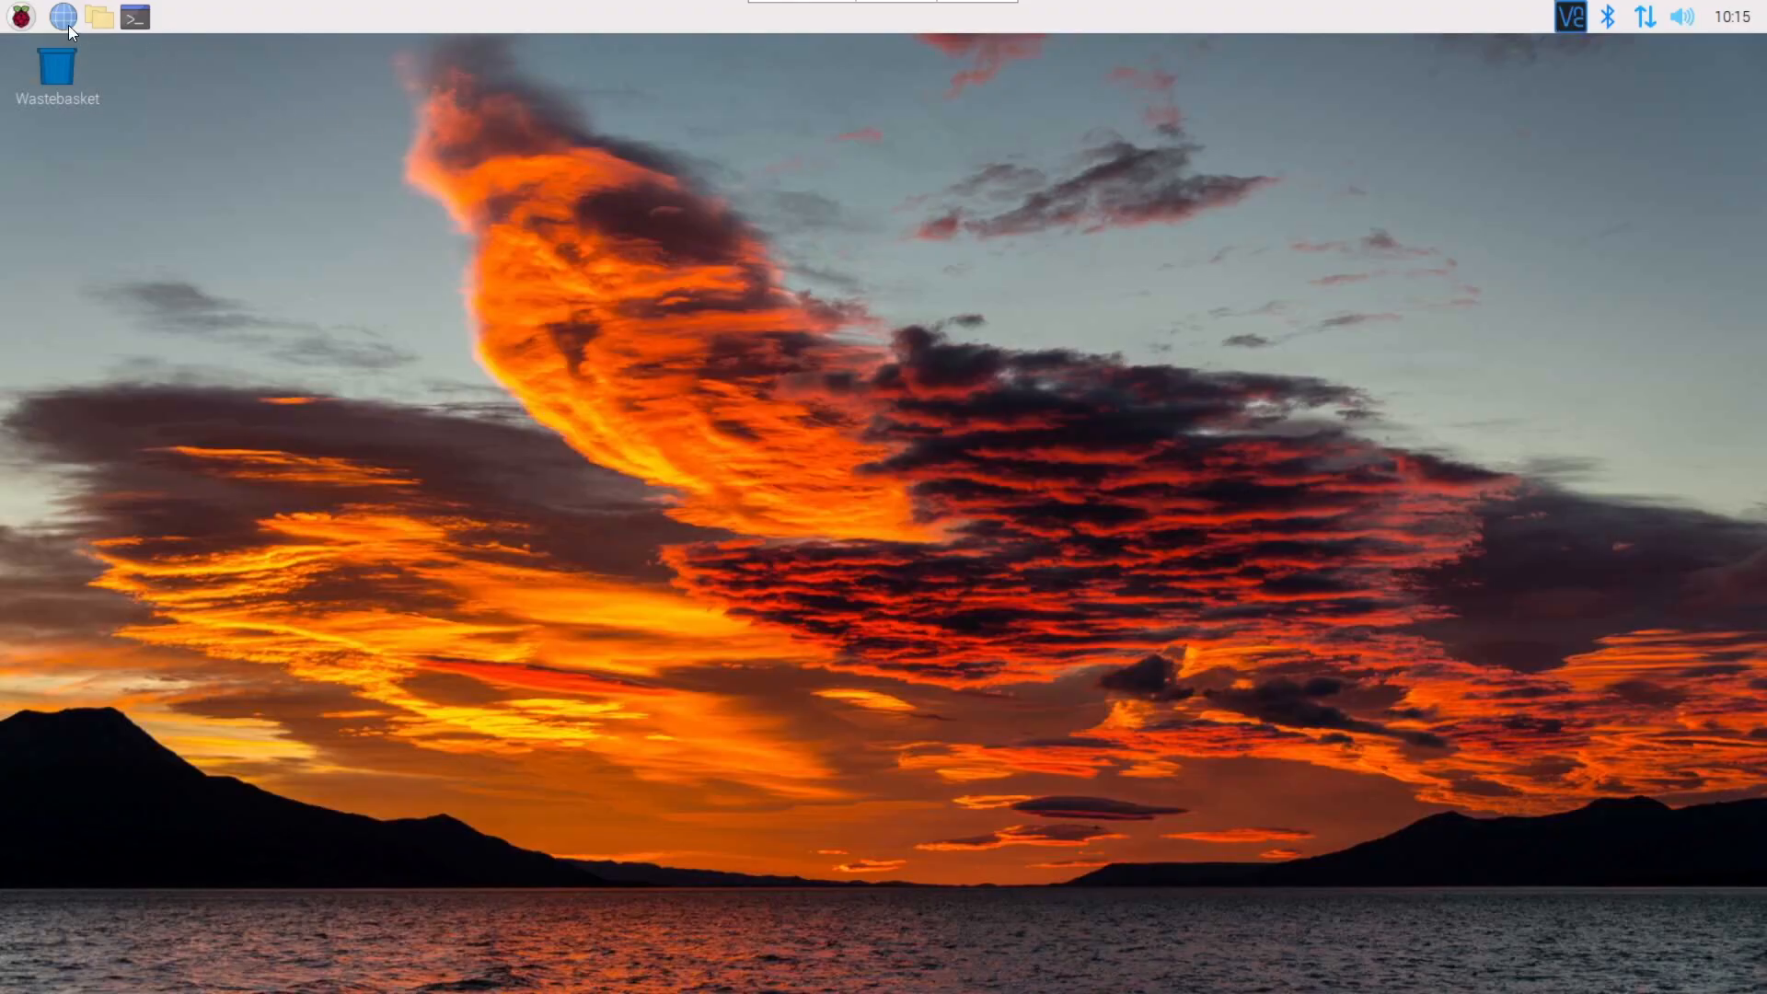
{"action": "mouse_move", "coordinate": [473, 398]}
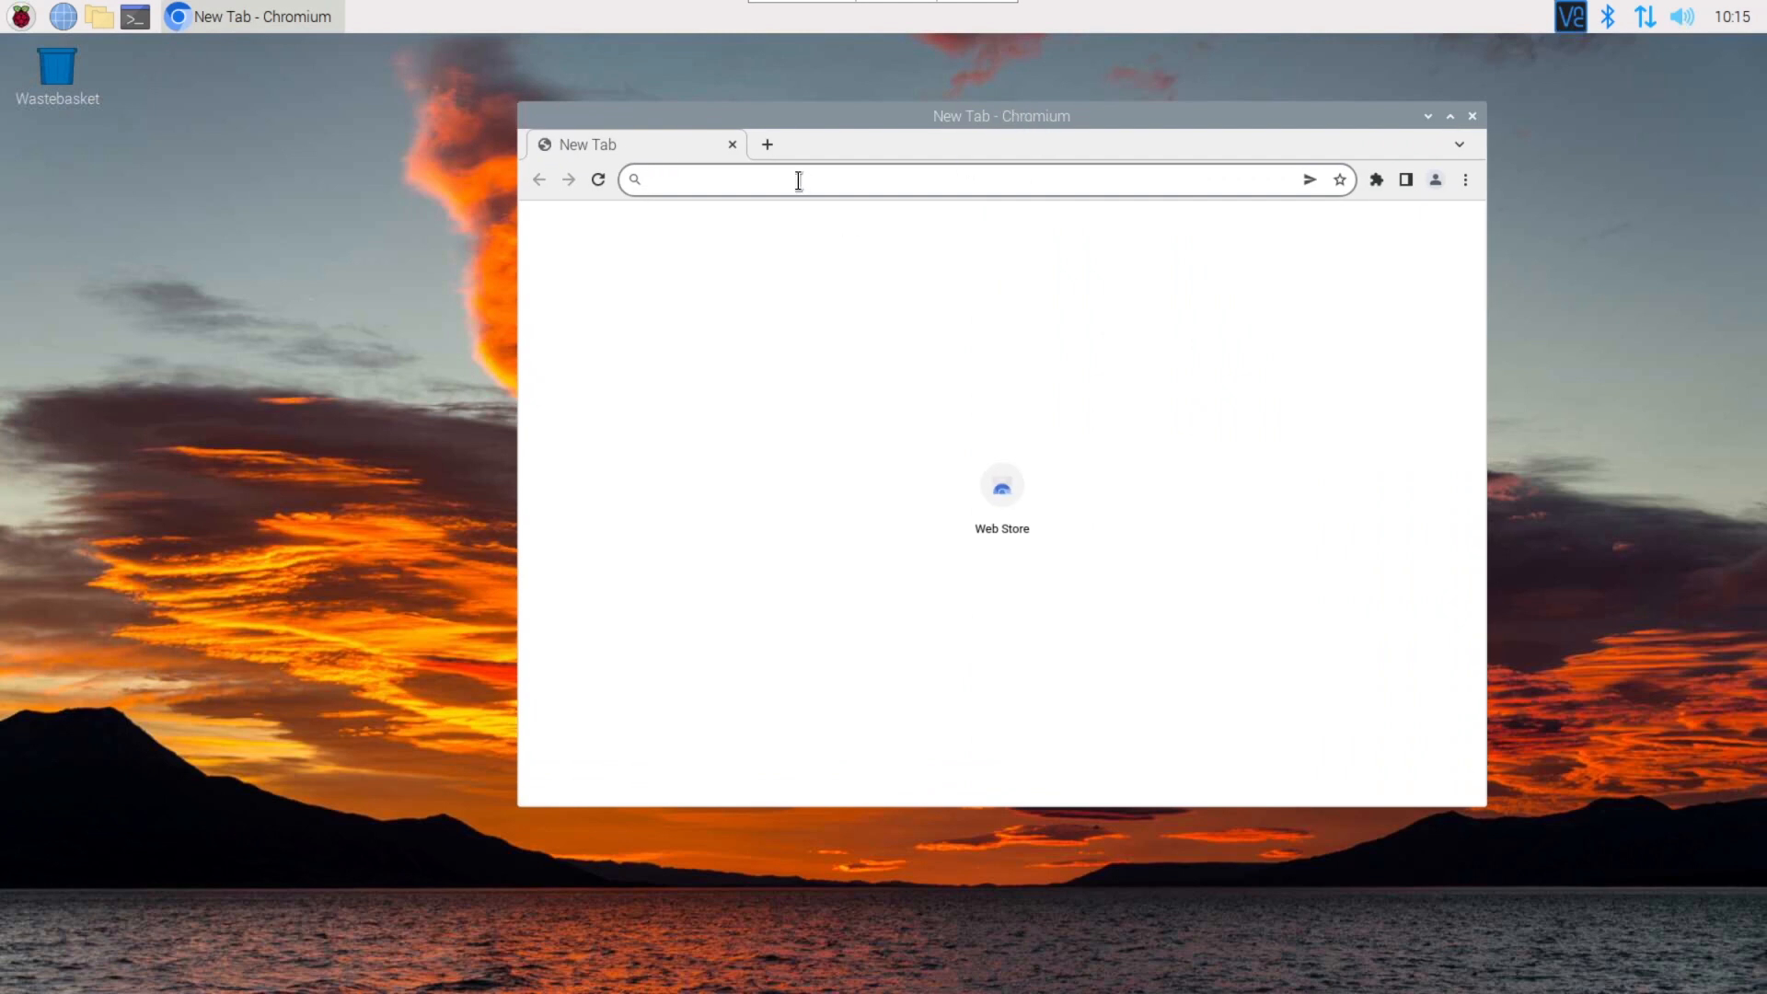
Load plex.tv in the Chromium address bar on the Raspberry Pi
{"action": "type", "text": "plex.tv"}
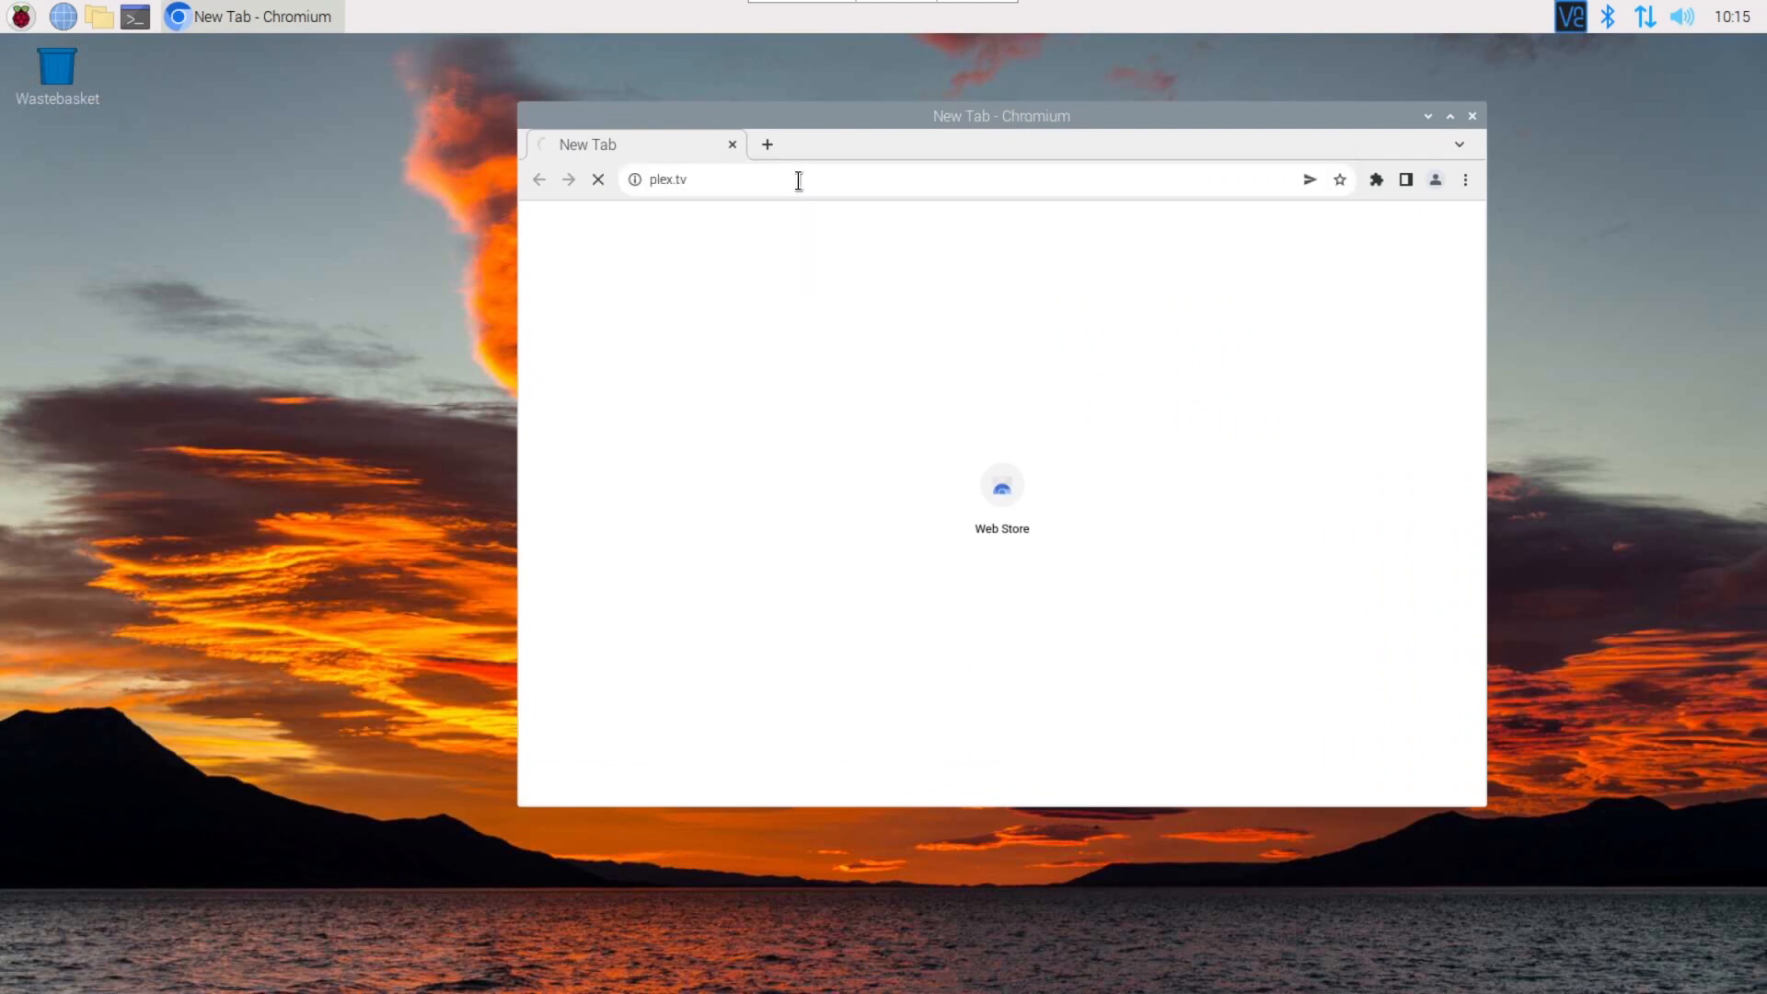
{"action": "mouse_move", "coordinate": [817, 294]}
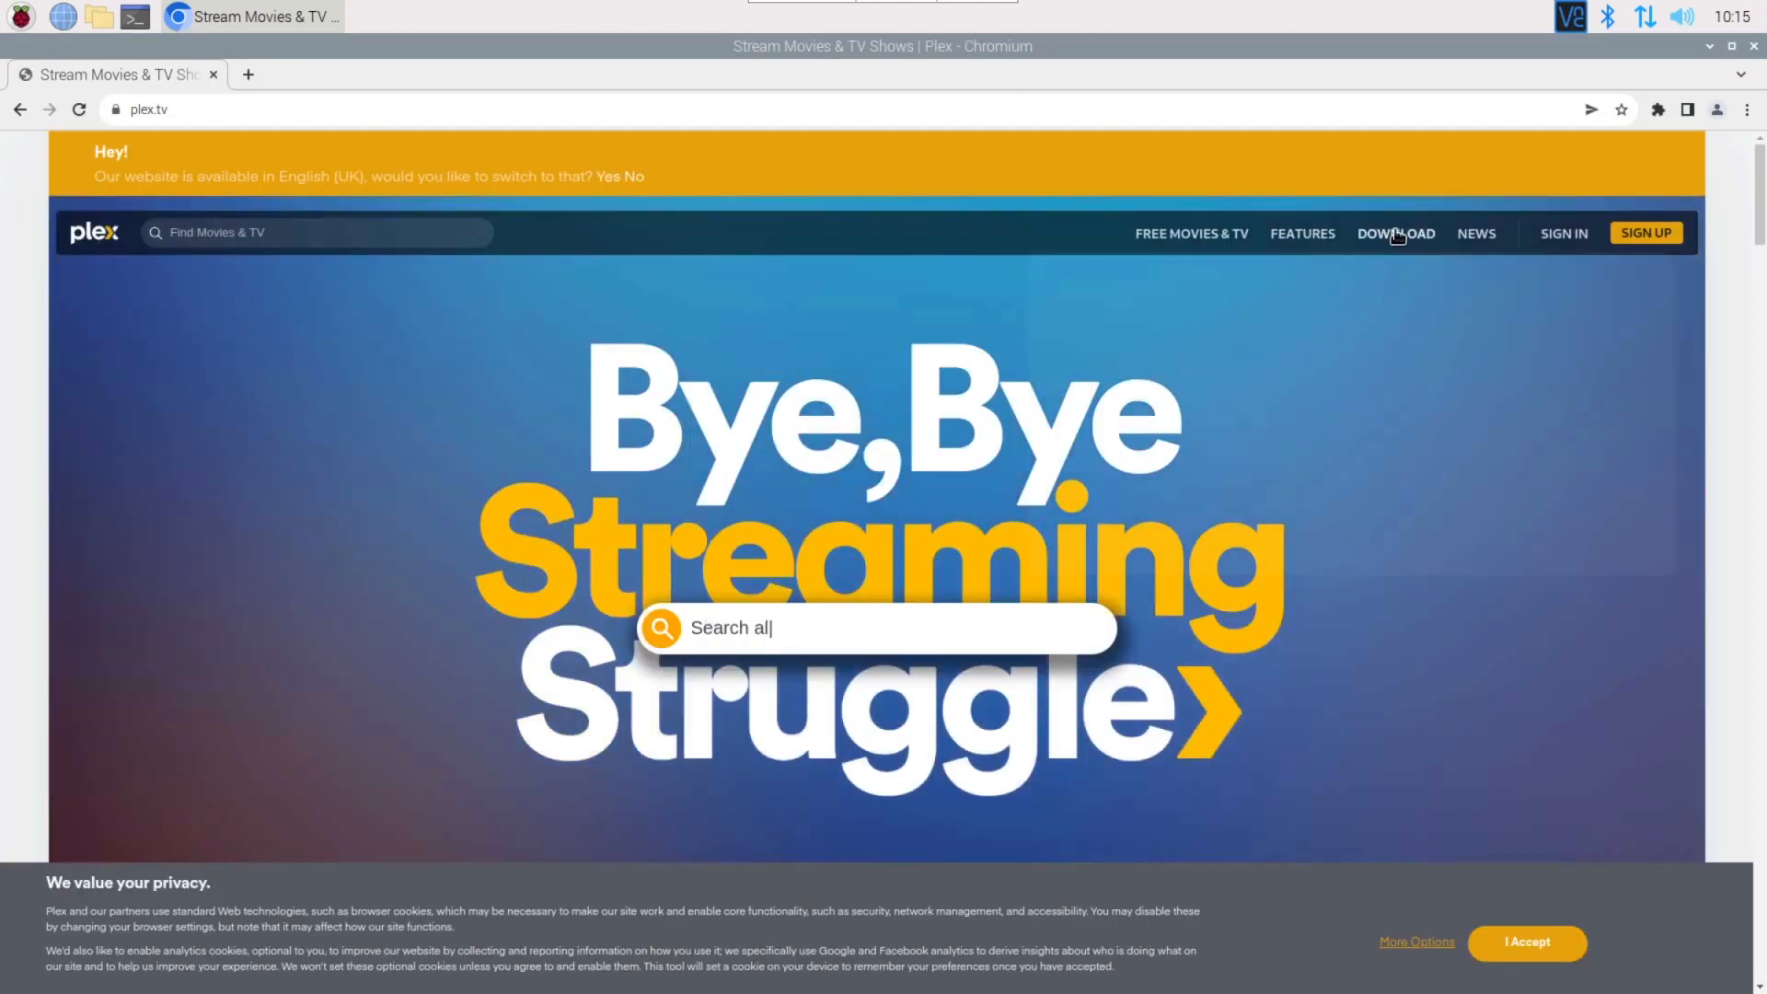
Reach the Plex Media Server downloads page and accept the privacy notice
{"action": "left_click", "coordinate": [1395, 234]}
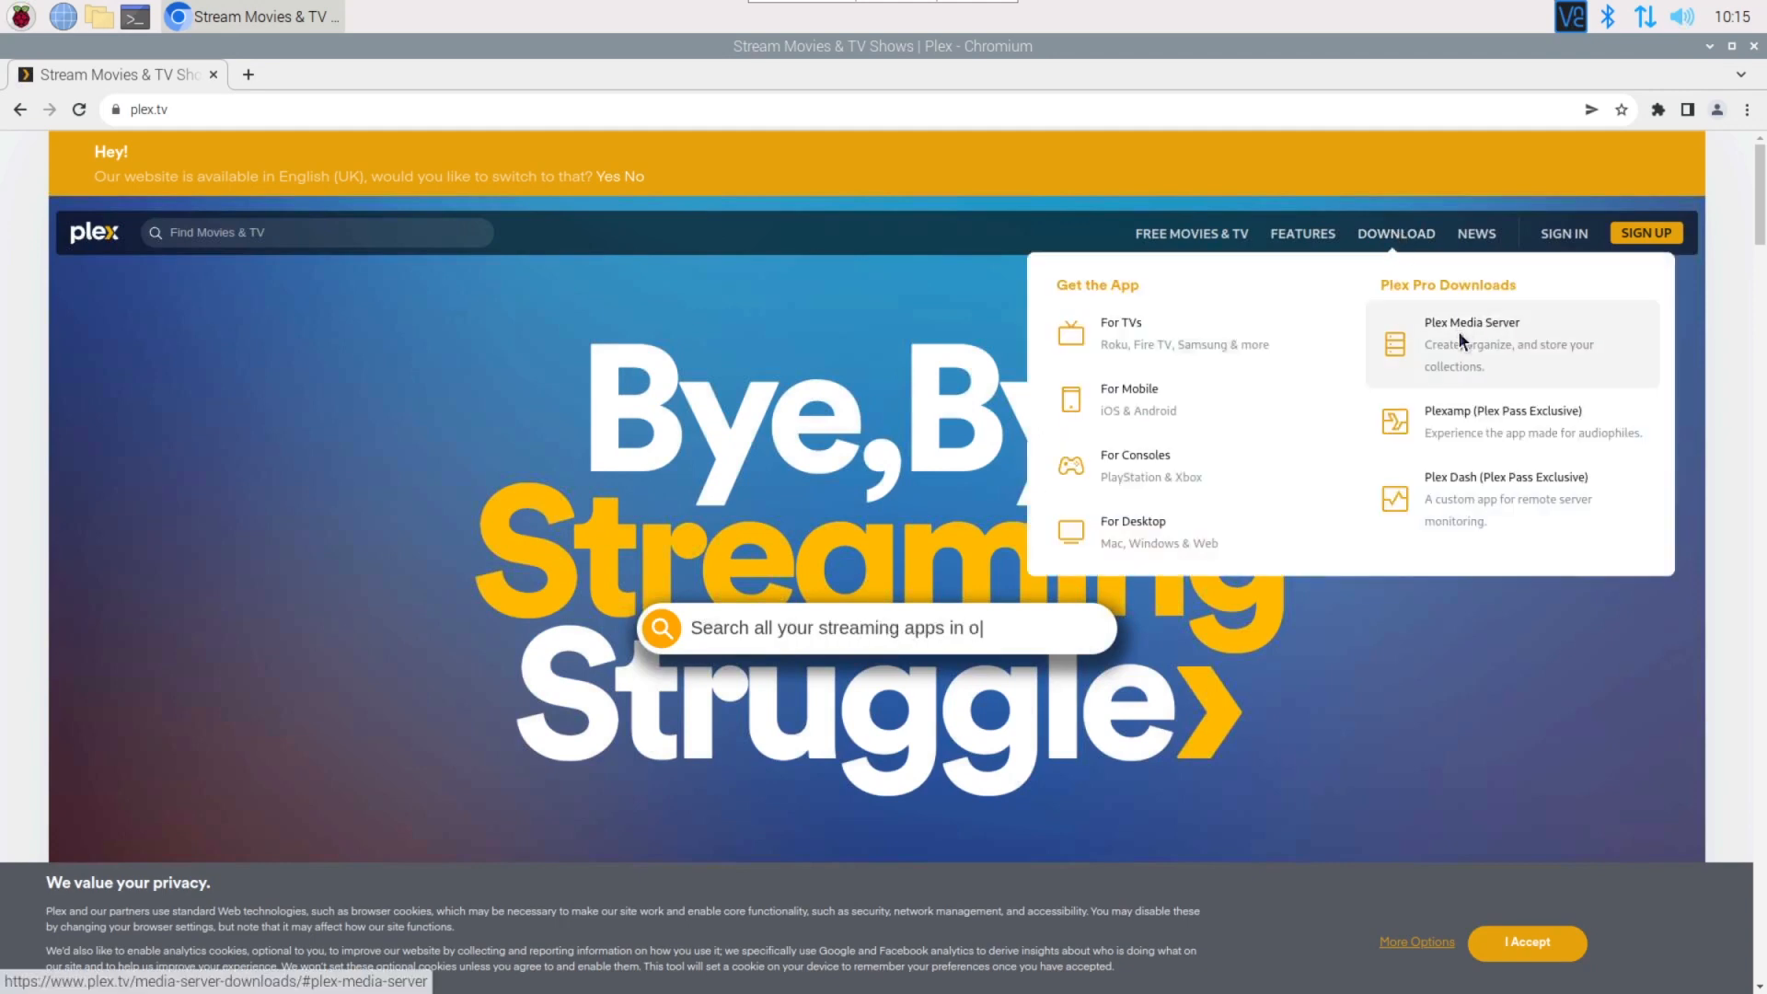
{"action": "left_click", "coordinate": [1471, 322]}
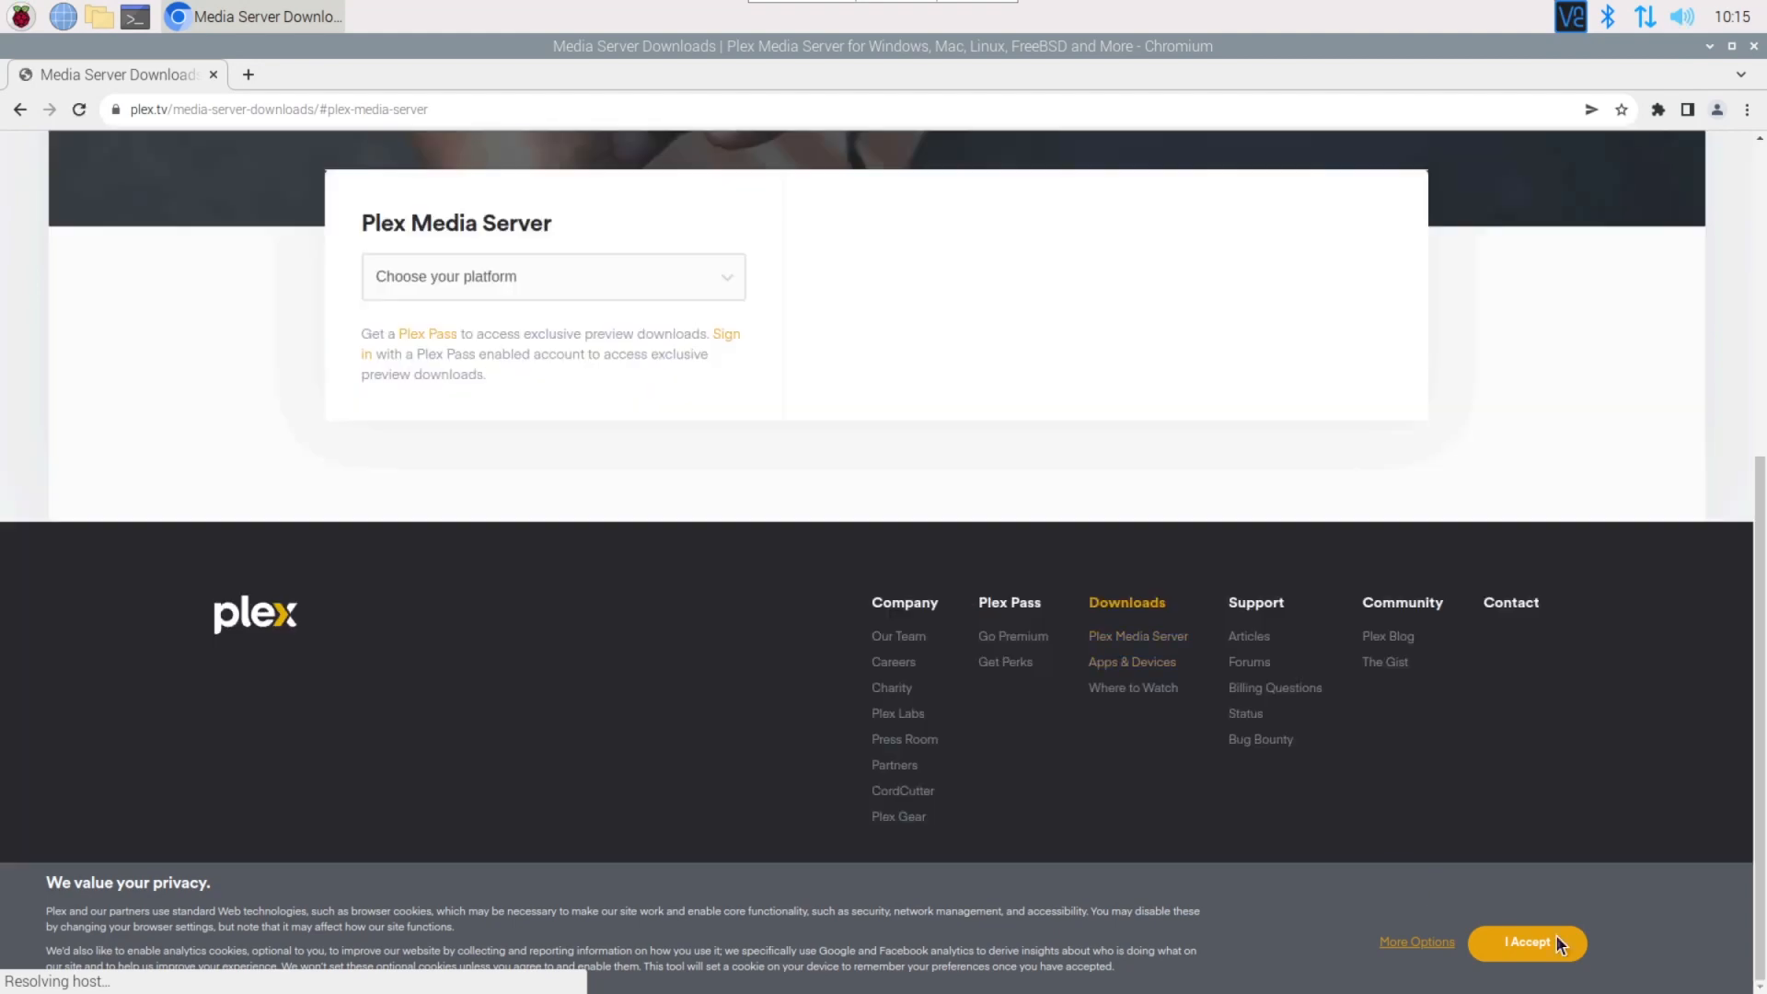
{"action": "left_click", "coordinate": [1527, 943]}
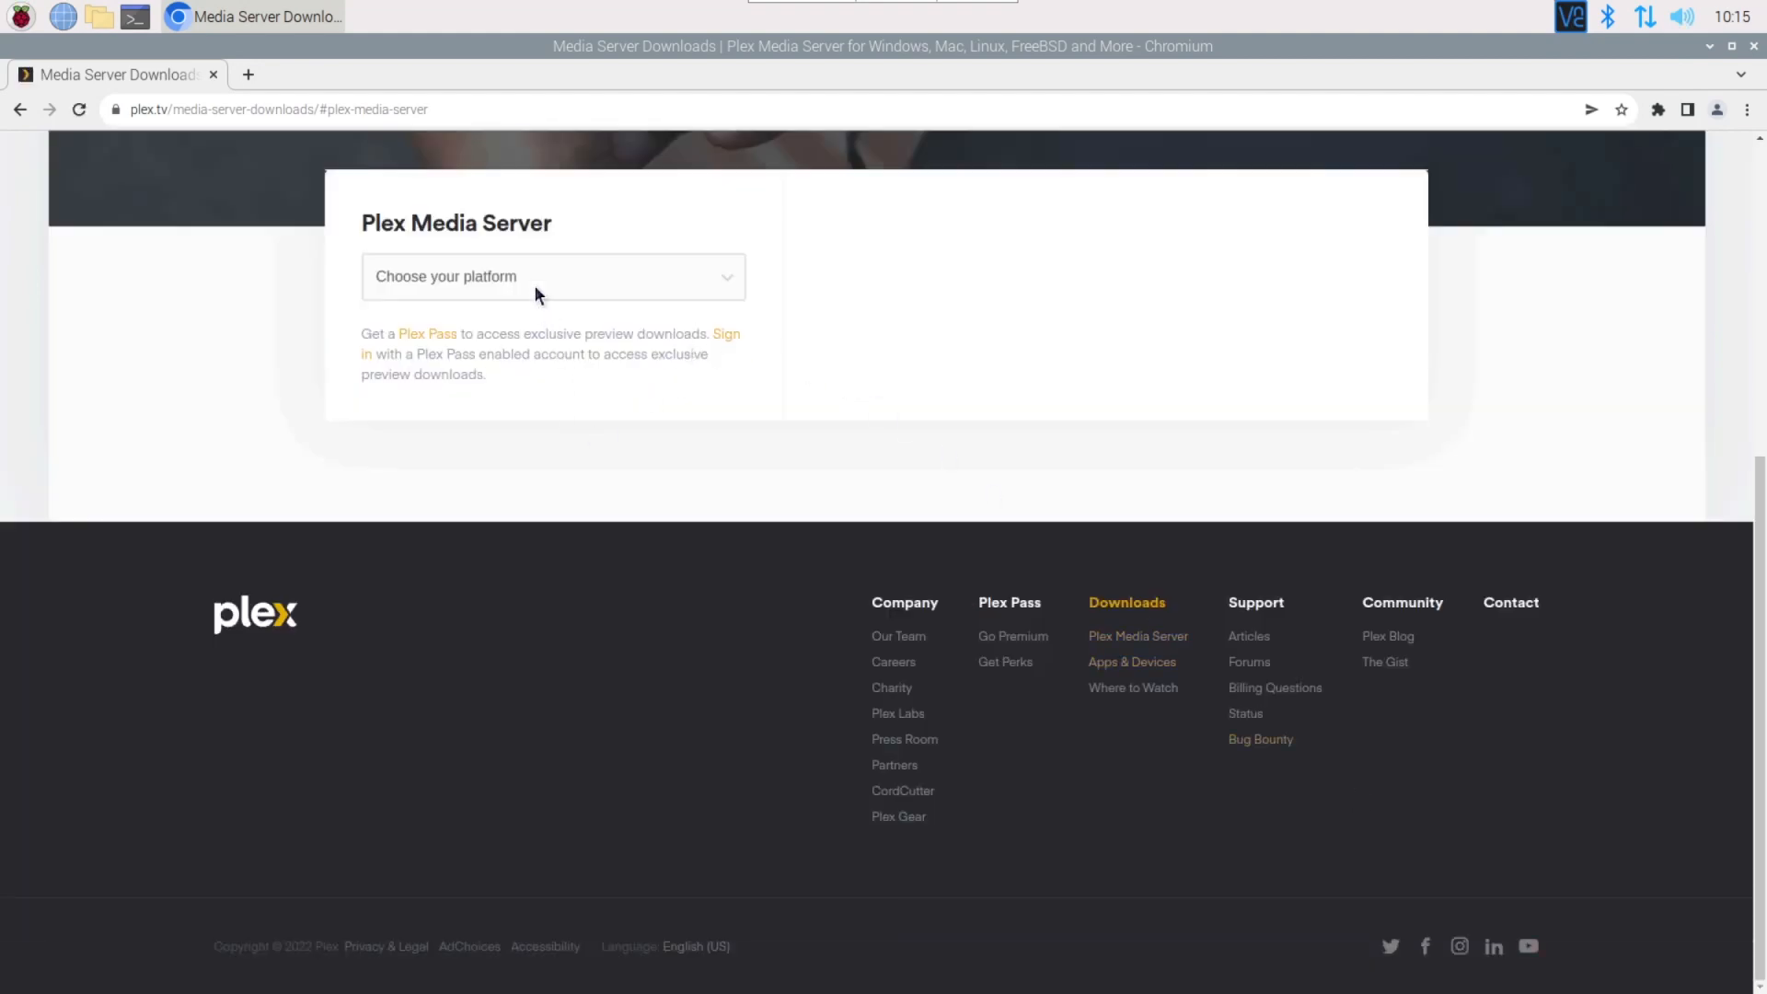
Choose Linux as platform and download the Ubuntu/Debian ARMv8 package
{"action": "left_click", "coordinate": [553, 276]}
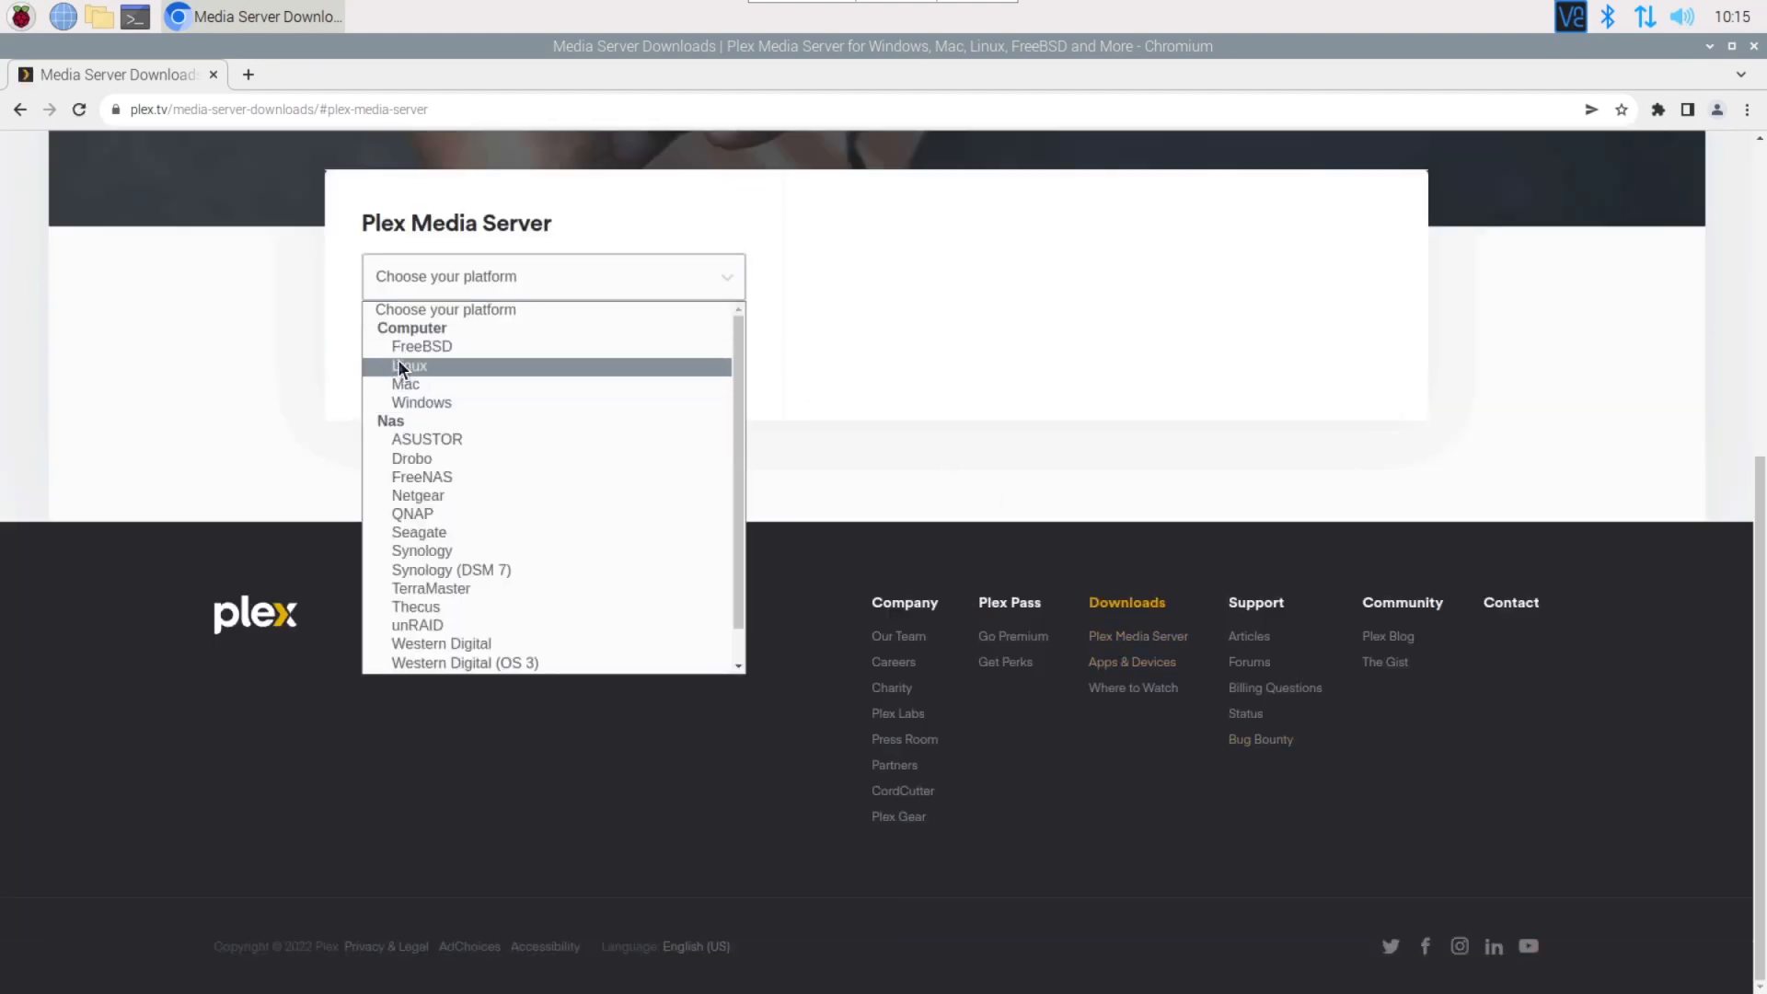
{"action": "left_click", "coordinate": [410, 364]}
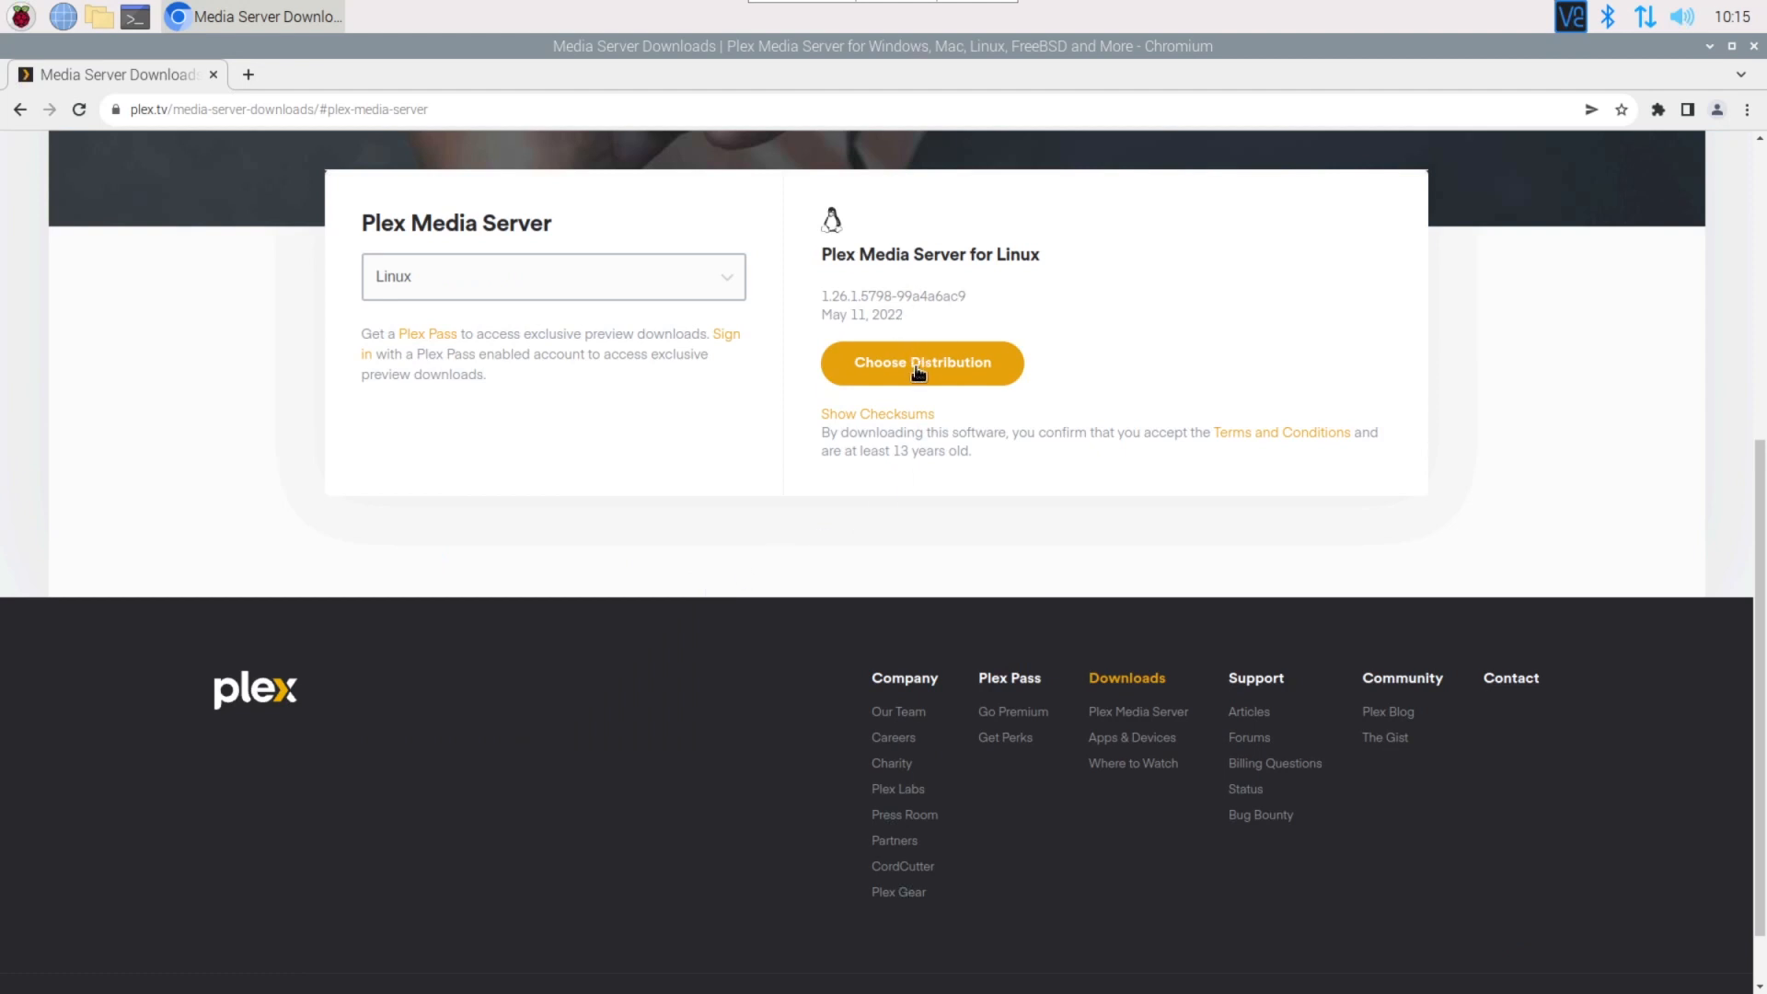
{"action": "left_click", "coordinate": [921, 363]}
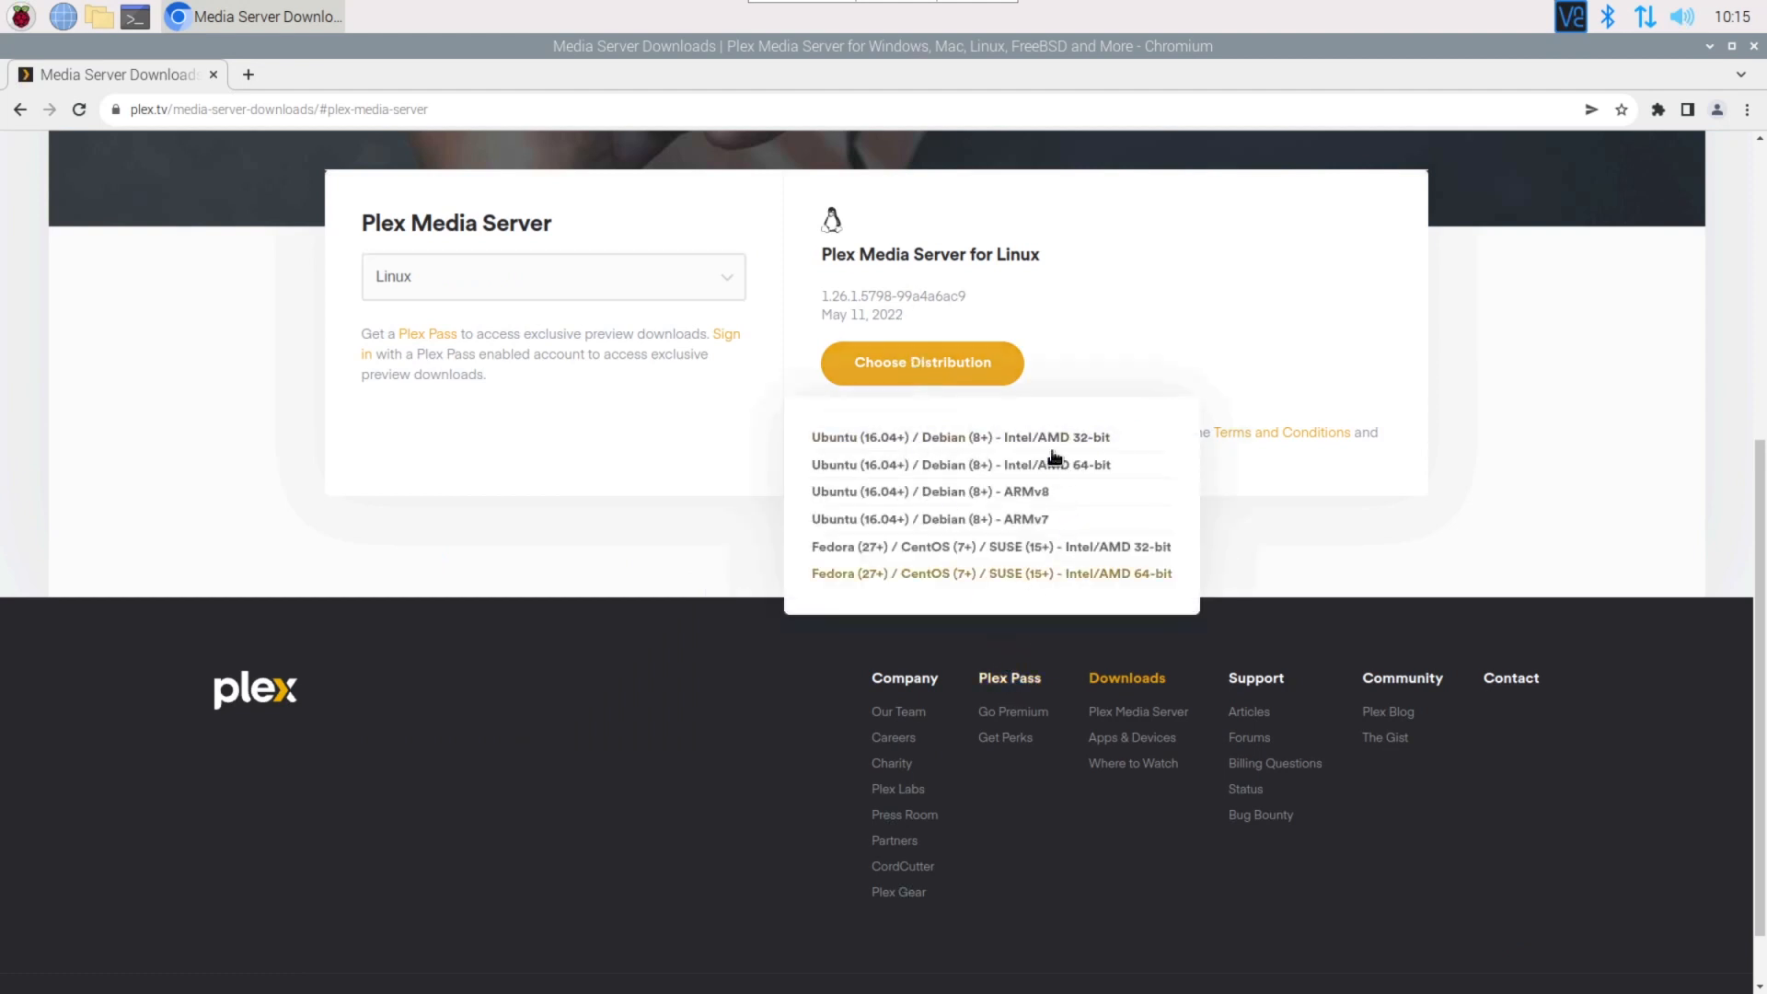
{"action": "mouse_move", "coordinate": [1007, 519]}
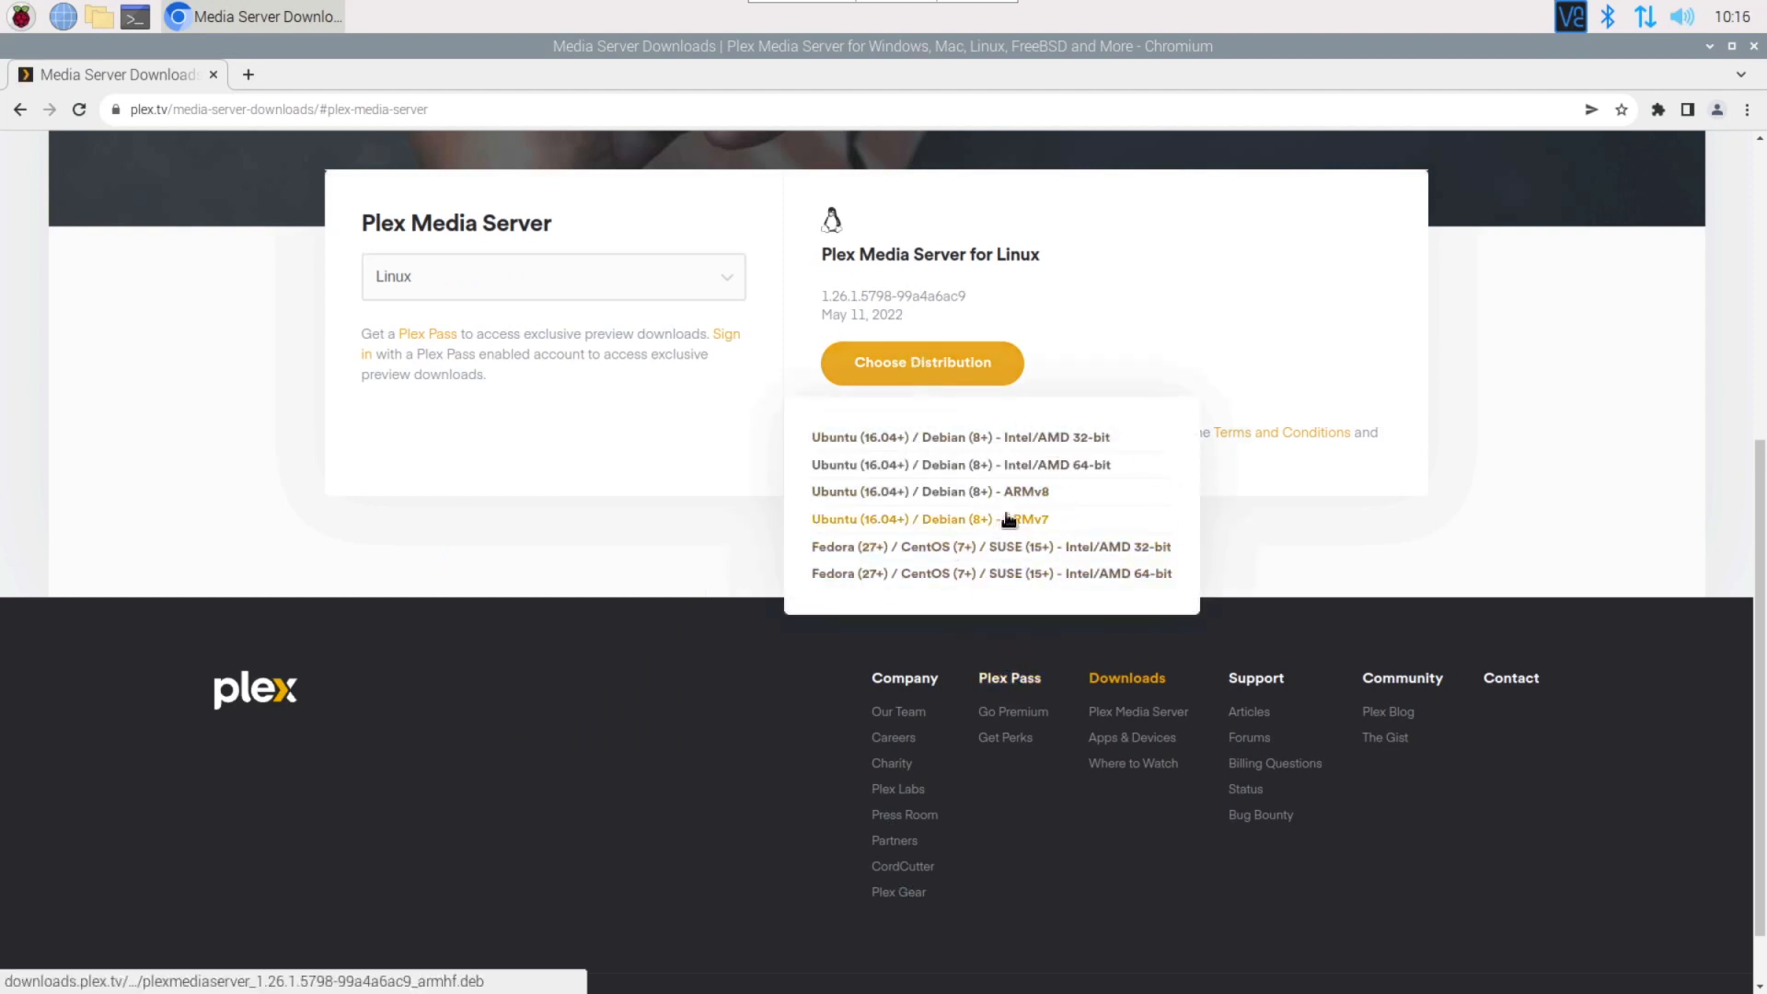
{"action": "mouse_move", "coordinate": [1007, 503]}
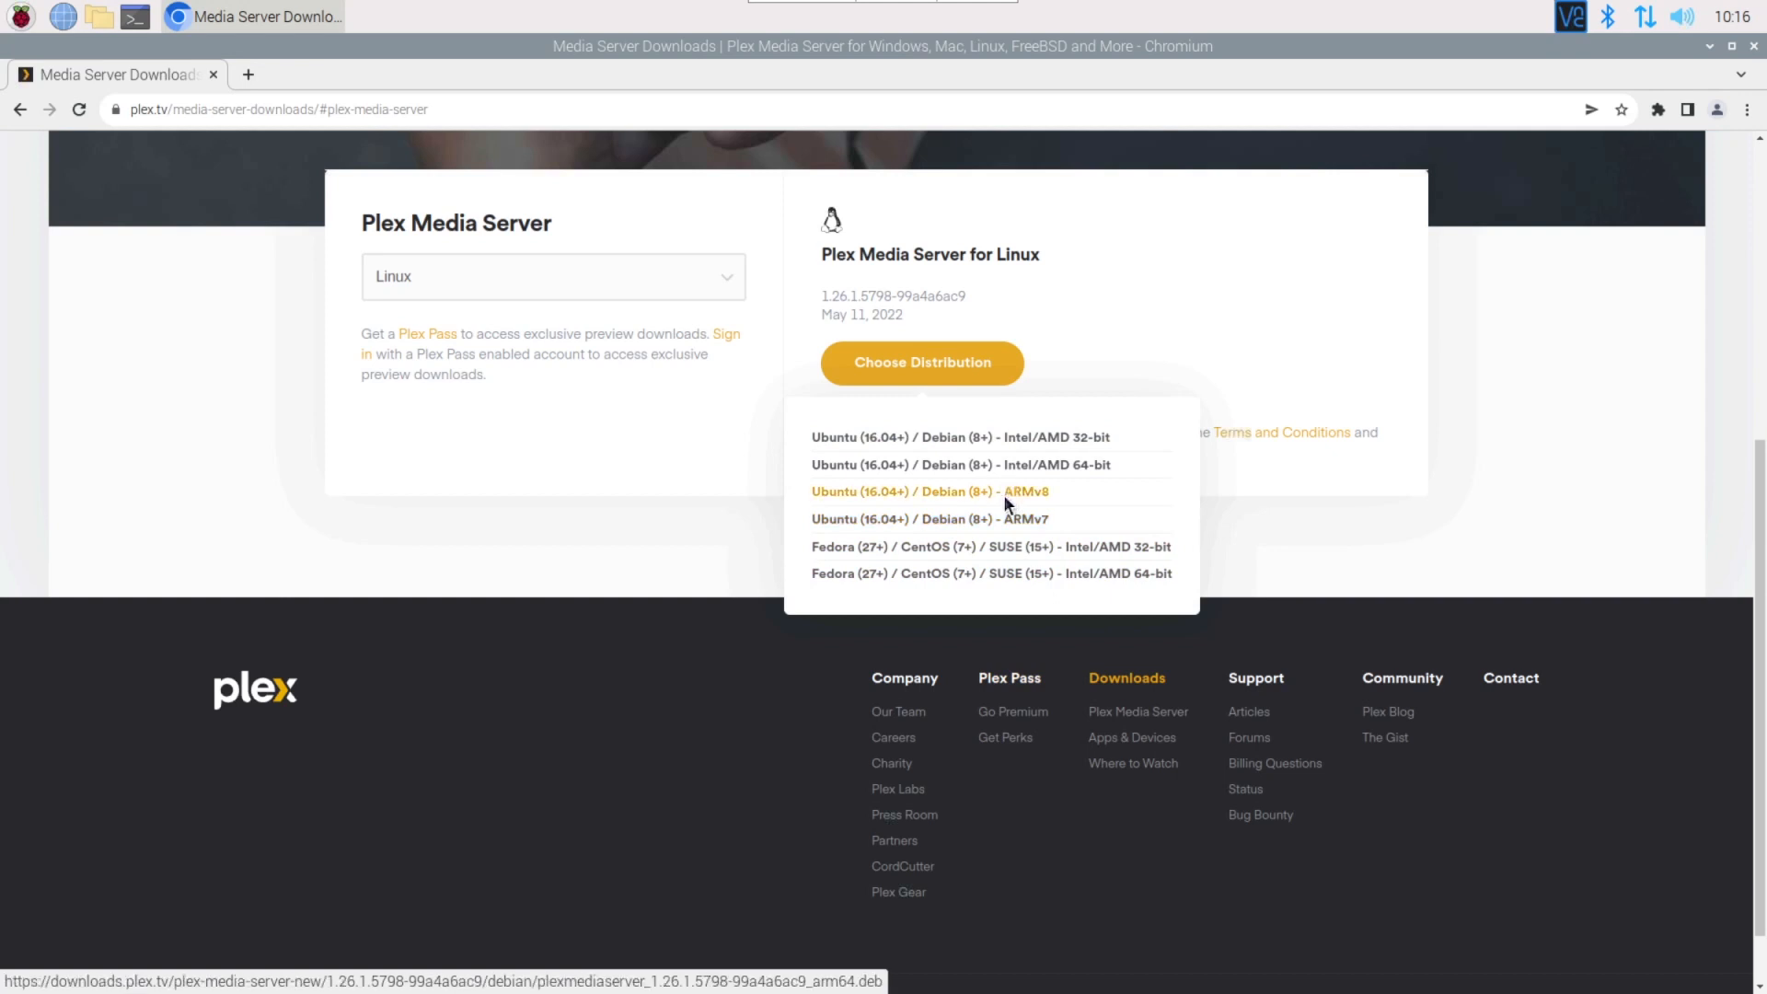
{"action": "left_click", "coordinate": [929, 492]}
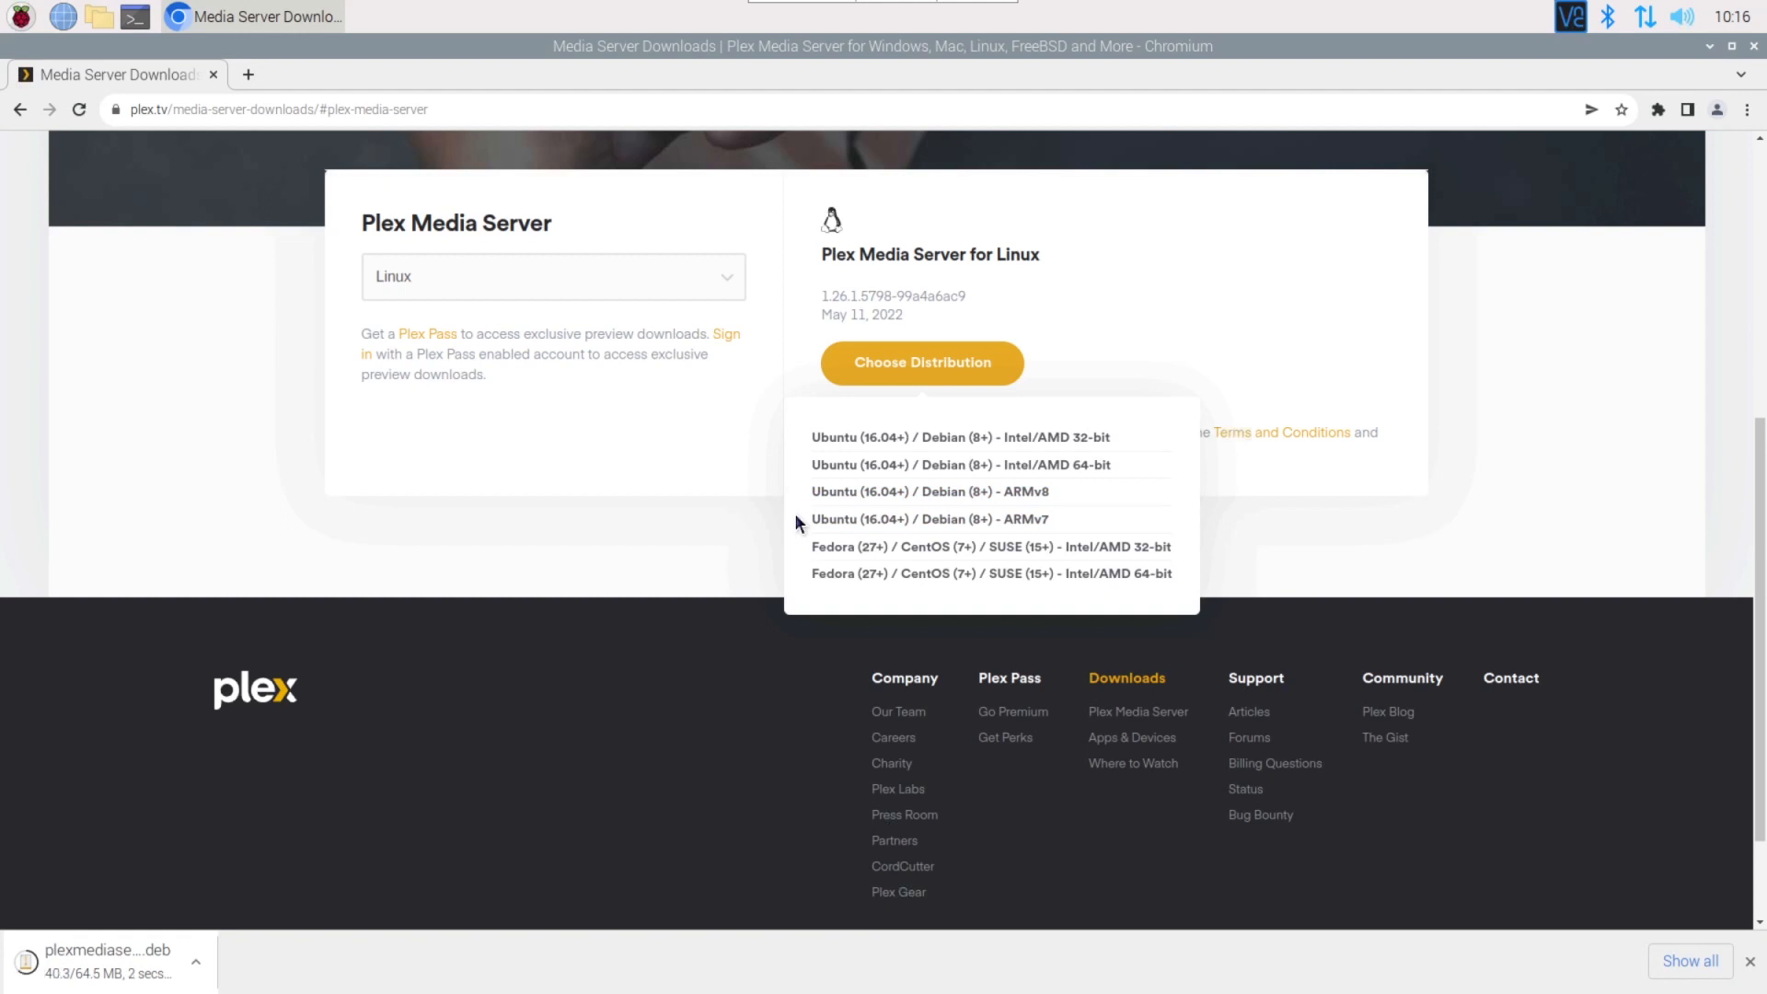
{"action": "mouse_move", "coordinate": [429, 584]}
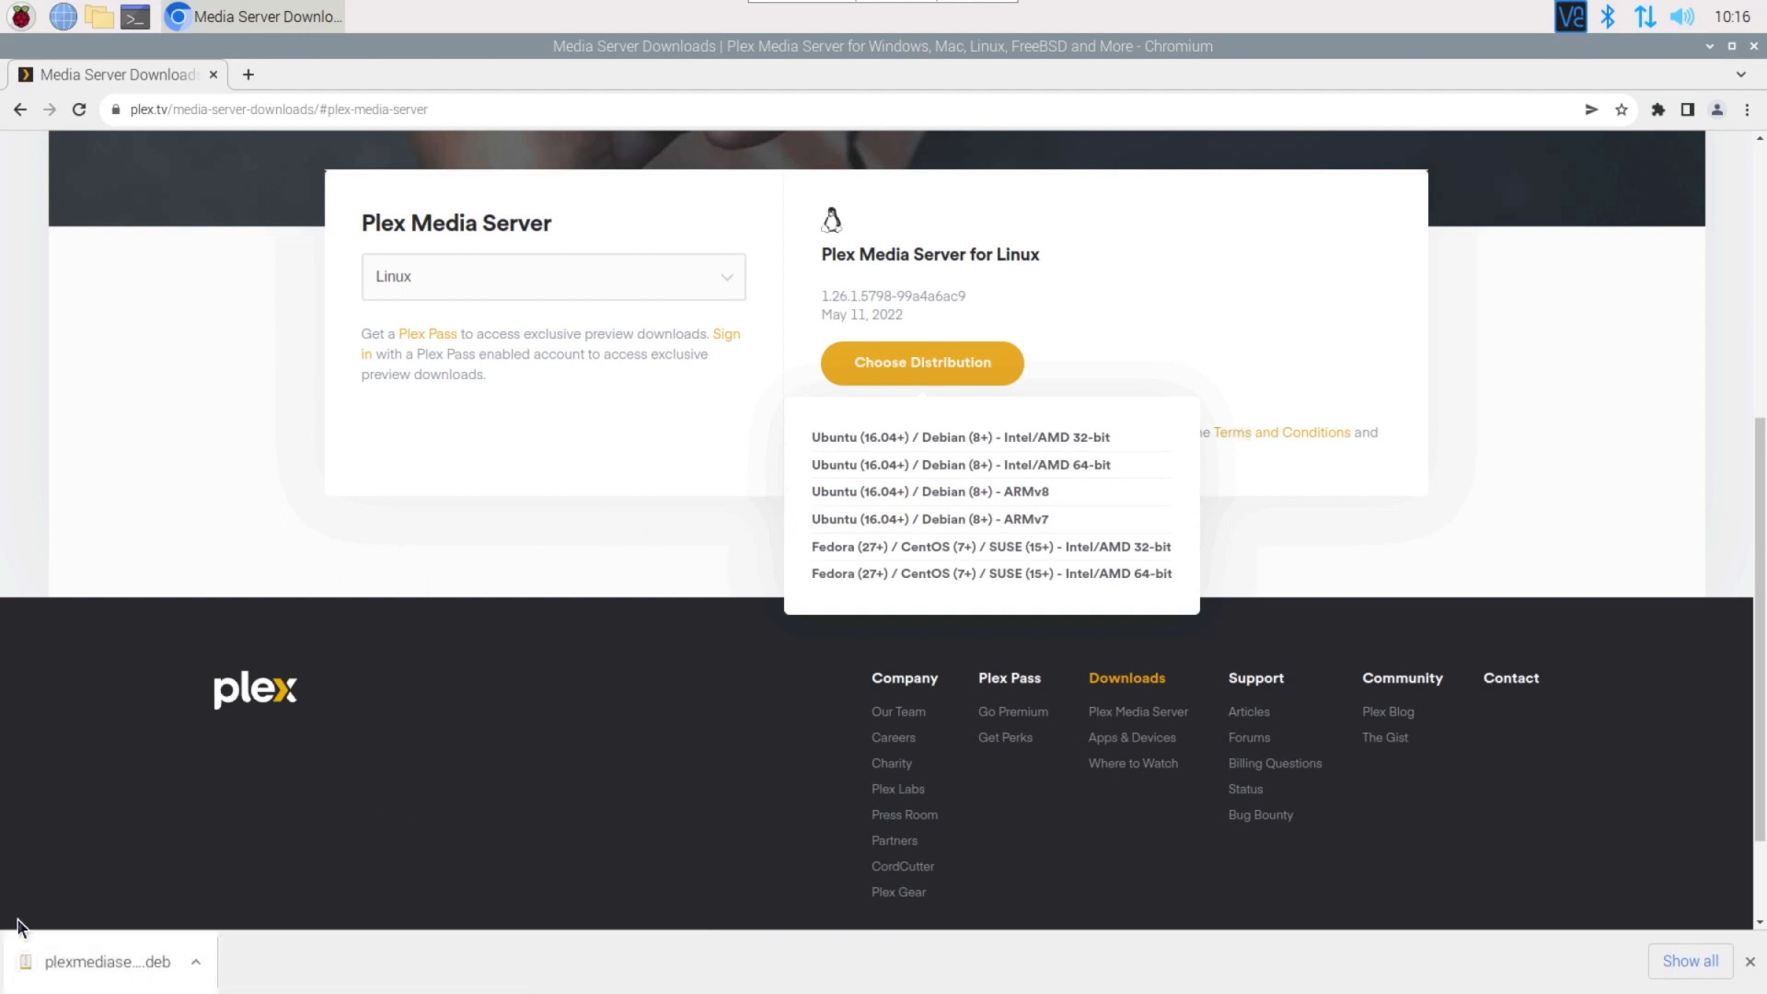
Install the downloaded .deb package, authorising it with the account password
{"action": "left_click", "coordinate": [106, 961]}
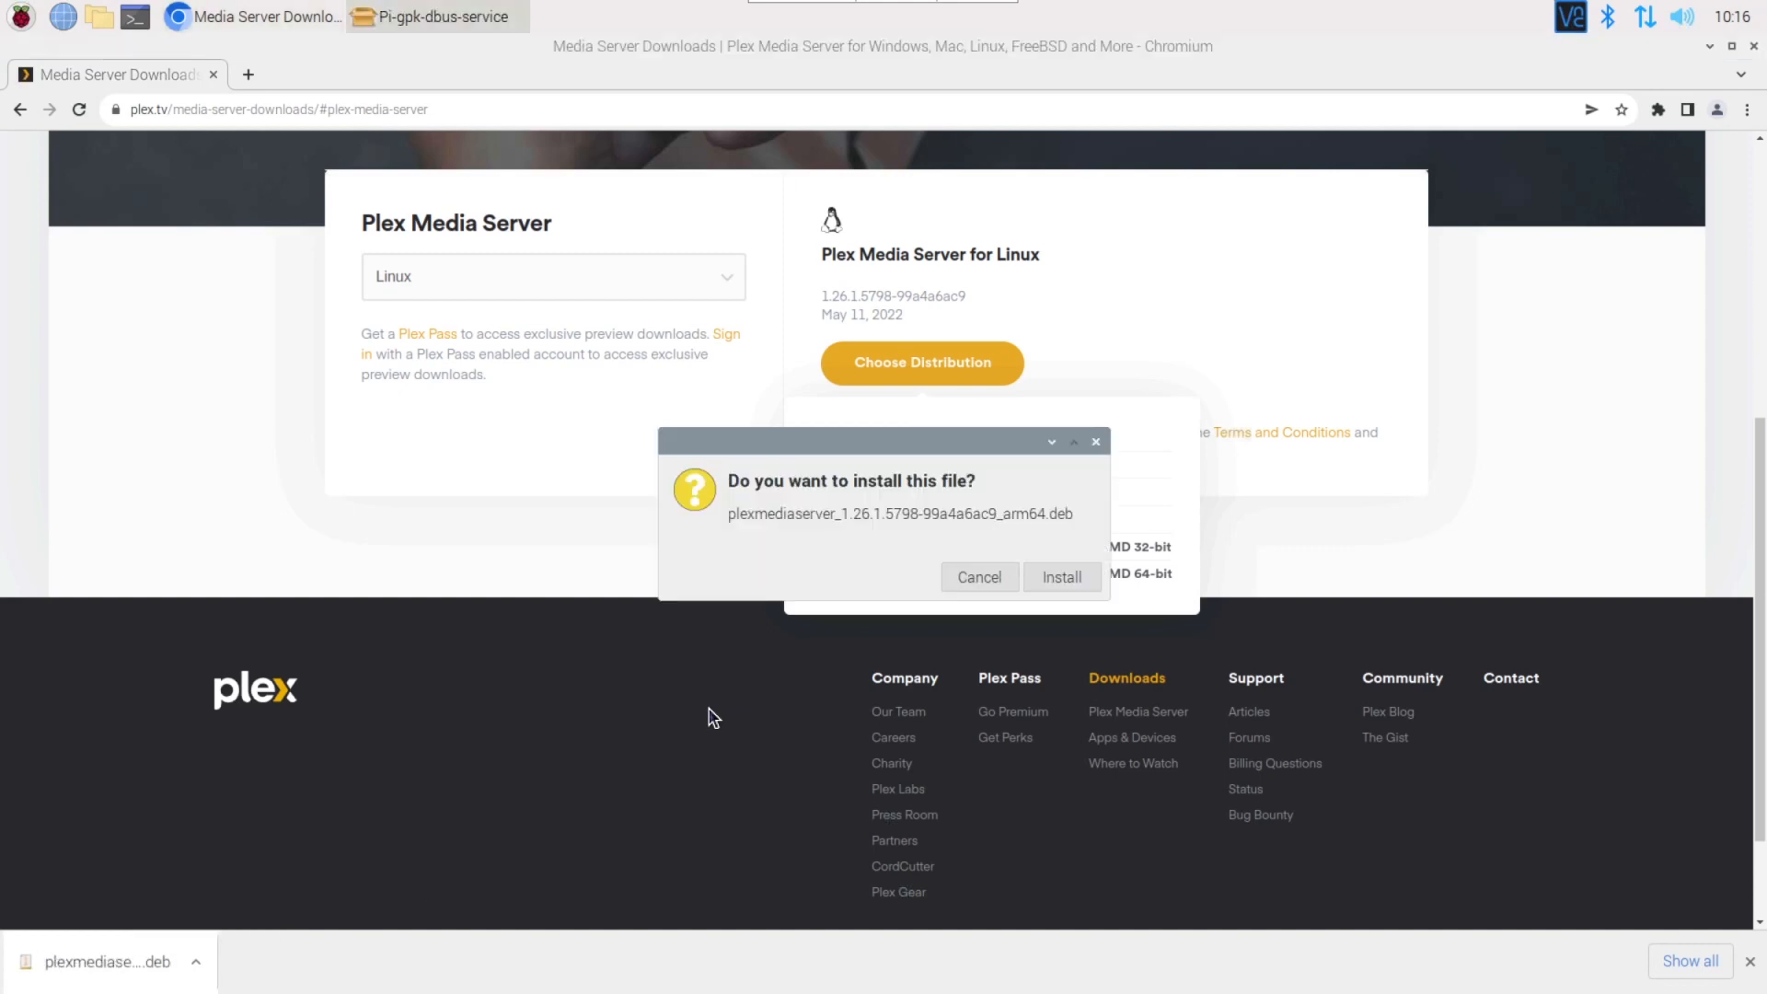
{"action": "left_click", "coordinate": [1061, 576]}
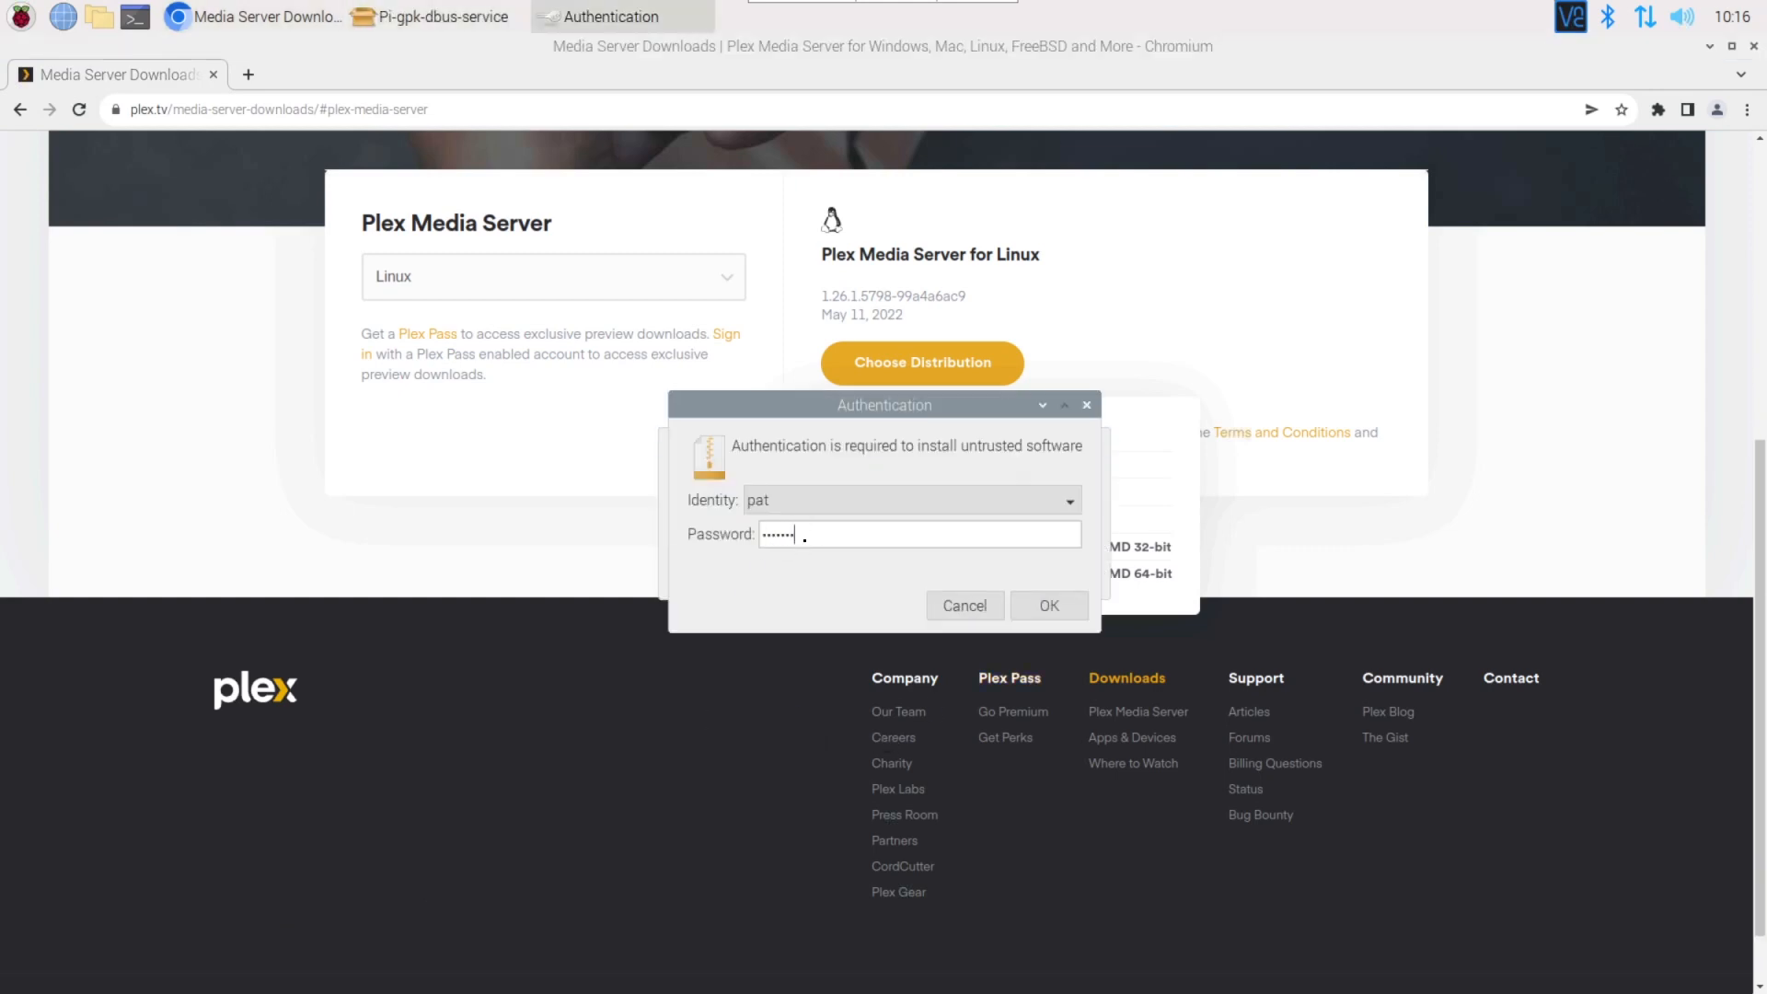
{"action": "left_click", "coordinate": [1047, 605]}
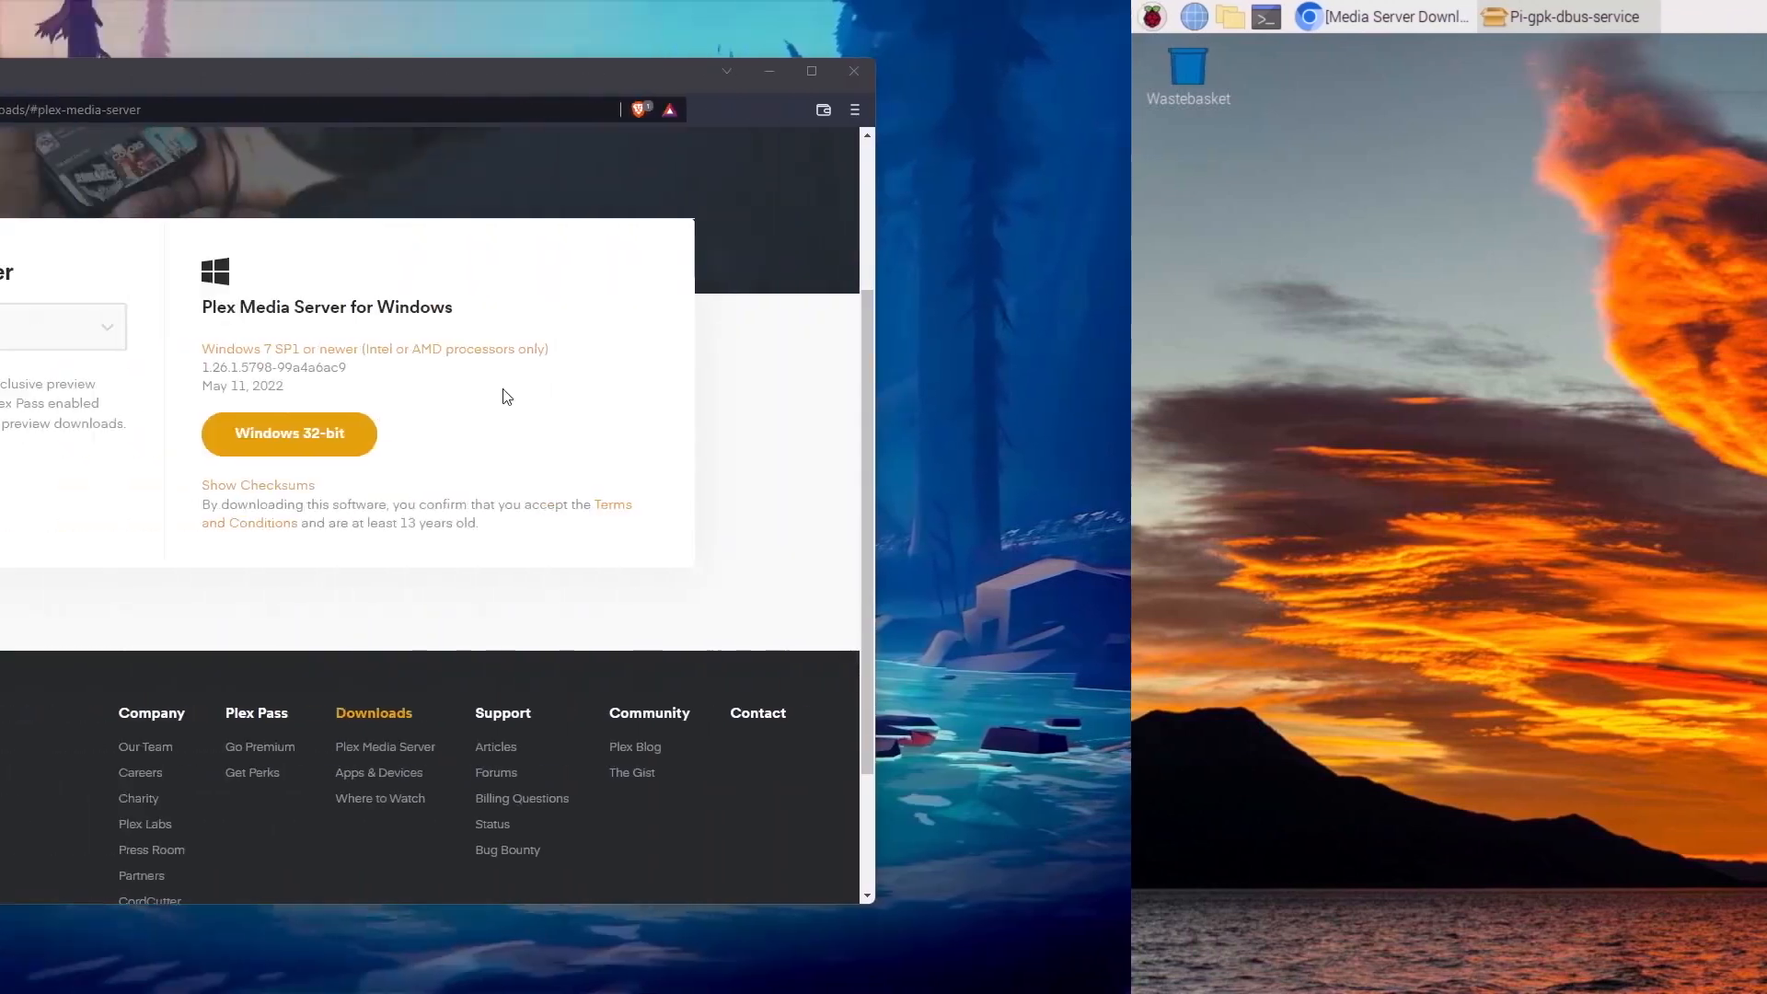
Select Linux, list the distributions and copy the Ubuntu/Debian ARMv8 download link
{"action": "left_click", "coordinate": [609, 326]}
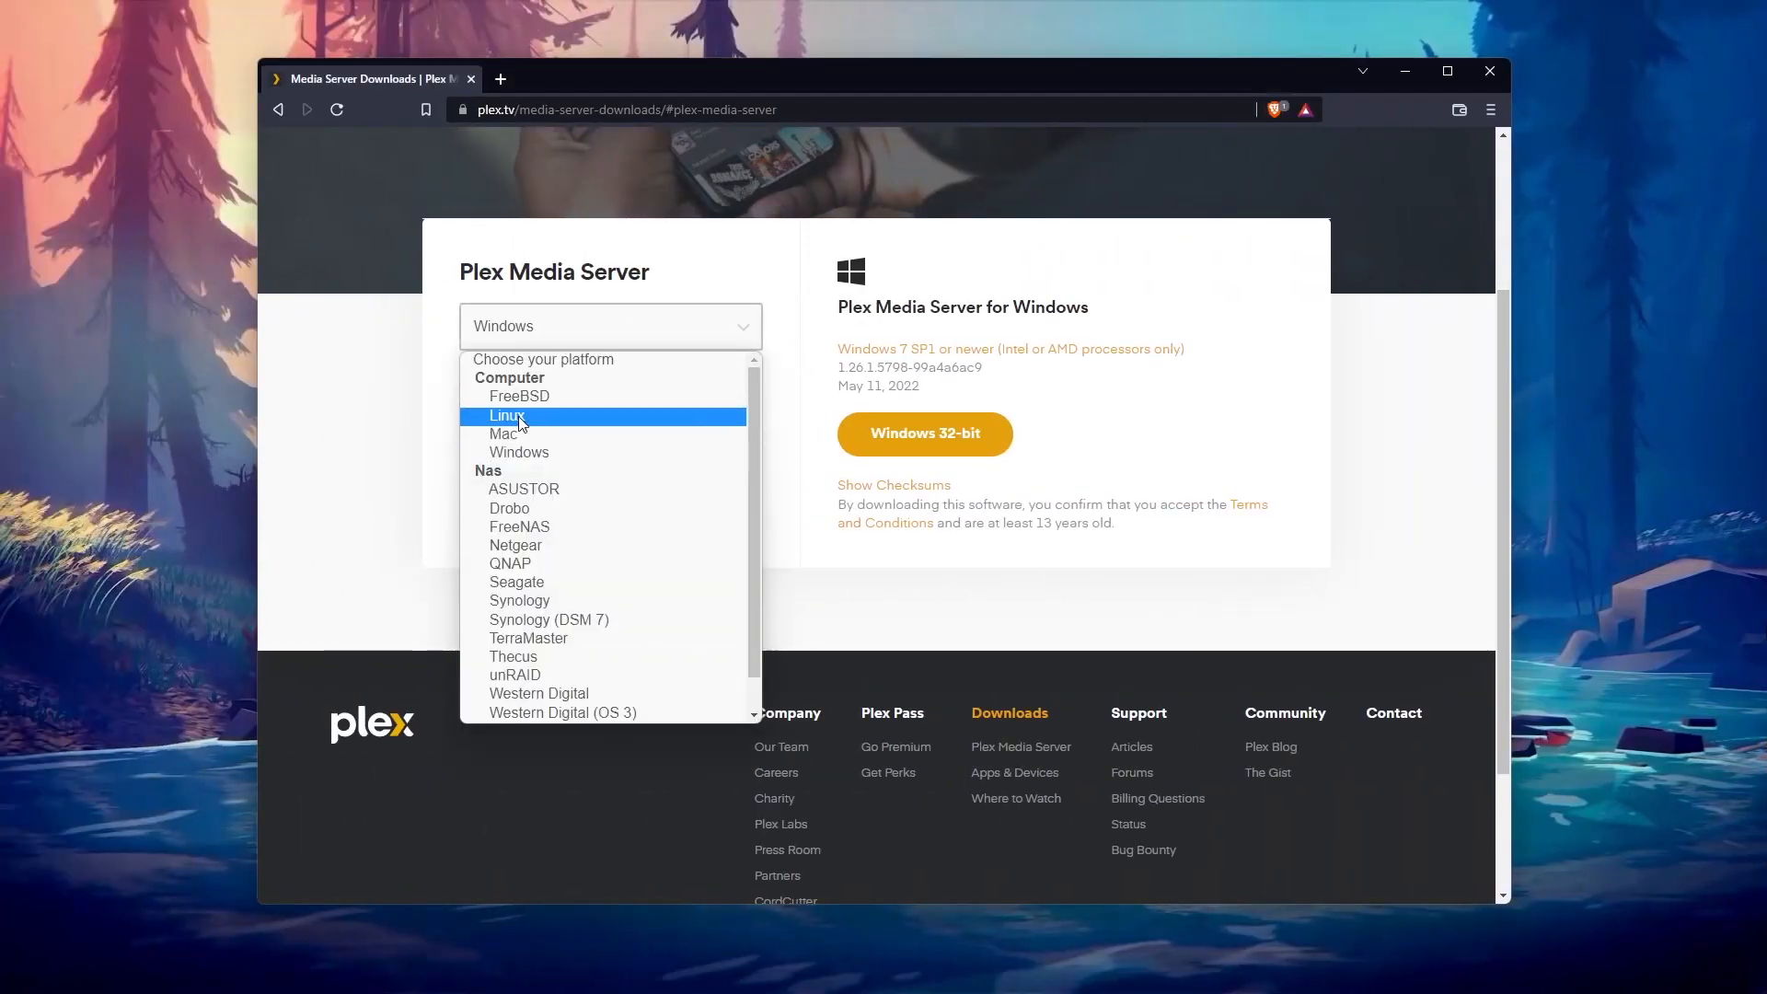
{"action": "left_click", "coordinate": [504, 416]}
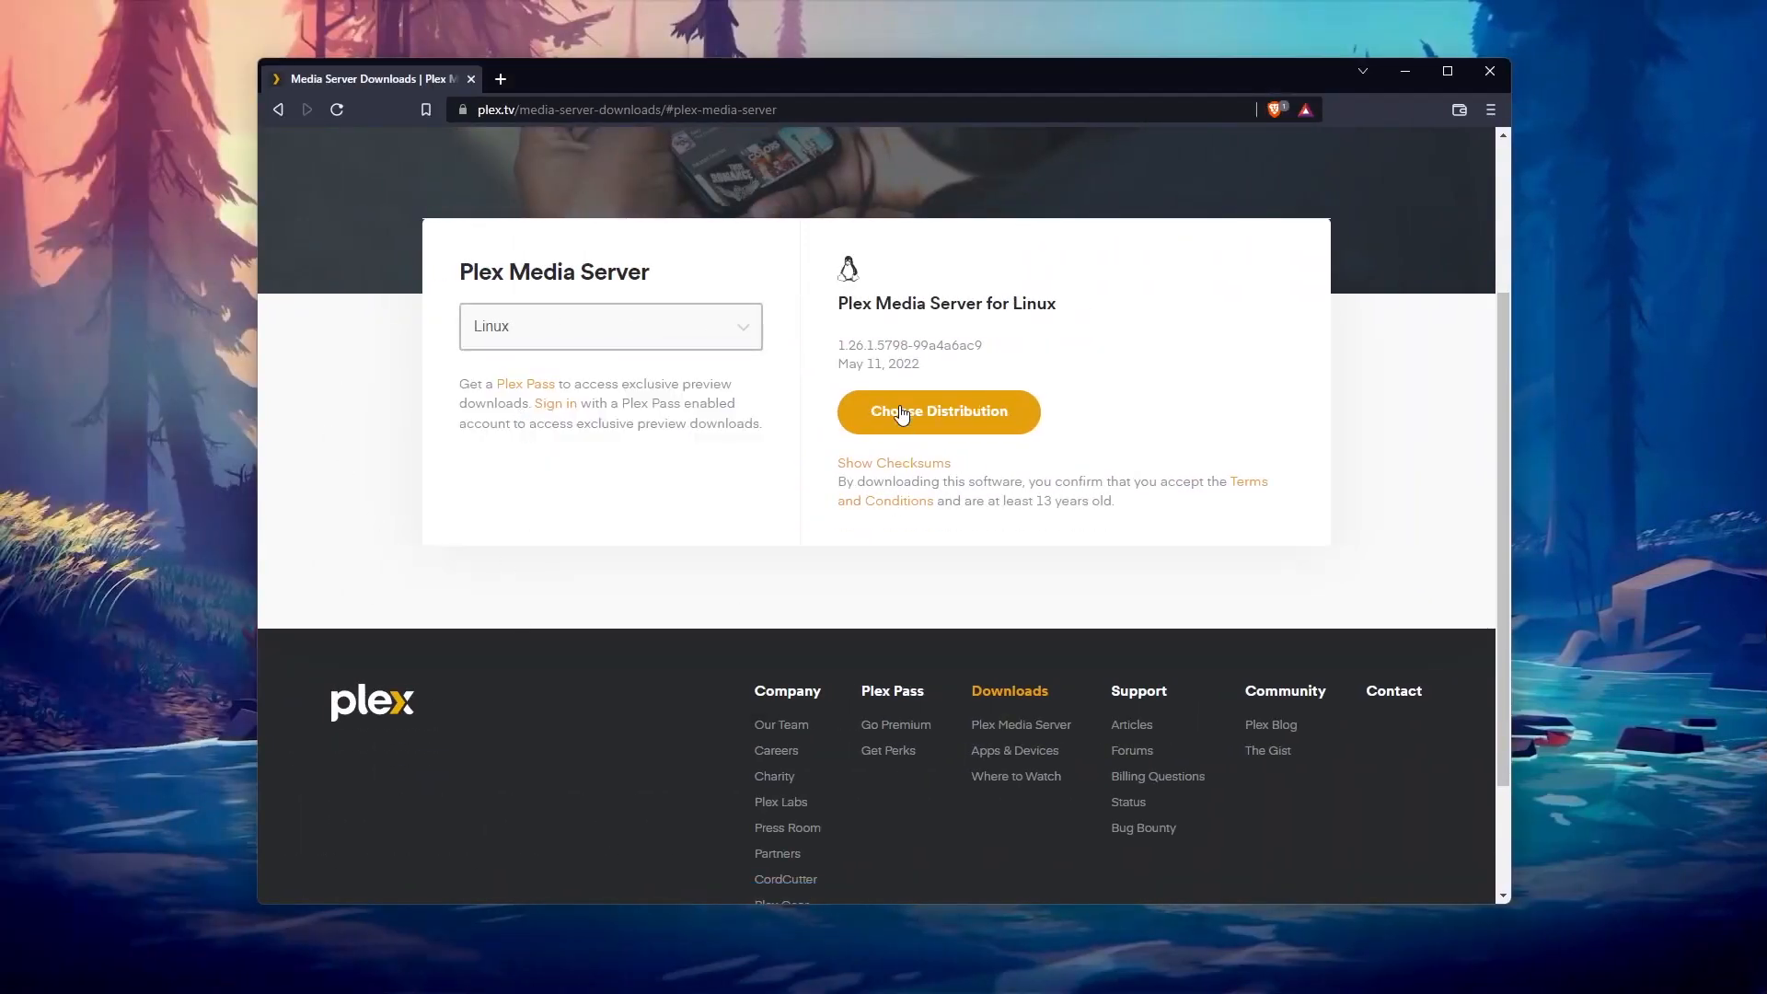
{"action": "left_click", "coordinate": [937, 410]}
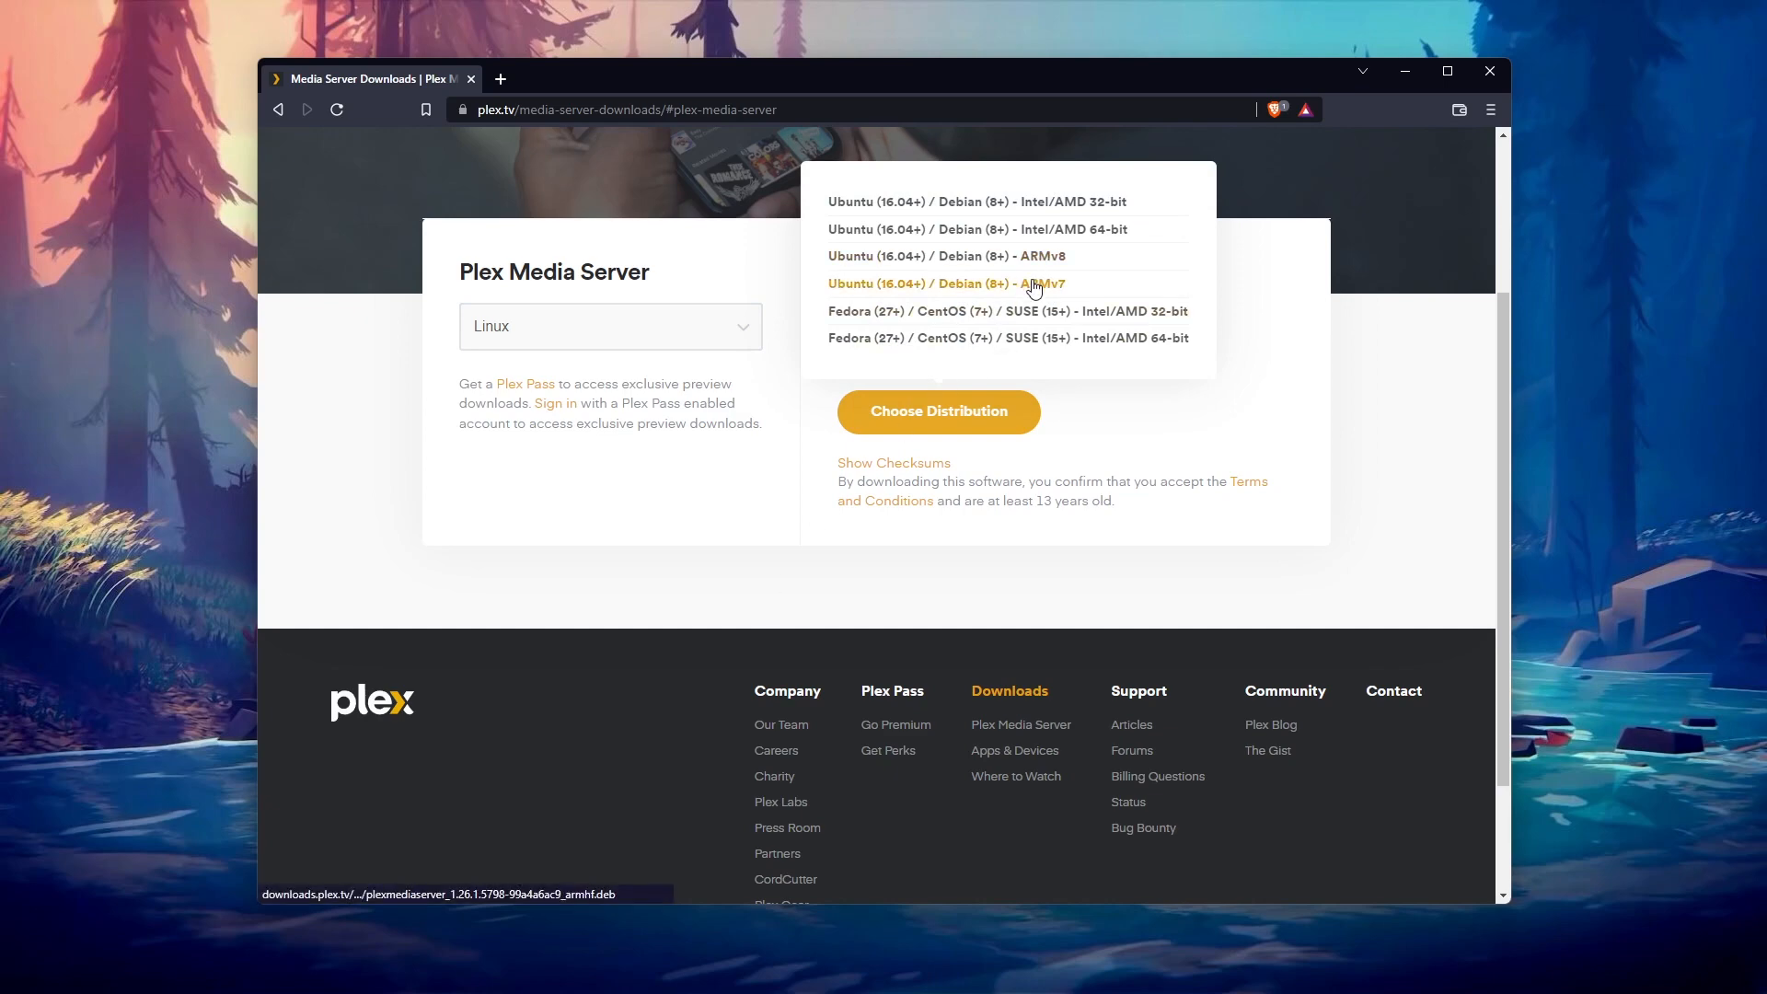
{"action": "mouse_move", "coordinate": [1006, 311]}
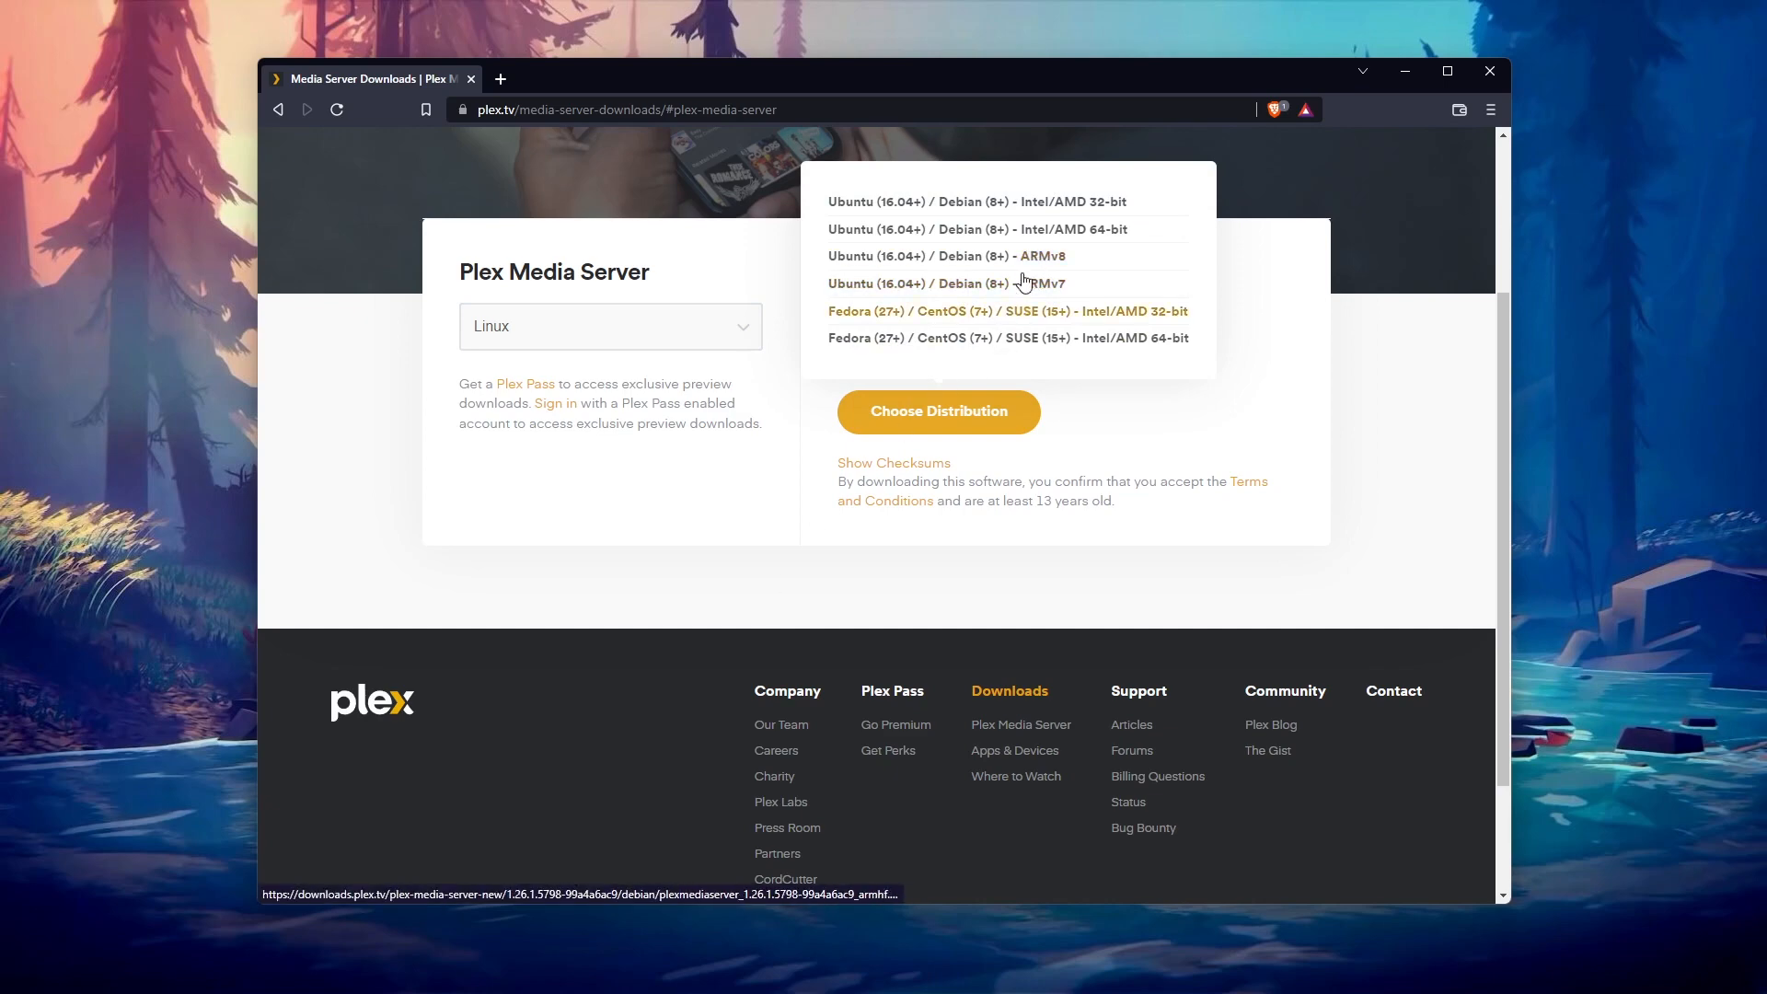
{"action": "right_click", "coordinate": [942, 256]}
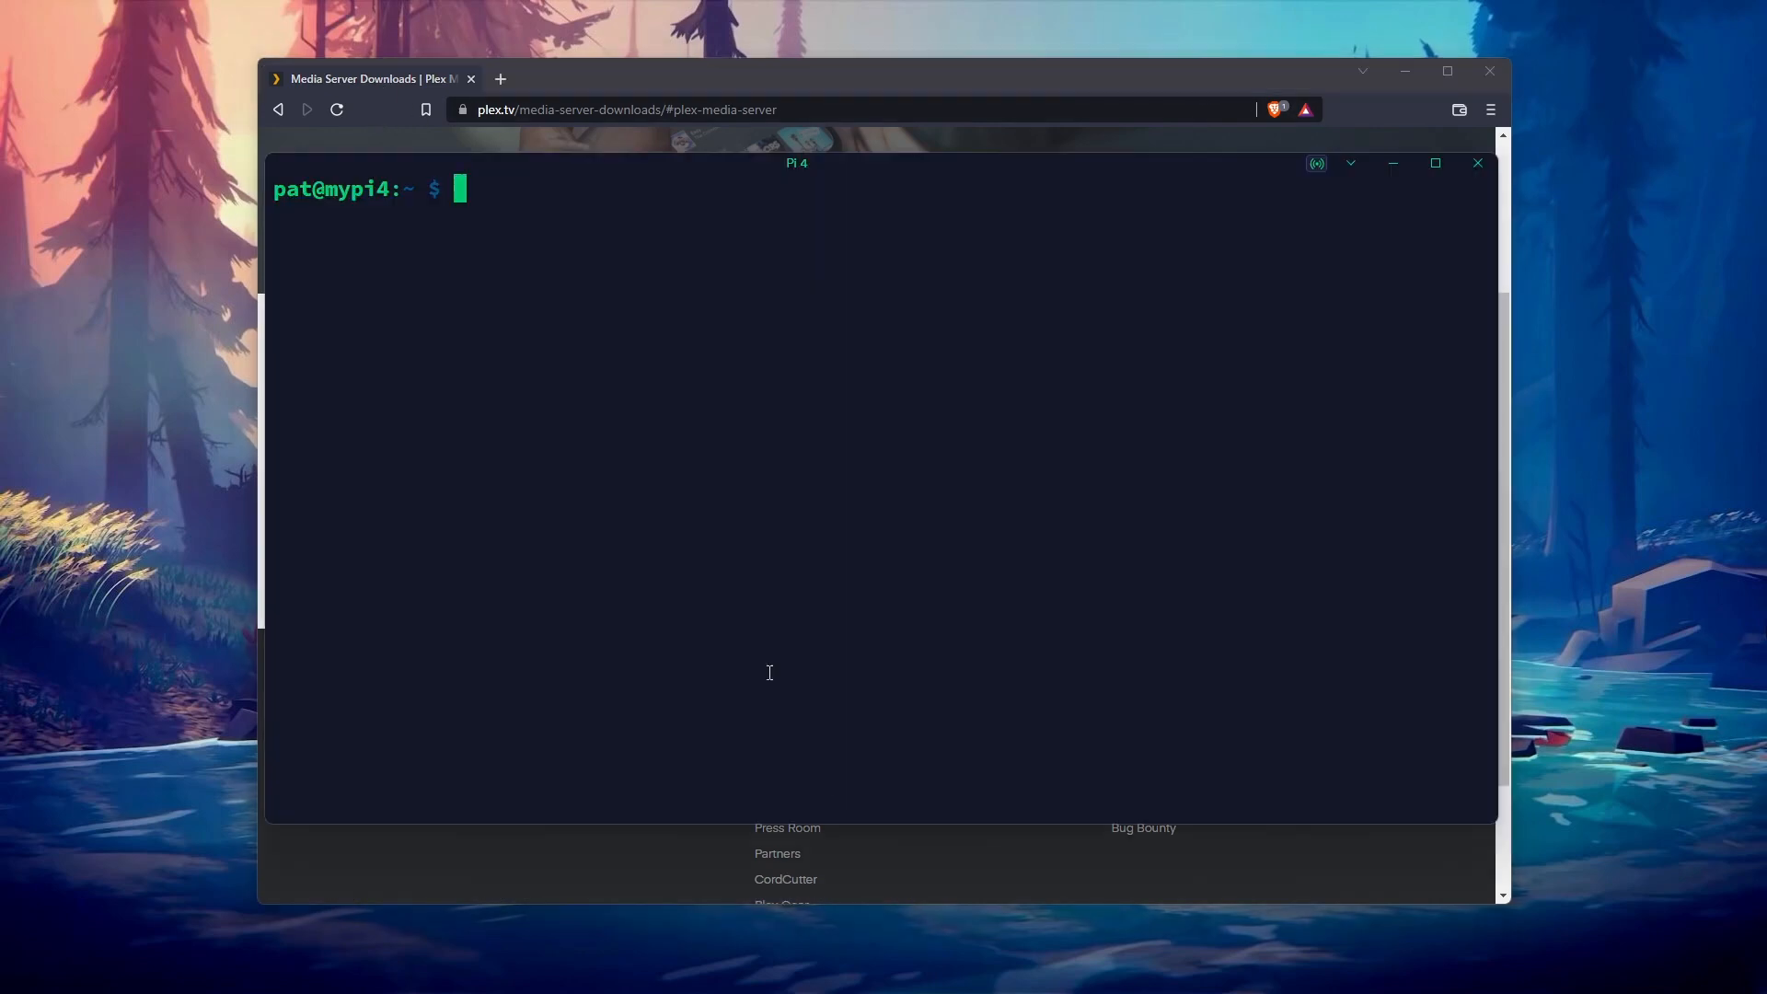
Fetch the package with wget and install plexmediaserver_1.26.1.5798-99a4a6ac9_arm64.deb with sudo dpkg -i
{"action": "type", "text": "wget"}
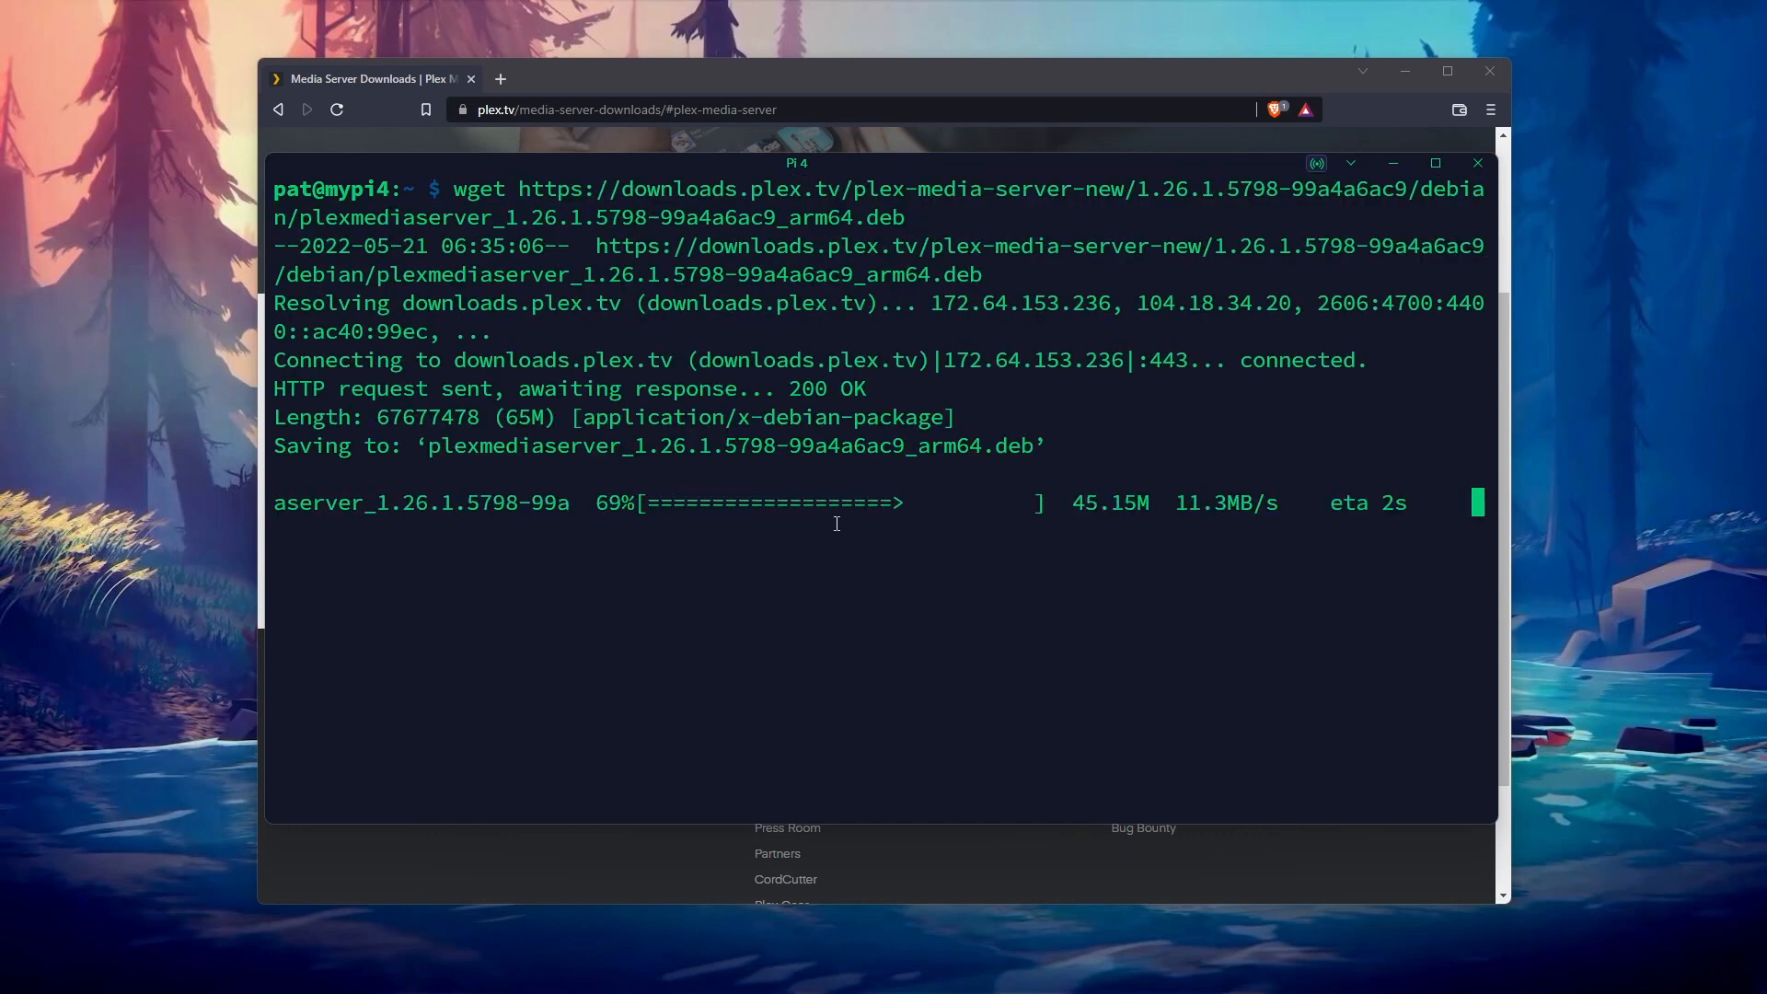
{"action": "type", "text": "sudo"}
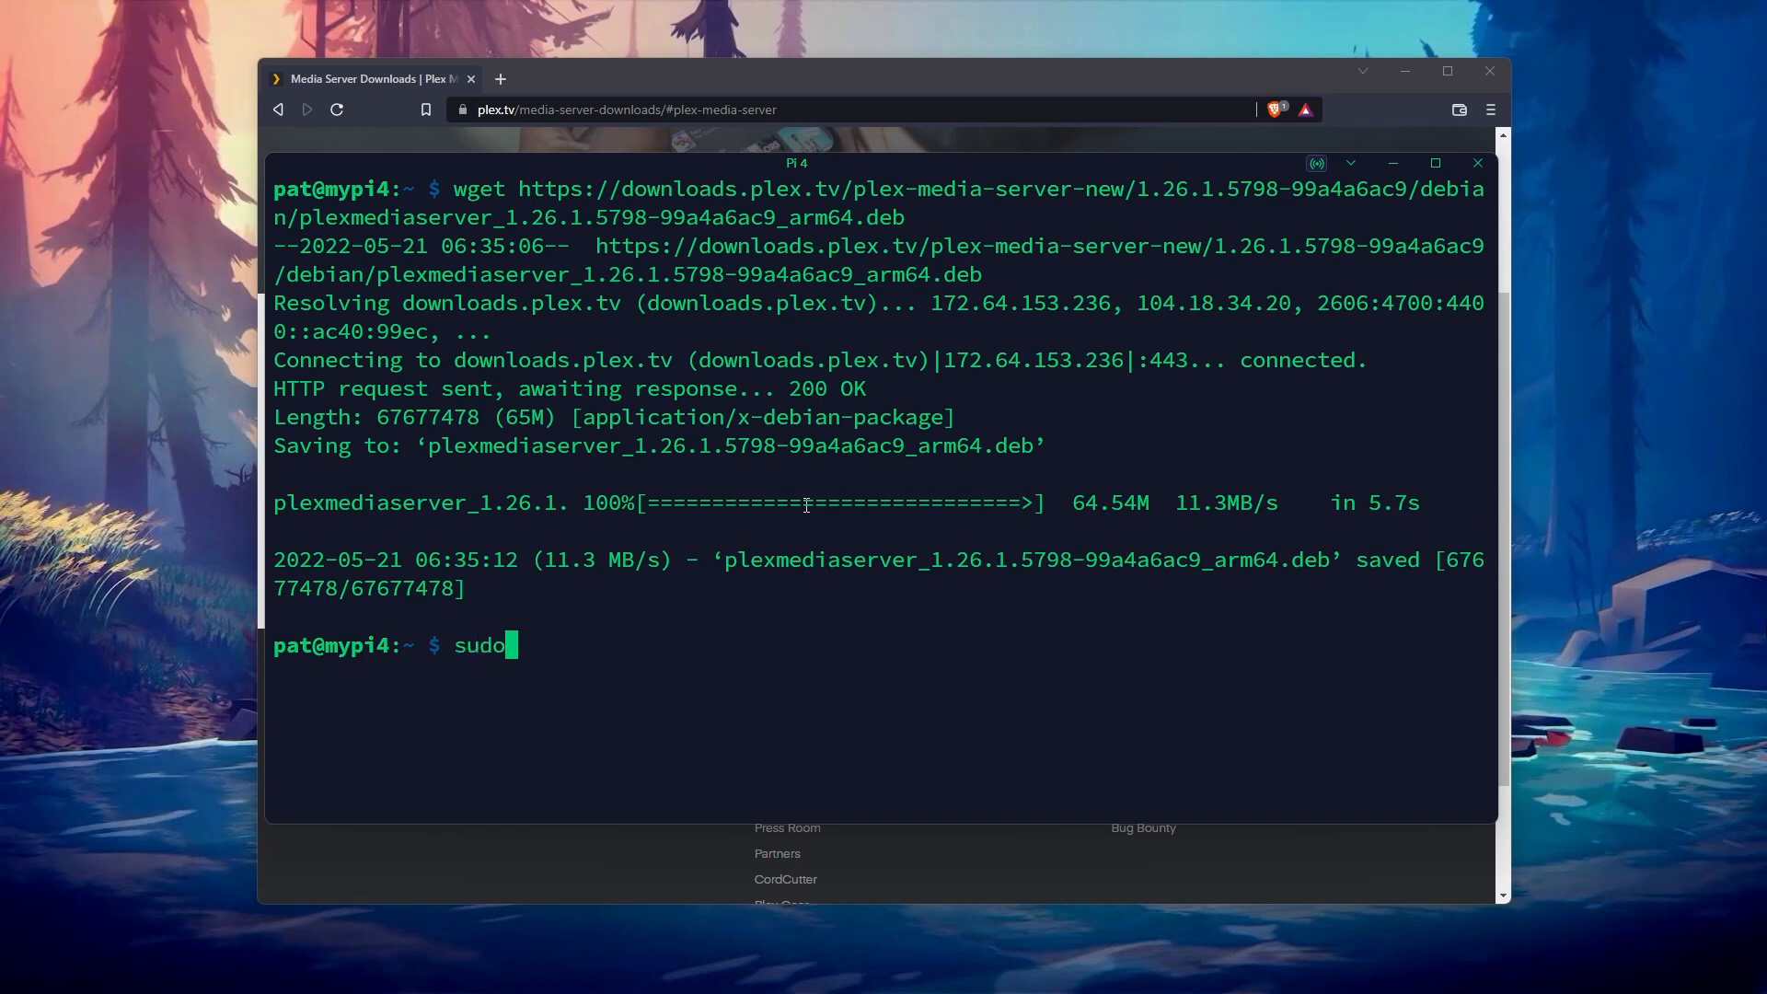
{"action": "type", "text": "dpkg -i plexmediaserver_1.26.1.5798-99a4a6ac9_arm64.deb"}
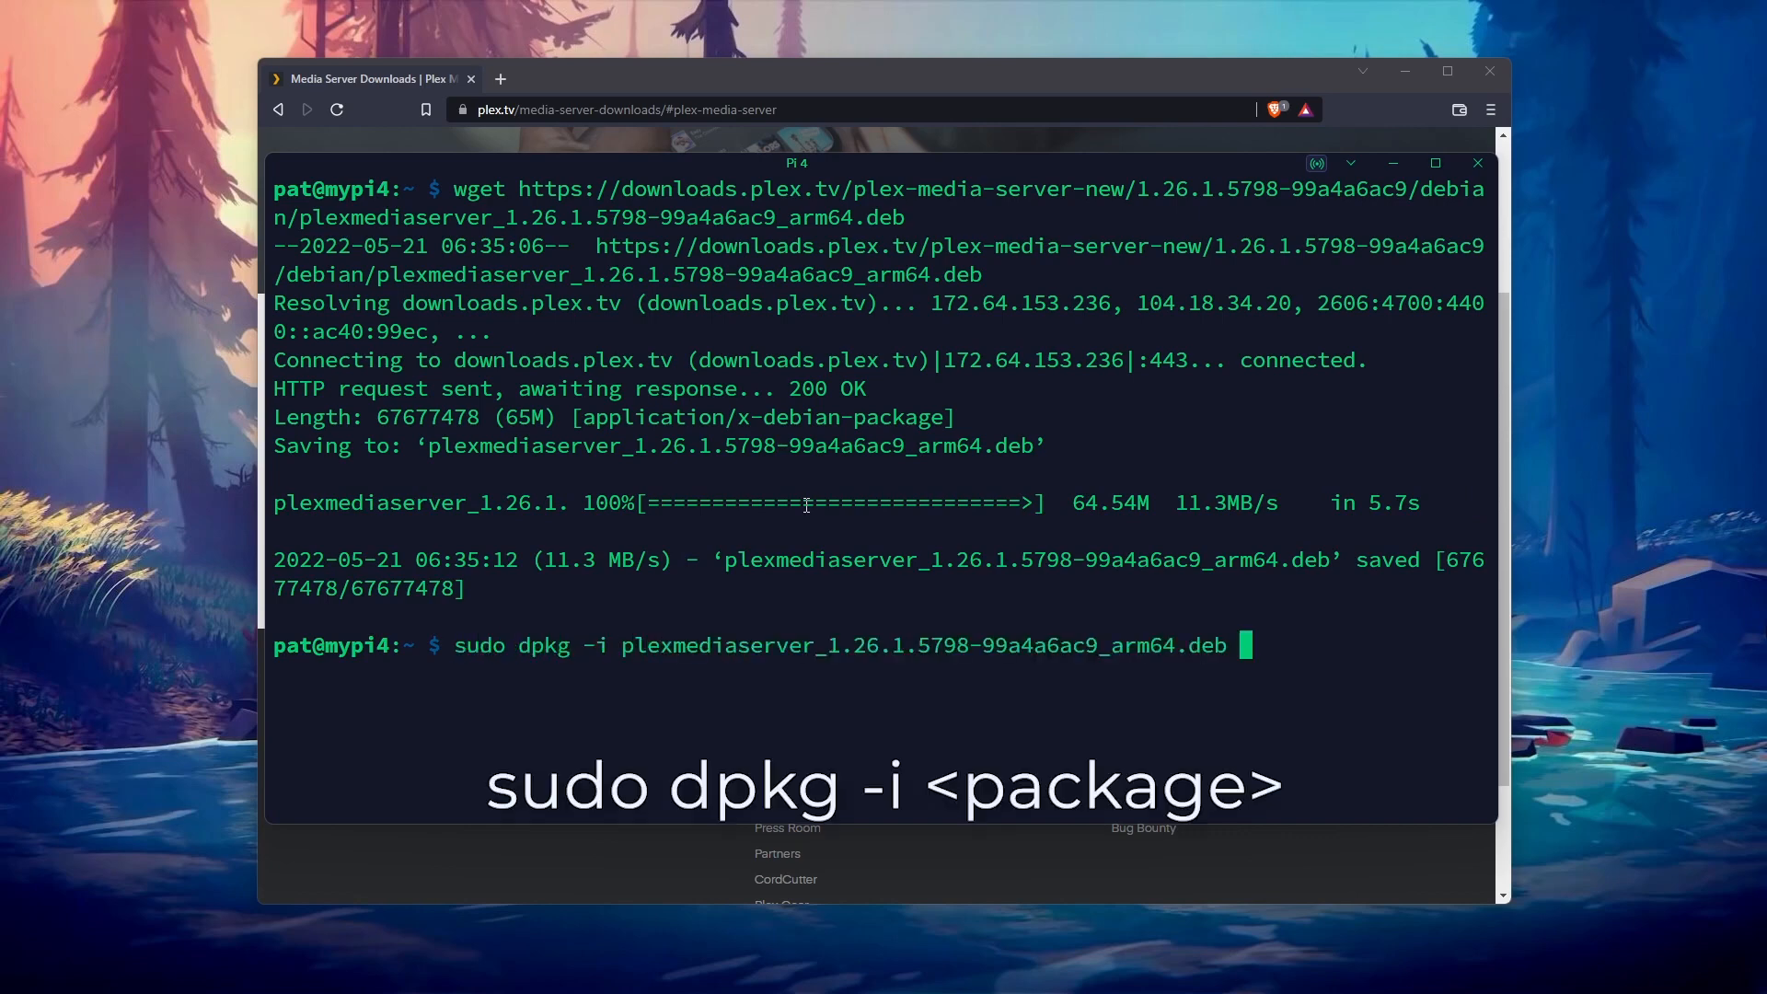
{"action": "key", "text": "Return"}
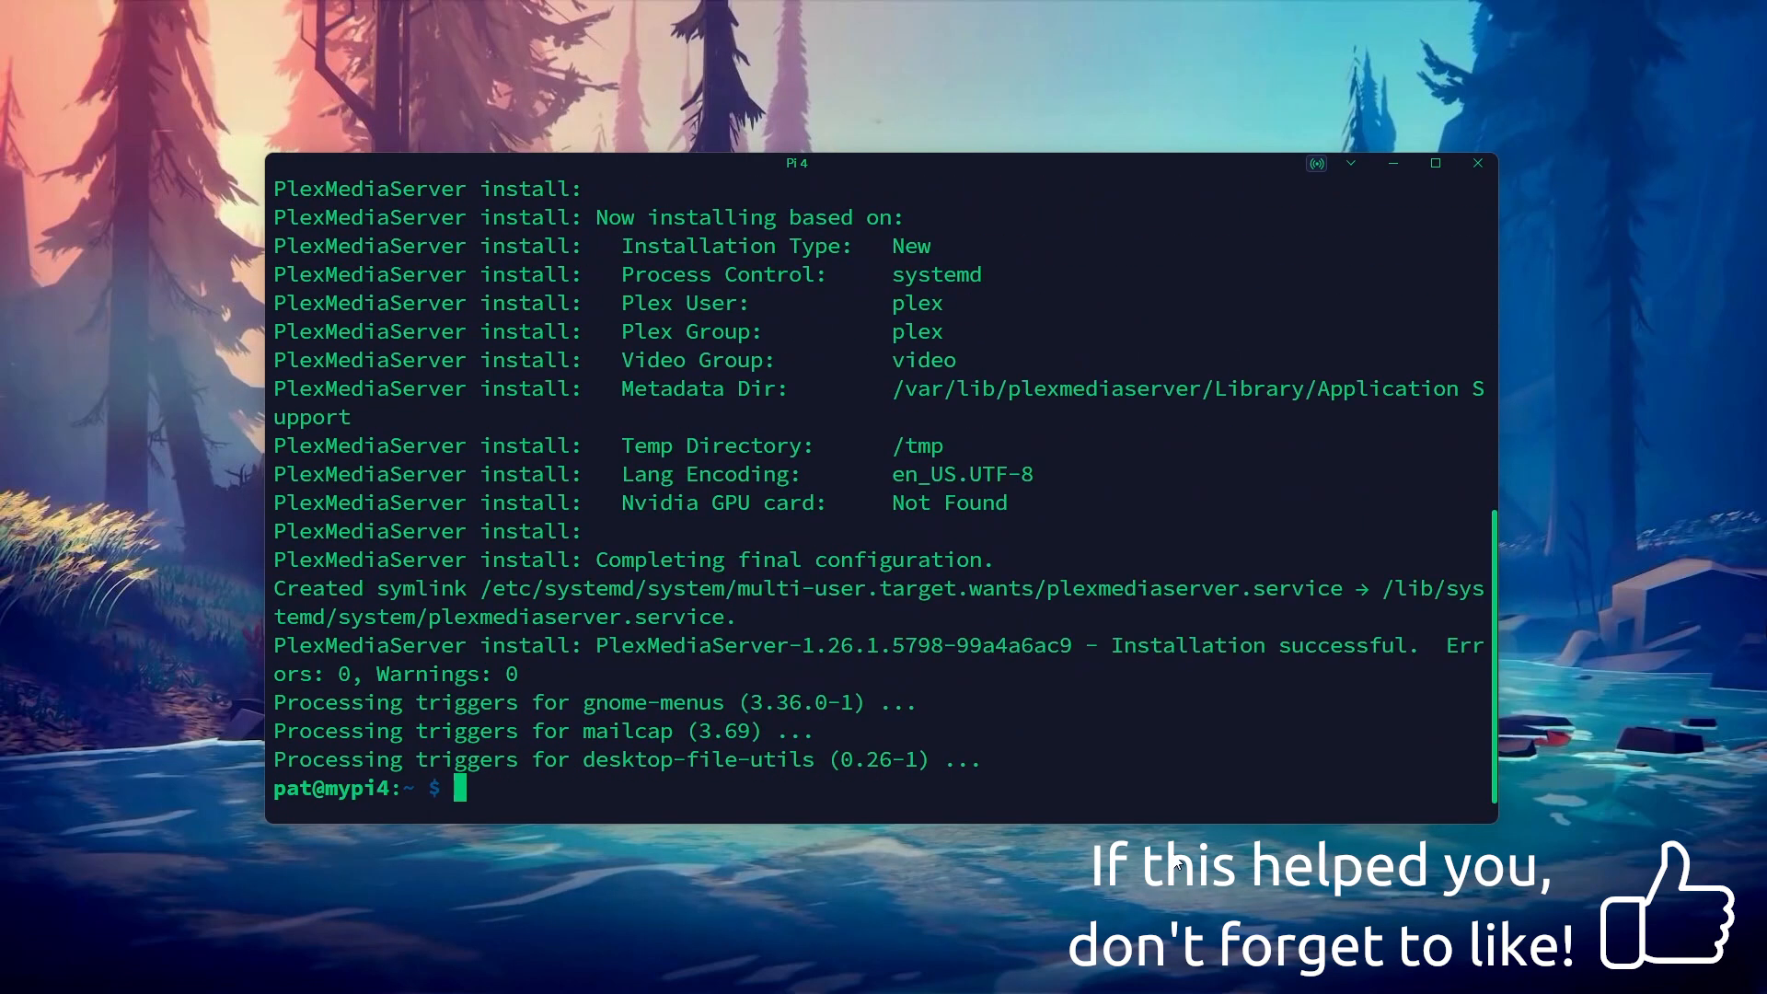
{"action": "left_click", "coordinate": [16, 16]}
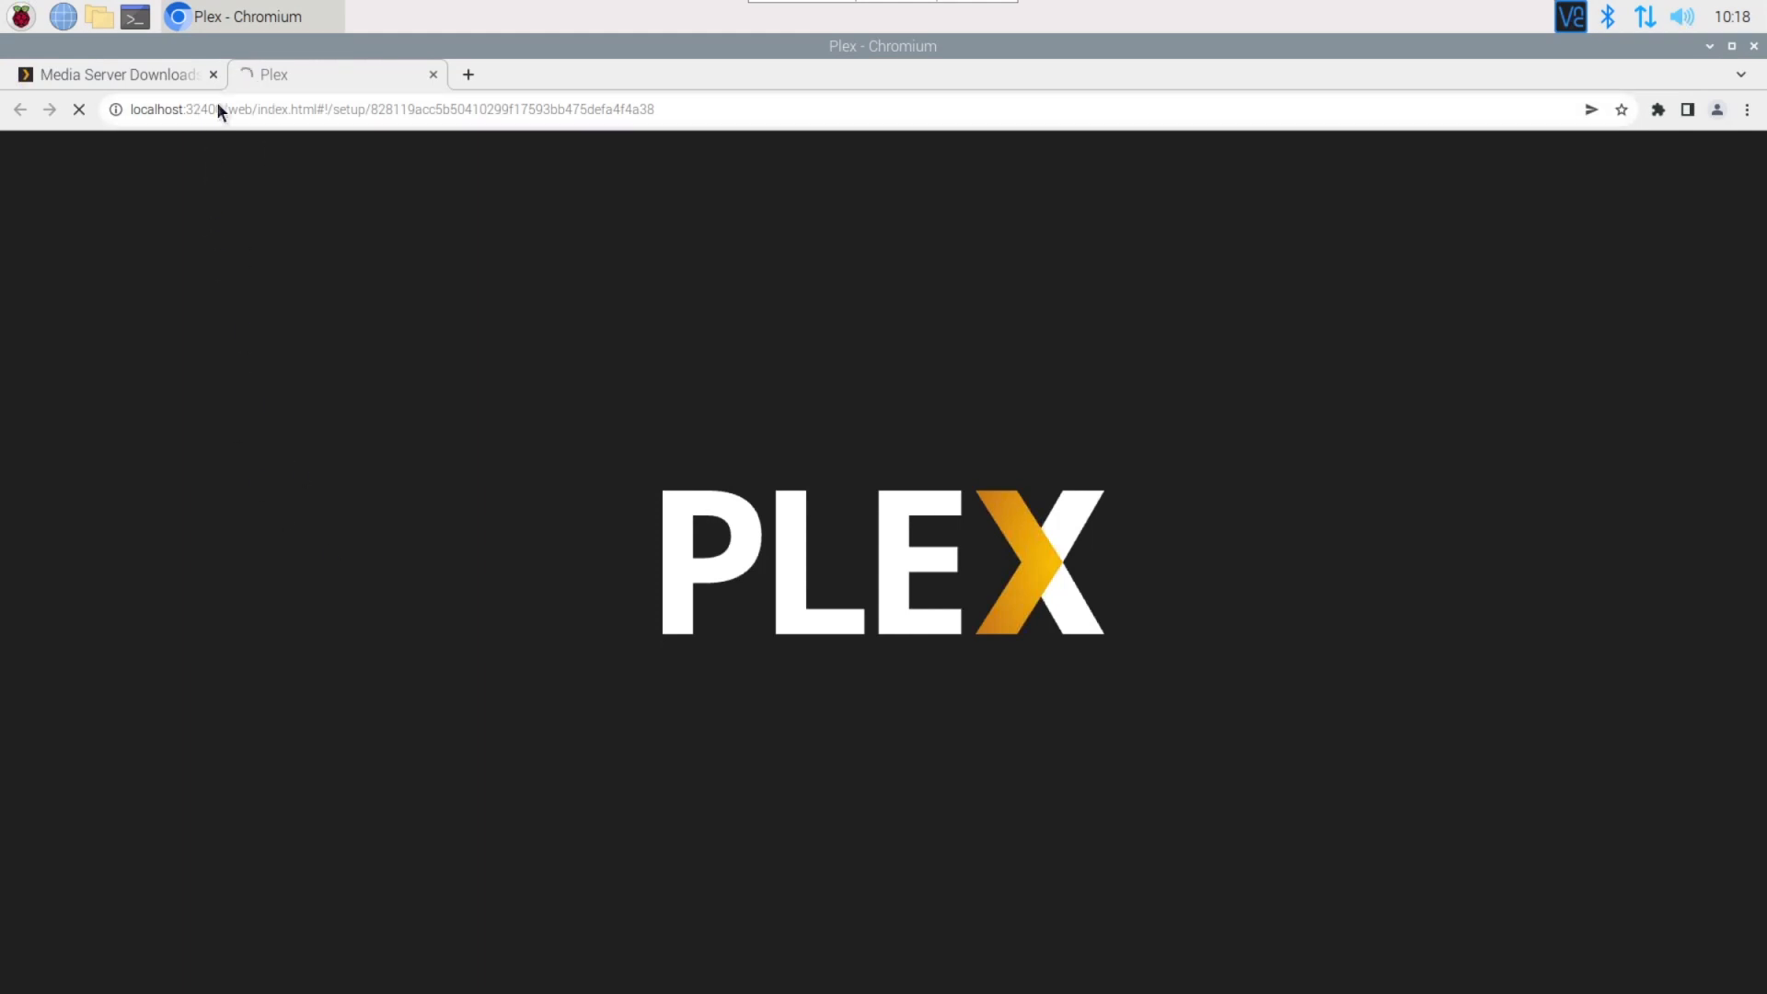
Create a Plex account with an email address and password on the sign-in page
{"action": "left_click", "coordinate": [213, 74]}
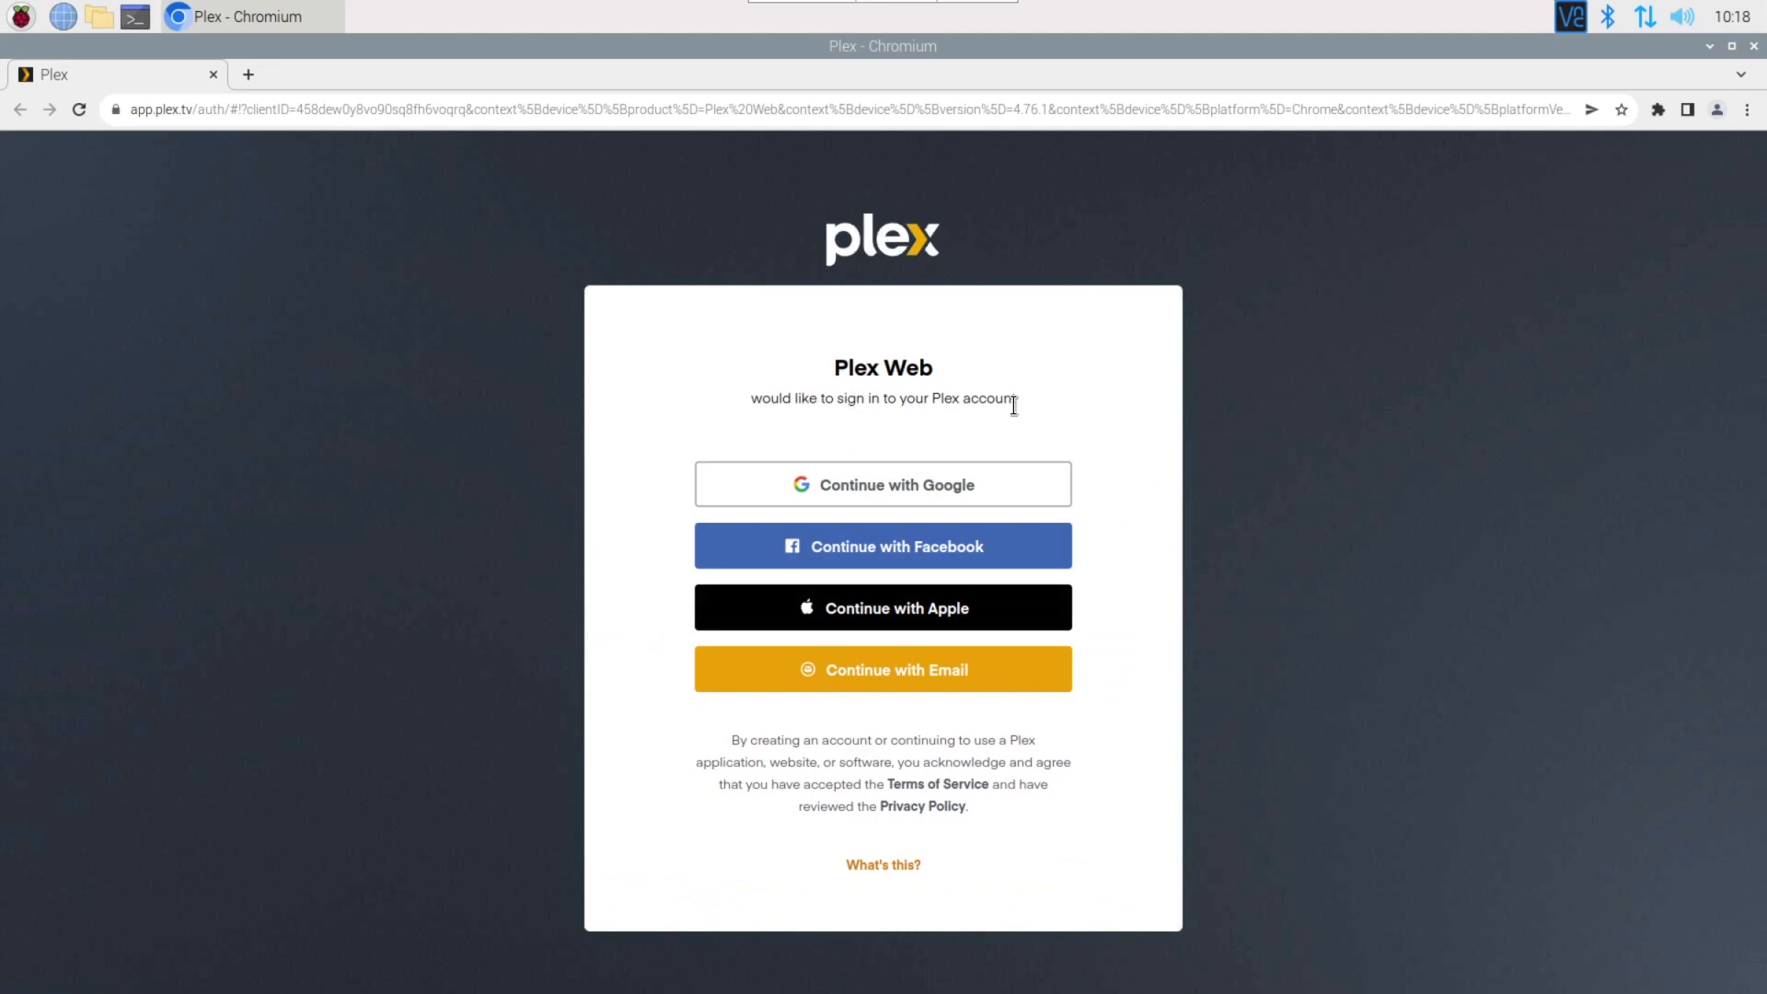
{"action": "left_click", "coordinate": [882, 668]}
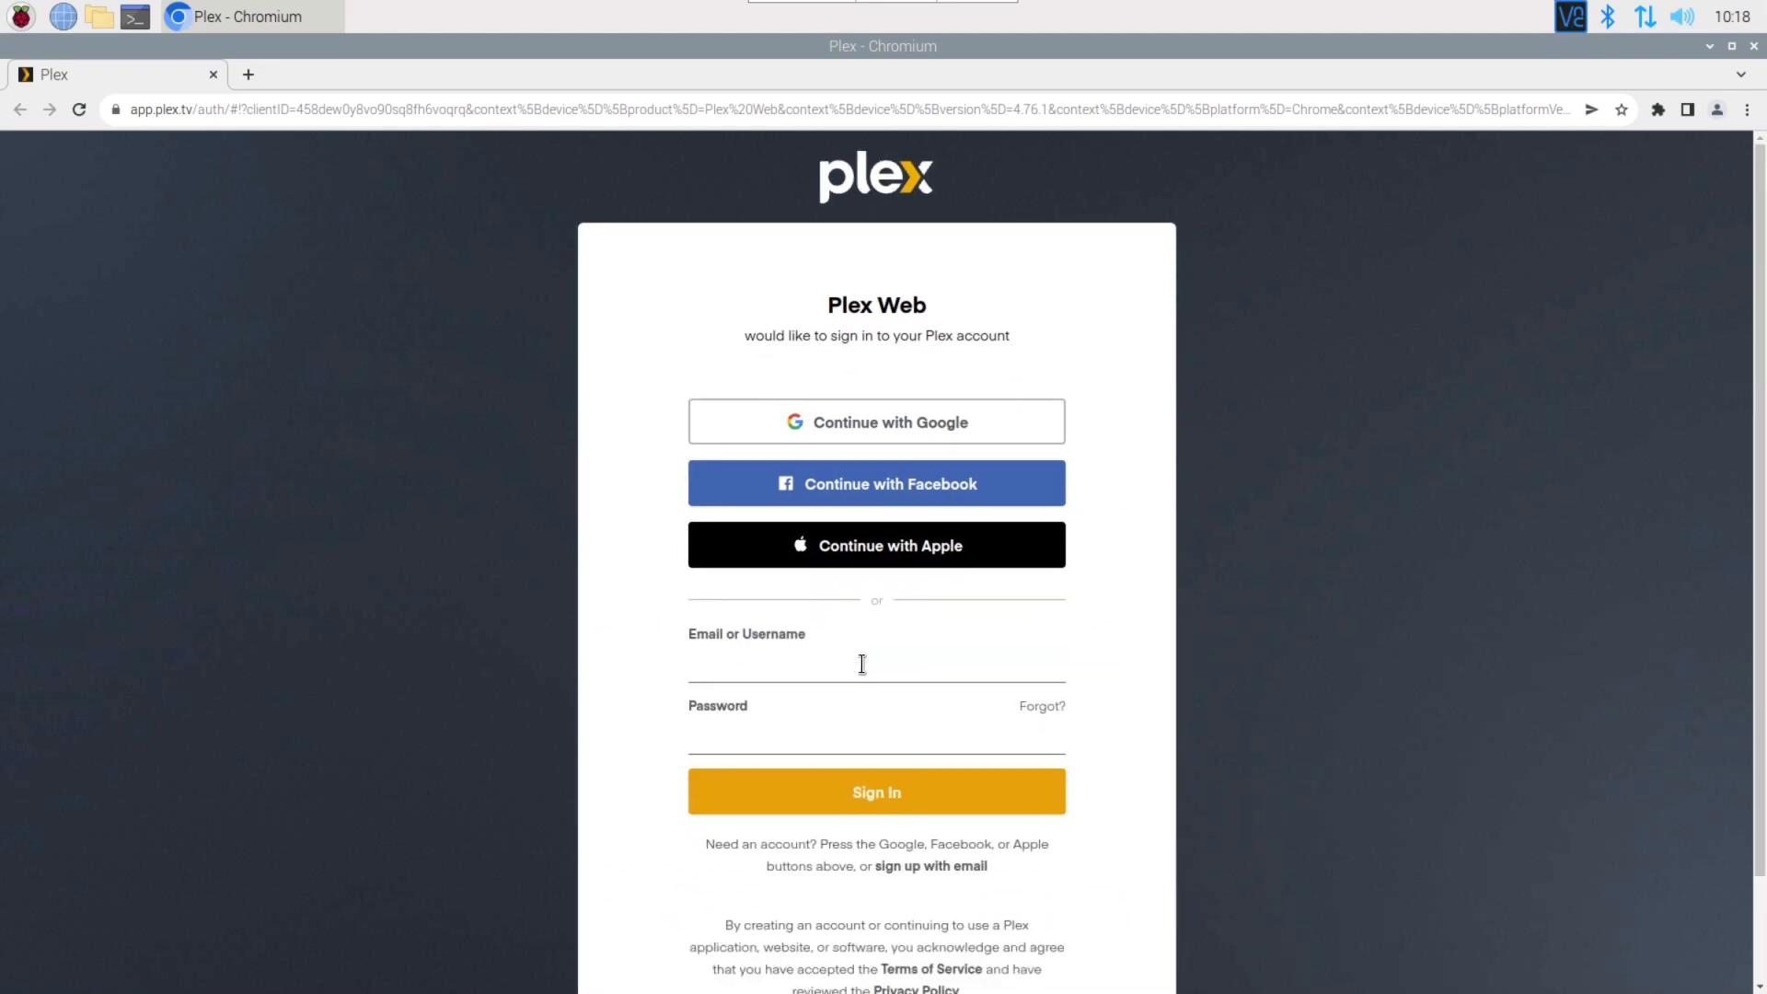
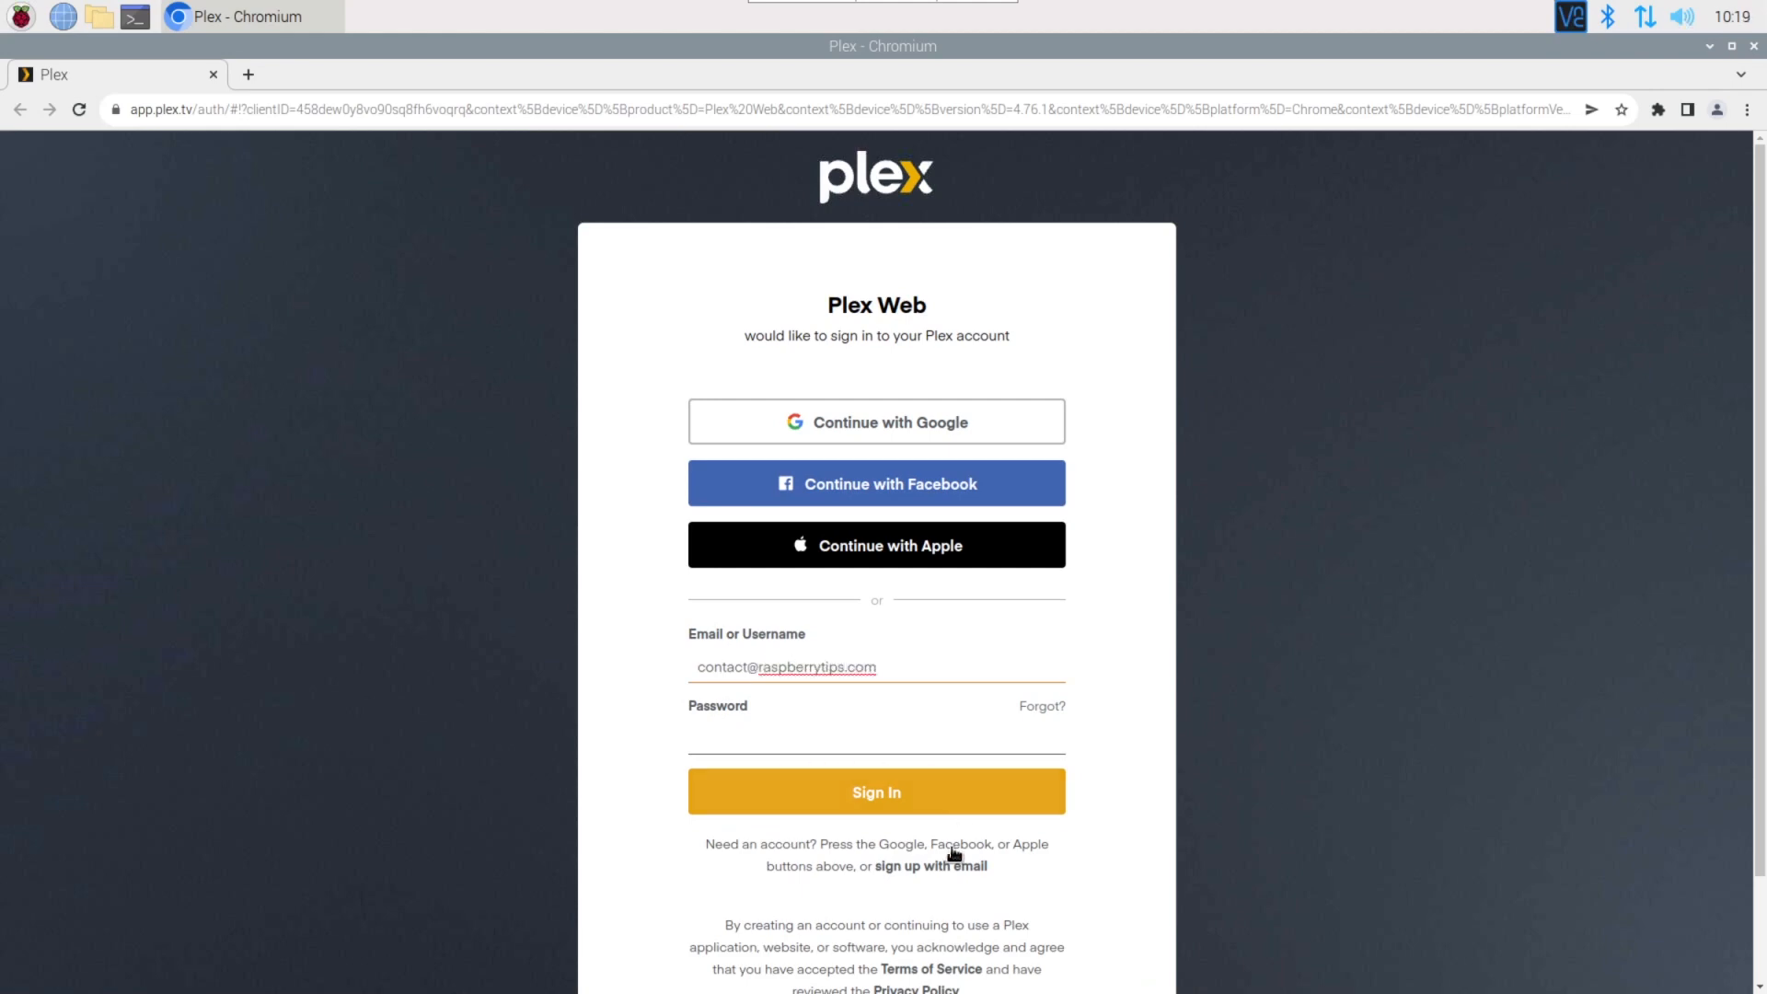
{"action": "left_click", "coordinate": [931, 865]}
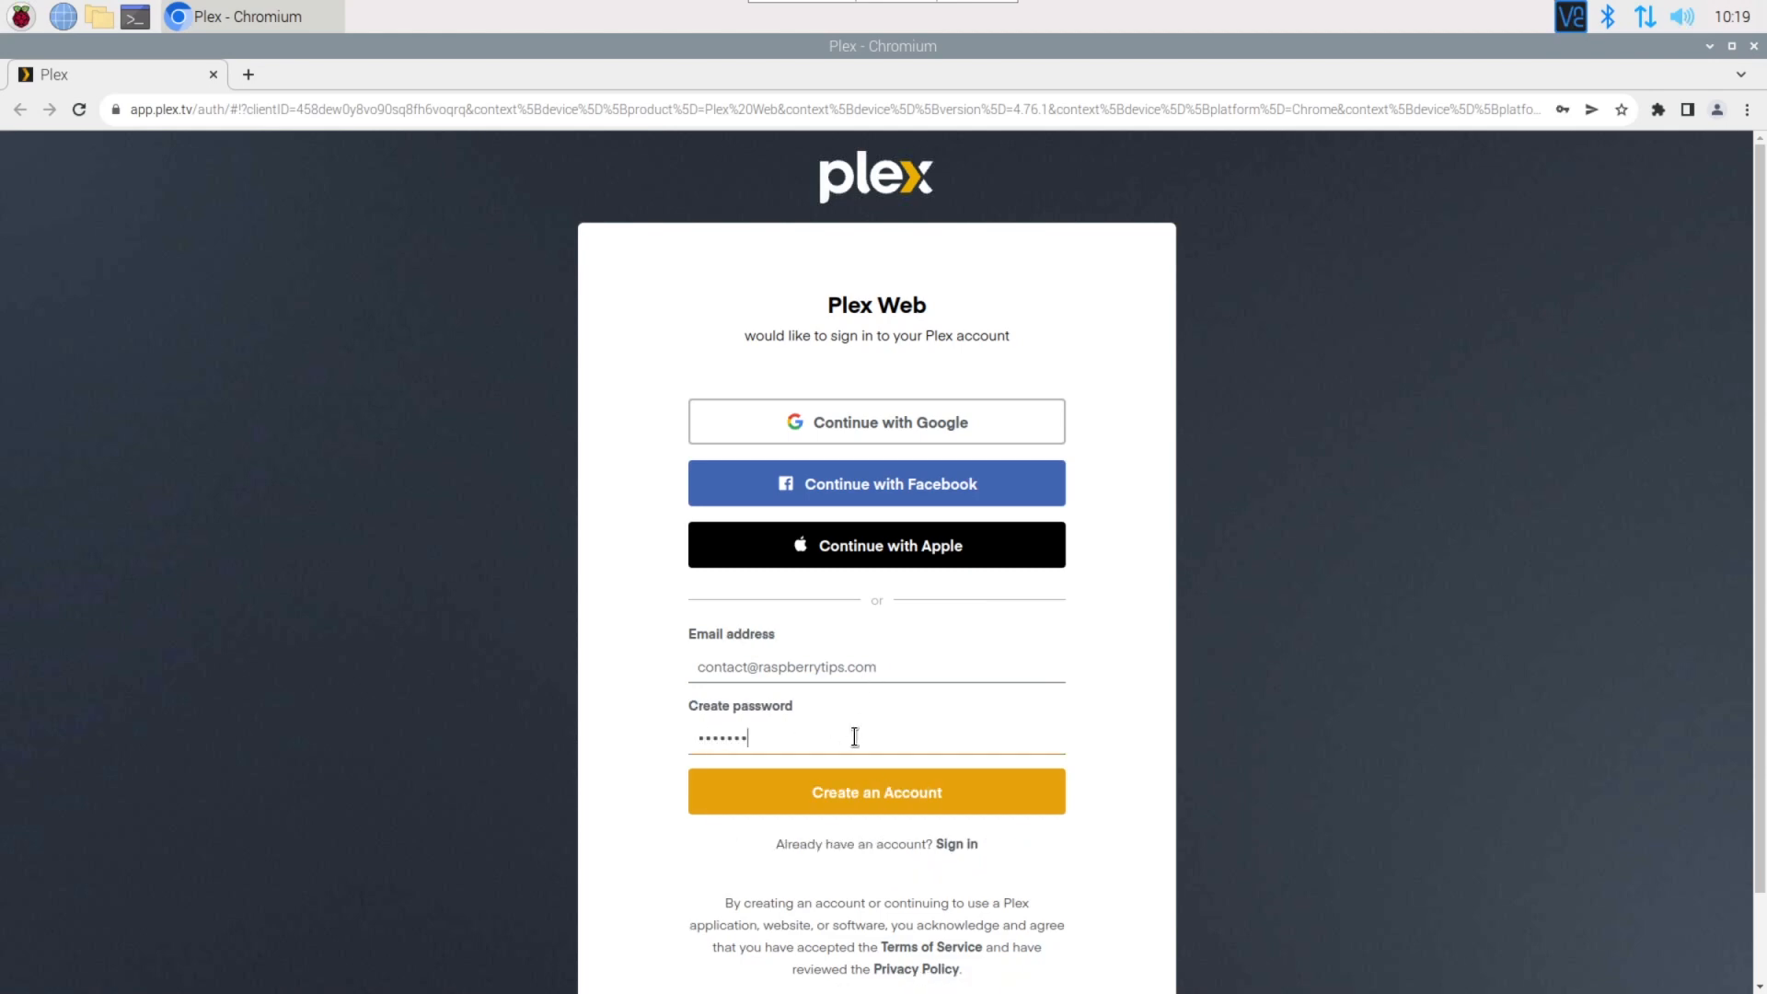
{"action": "left_click", "coordinate": [876, 791]}
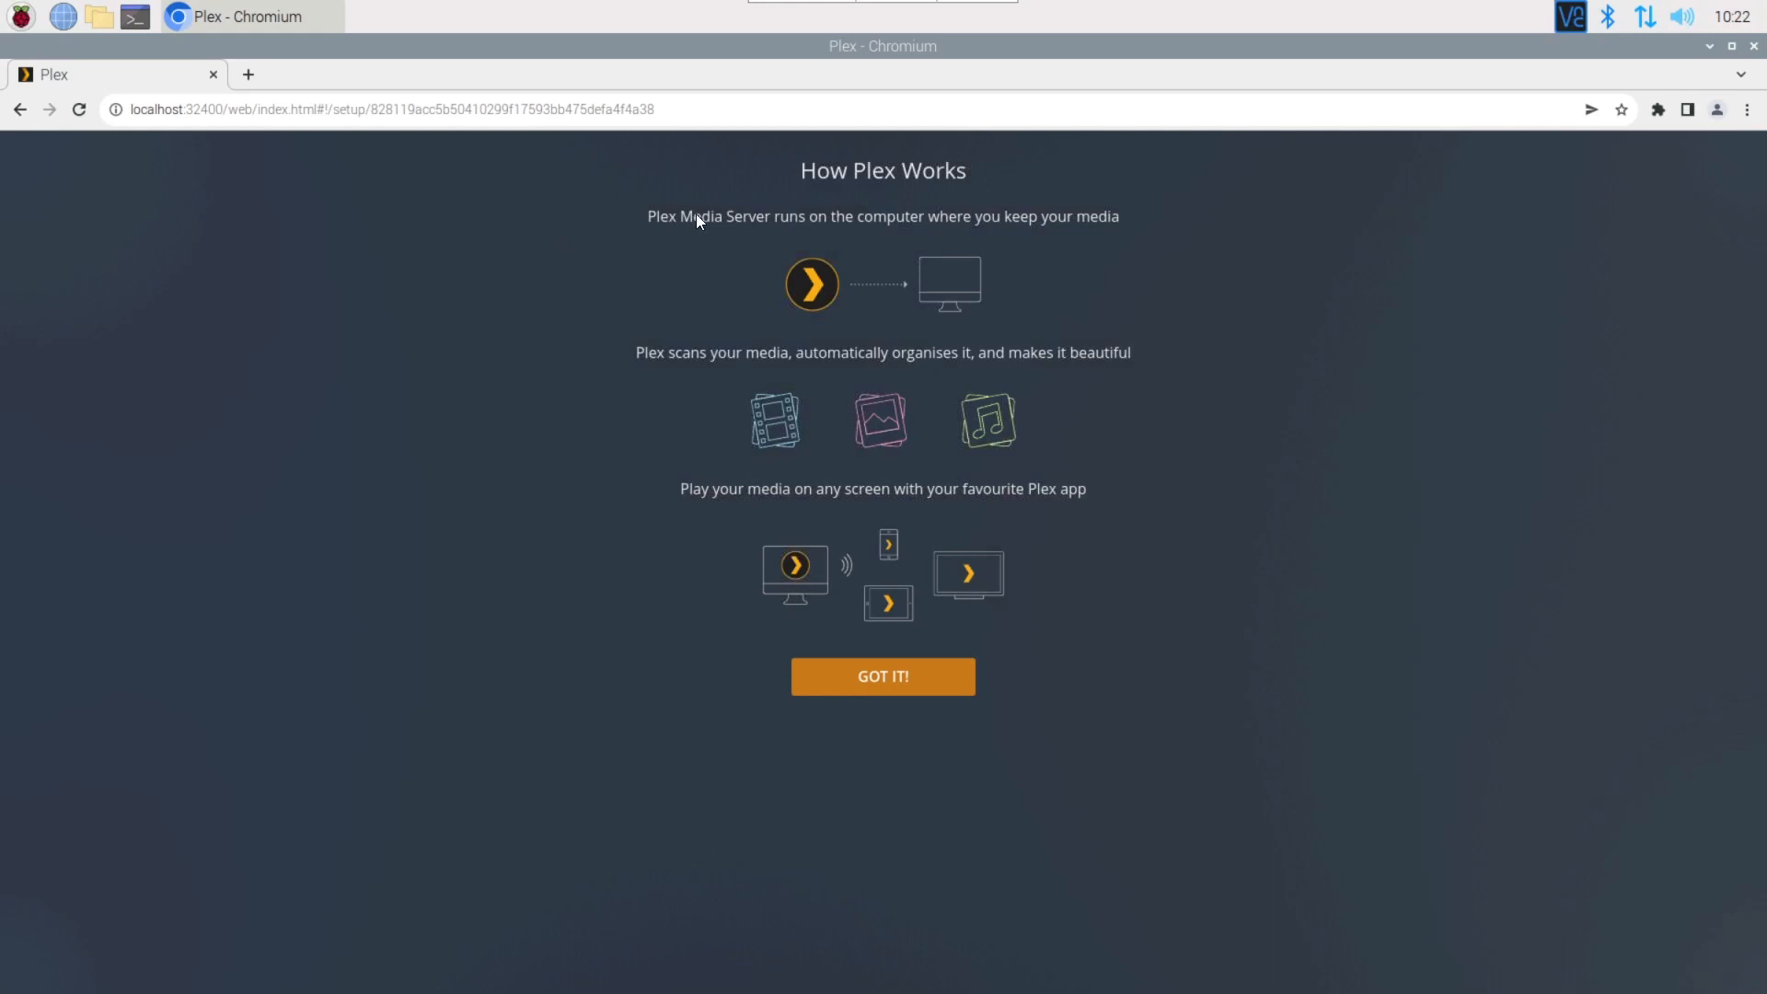
{"action": "mouse_move", "coordinate": [706, 362]}
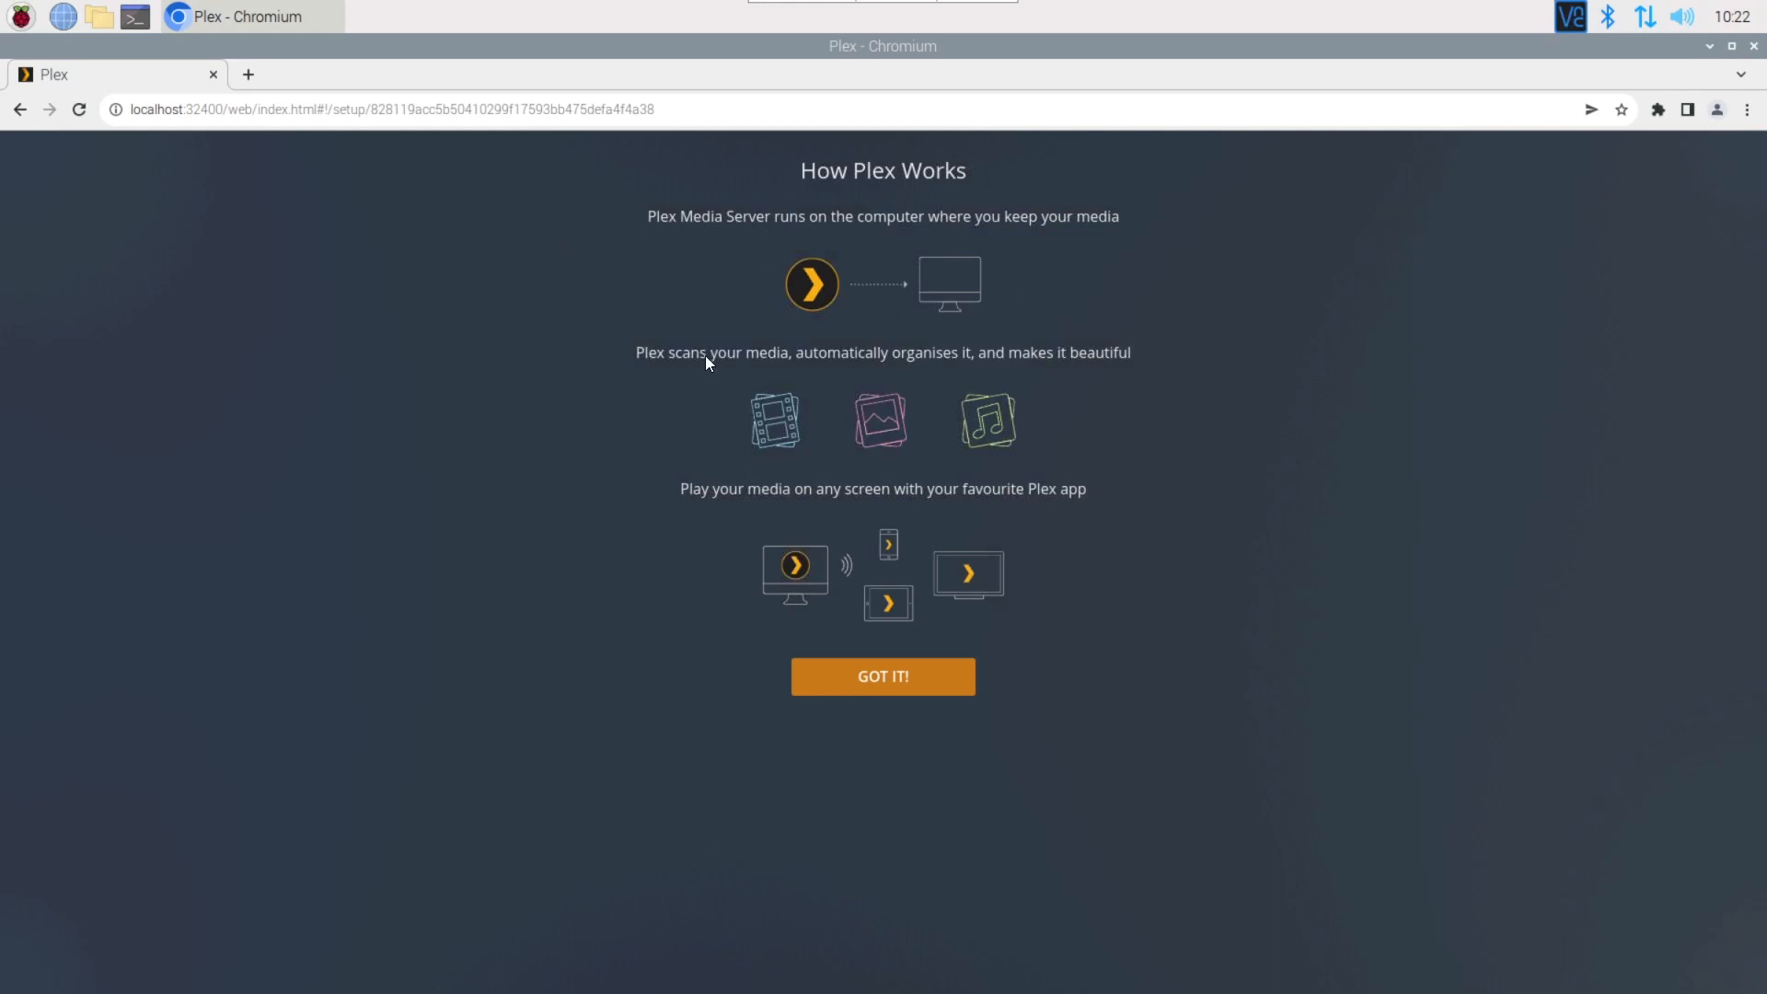
{"action": "mouse_move", "coordinate": [911, 635]}
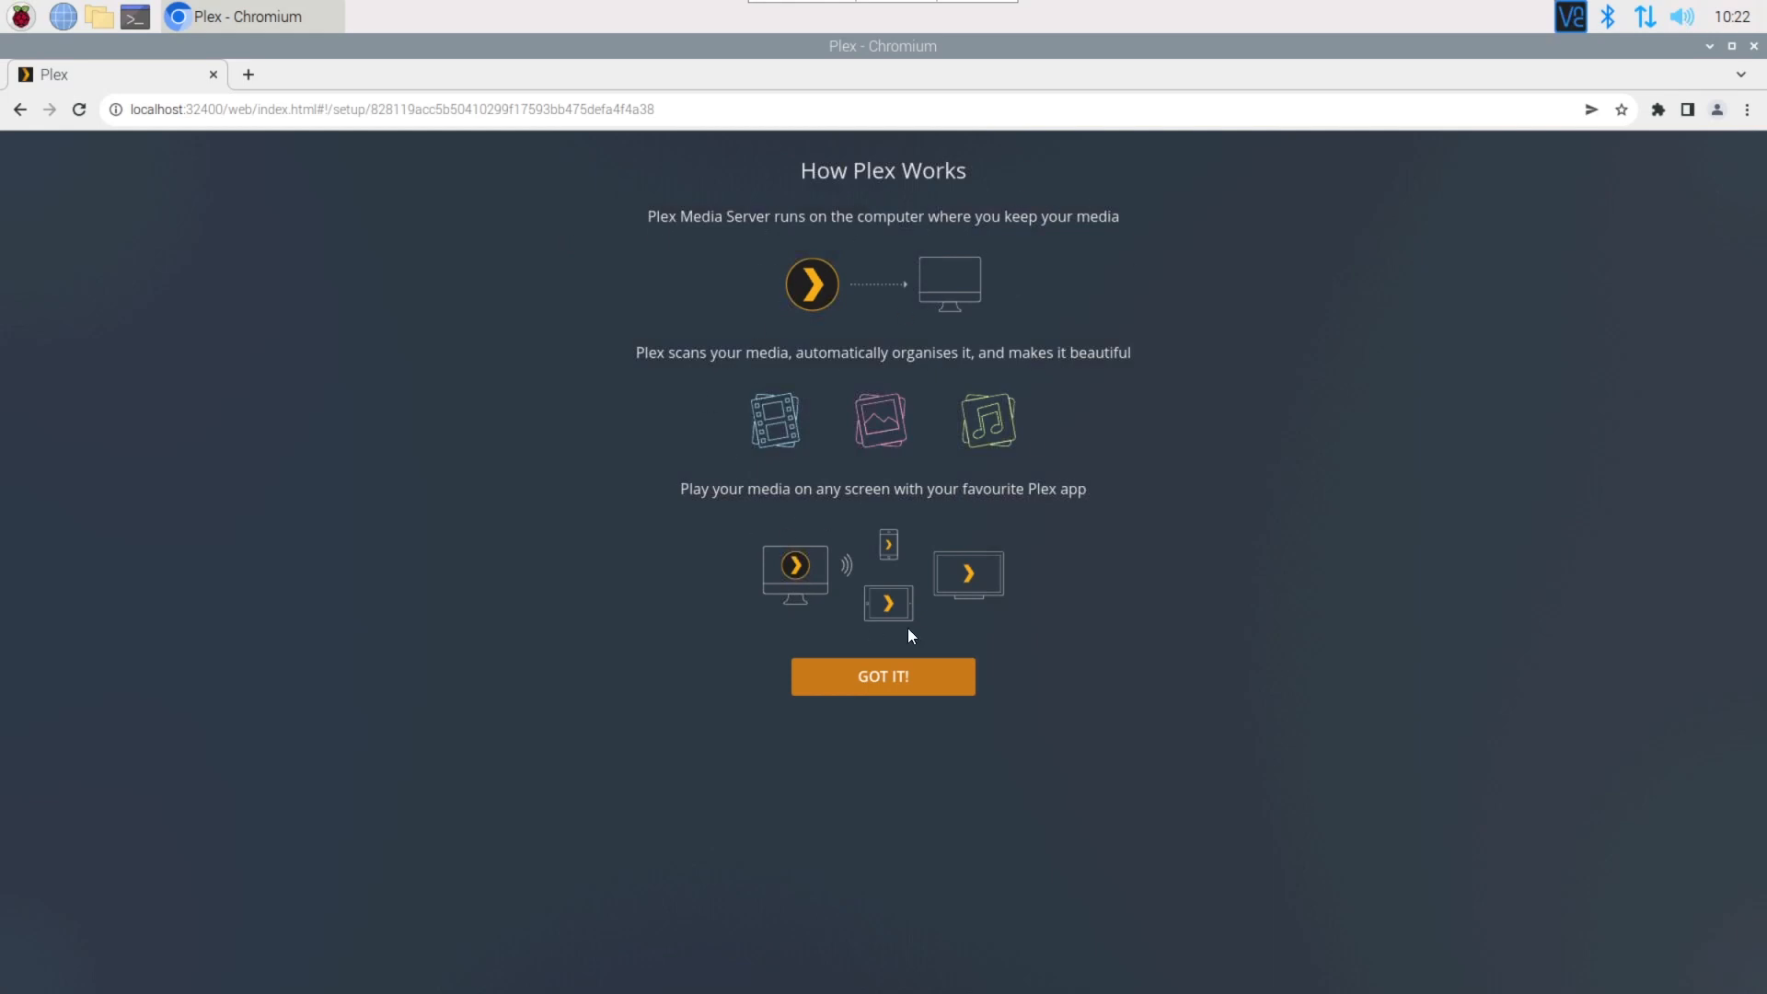
Acknowledge the How Plex Works intro and close the Plex Pass offer
{"action": "left_click", "coordinate": [882, 676]}
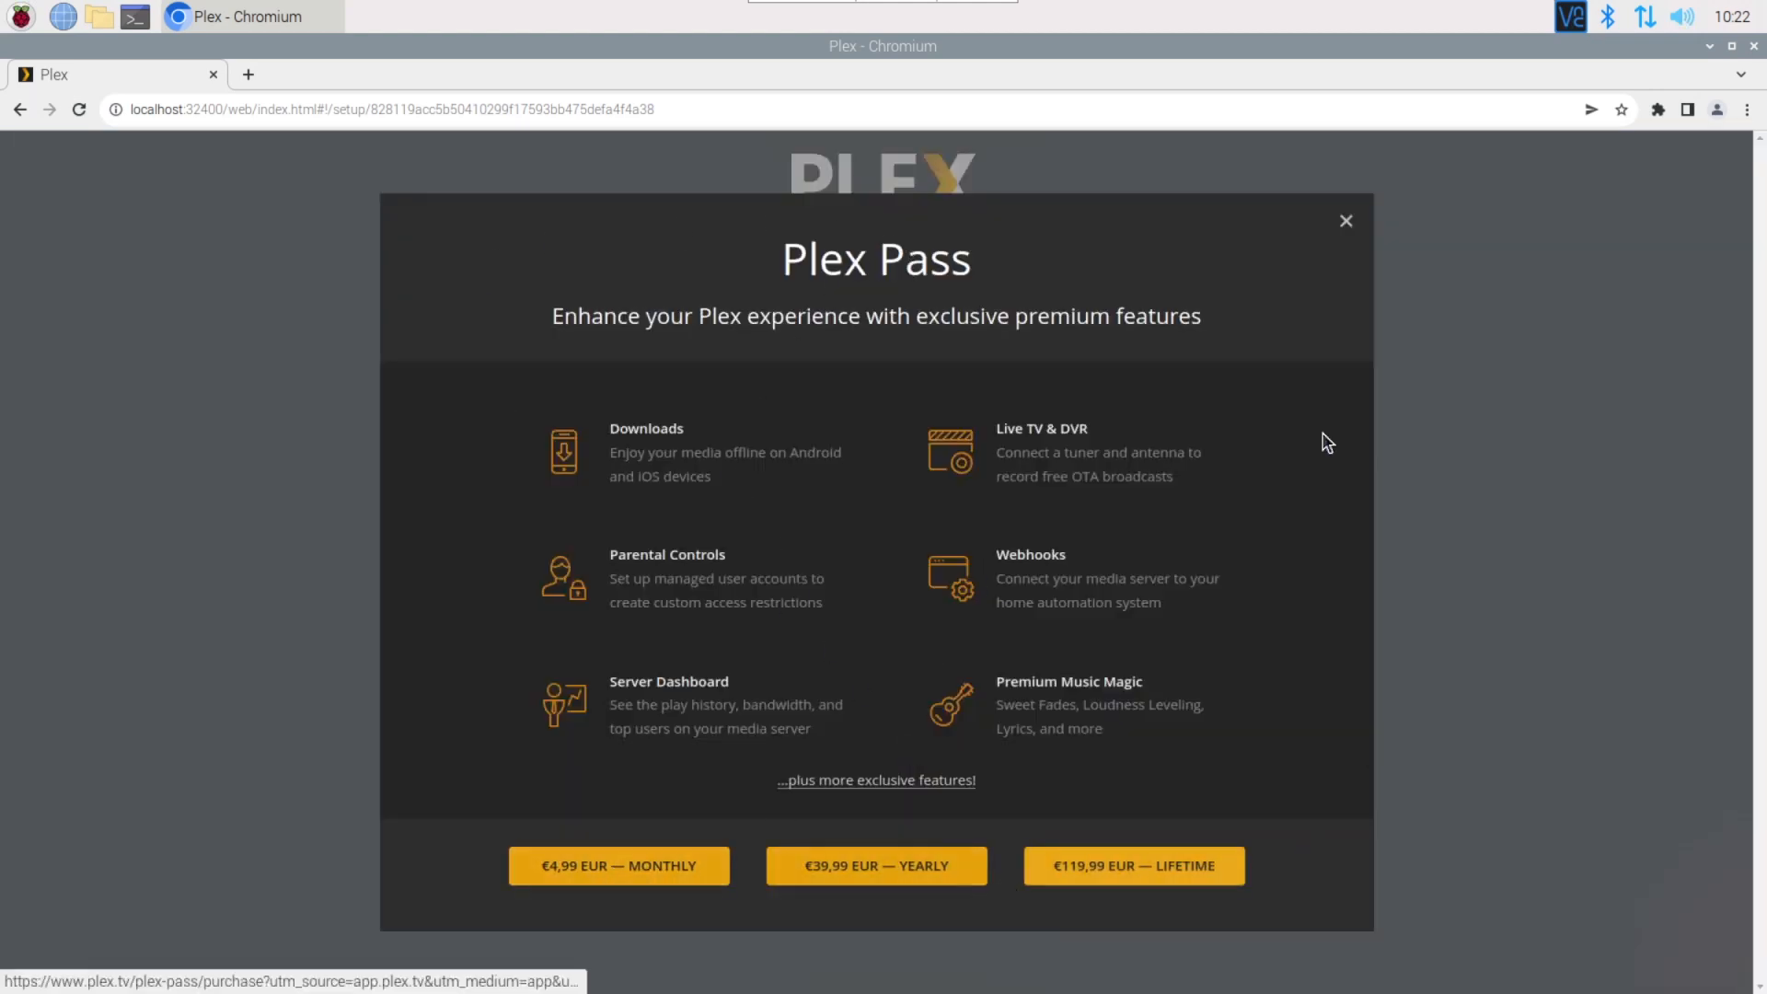
{"action": "left_click", "coordinate": [1344, 219]}
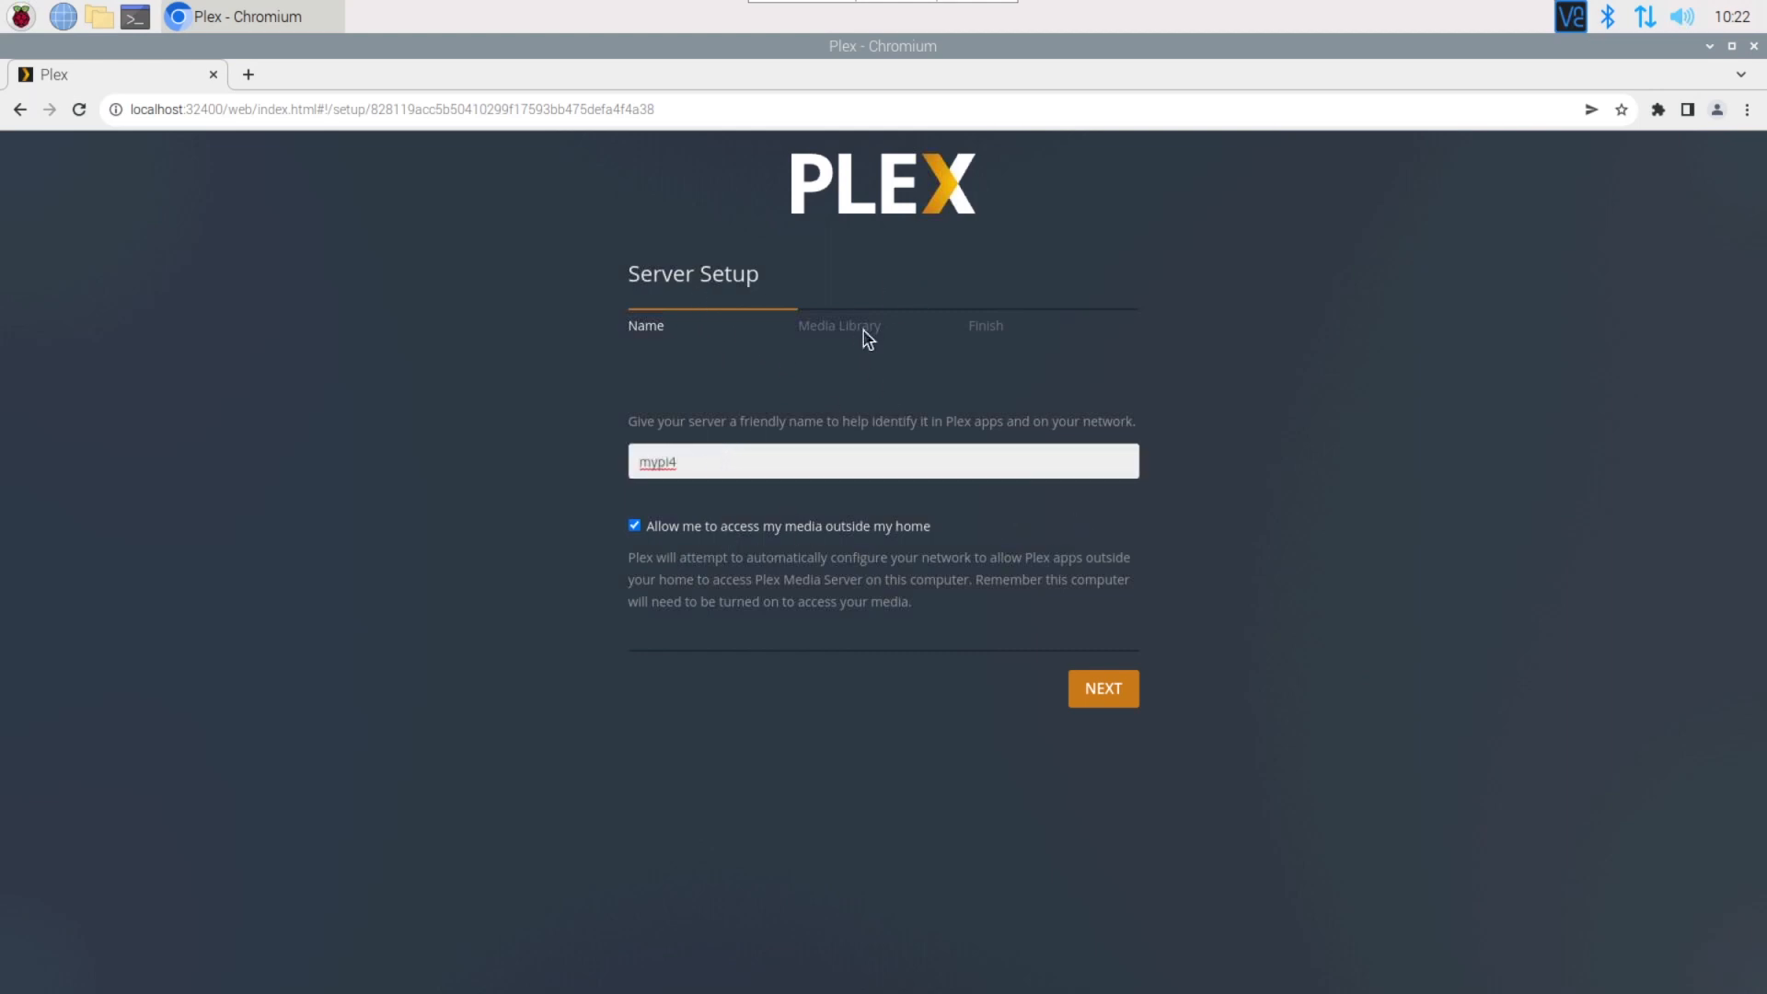
Keep 'mypi4' as the server name, pass the Media Library step and finish Server Setup
{"action": "left_click", "coordinate": [1100, 688]}
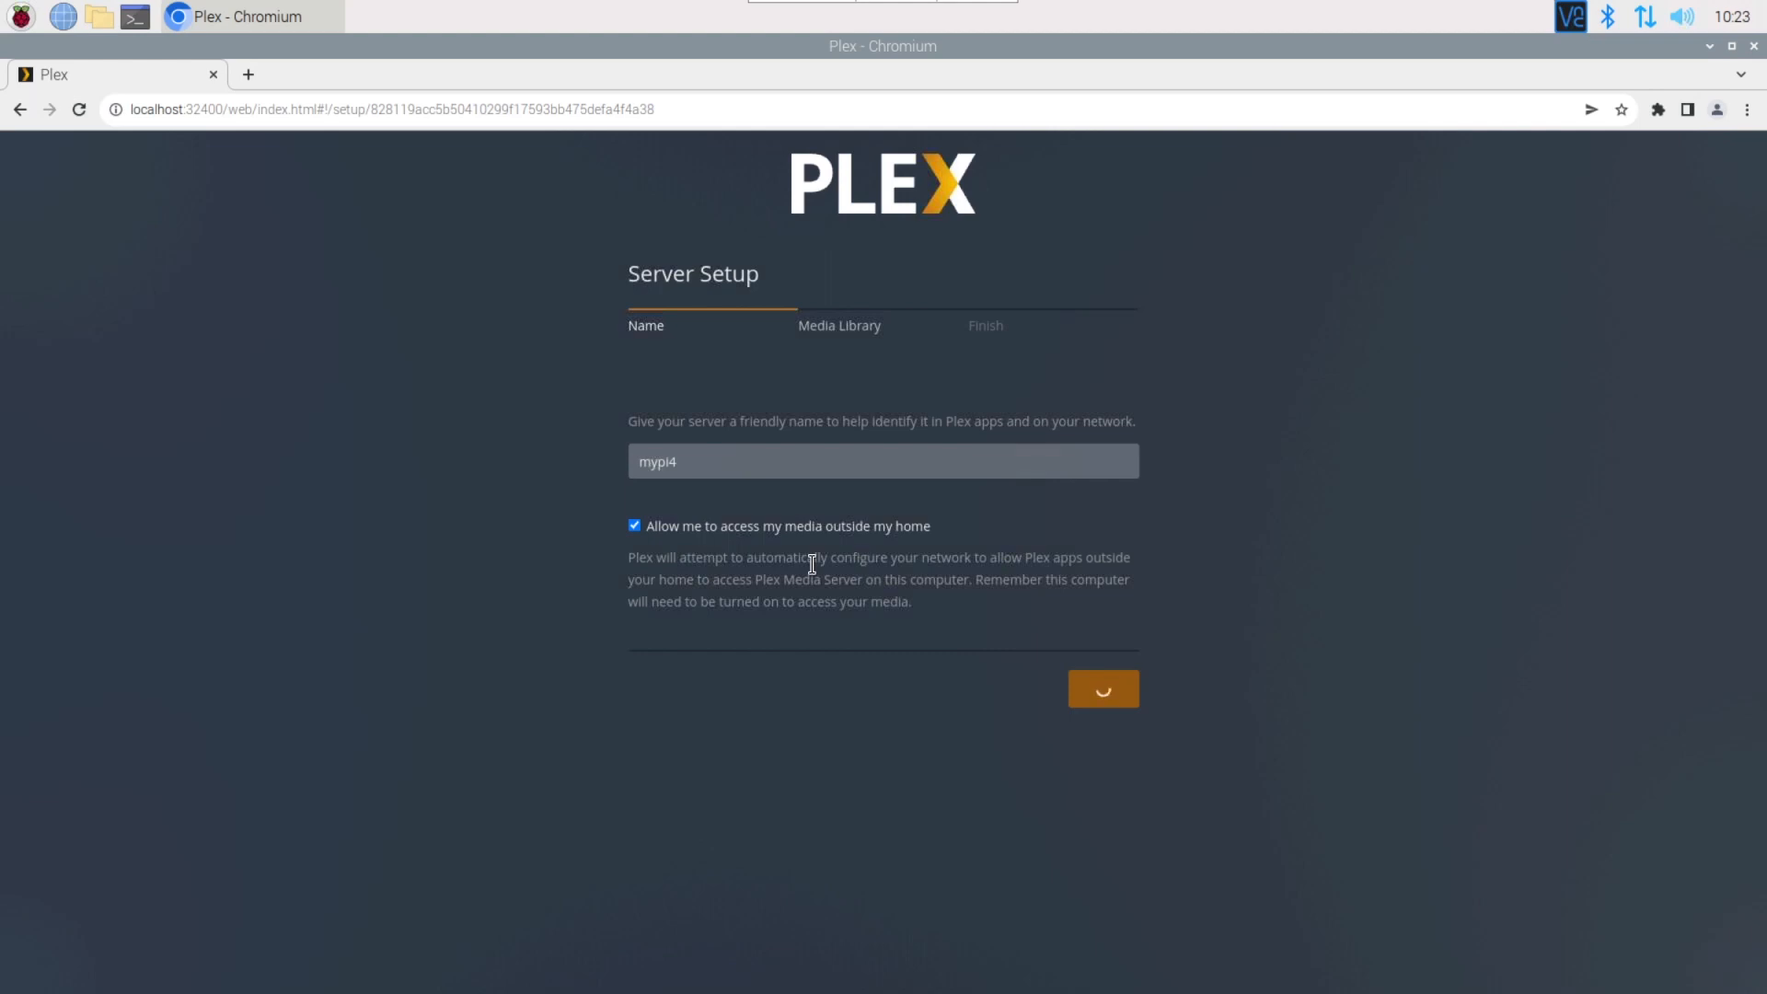
{"action": "left_click", "coordinate": [1100, 688]}
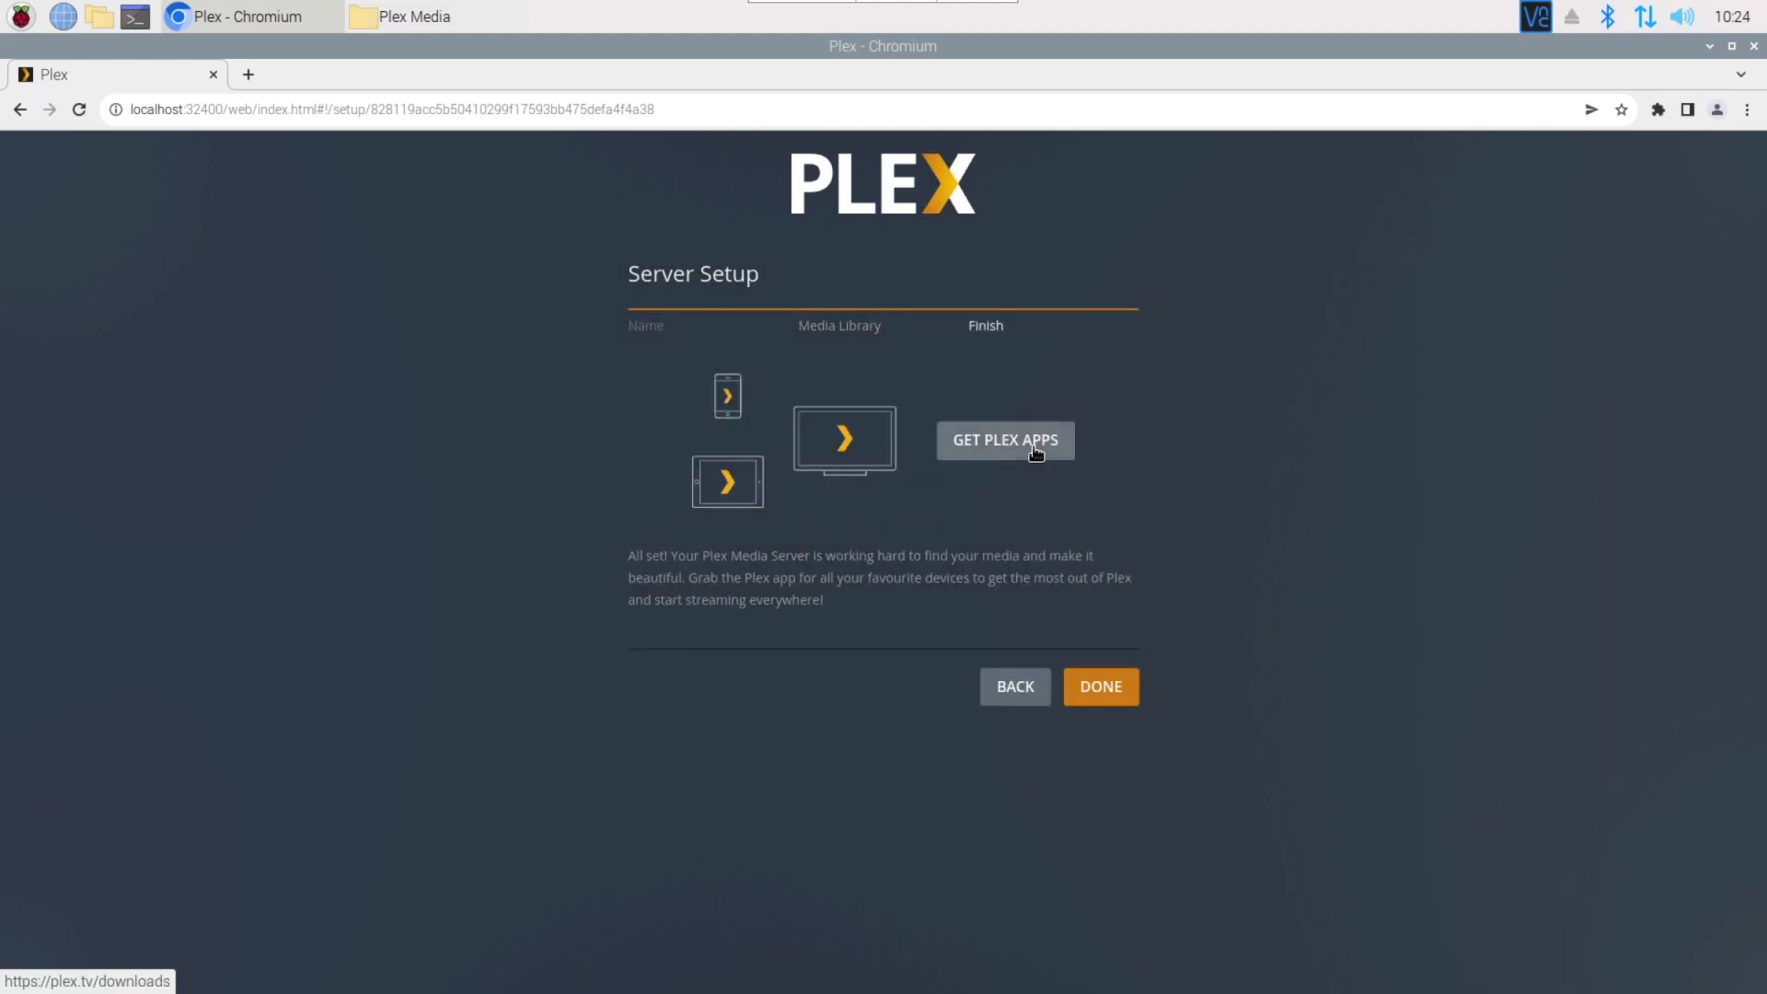
{"action": "left_click", "coordinate": [1098, 687]}
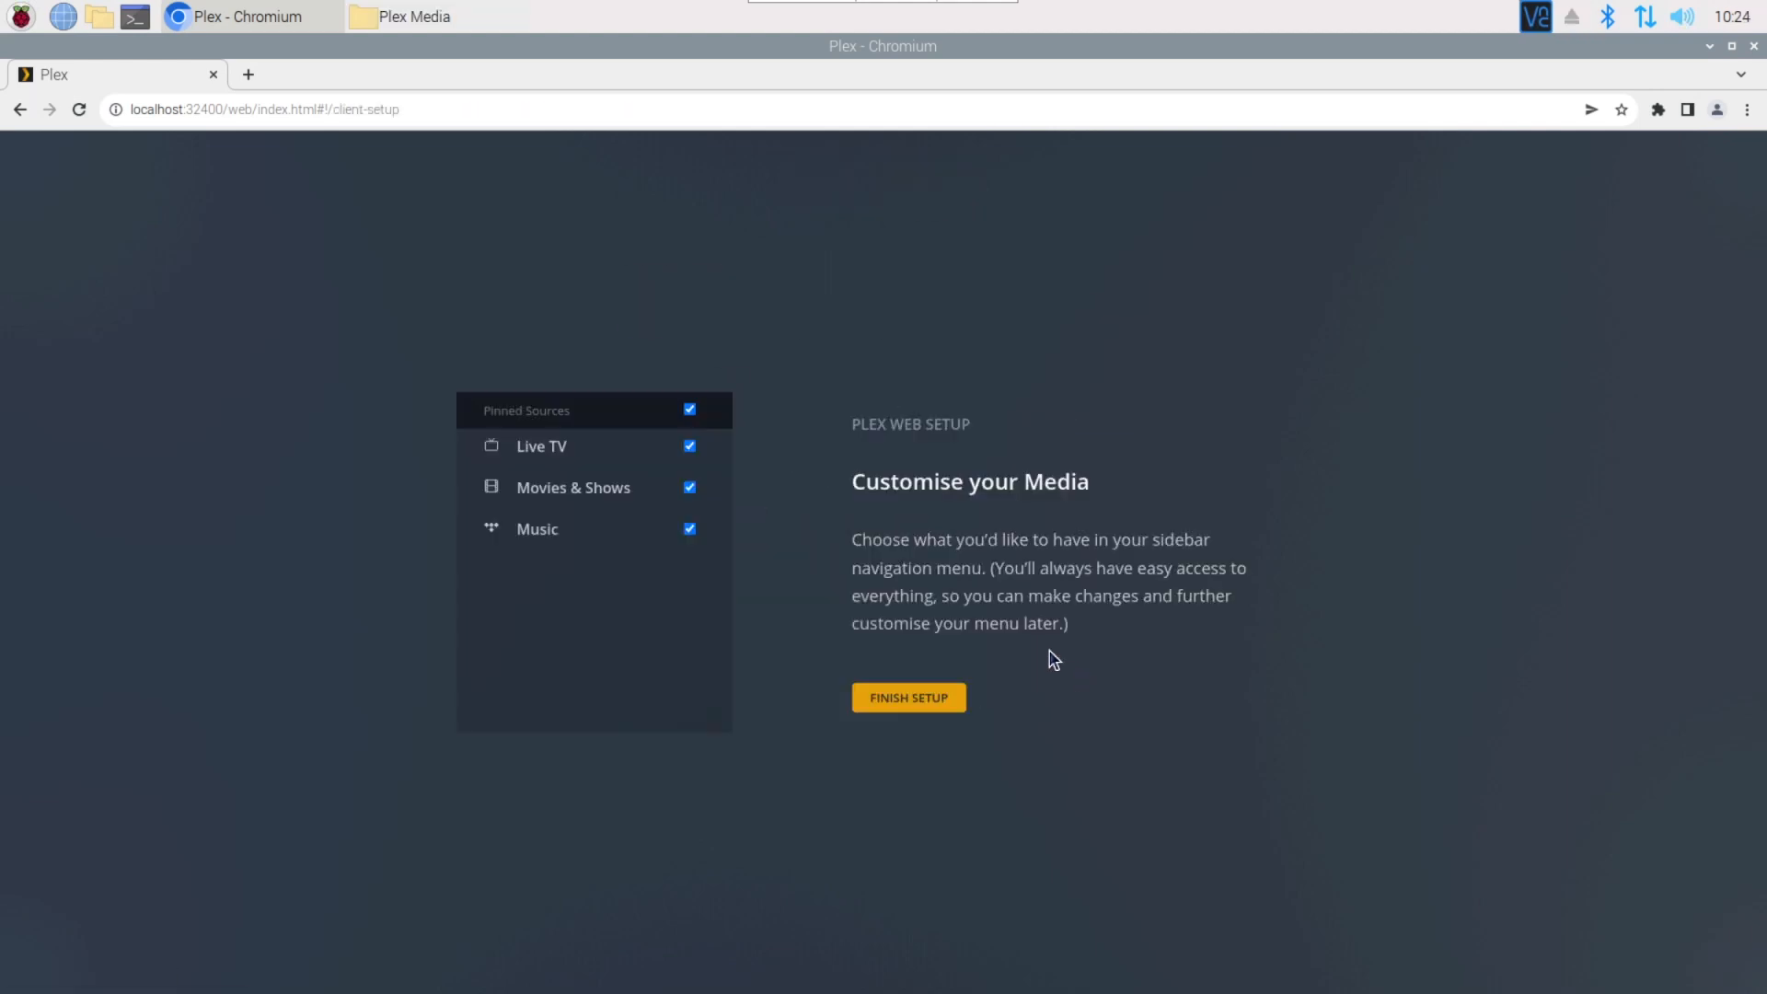
Finish the web setup, then reach the empty MYPI4 server page via the sidebar's pinned sources
{"action": "left_click", "coordinate": [907, 695]}
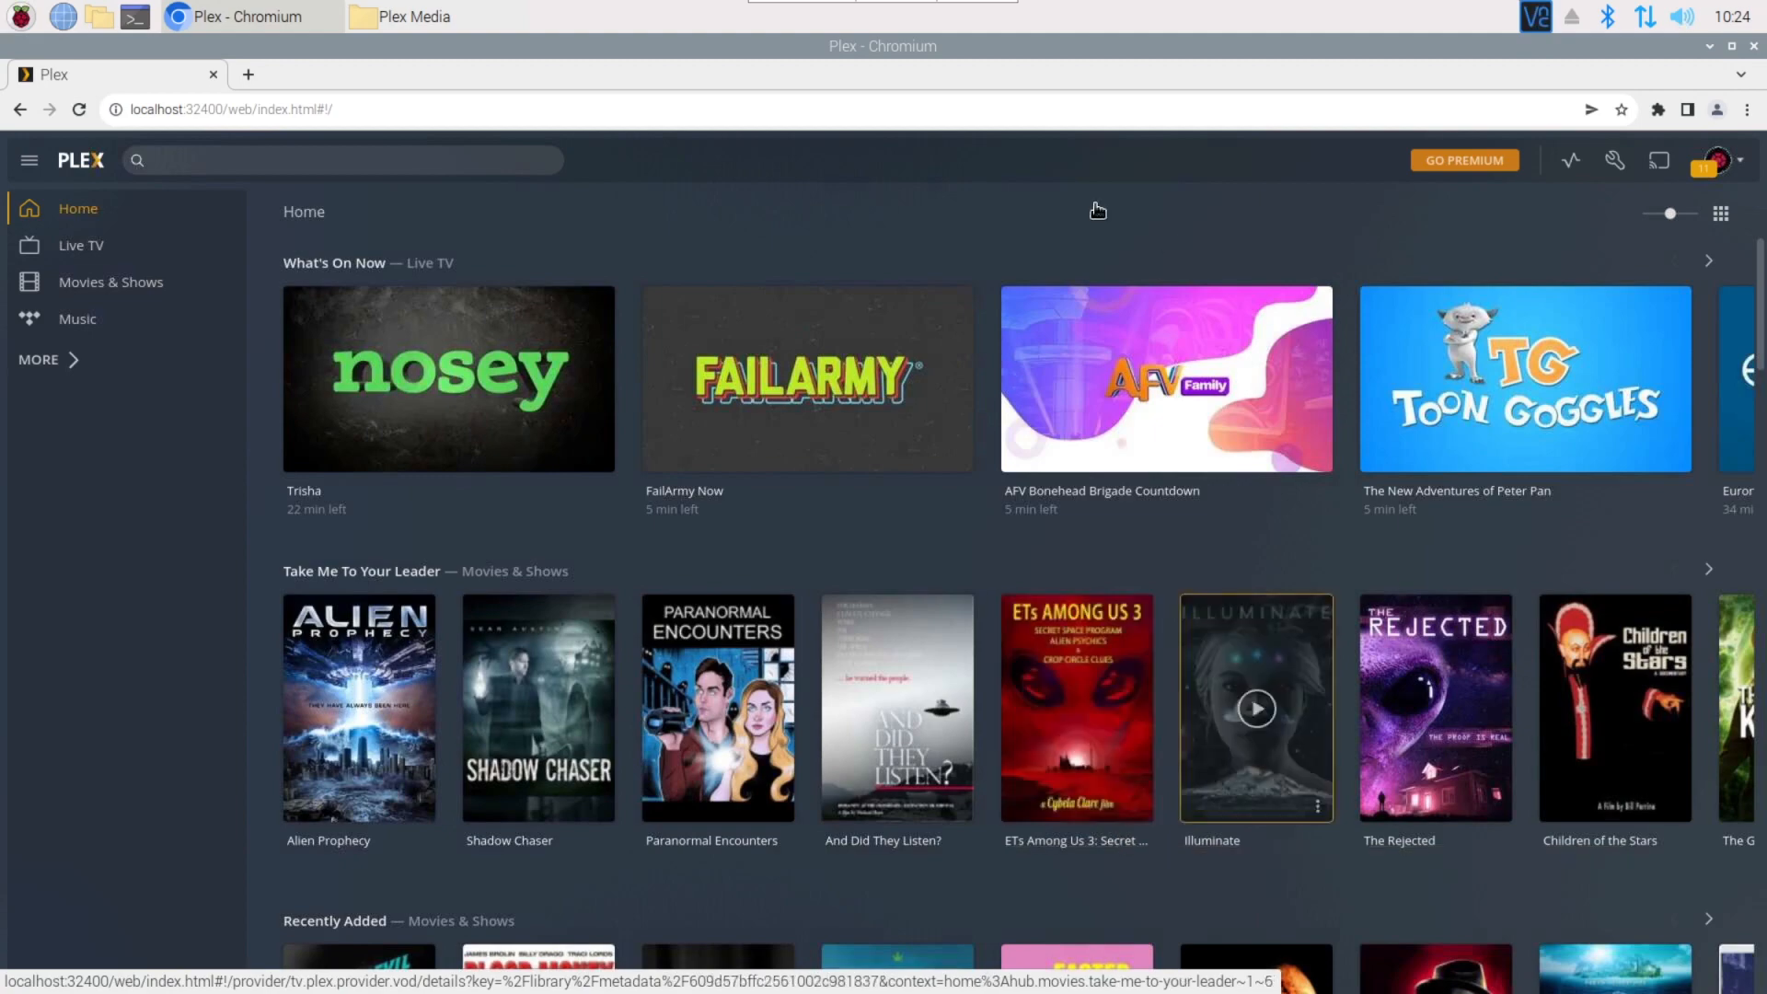
{"action": "mouse_move", "coordinate": [806, 451]}
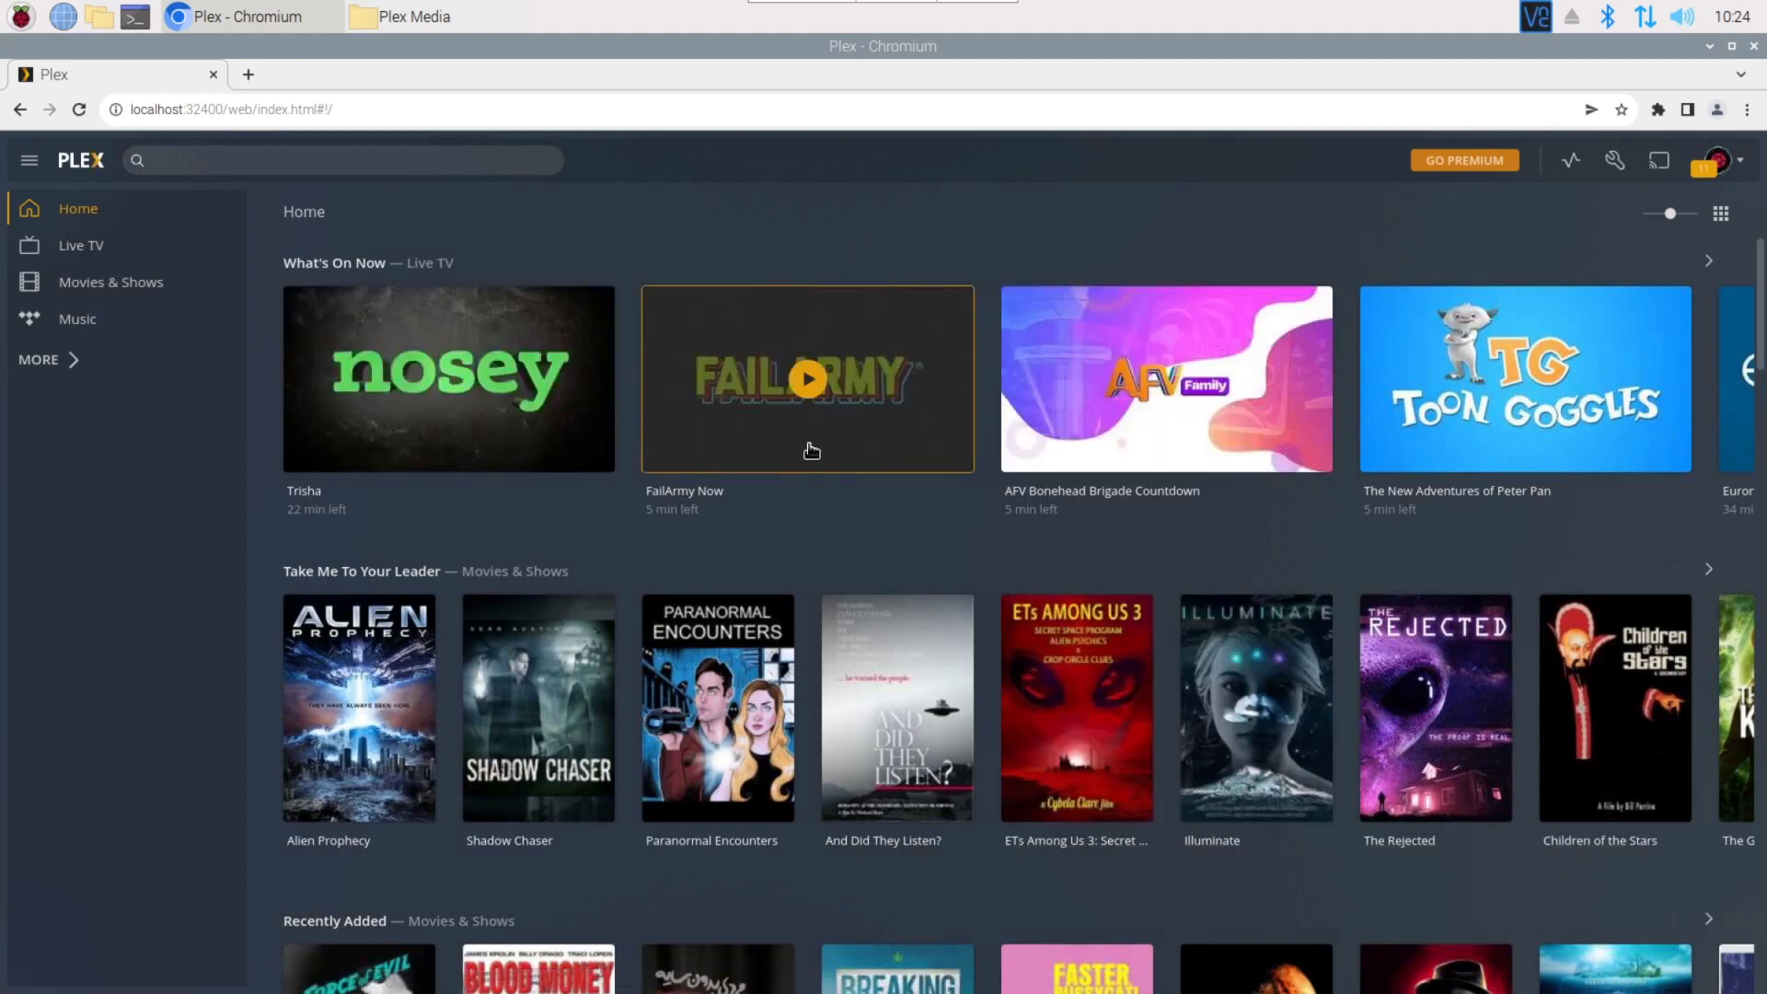
{"action": "scroll", "scroll_direction": "down", "scroll_amount": 3}
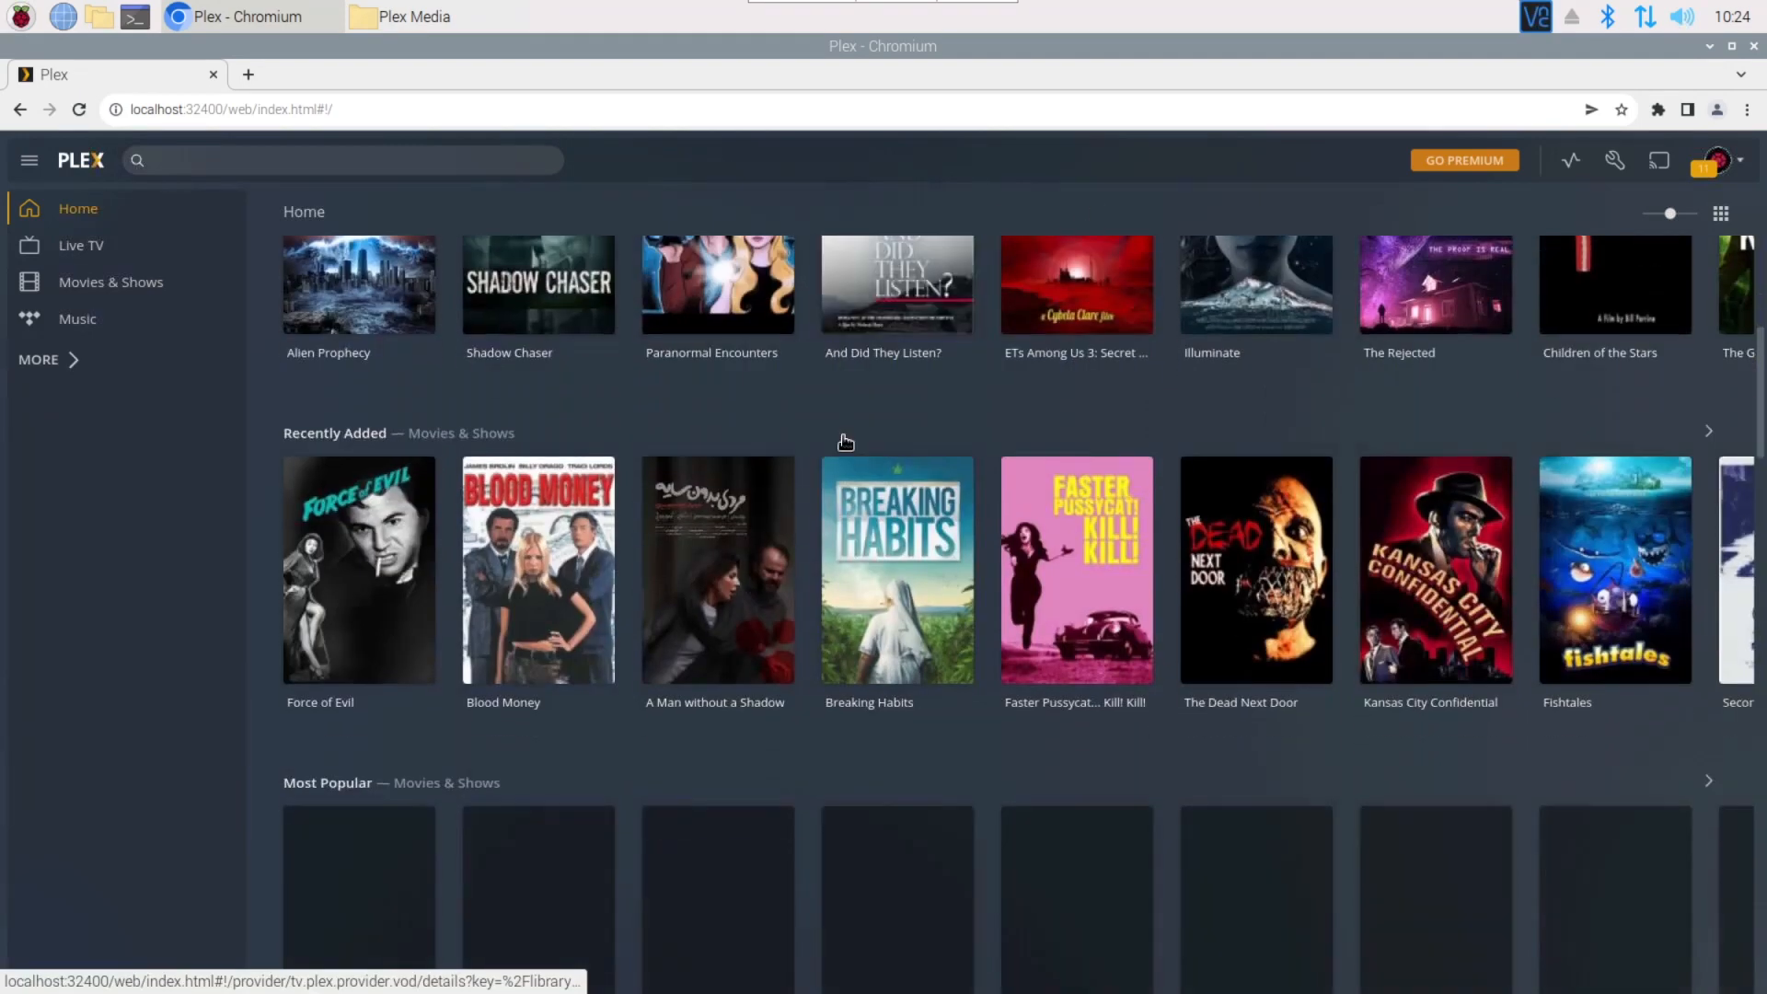
{"action": "scroll", "scroll_direction": "down", "scroll_amount": 3}
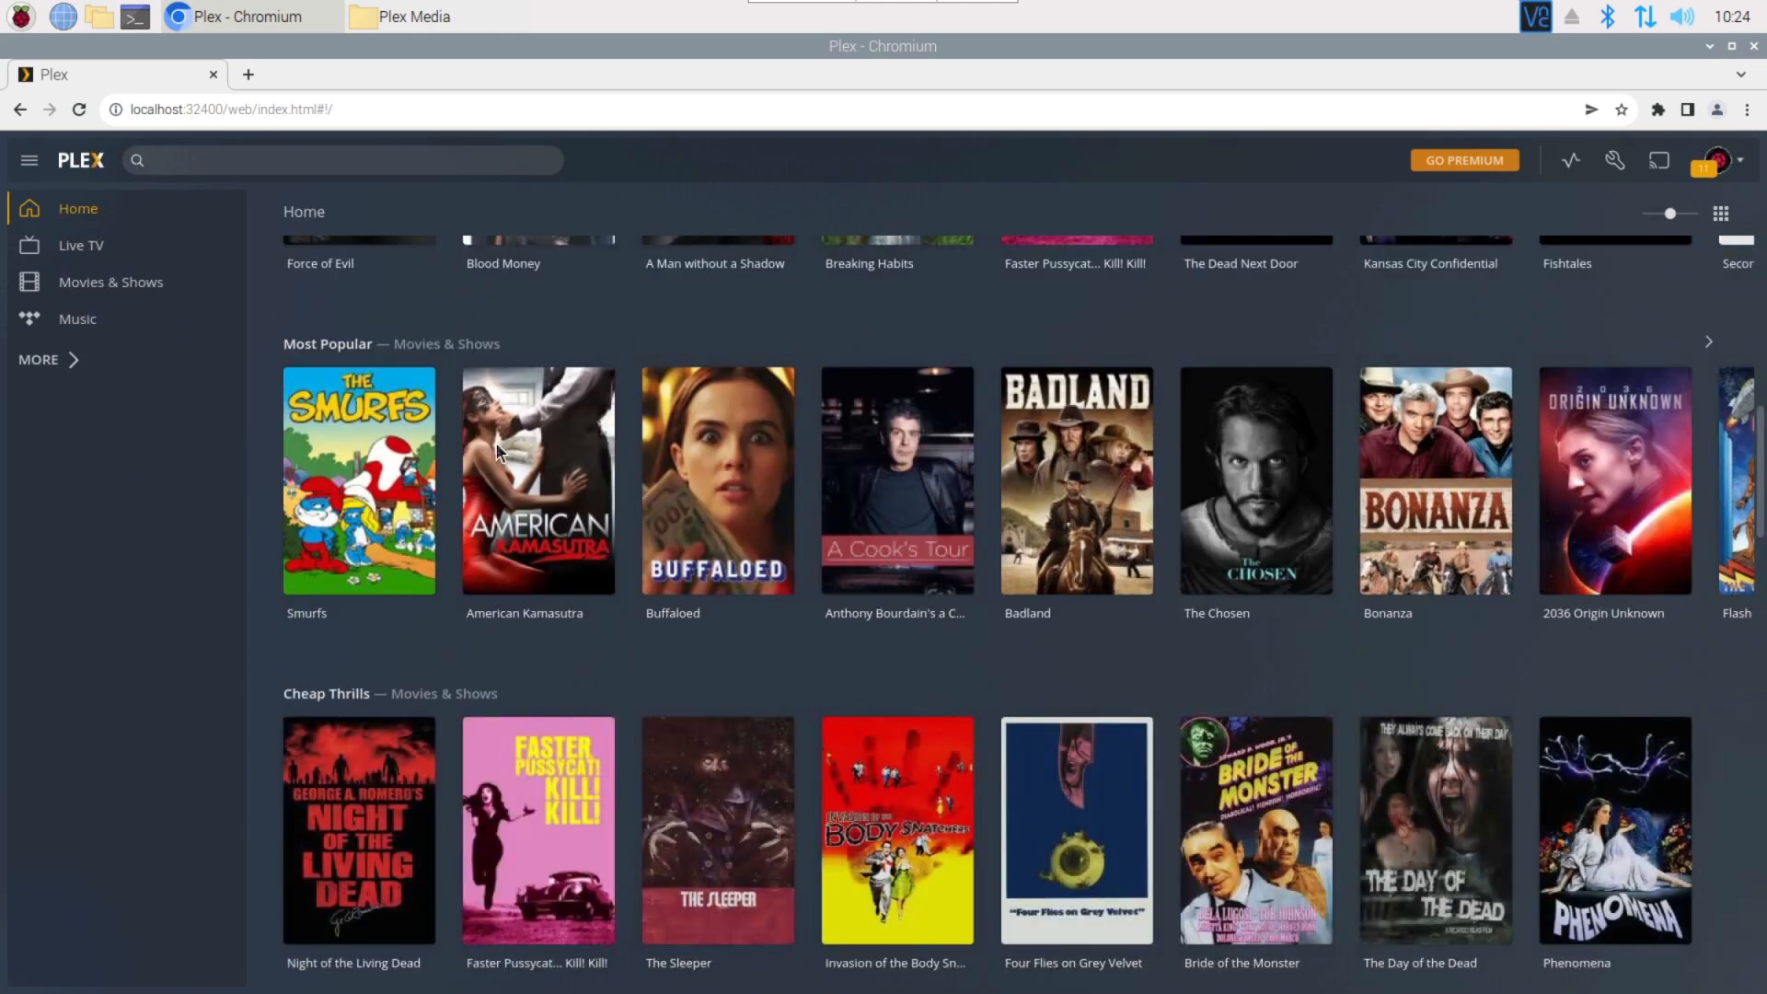
{"action": "left_click", "coordinate": [38, 358]}
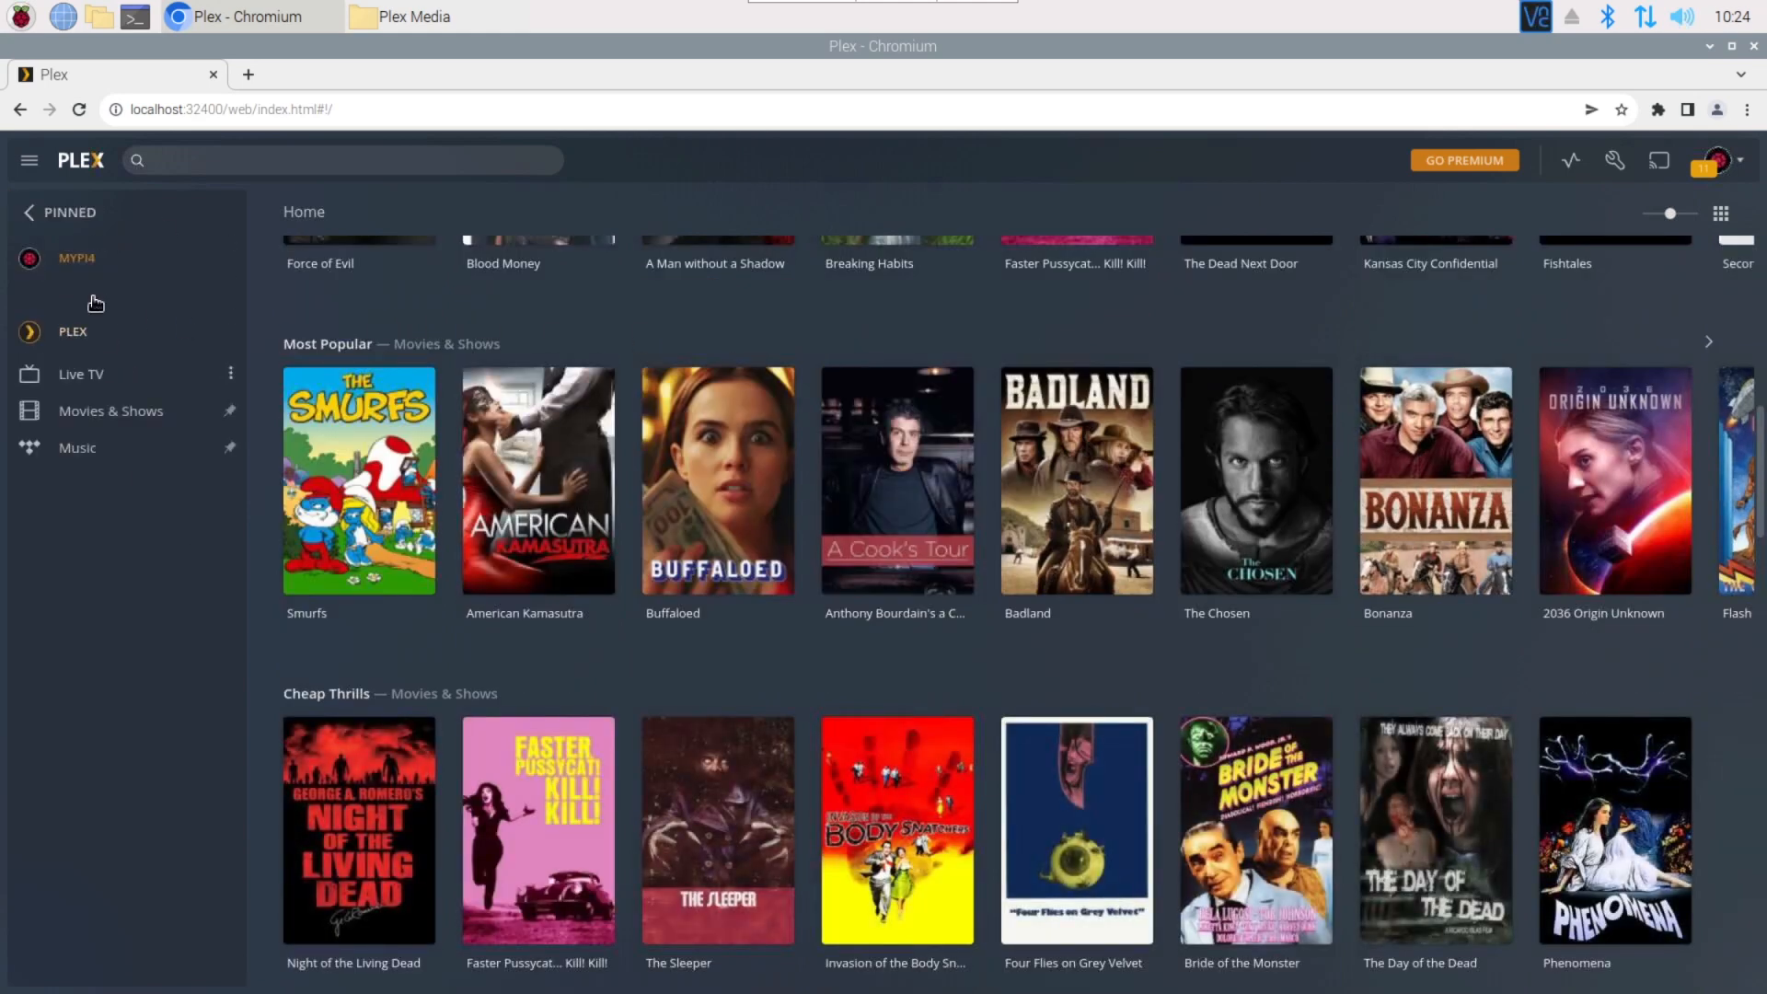
{"action": "left_click", "coordinate": [75, 258]}
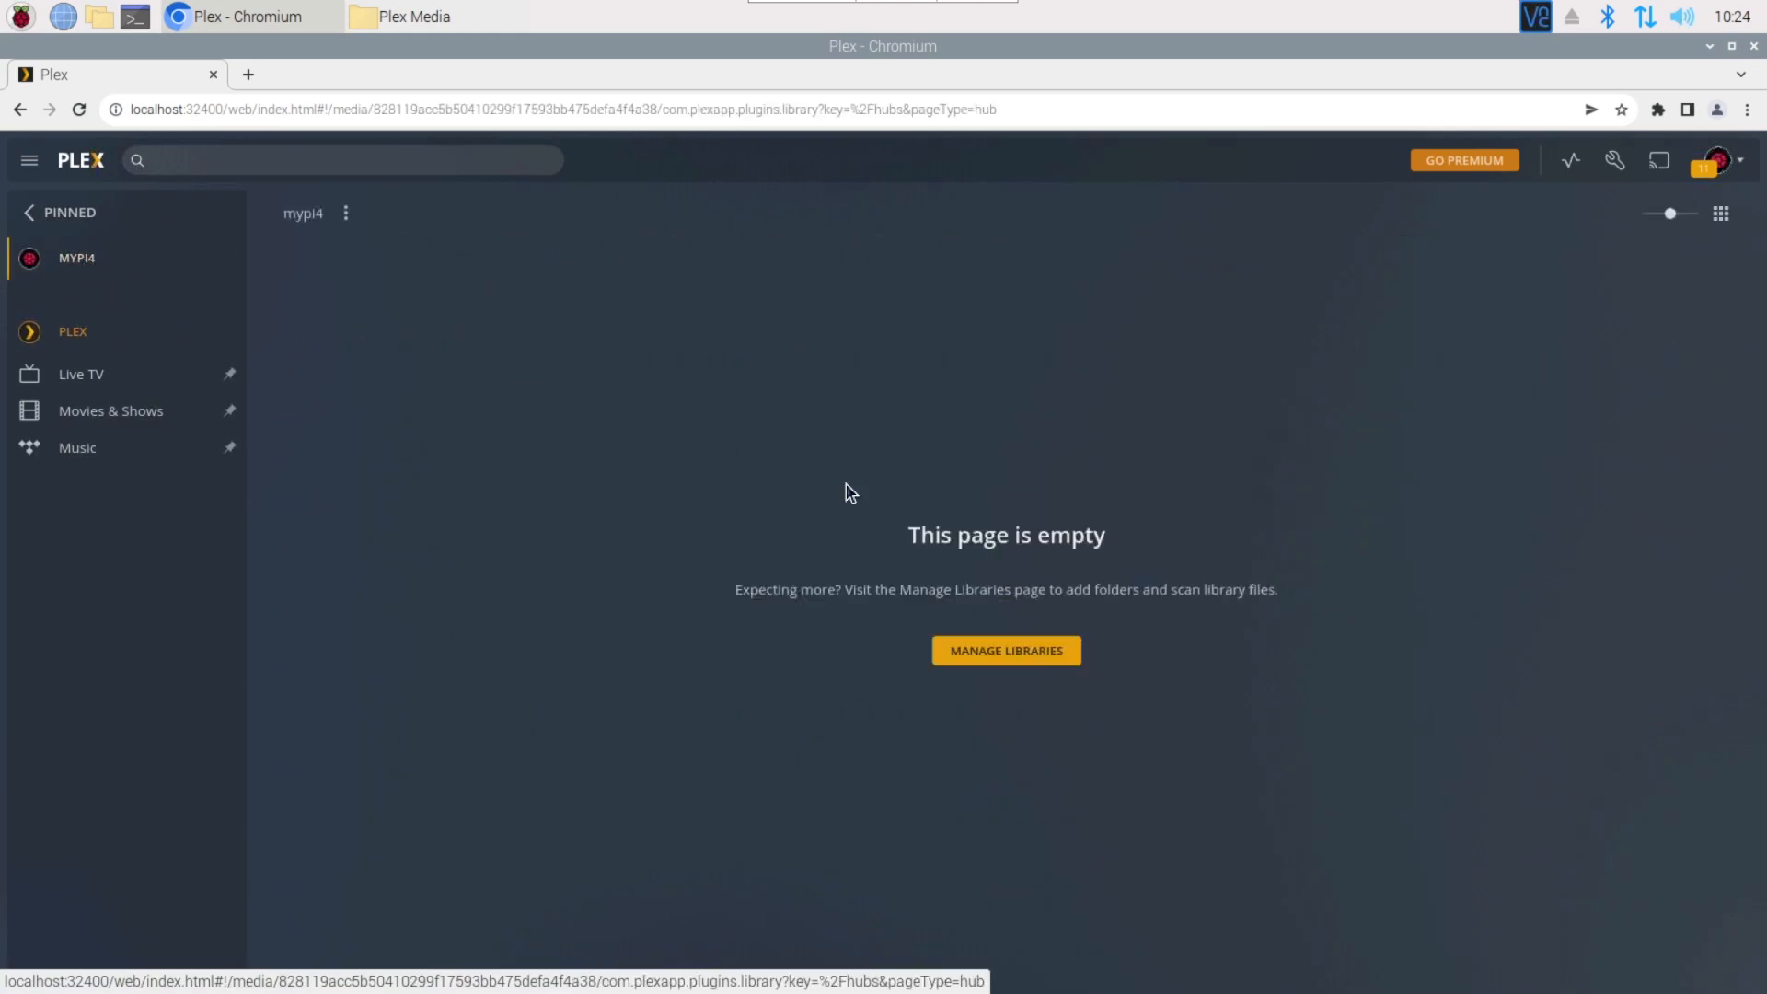
{"action": "mouse_move", "coordinate": [192, 340]}
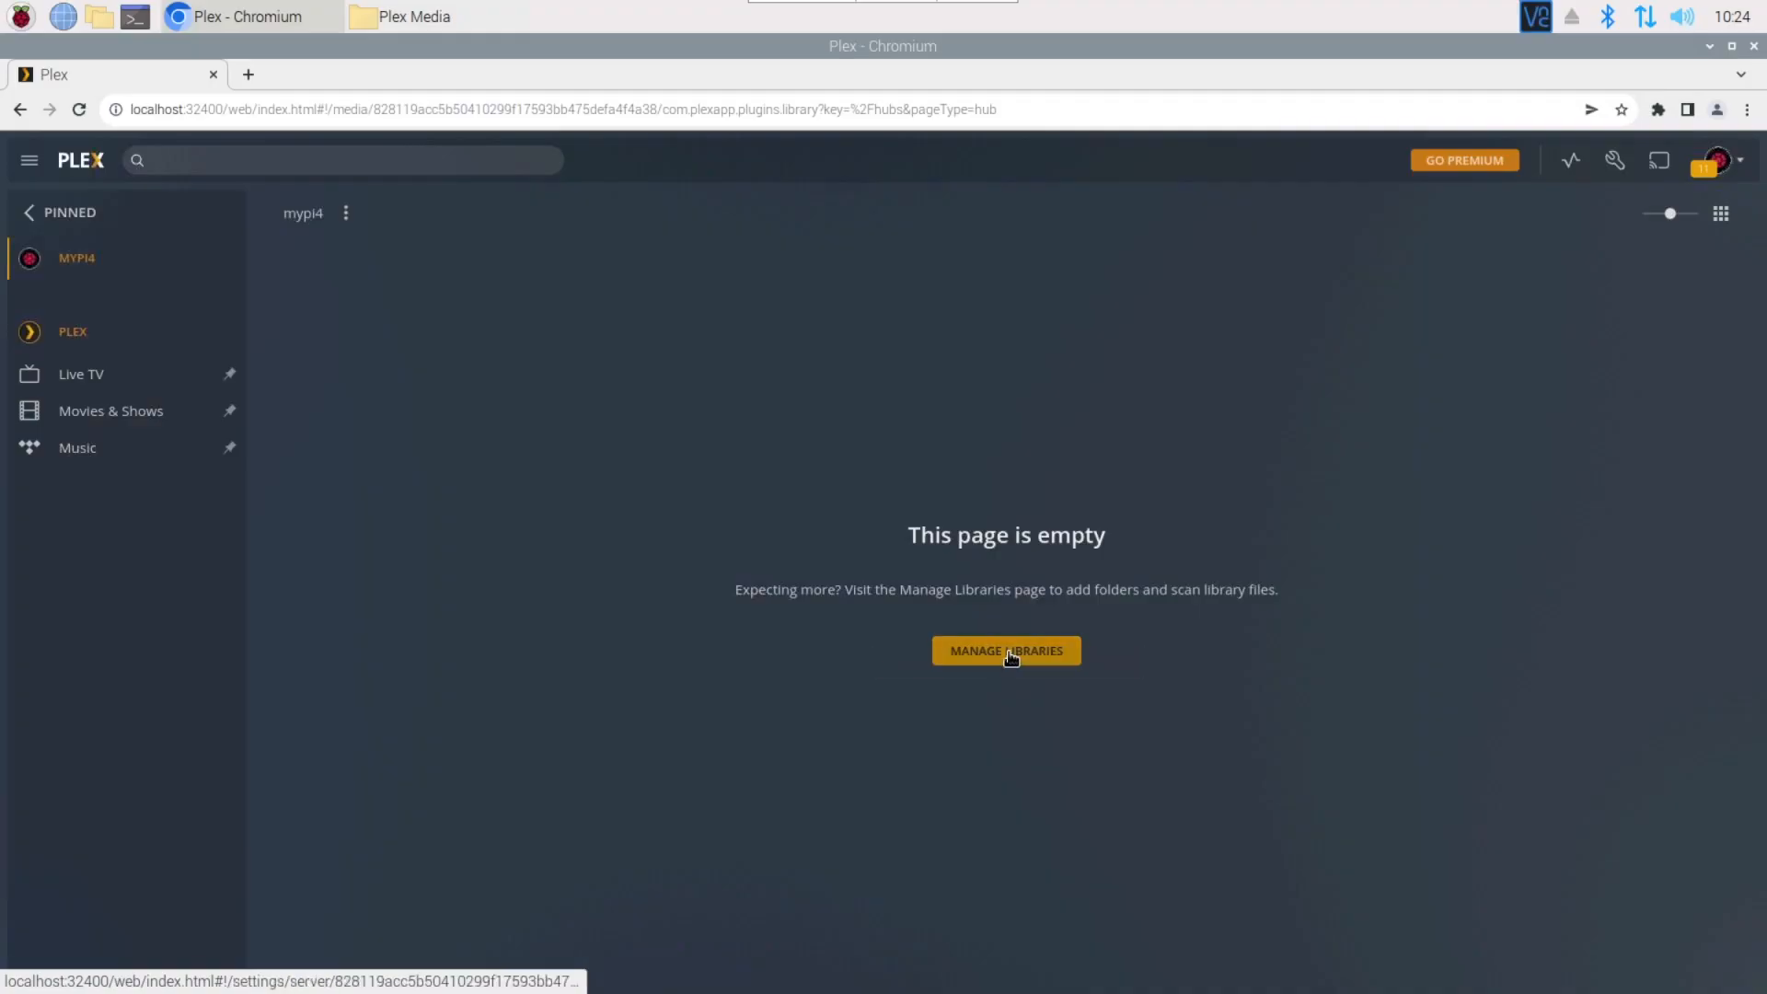
{"action": "mouse_move", "coordinate": [1103, 734]}
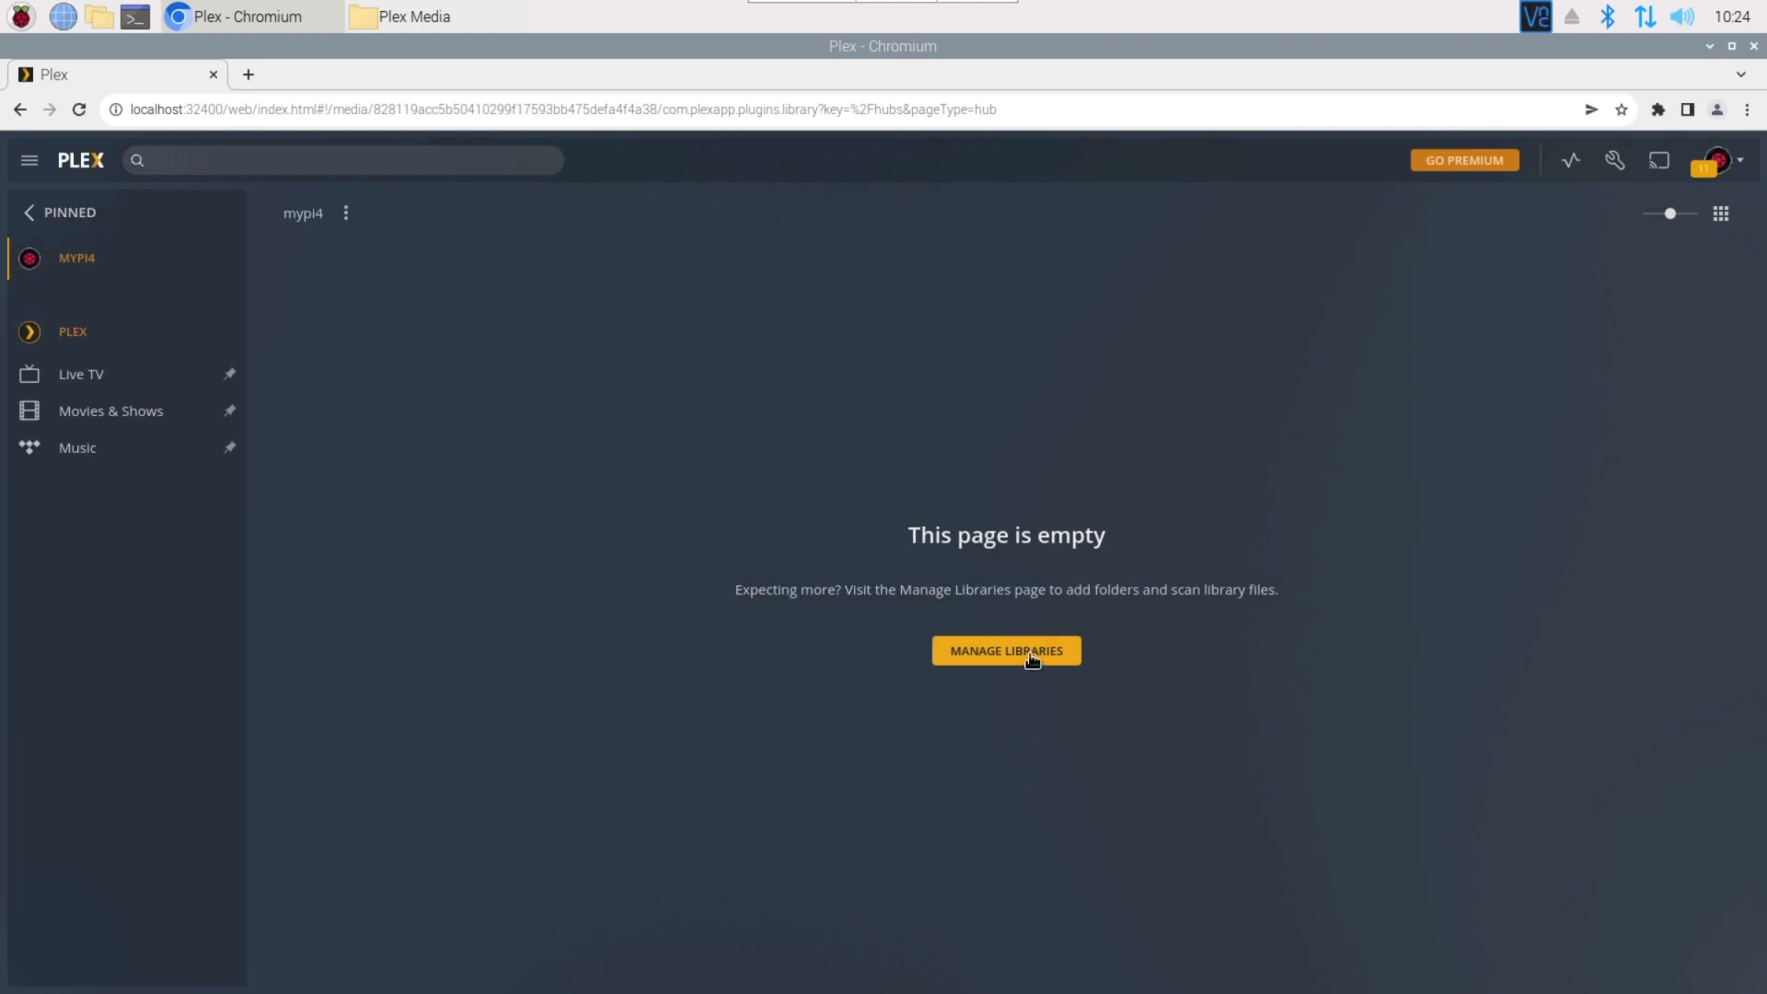
On the Libraries page, begin an Other Videos library with the Plex Media folder added
{"action": "left_click", "coordinate": [1005, 650]}
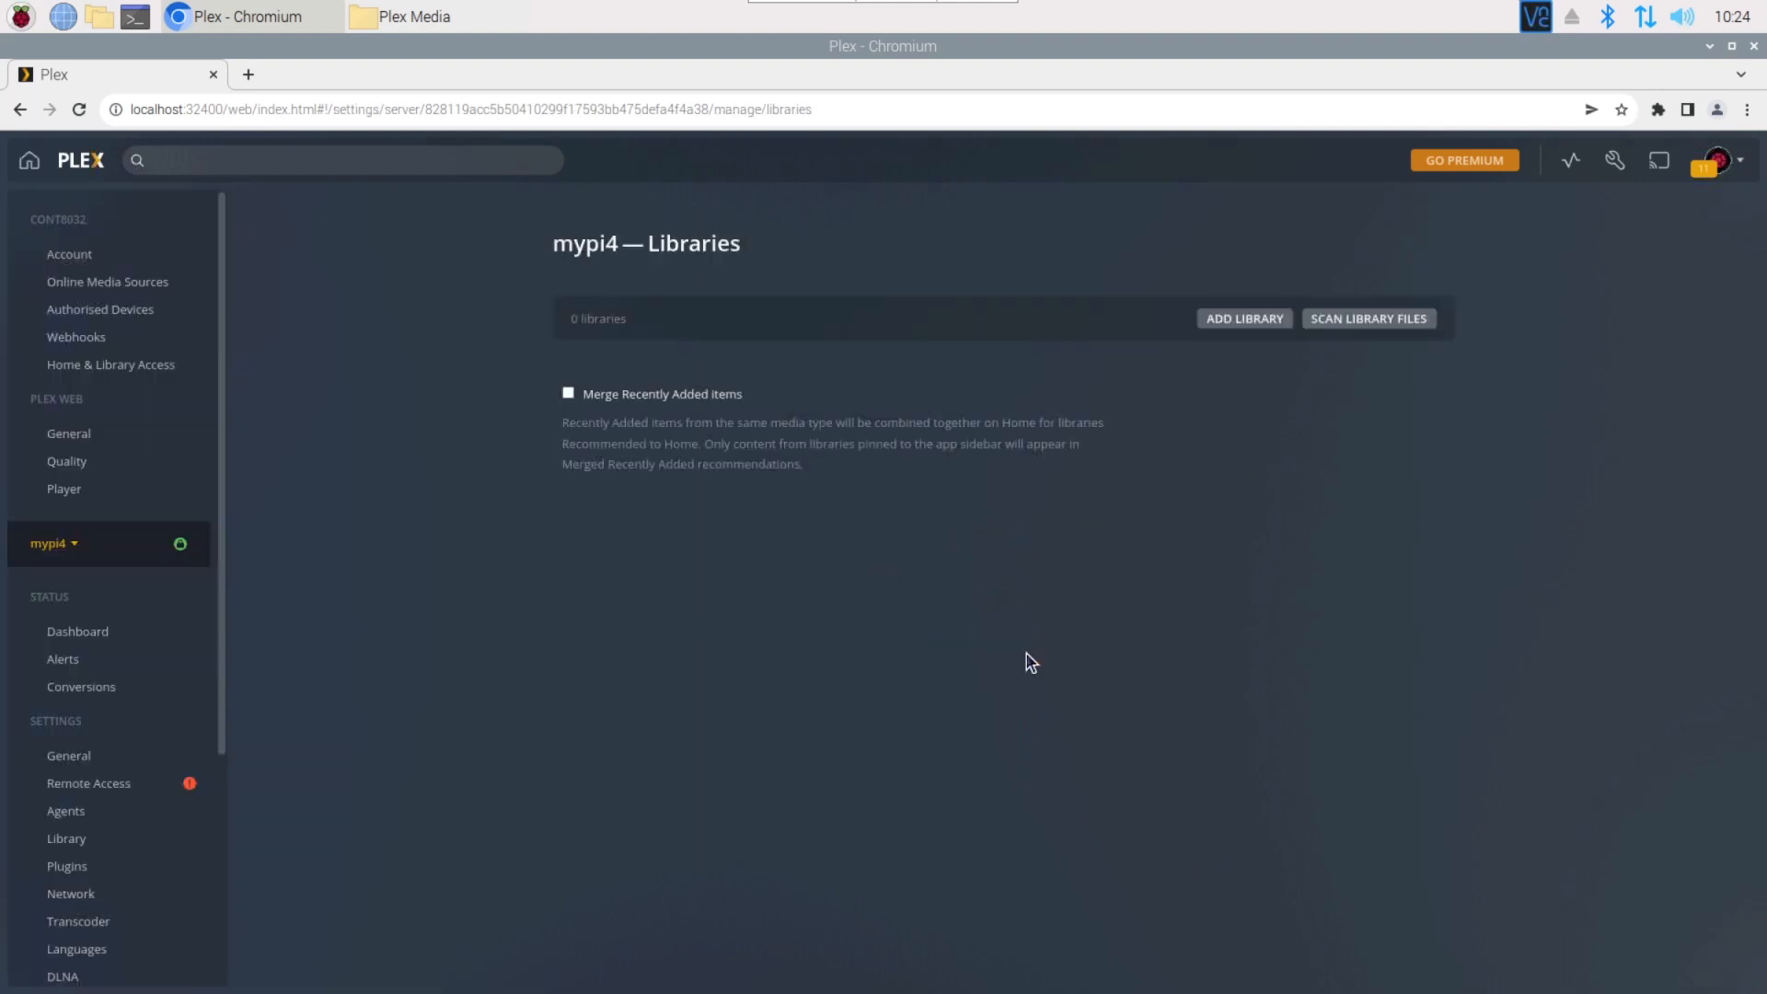
{"action": "mouse_move", "coordinate": [1404, 349]}
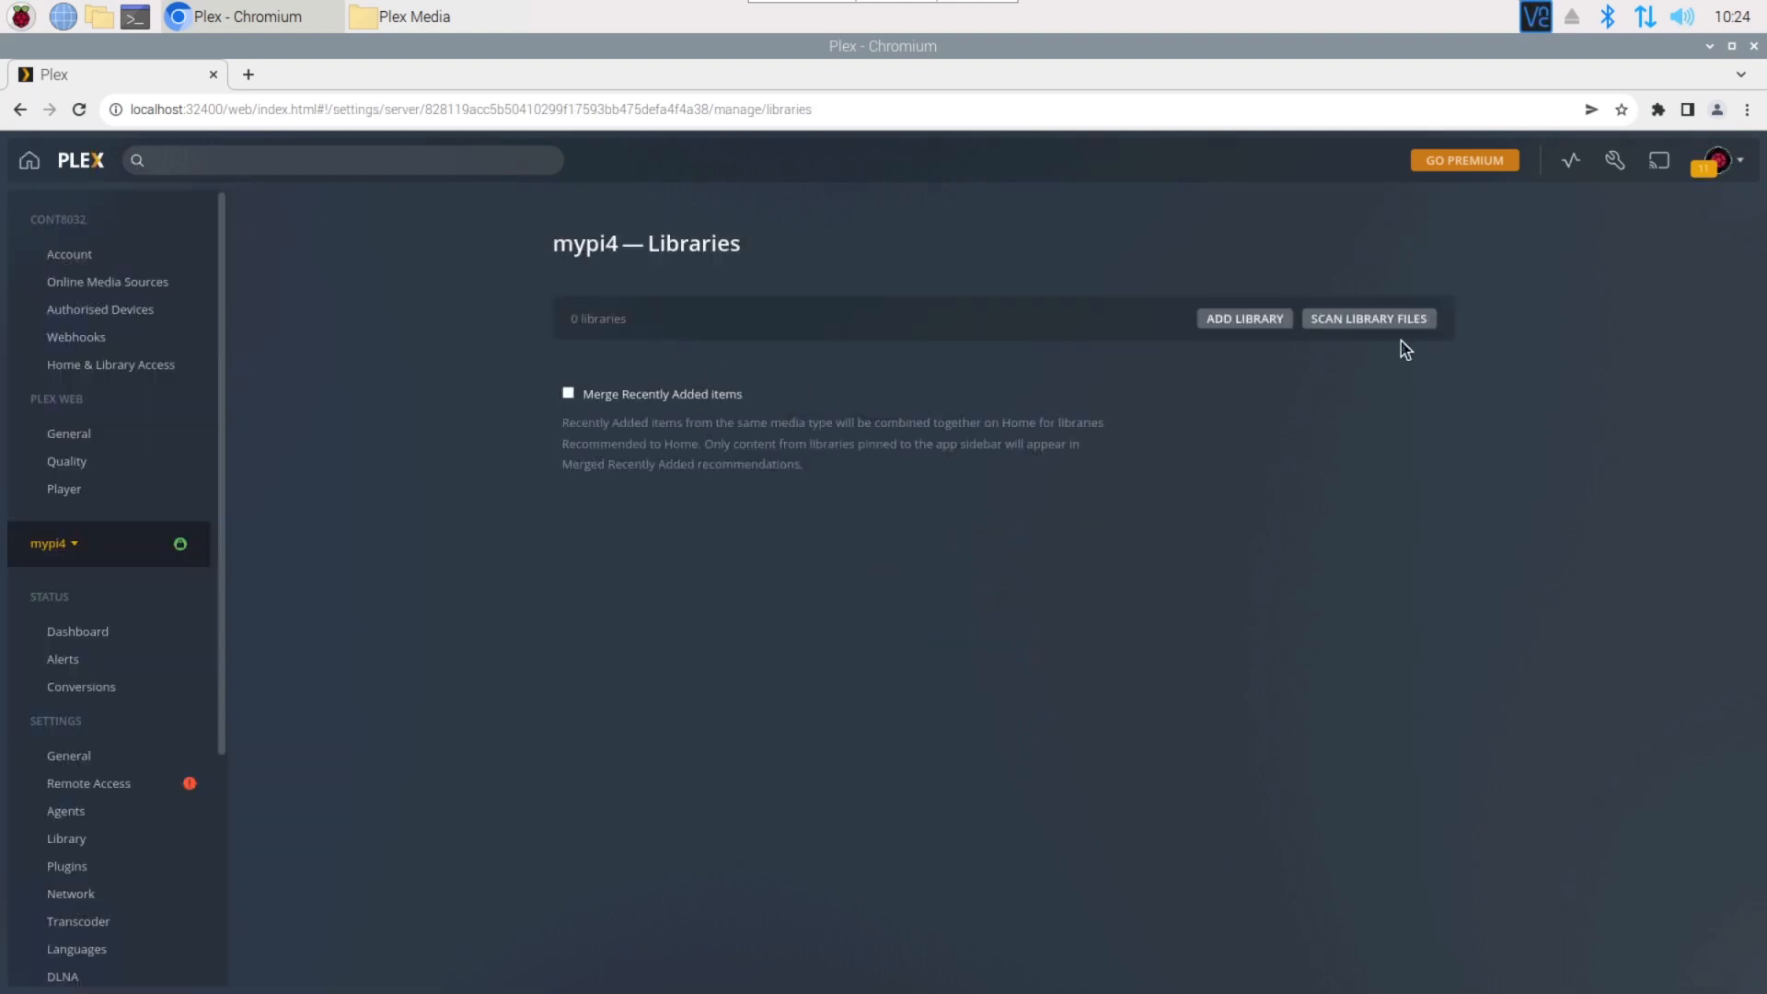
{"action": "left_click", "coordinate": [1244, 318]}
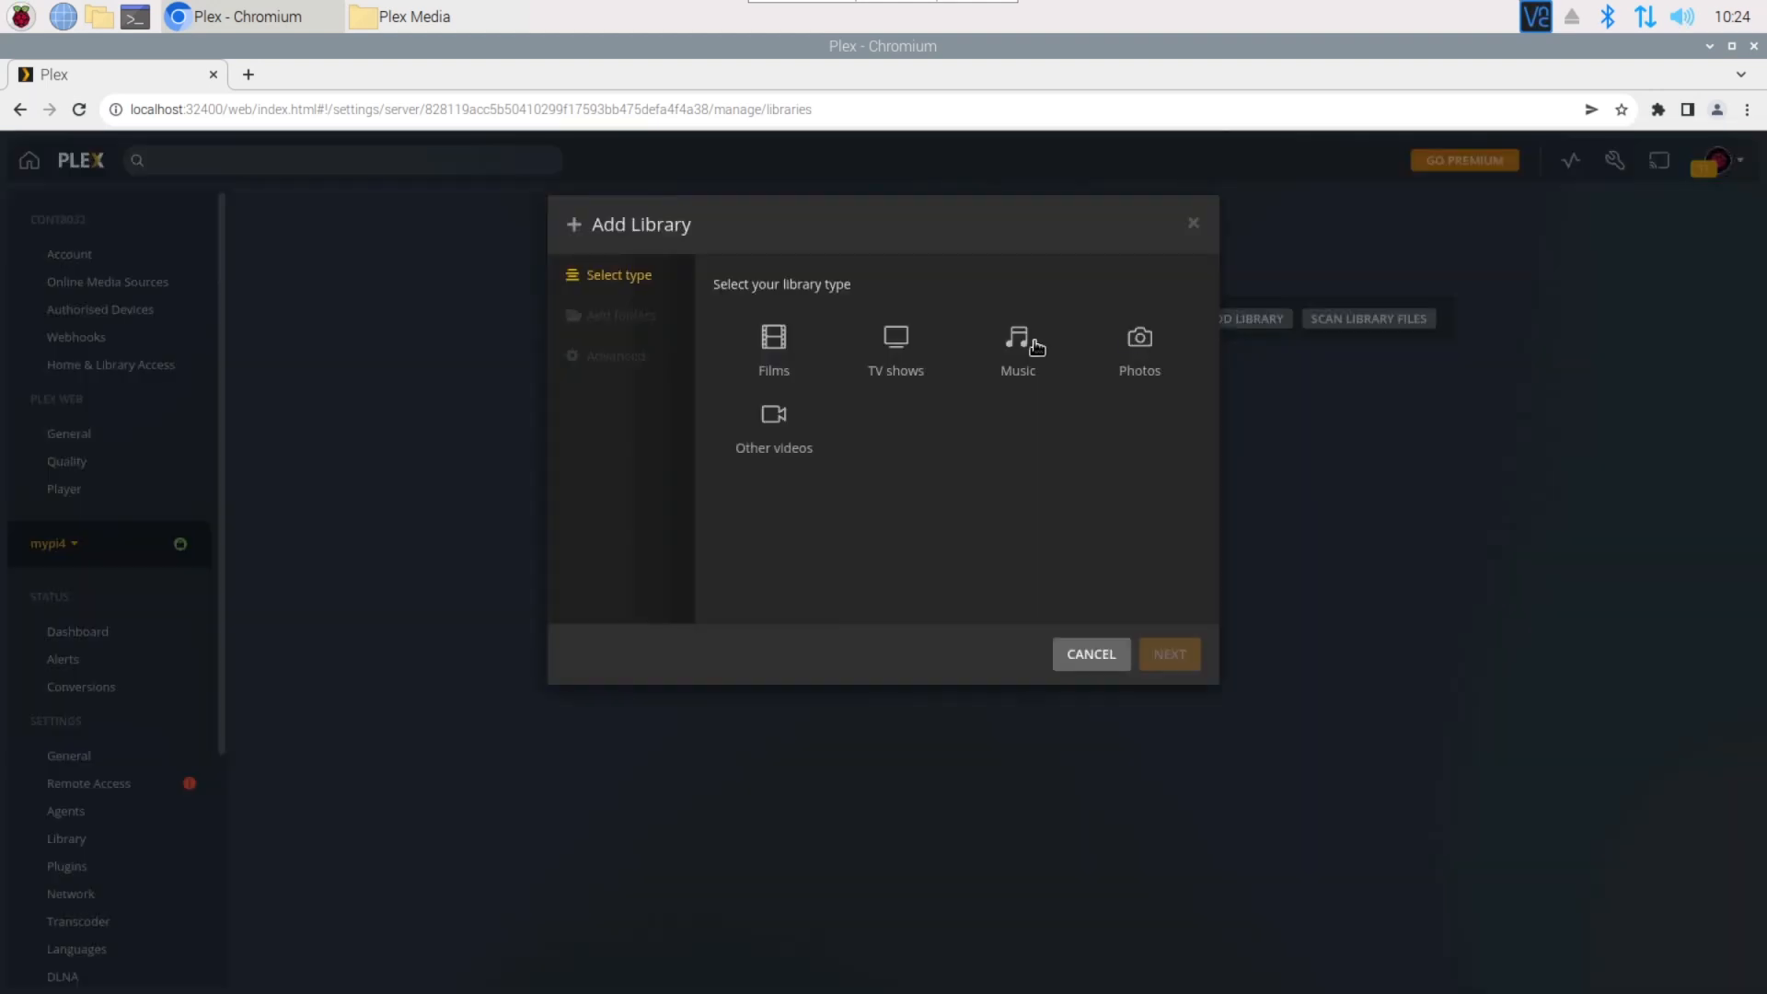
{"action": "left_click", "coordinate": [774, 428]}
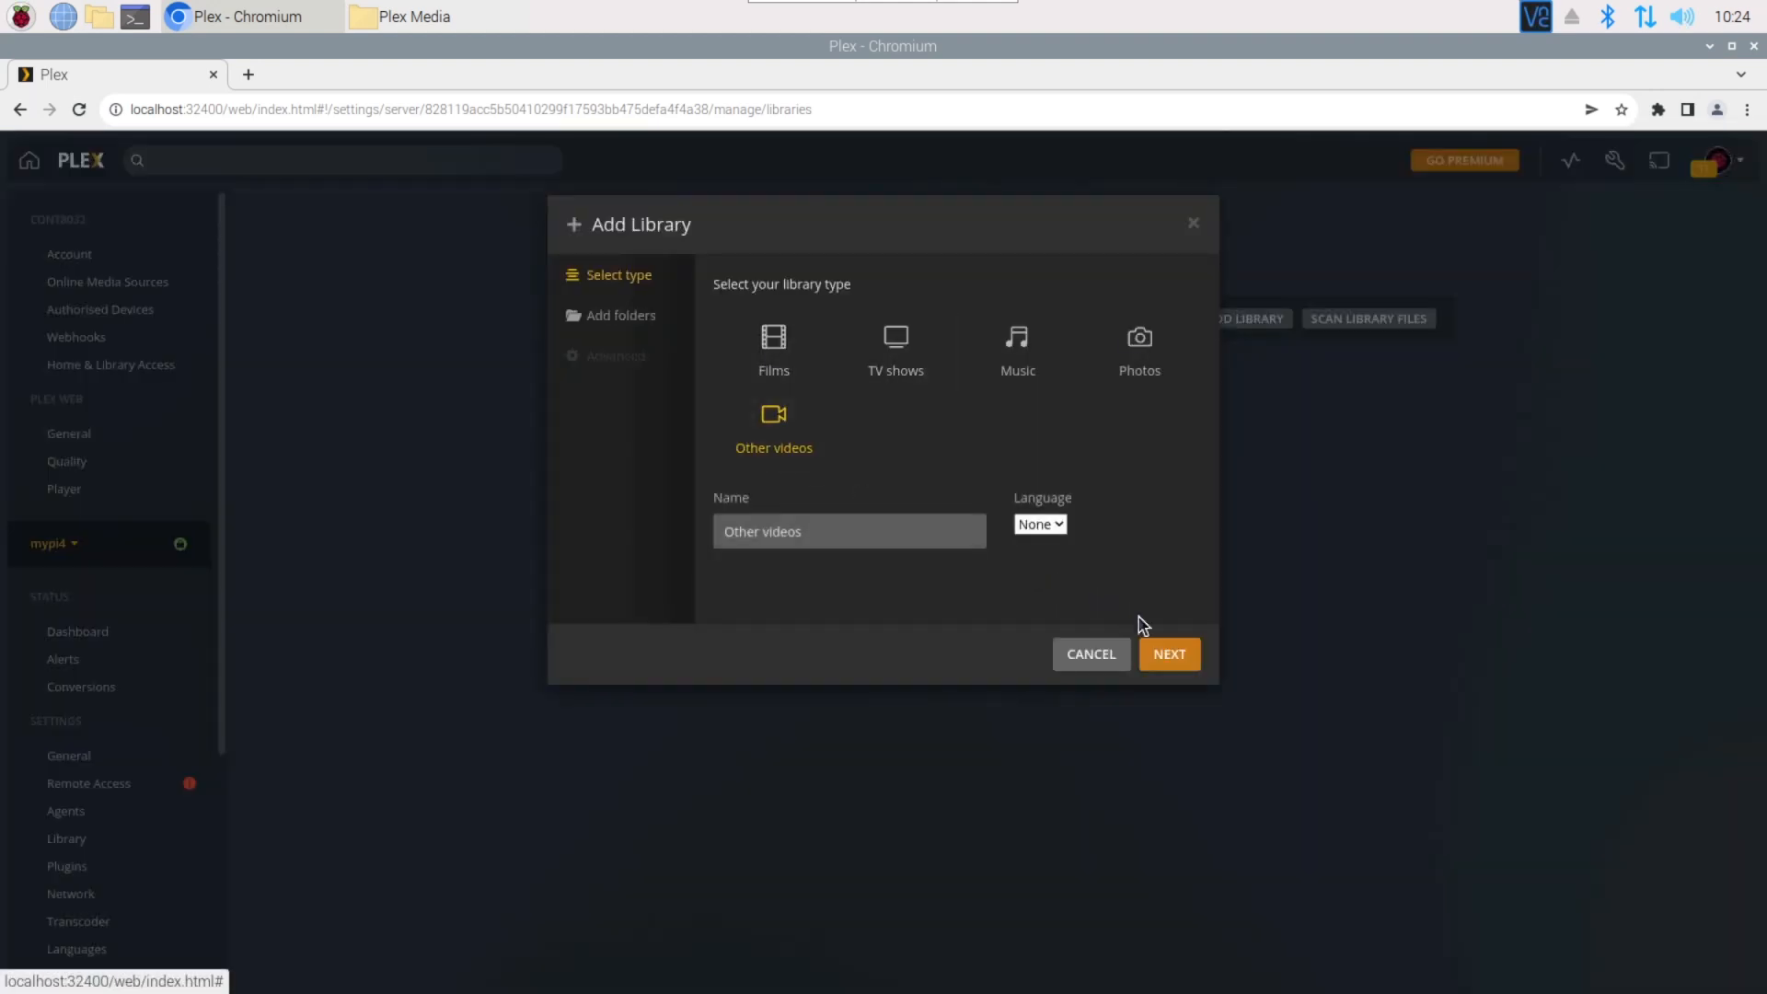
{"action": "left_click", "coordinate": [1168, 654]}
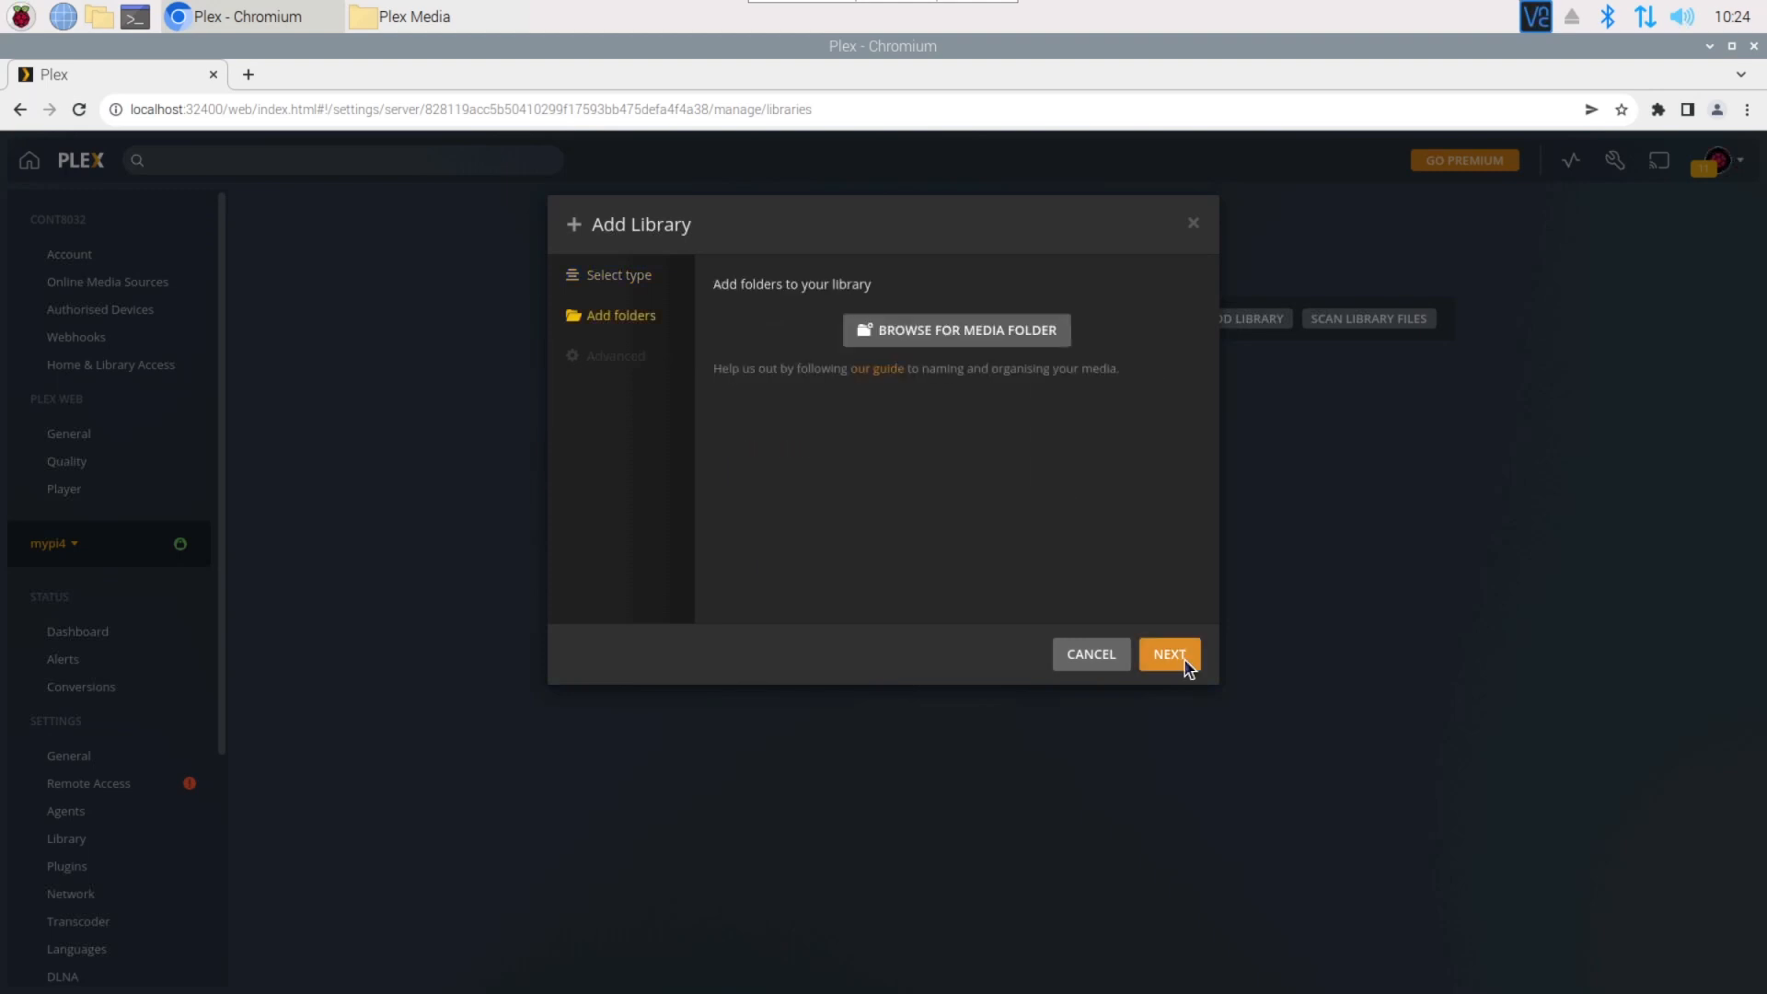
{"action": "left_click", "coordinate": [955, 330]}
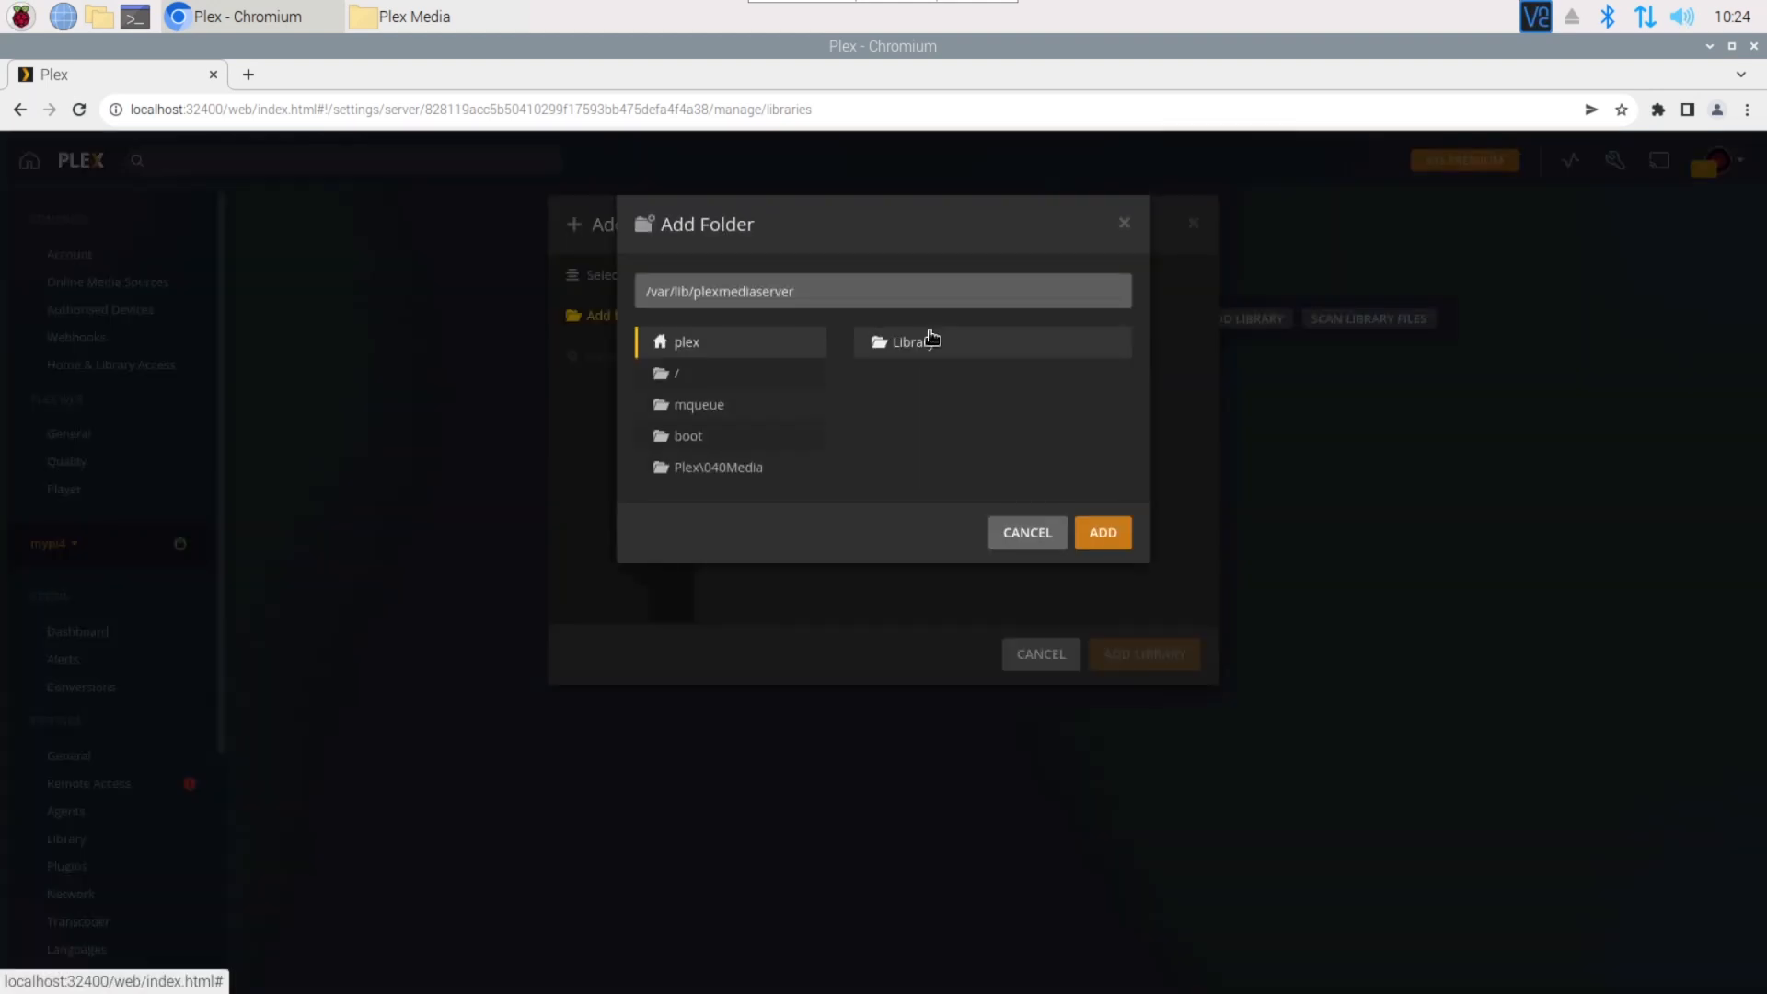
{"action": "left_click", "coordinate": [913, 342]}
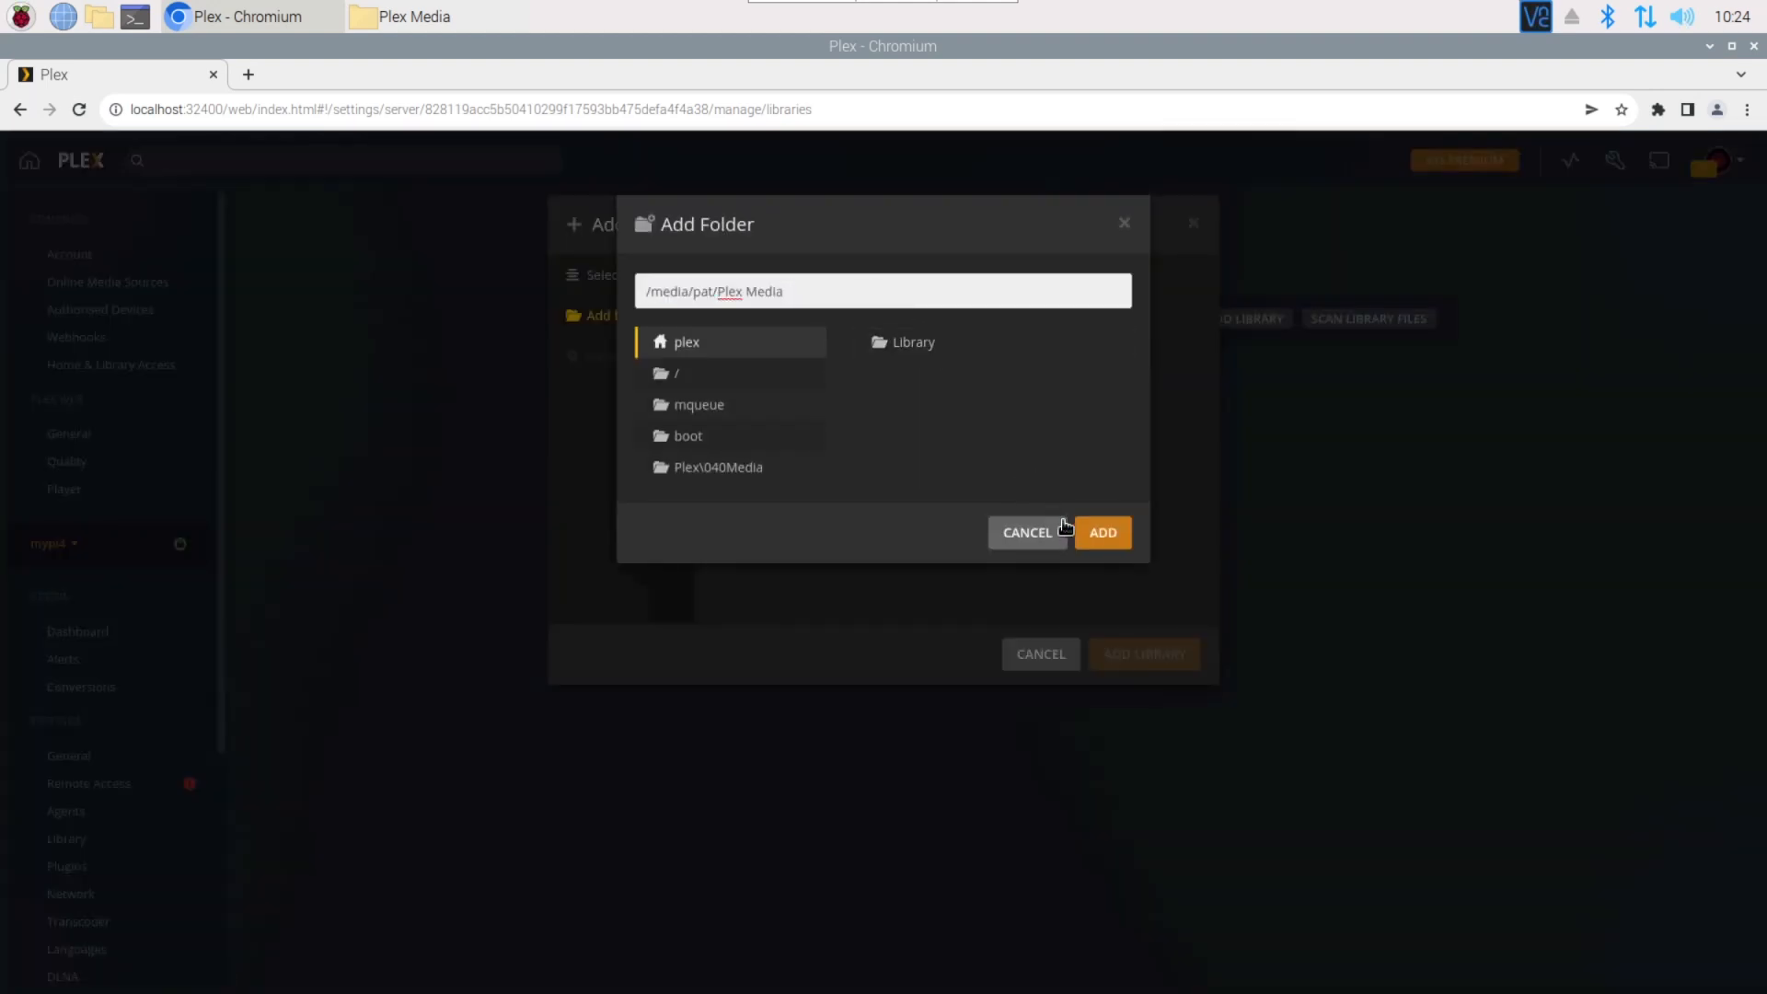
{"action": "left_click", "coordinate": [1100, 532]}
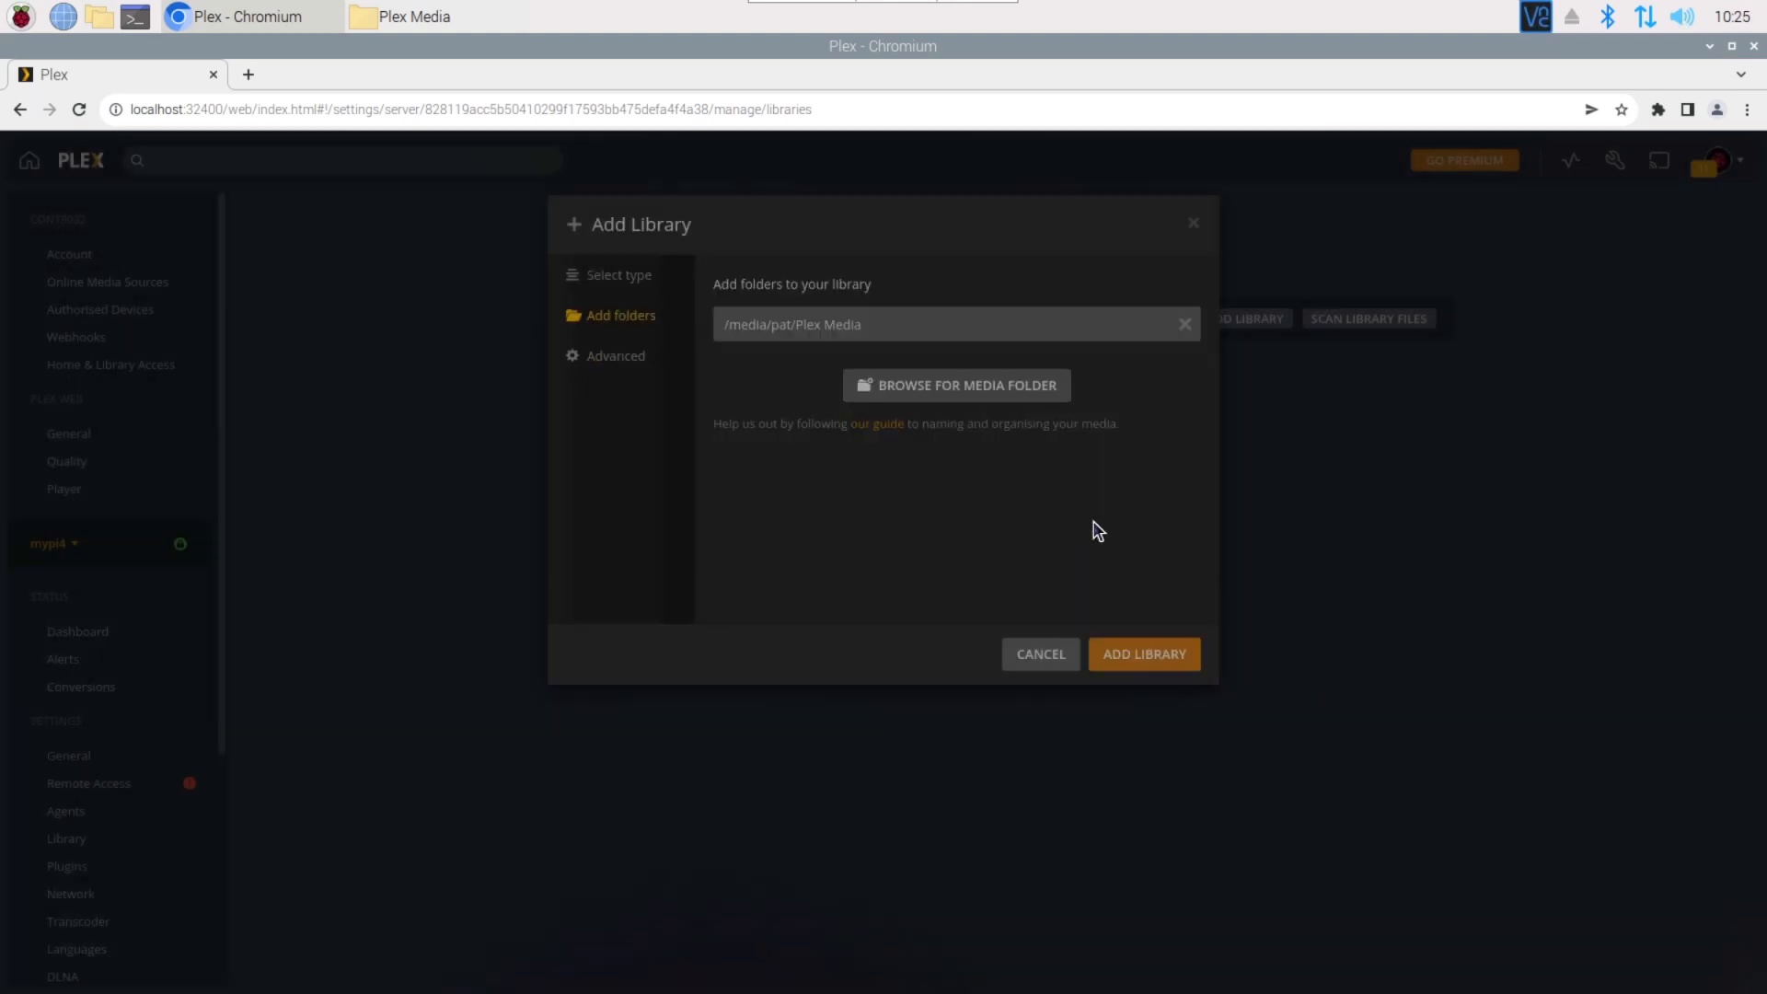
{"action": "left_click", "coordinate": [1143, 654]}
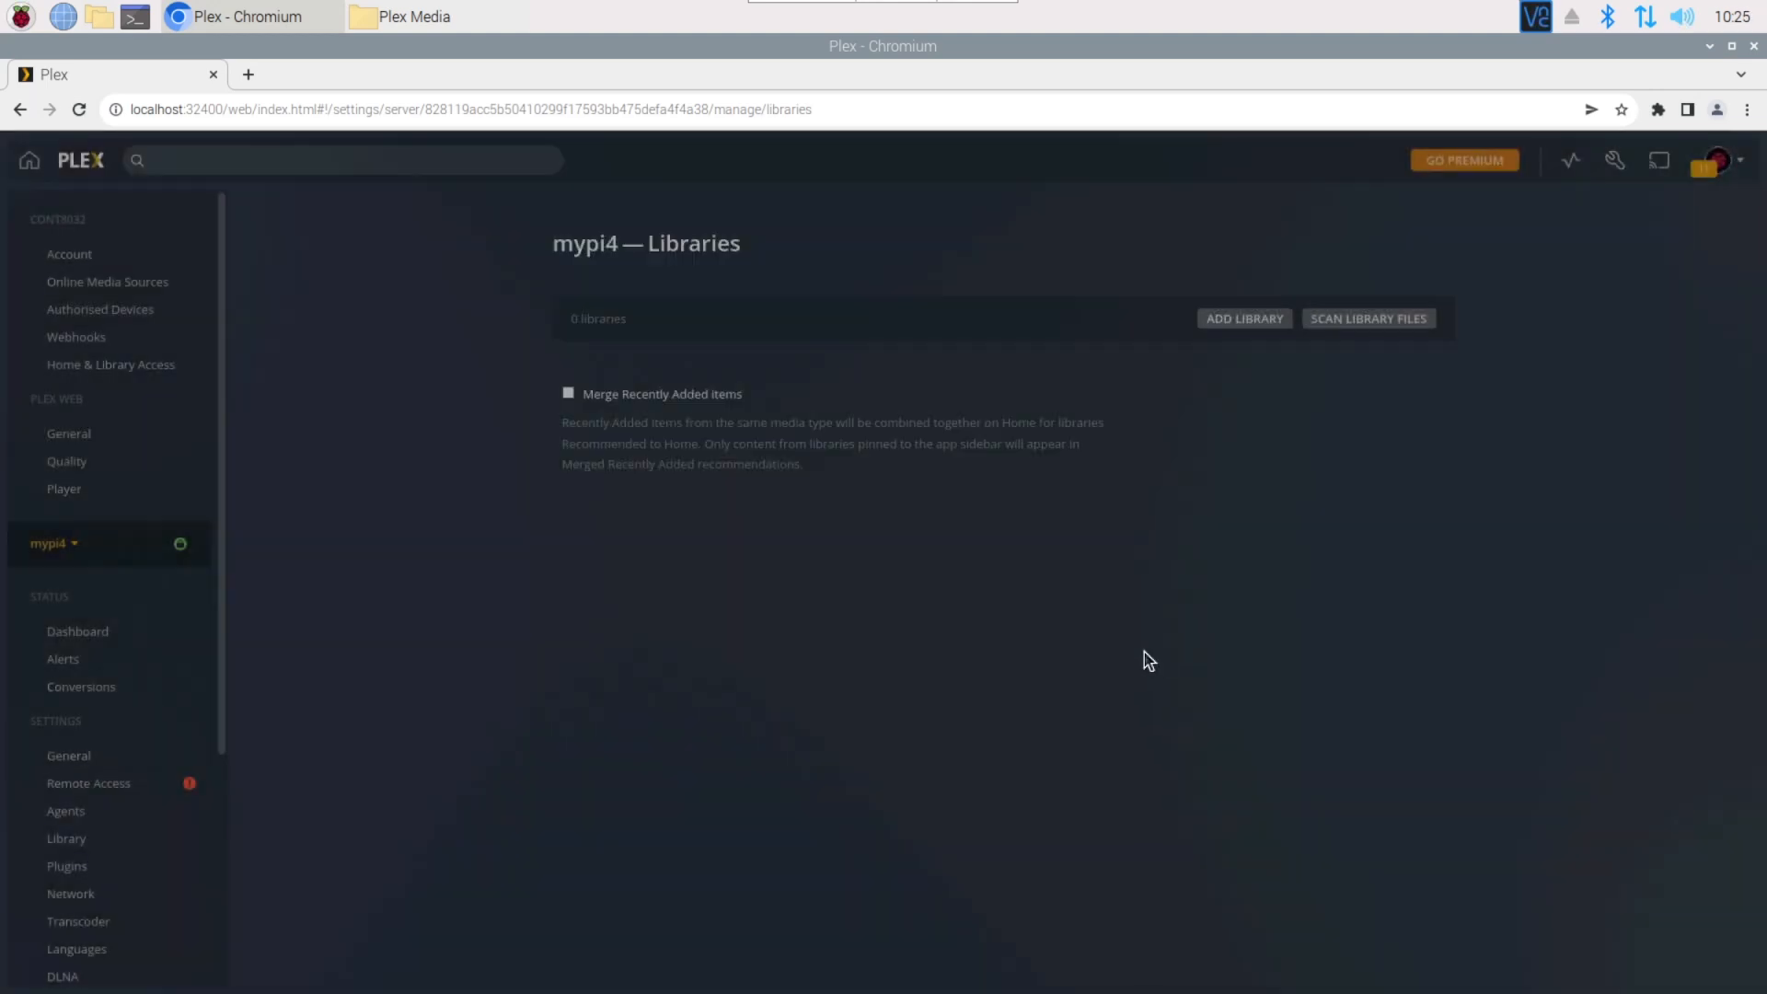
{"action": "mouse_move", "coordinate": [946, 469]}
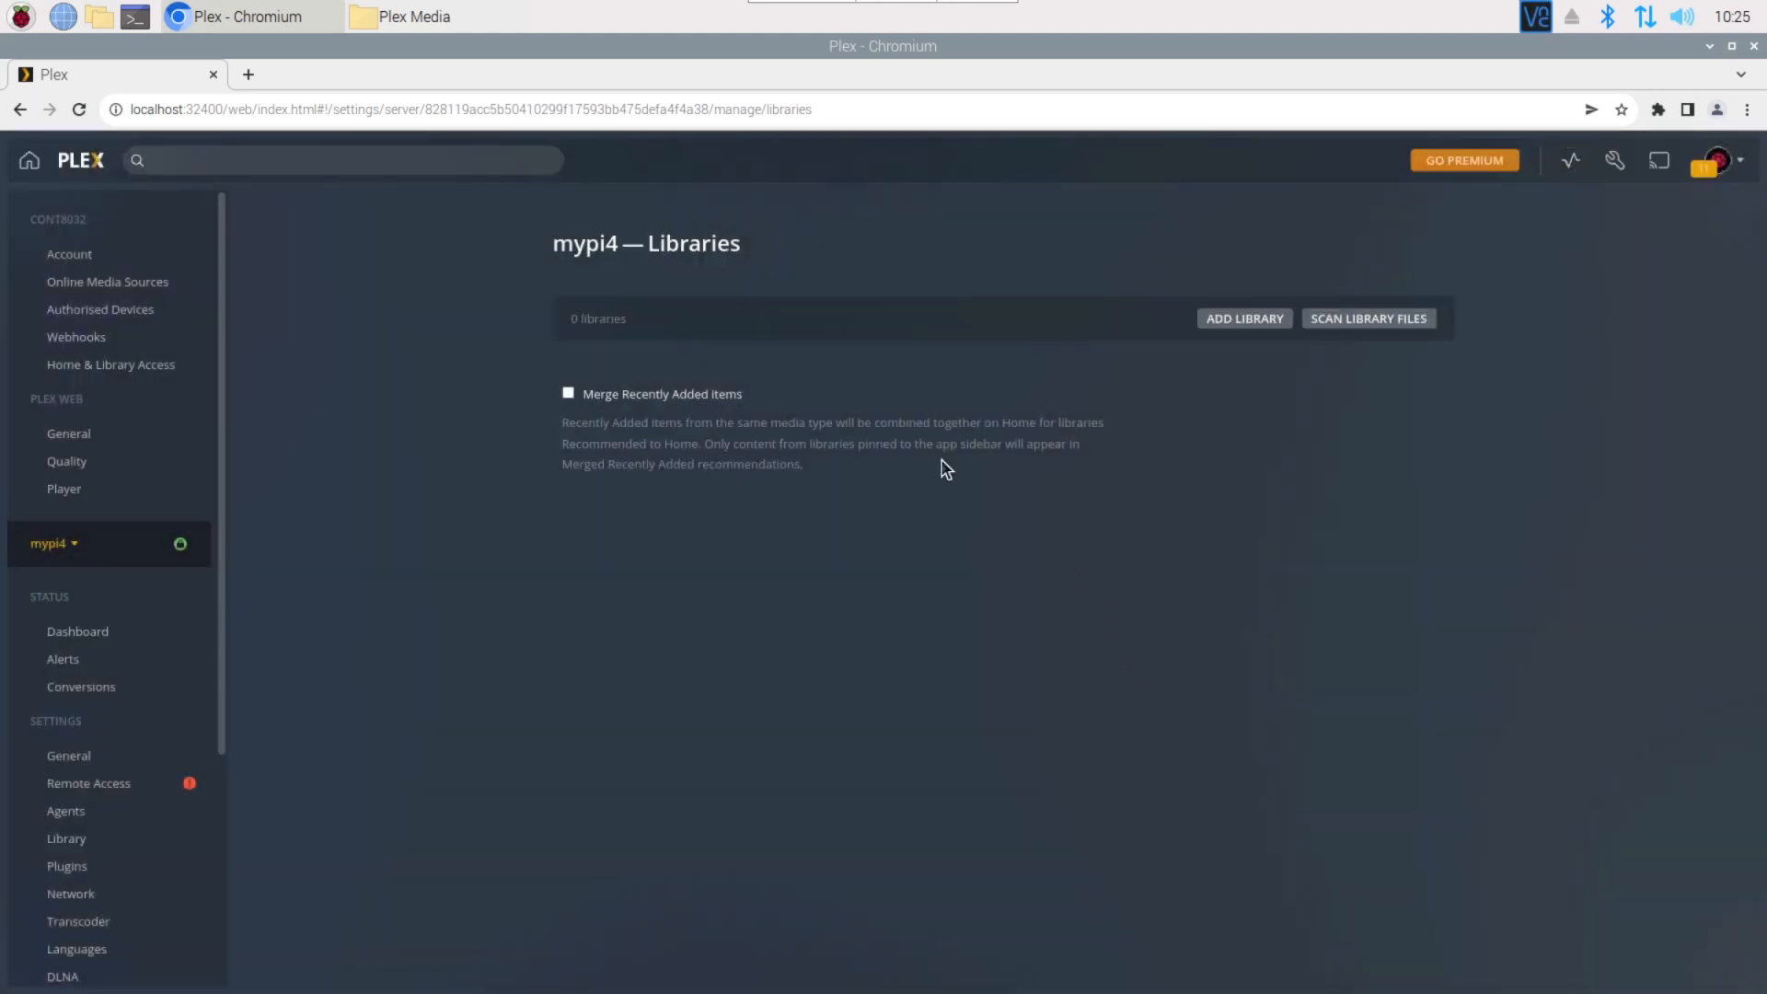
Toggle Merge Recently Added Items on then off, and start Scan Library Files
{"action": "left_click", "coordinate": [568, 393]}
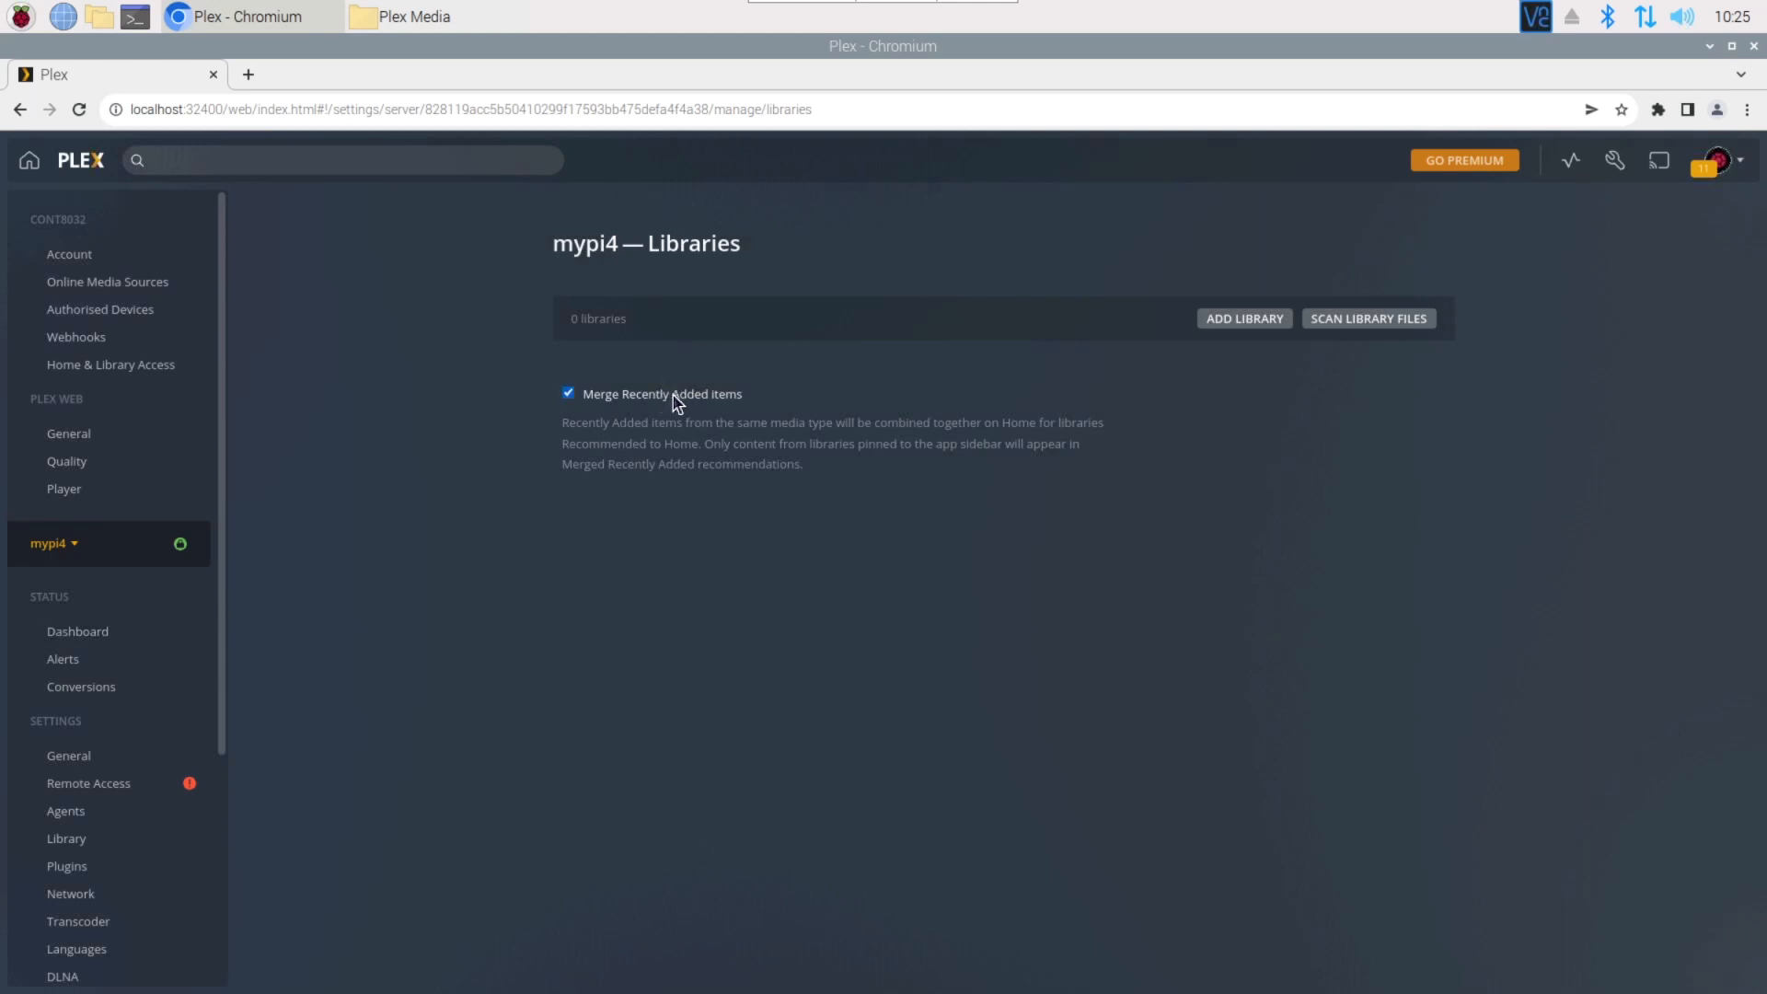
{"action": "left_click", "coordinate": [569, 394]}
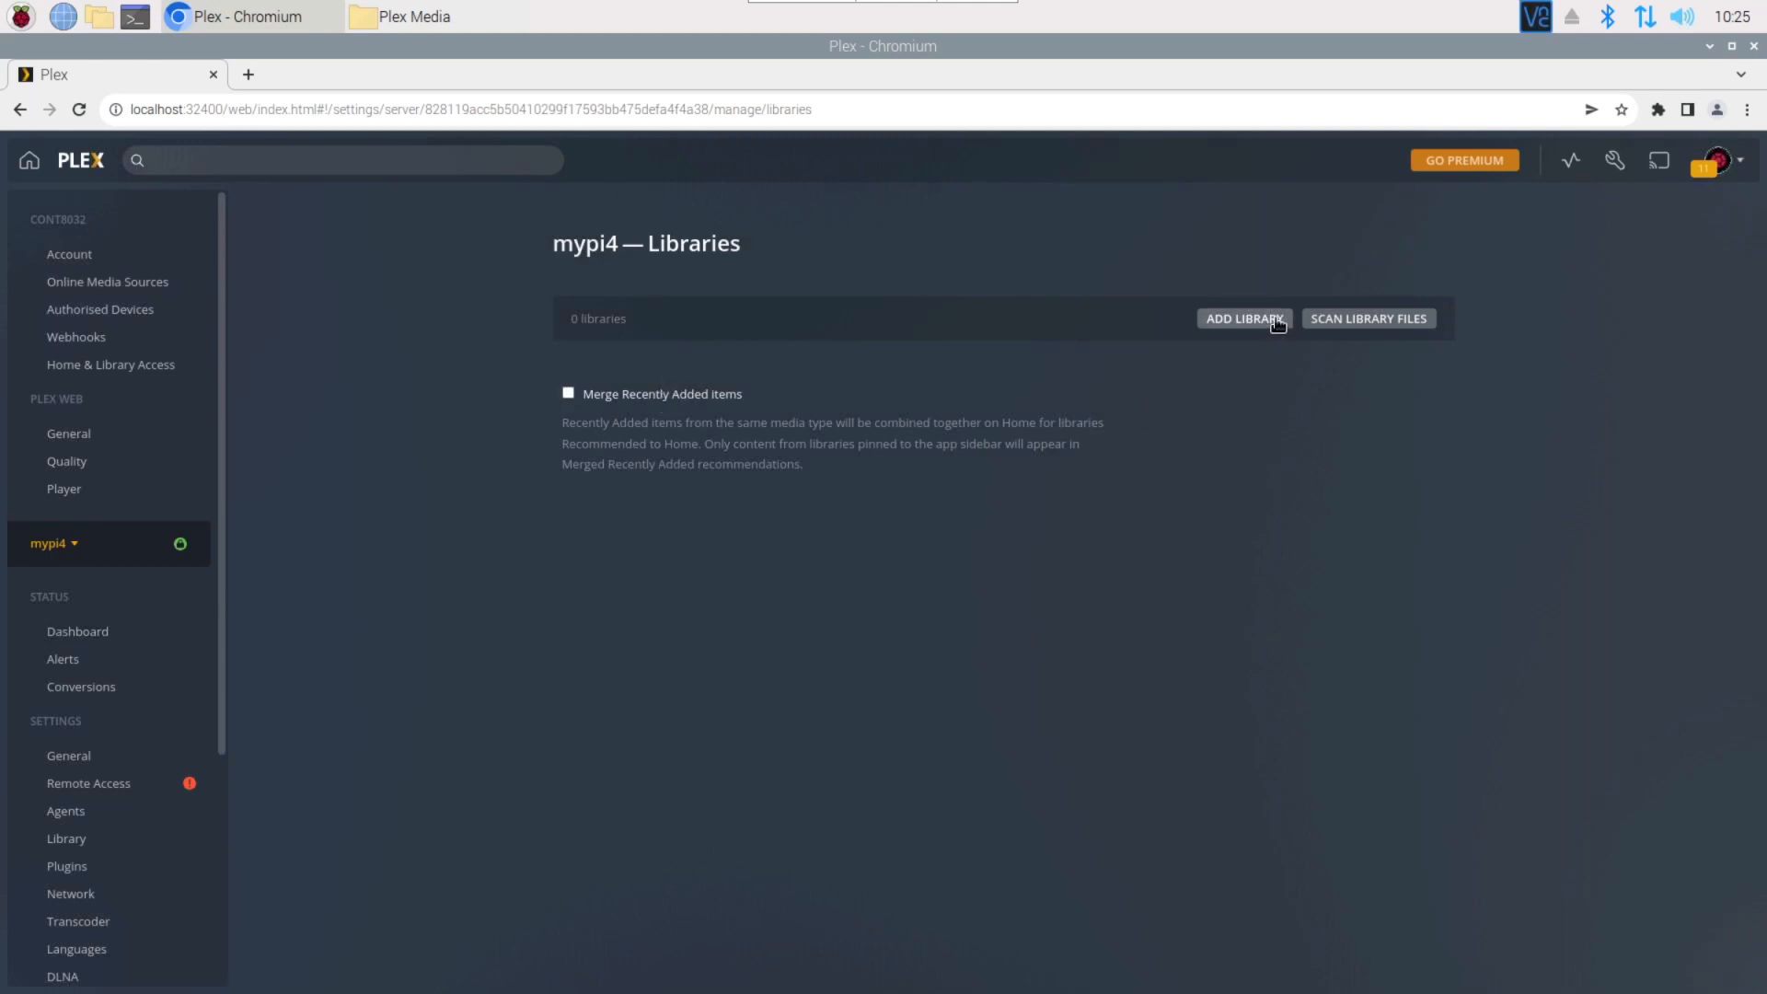
{"action": "left_click", "coordinate": [1367, 318]}
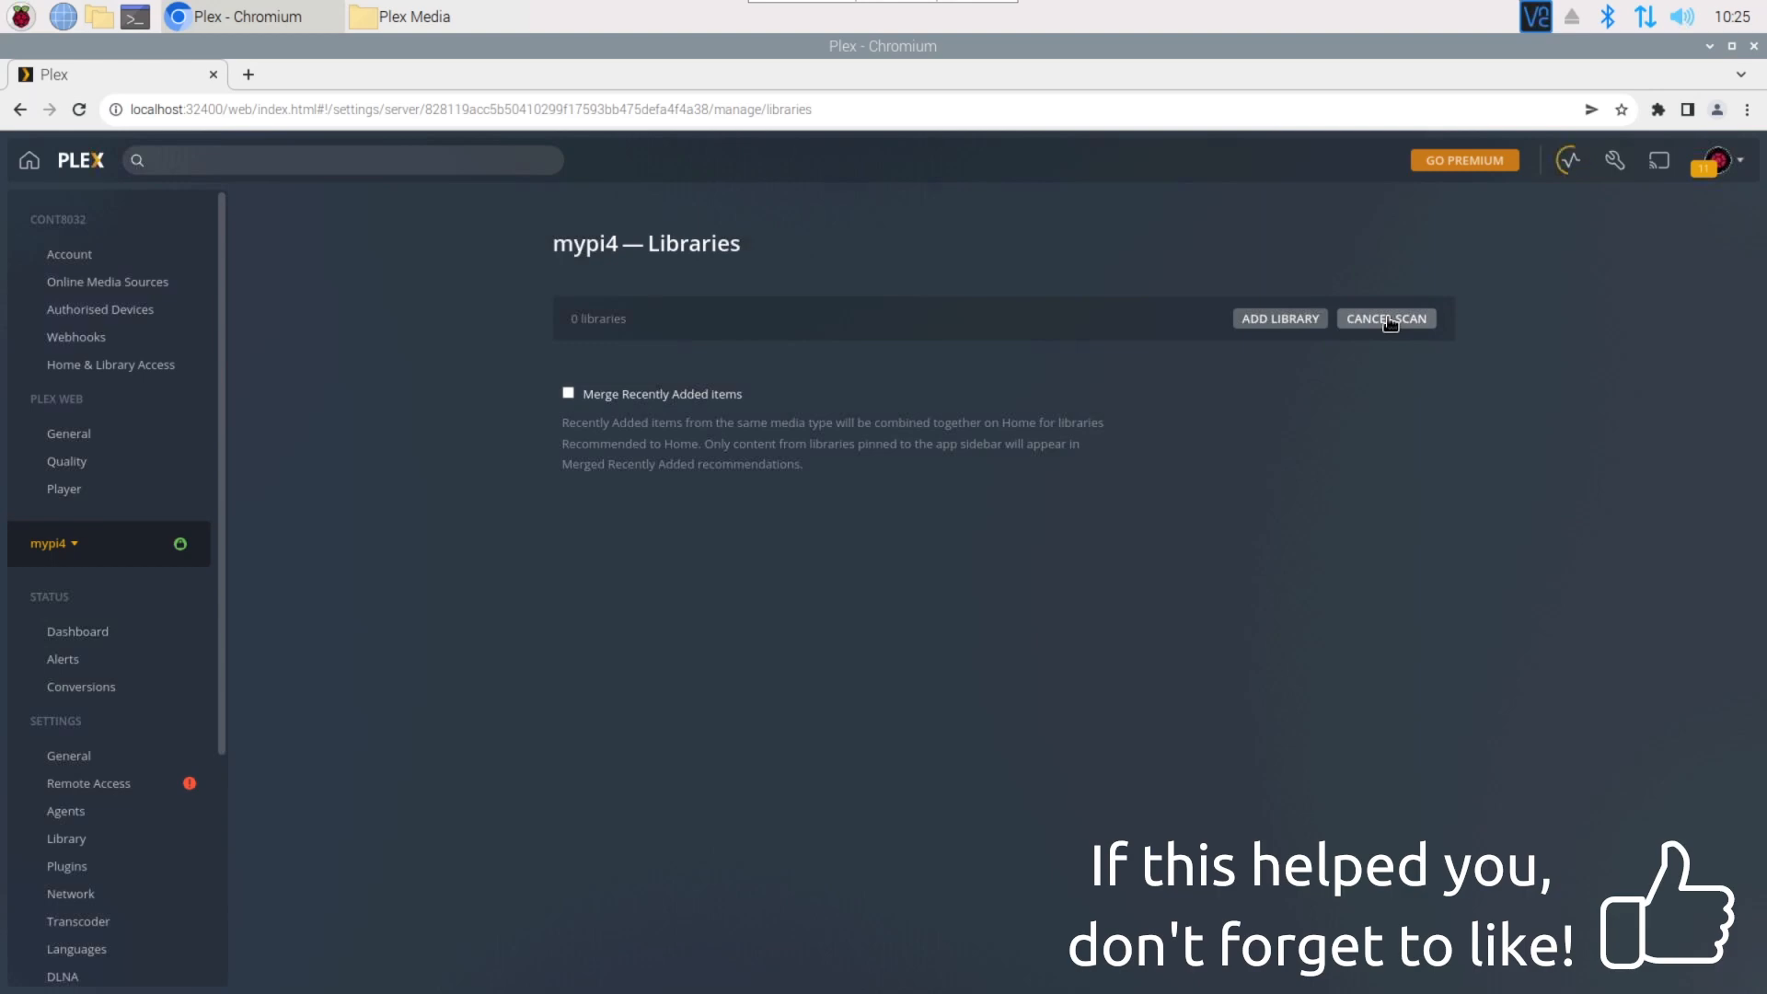
{"action": "left_click", "coordinate": [1384, 319]}
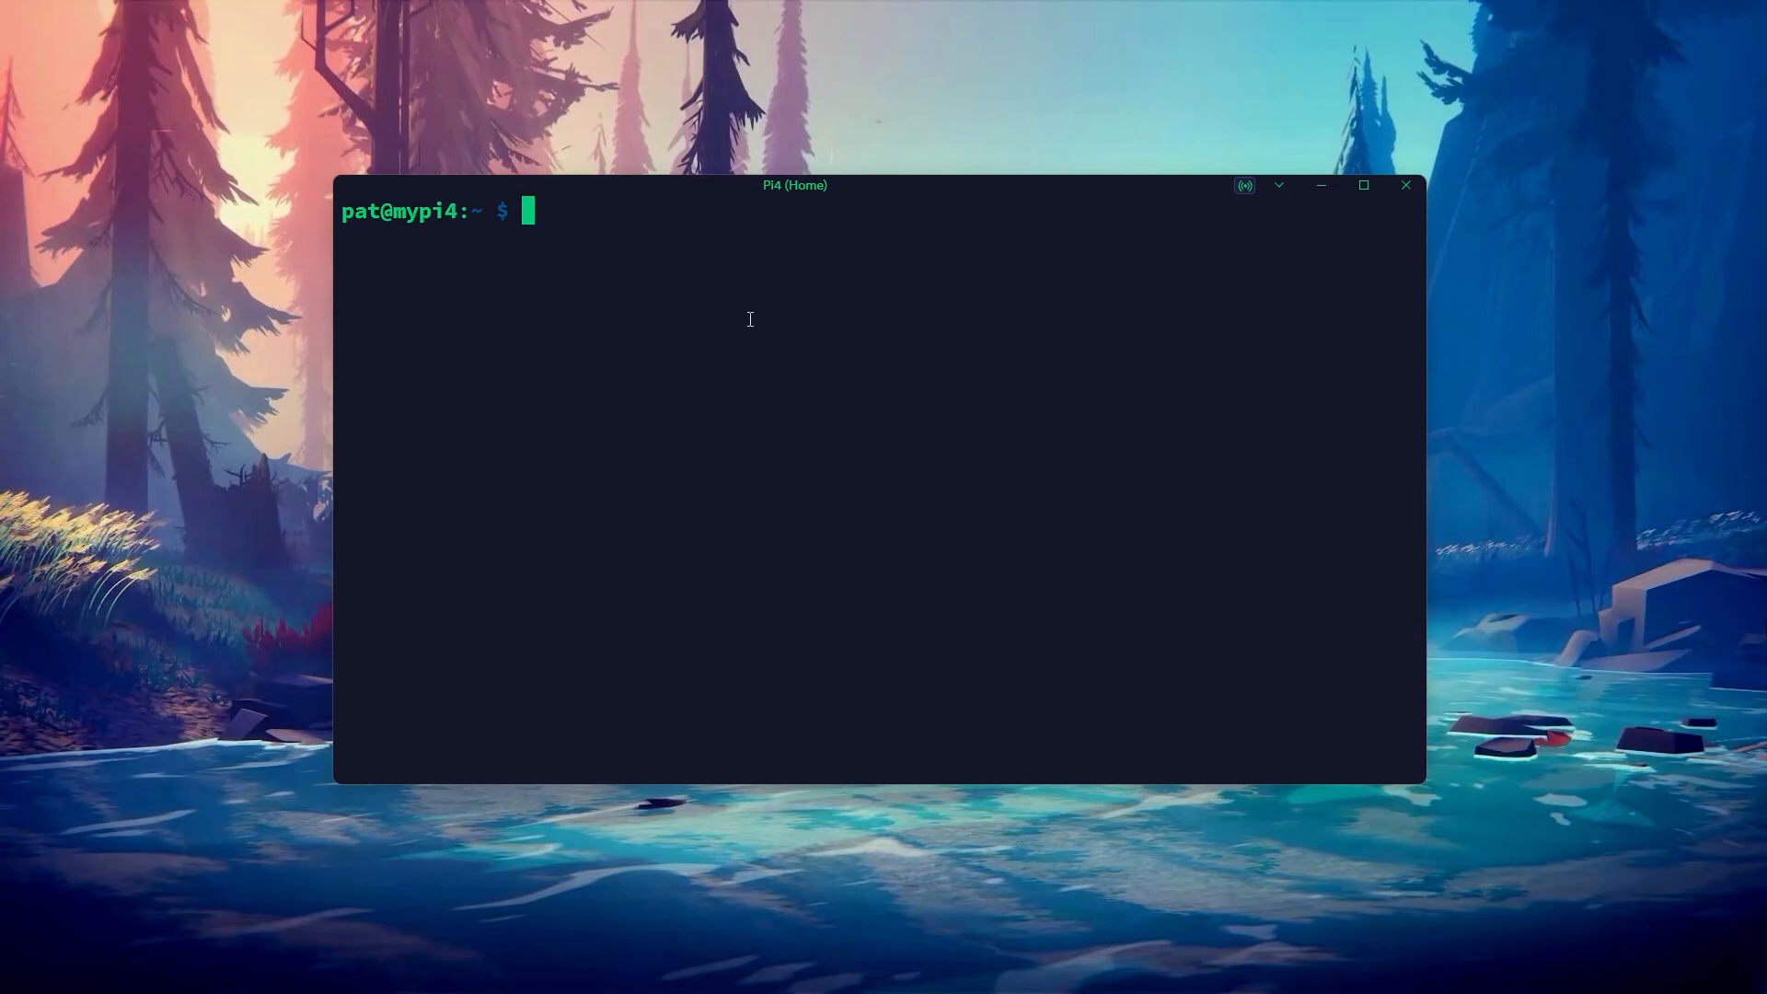
Create a plex folder under /opt with sudo mkdir and open it up with chmod 777
{"action": "type", "text": "cd /opt"}
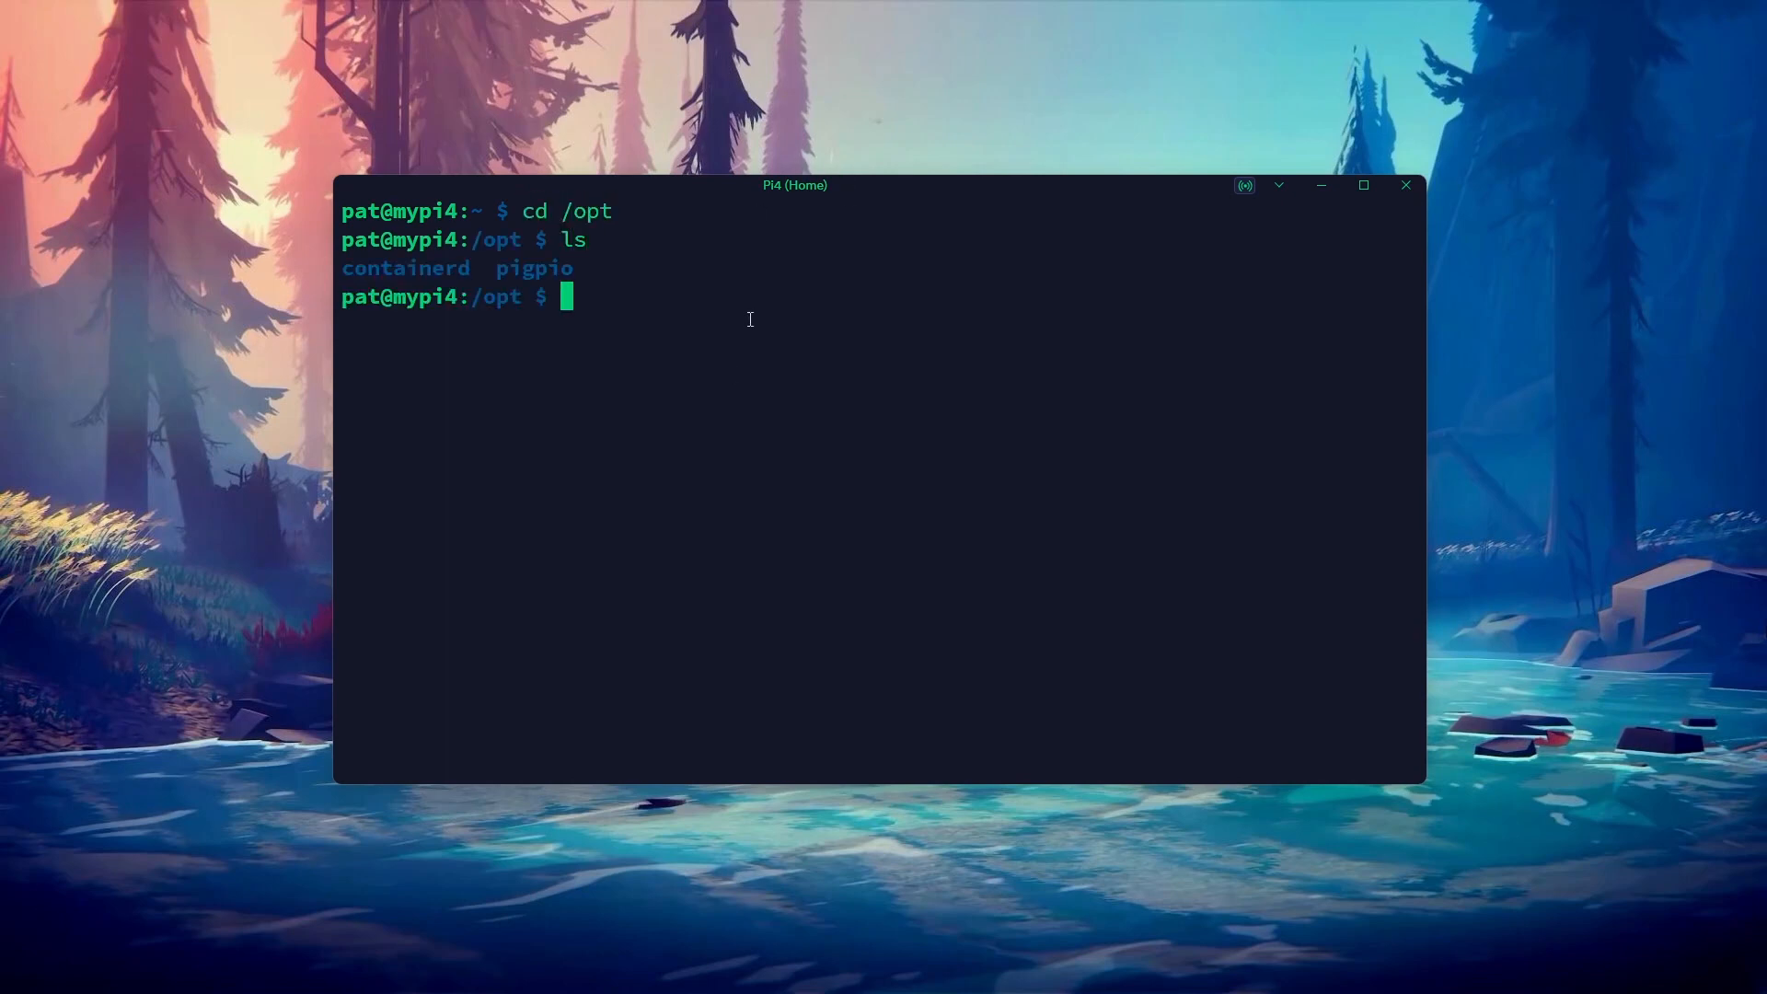
{"action": "type", "text": "mkdir plex"}
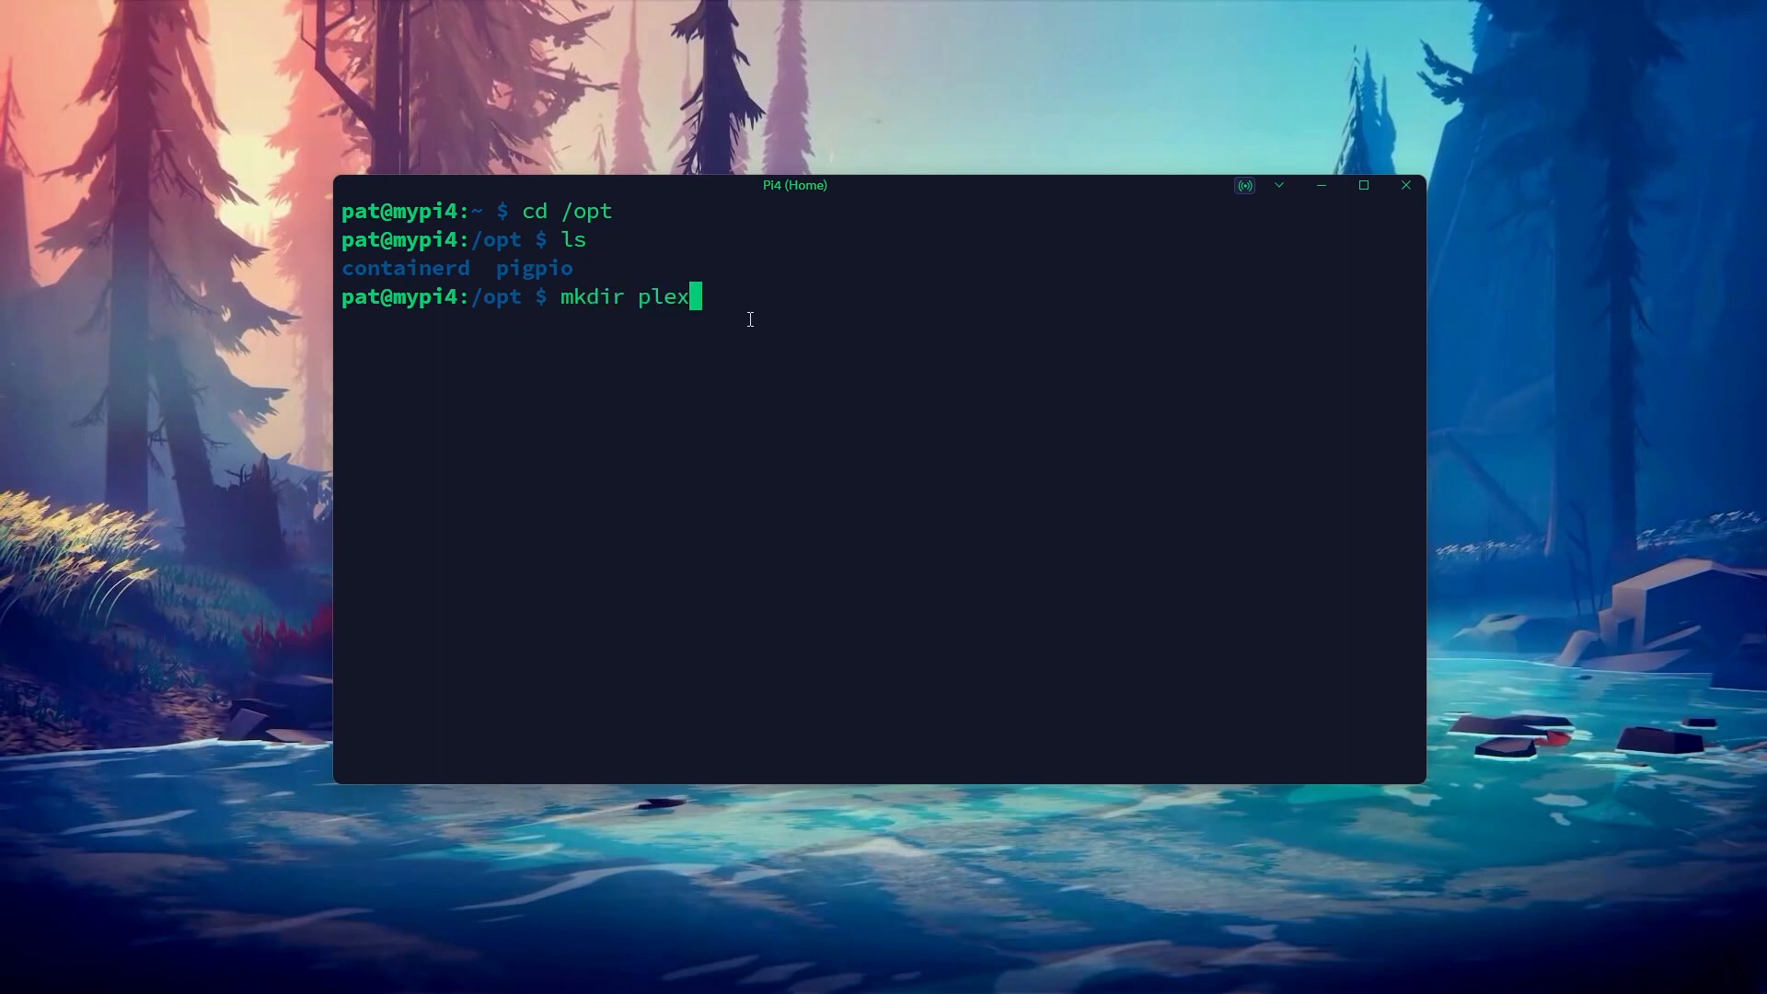
{"action": "key", "text": "Return"}
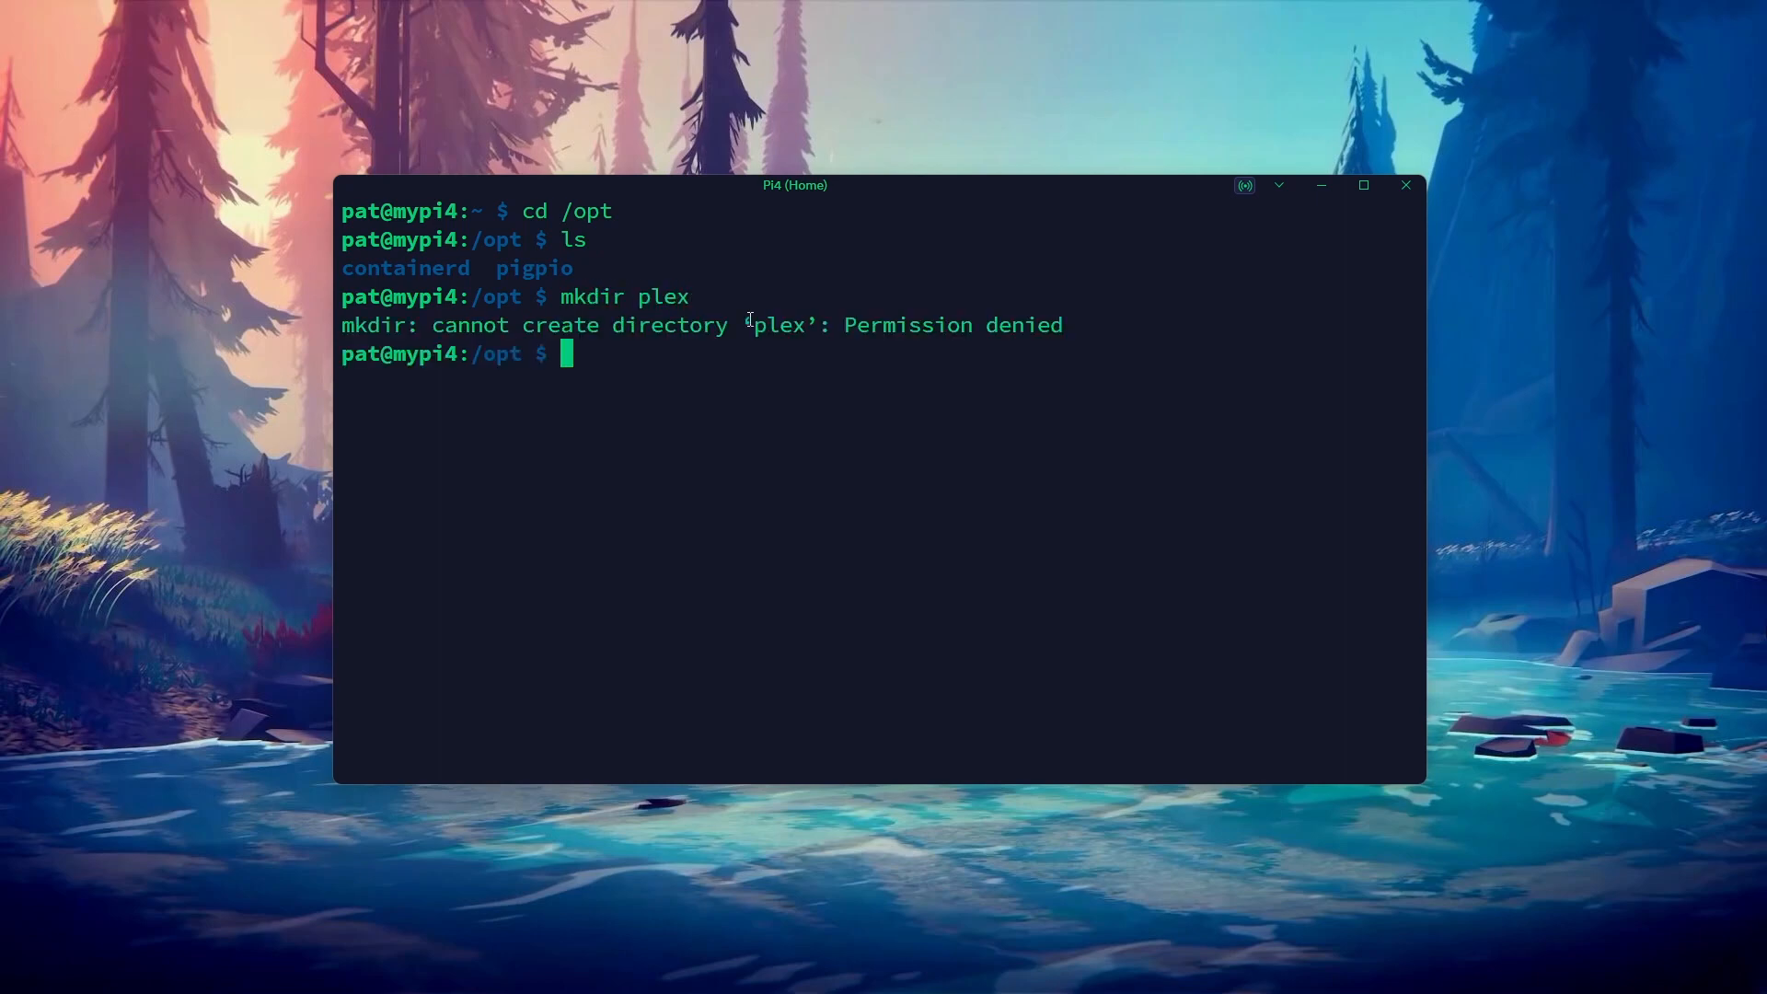
{"action": "type", "text": "sudo mkdir plex"}
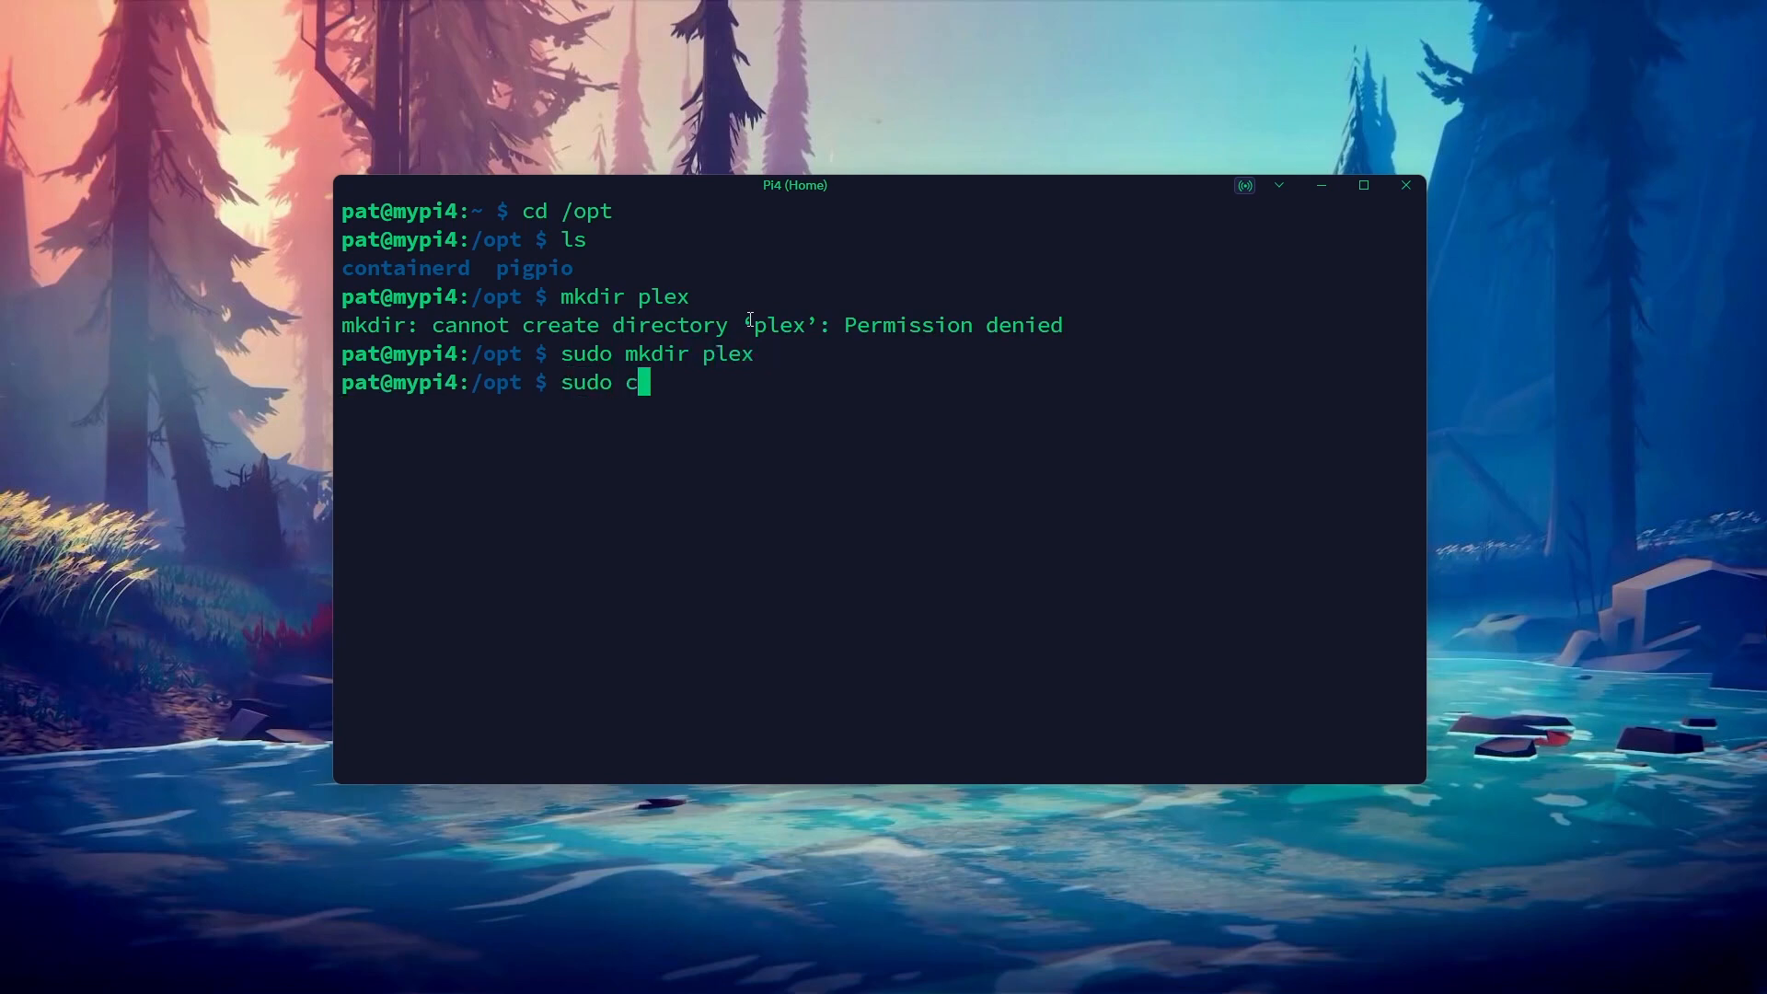
{"action": "type", "text": "hmod 777 plex"}
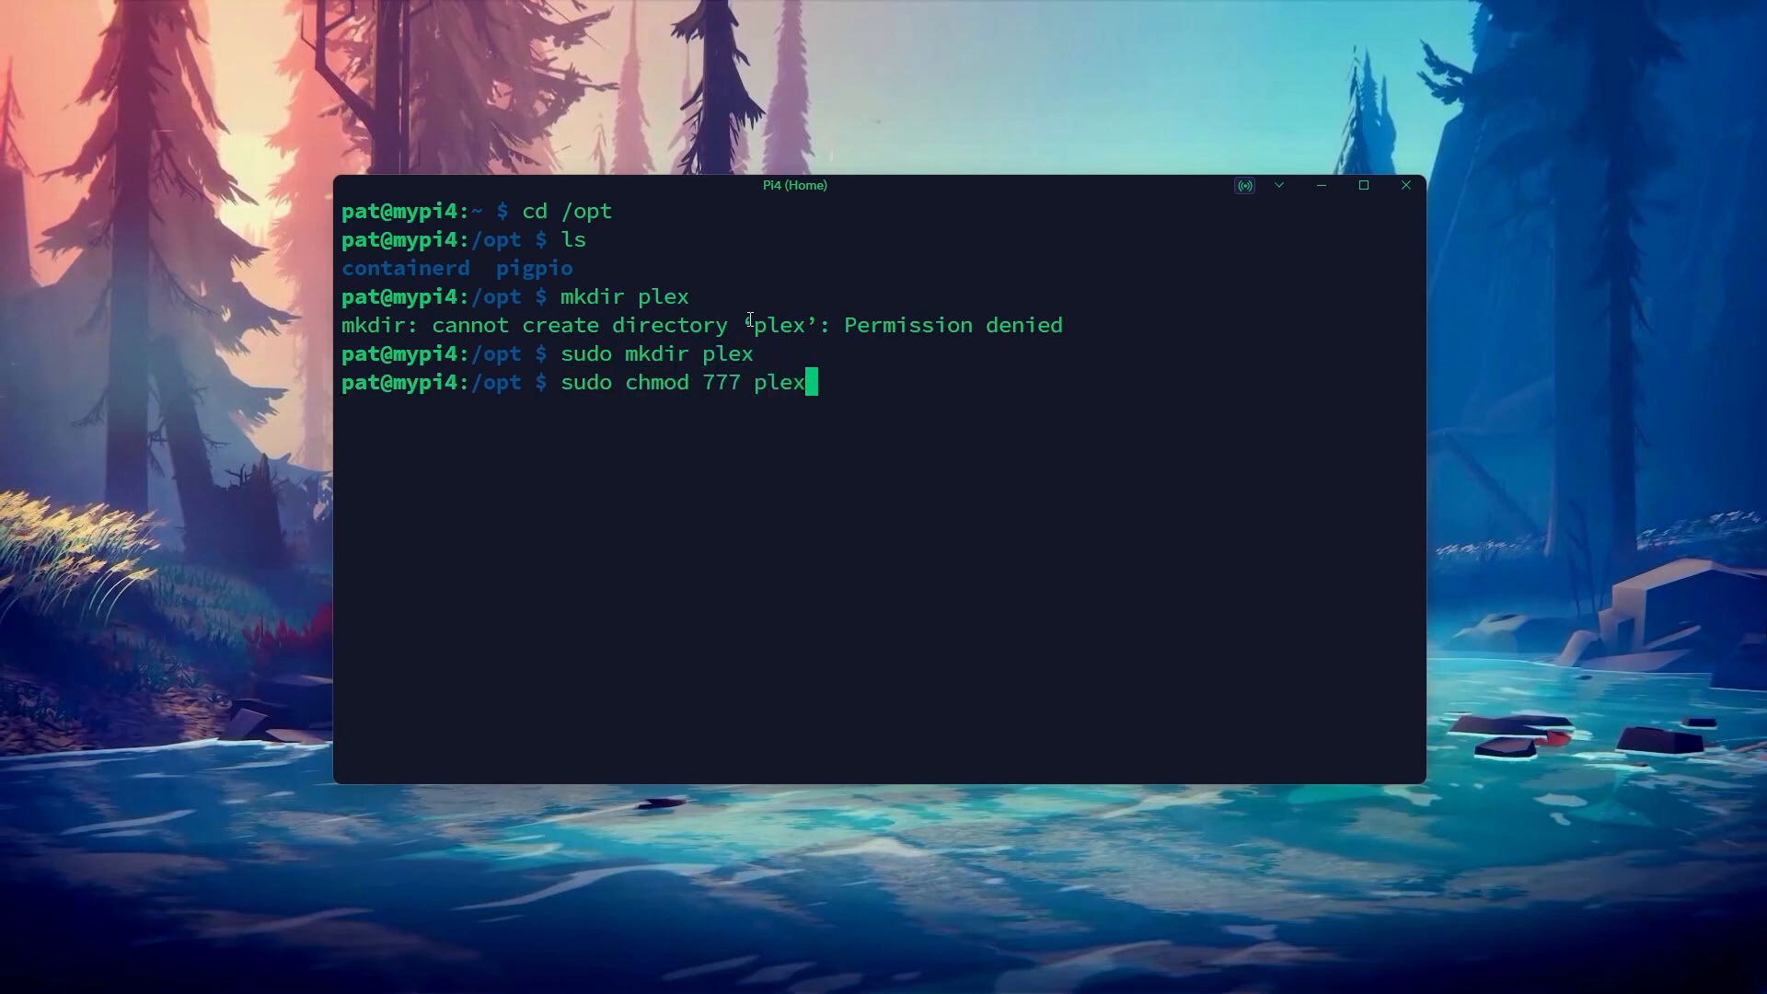
{"action": "key", "text": "Return"}
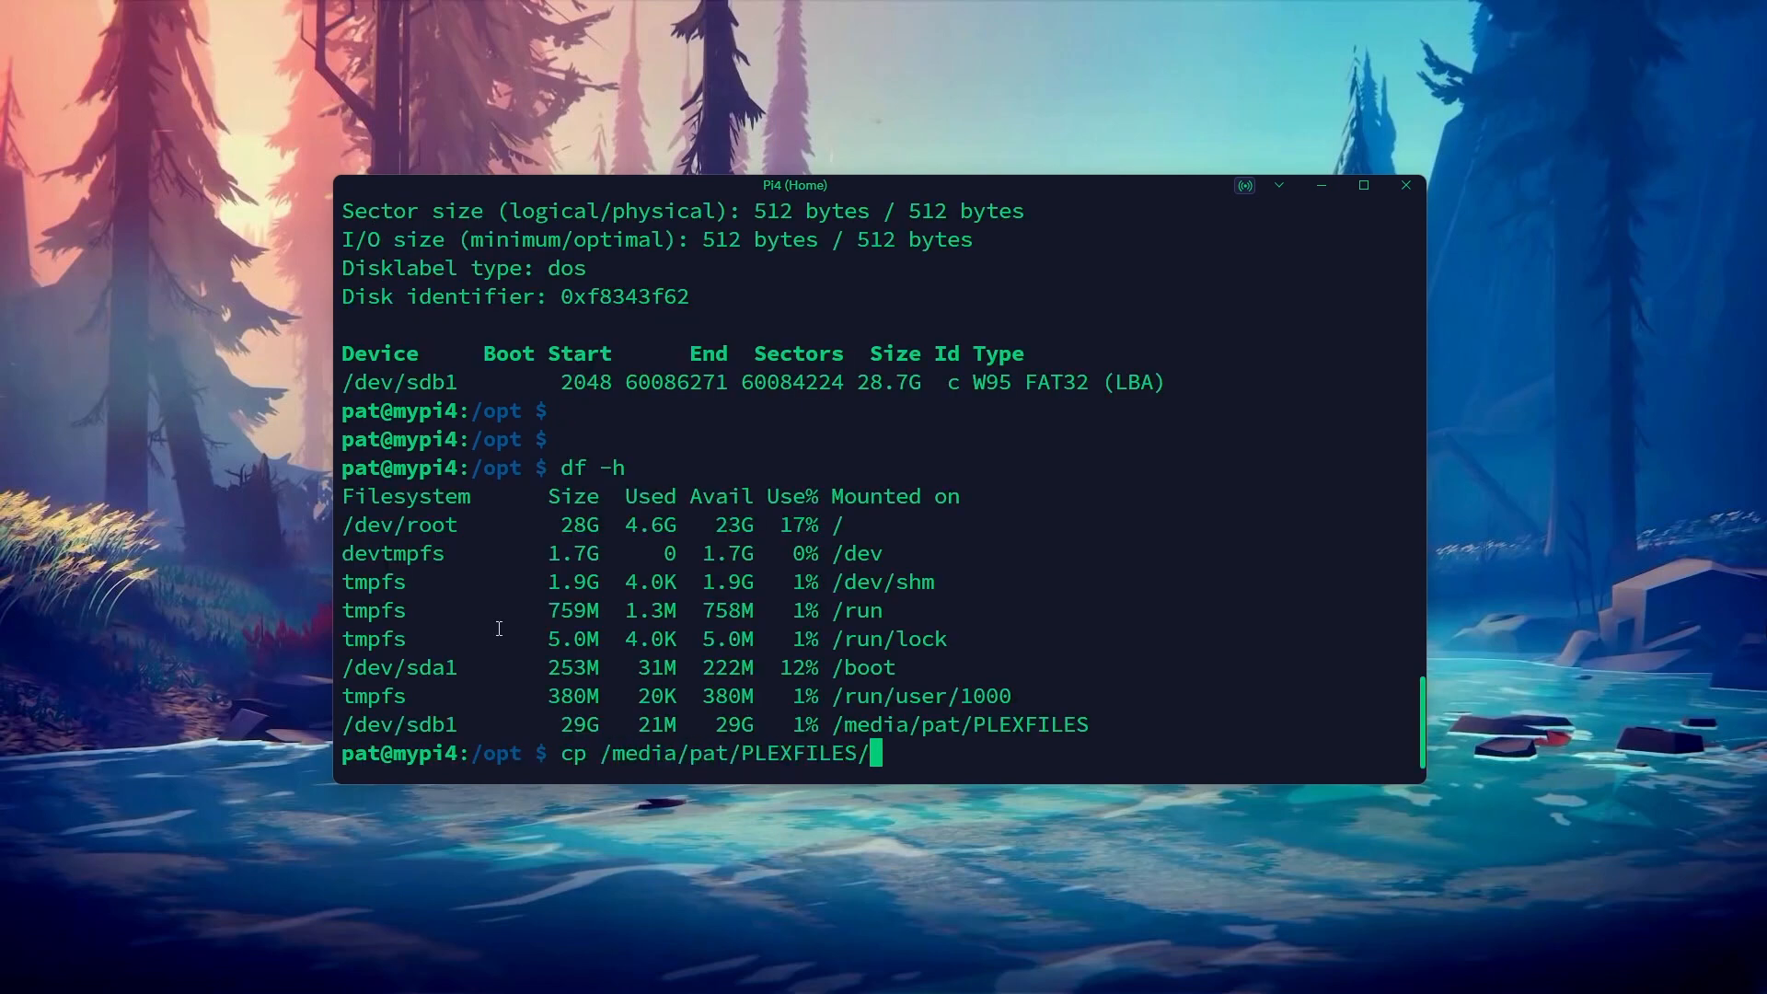
Copy the PLEXFILES drive's intro.mp4 and Outro 10.mp4 into /opt/plex/
{"action": "type", "text": "/opt/"}
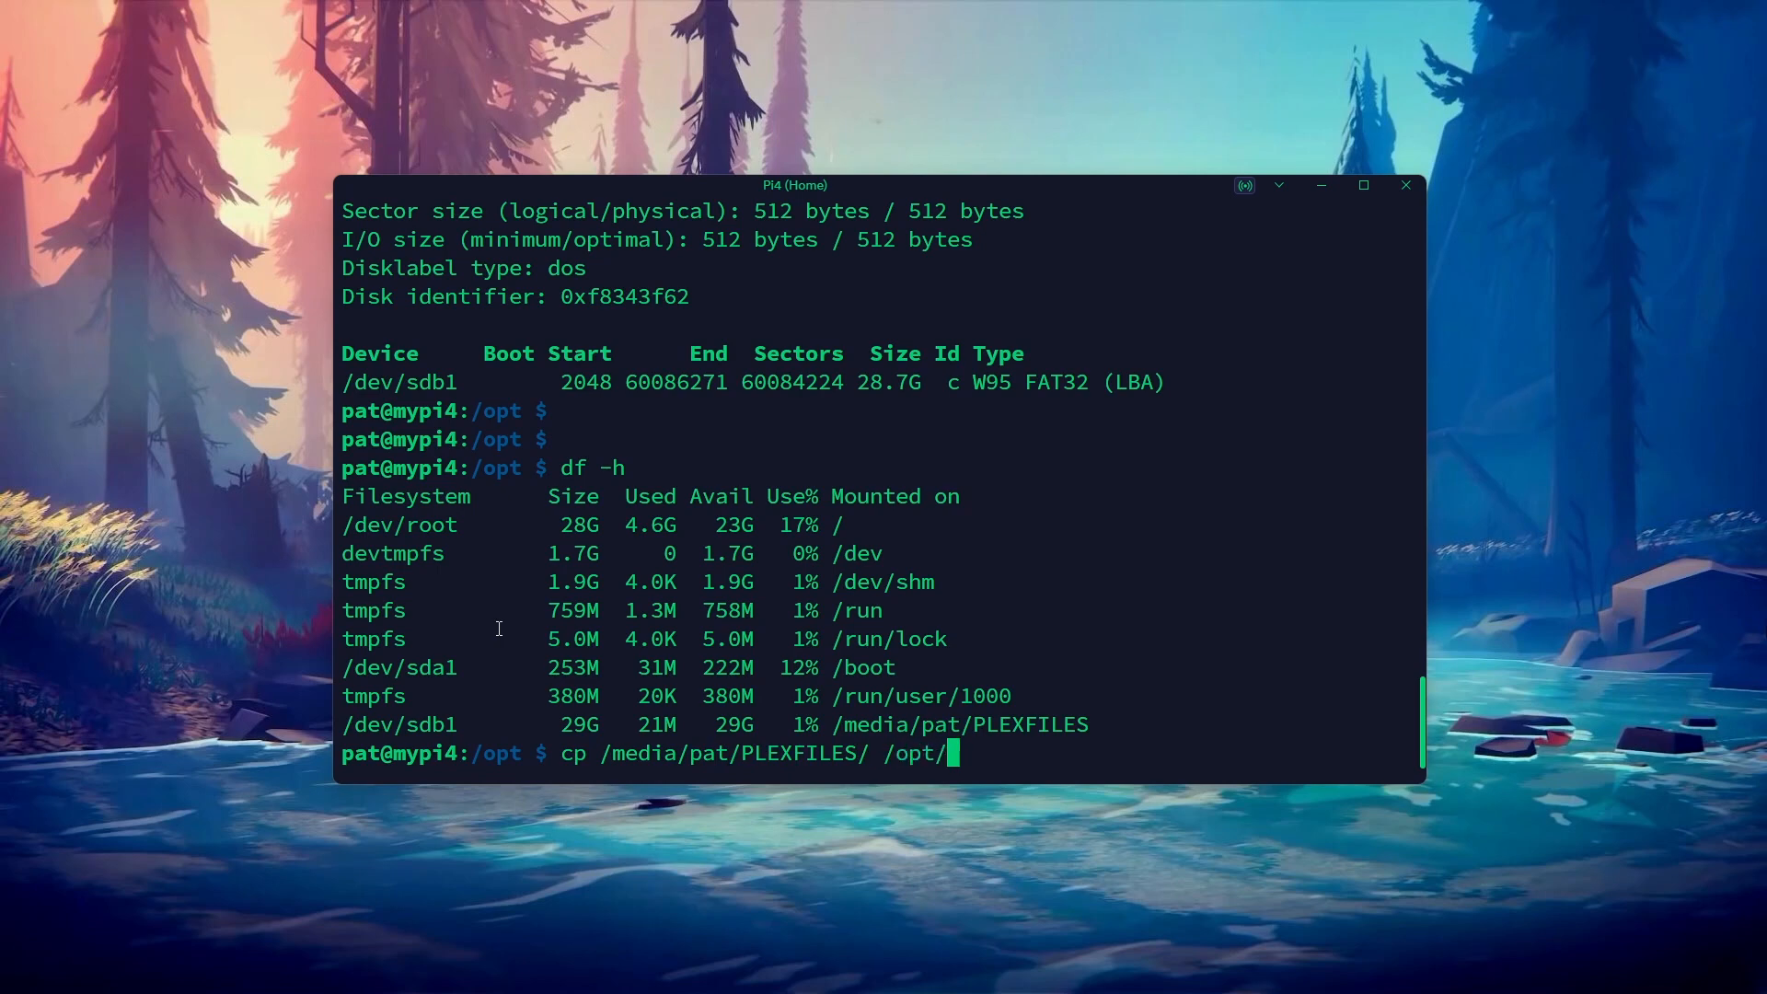
{"action": "type", "text": "plex/"}
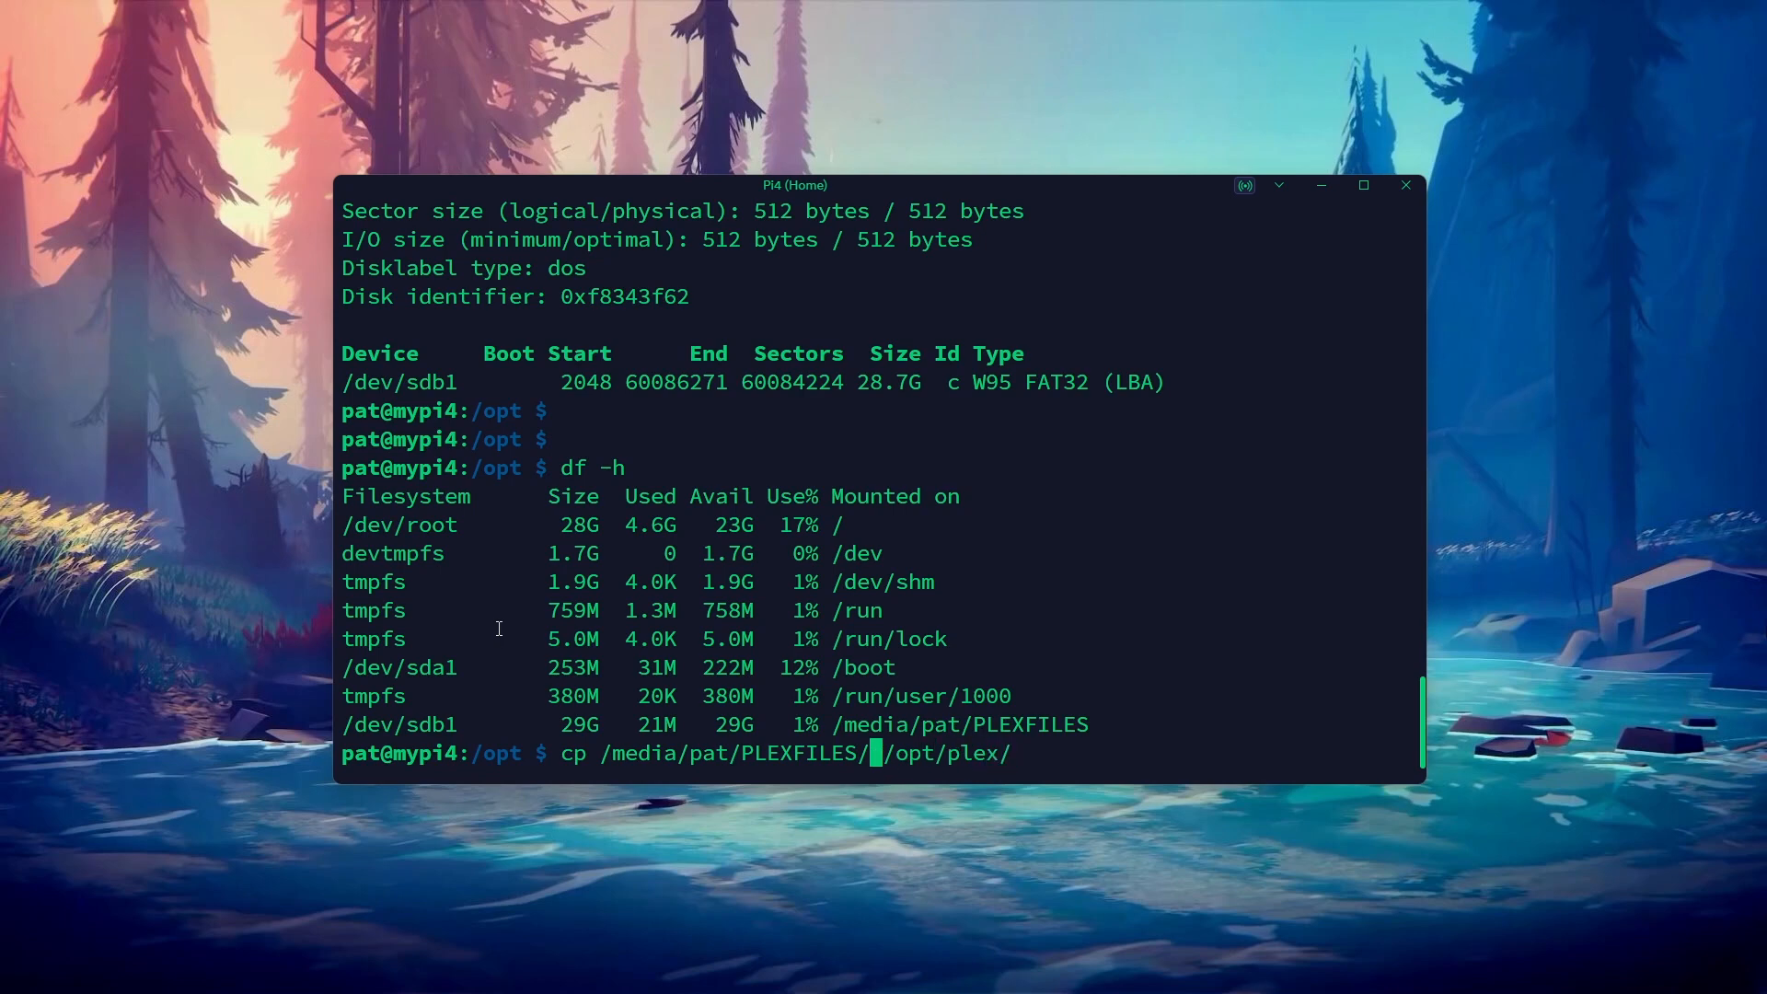
{"action": "type", "text": "*"}
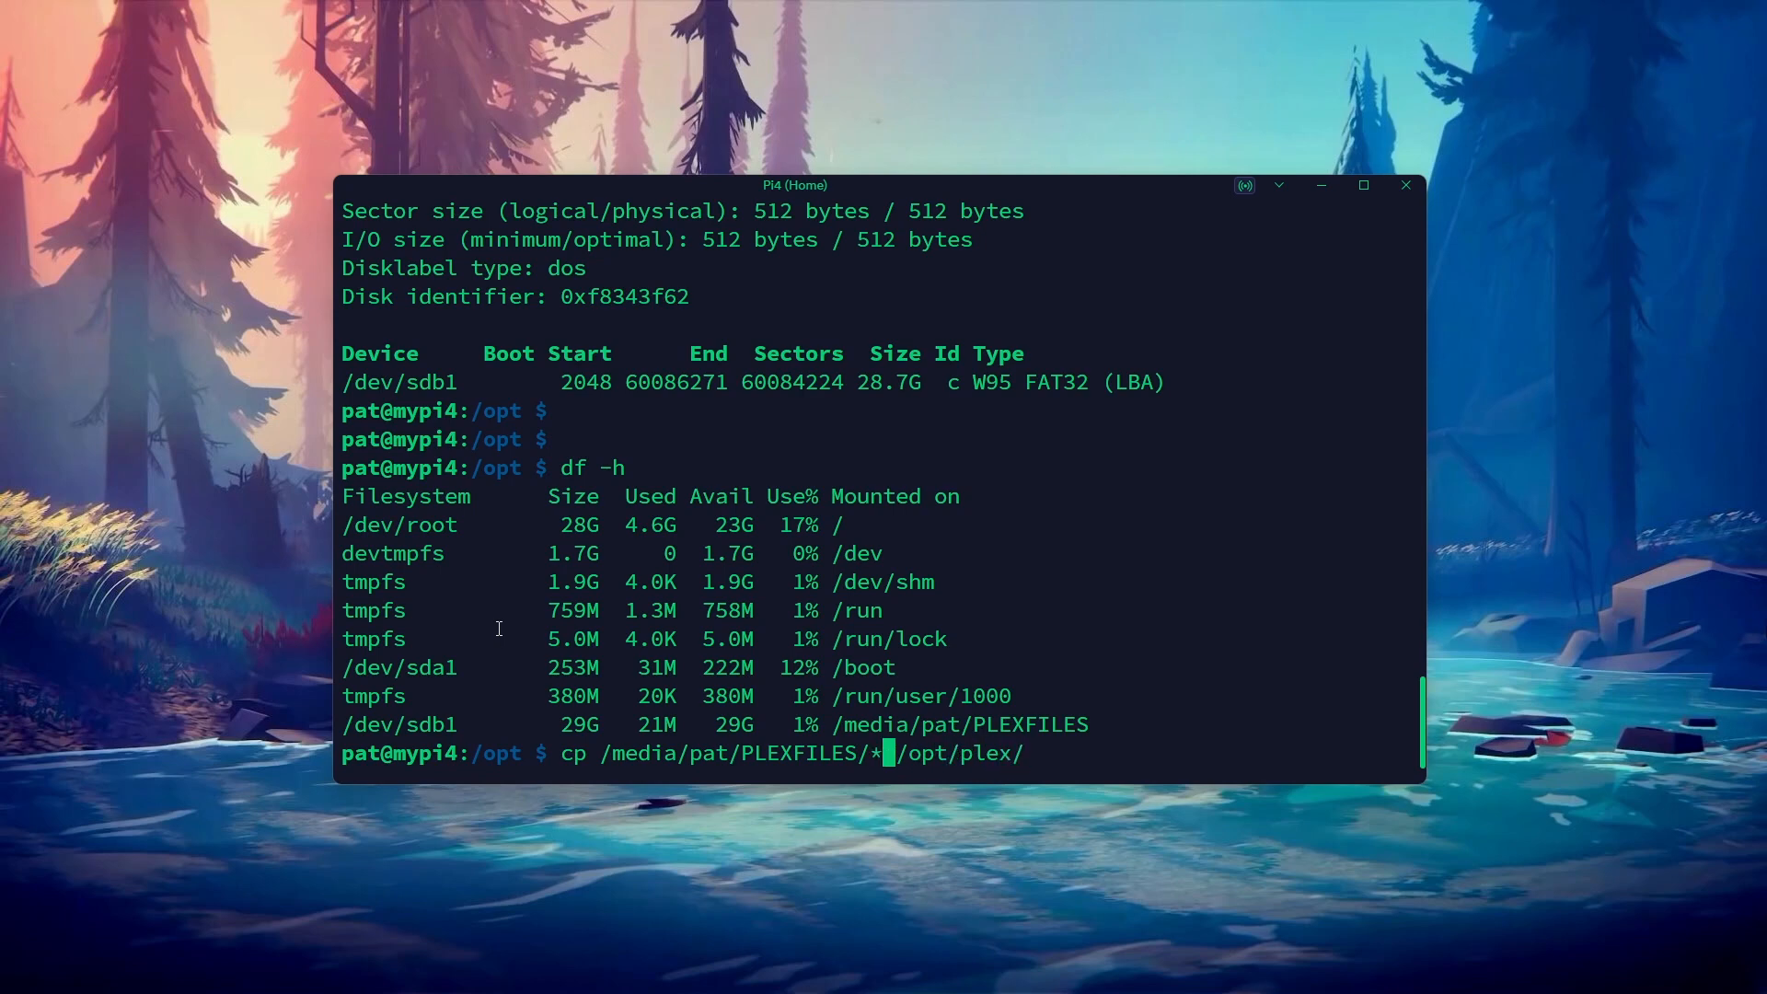
{"action": "key", "text": "Return"}
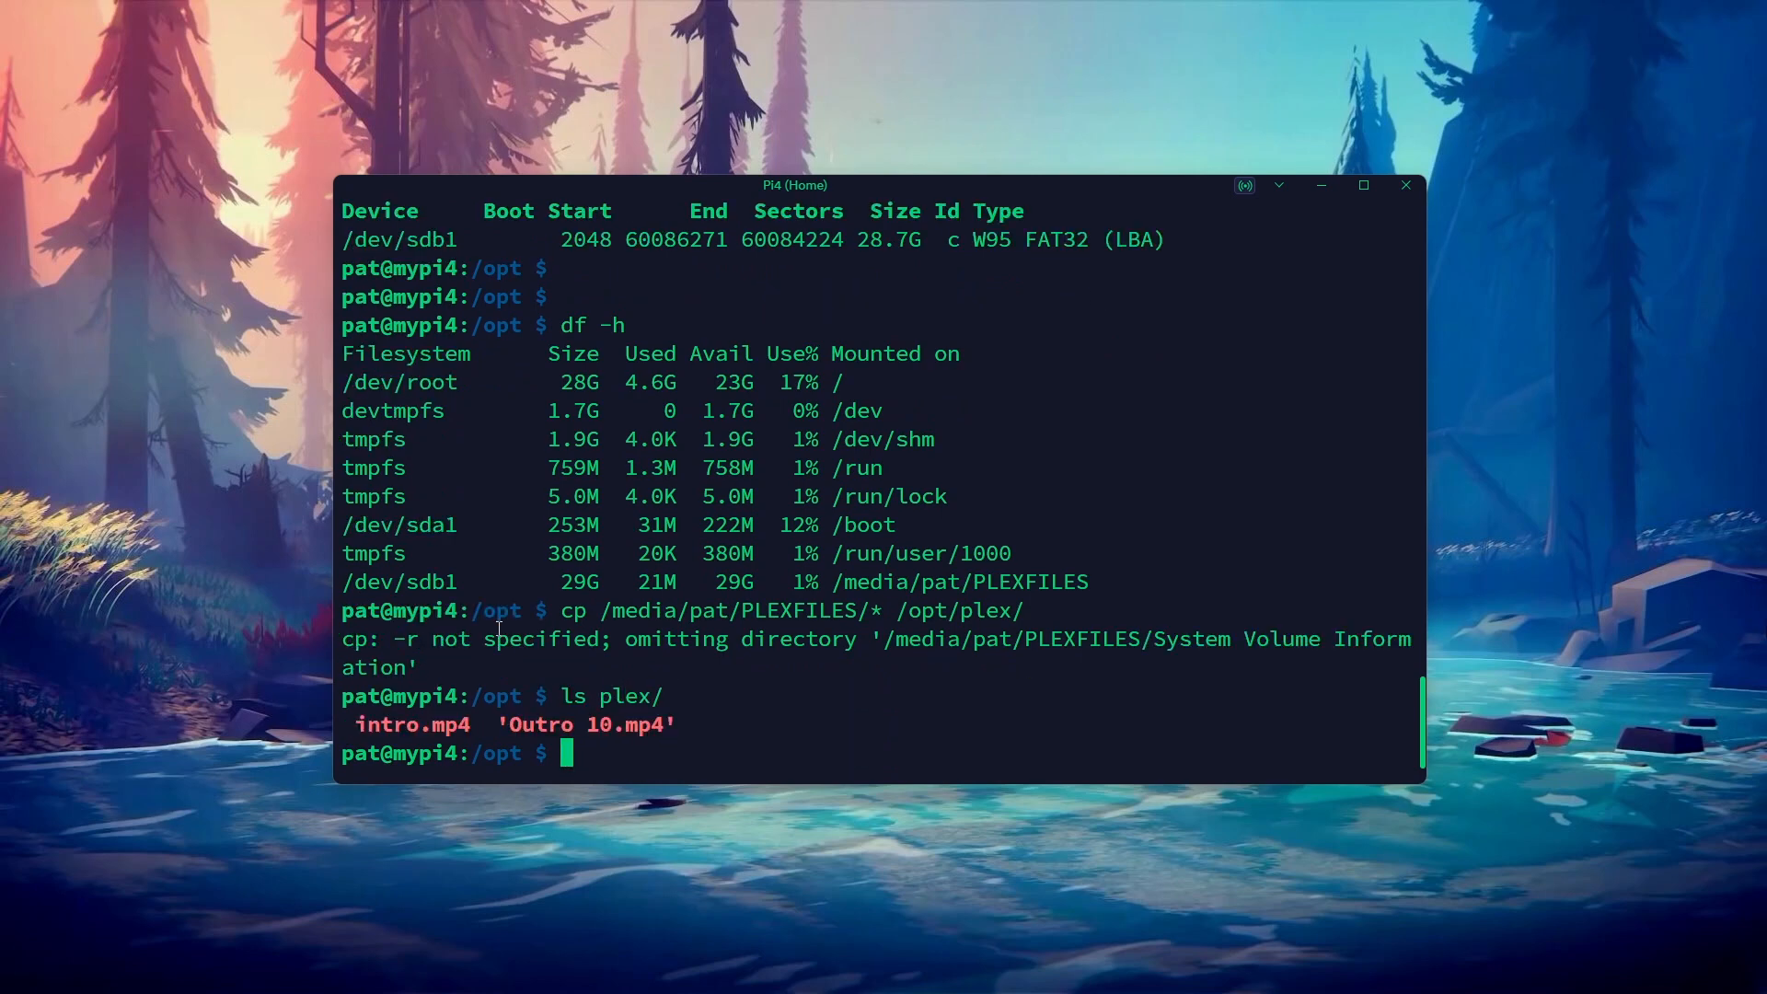
{"action": "mouse_move", "coordinate": [1493, 712]}
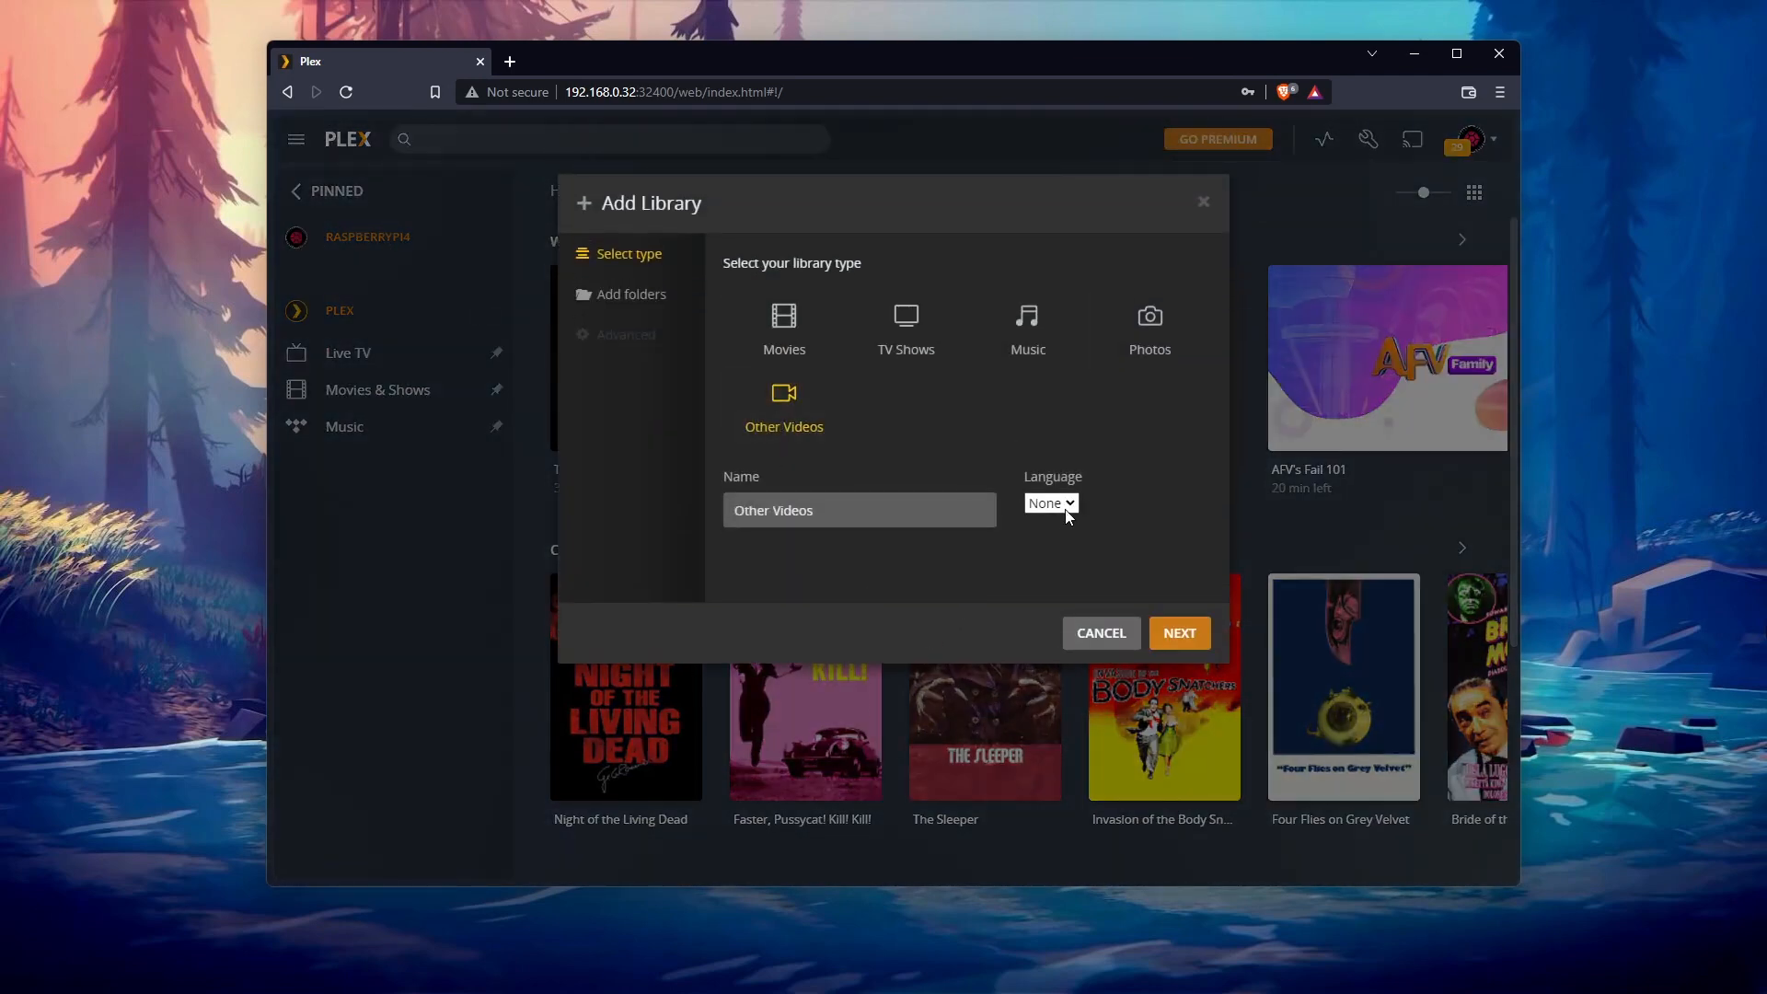
Browse to /opt/plex, add it as the library folder and add the Other Videos library
{"action": "left_click", "coordinate": [1178, 631]}
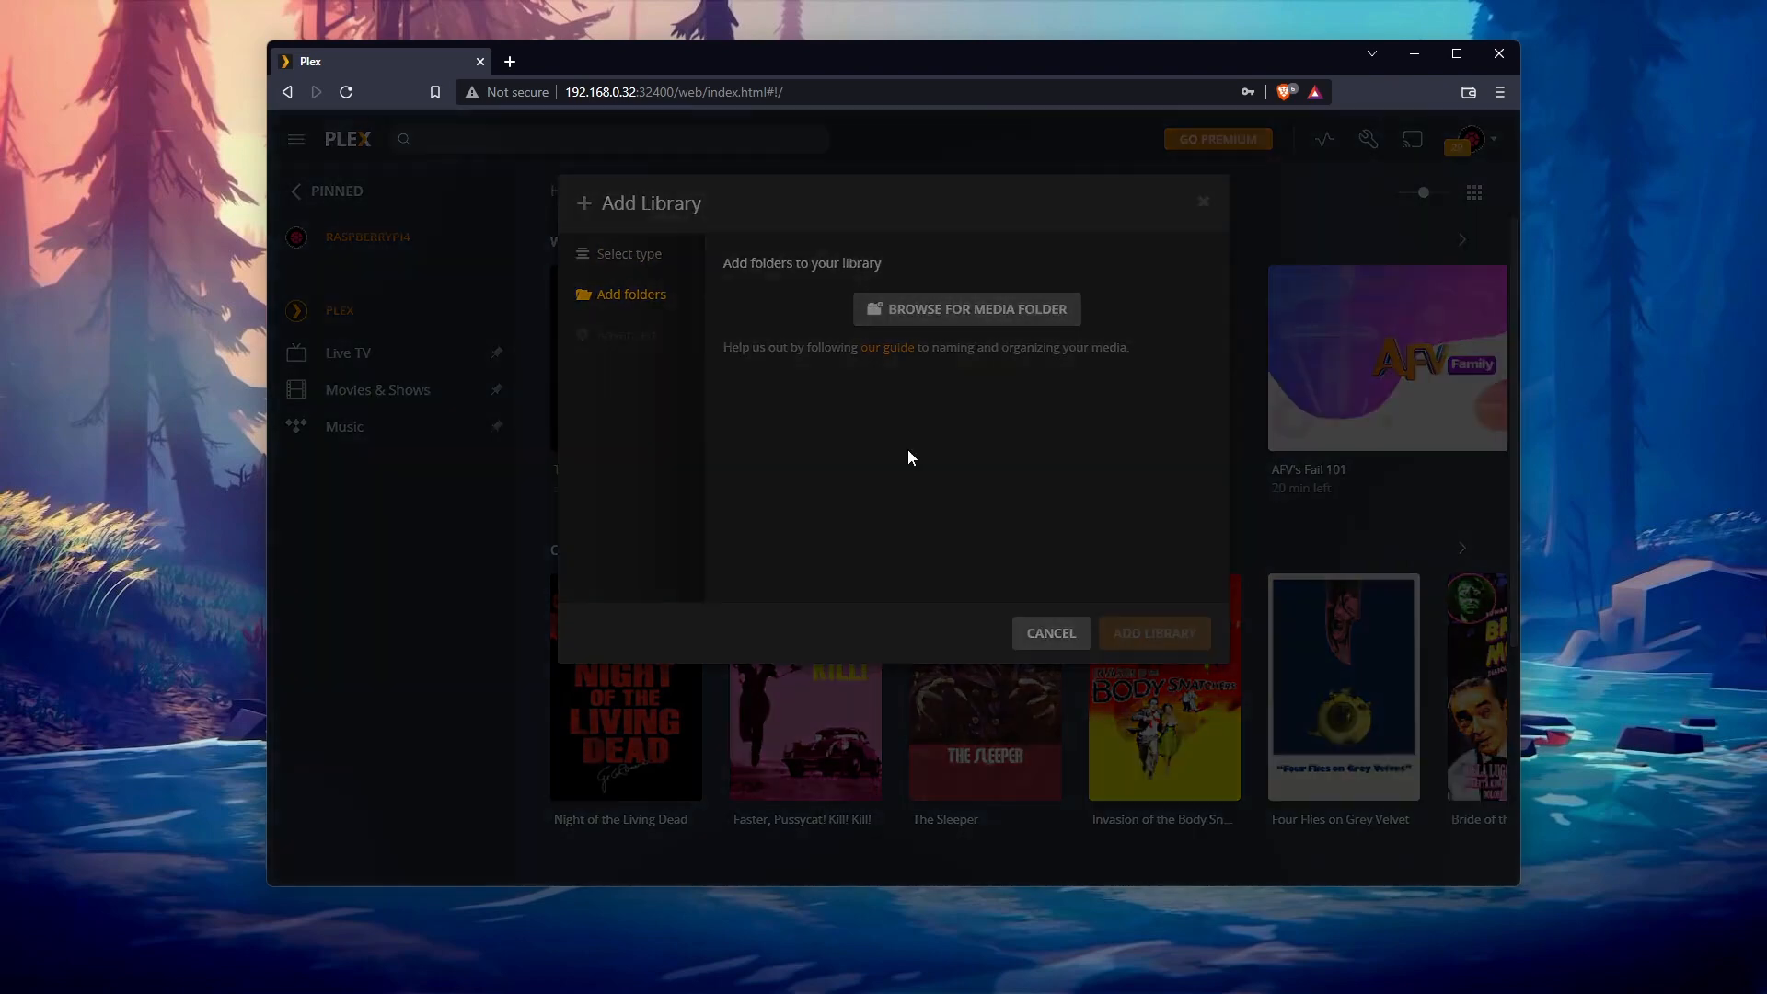
{"action": "left_click", "coordinate": [966, 310]}
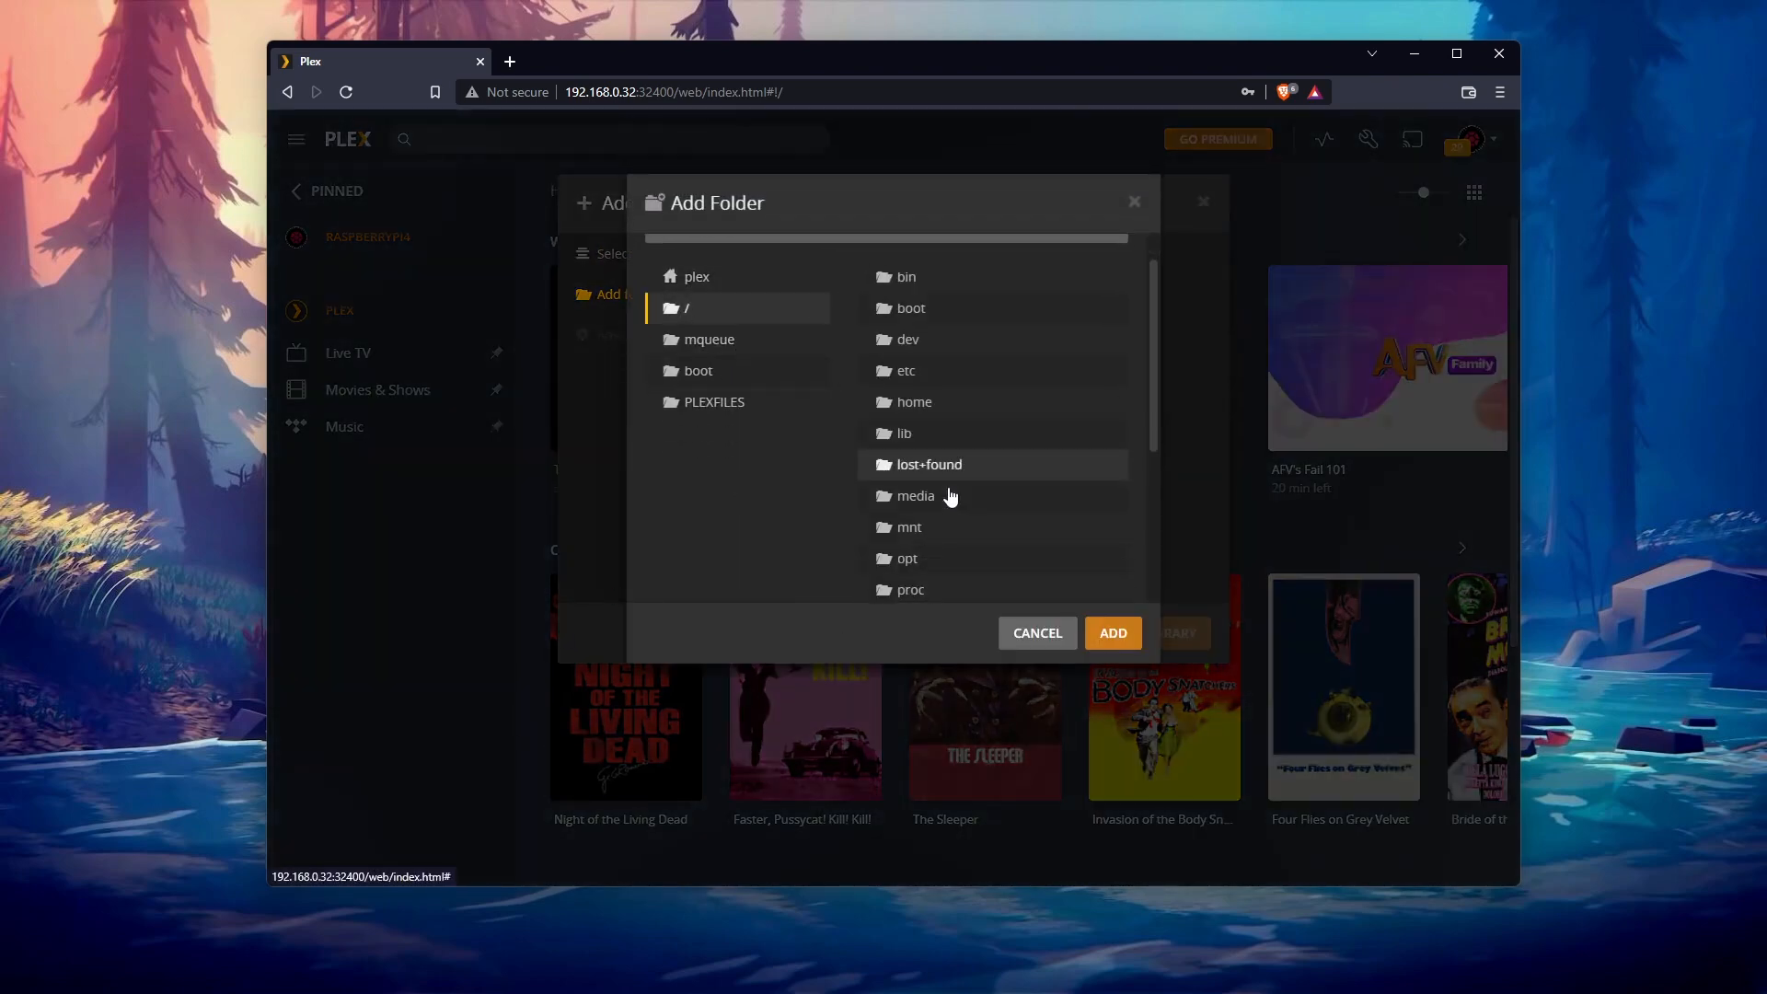
{"action": "scroll", "scroll_direction": "down", "scroll_amount": 3}
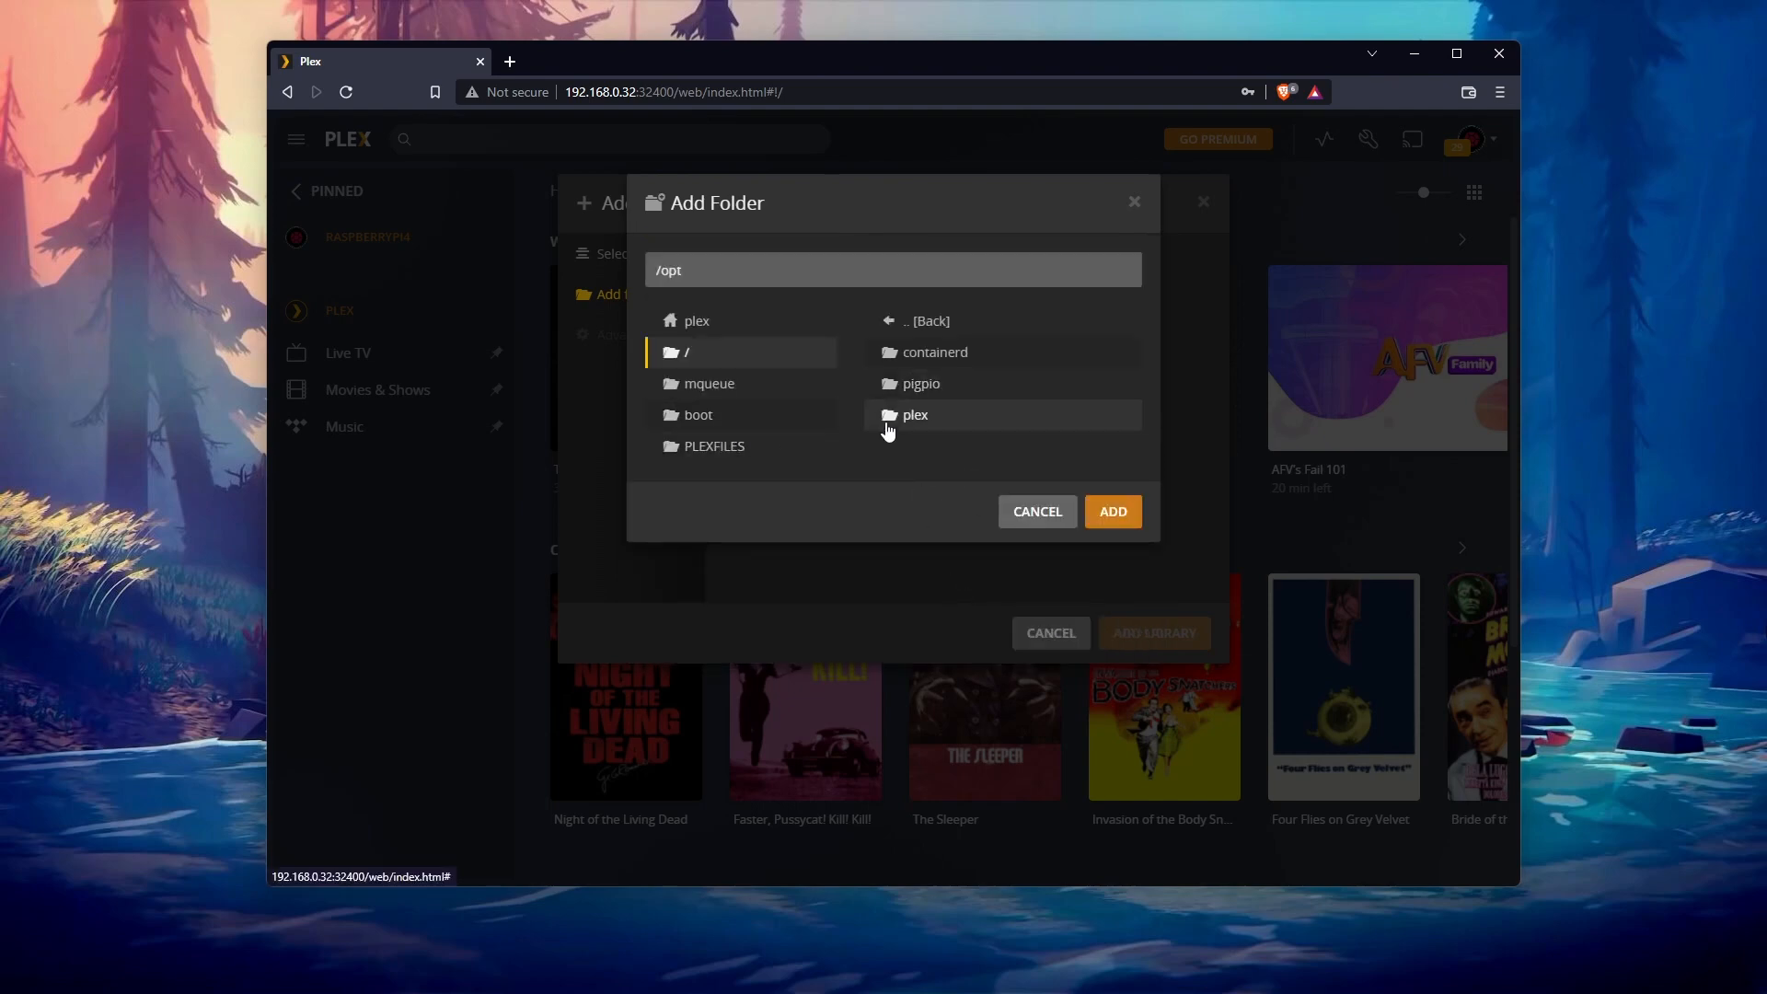
{"action": "left_click", "coordinate": [915, 414]}
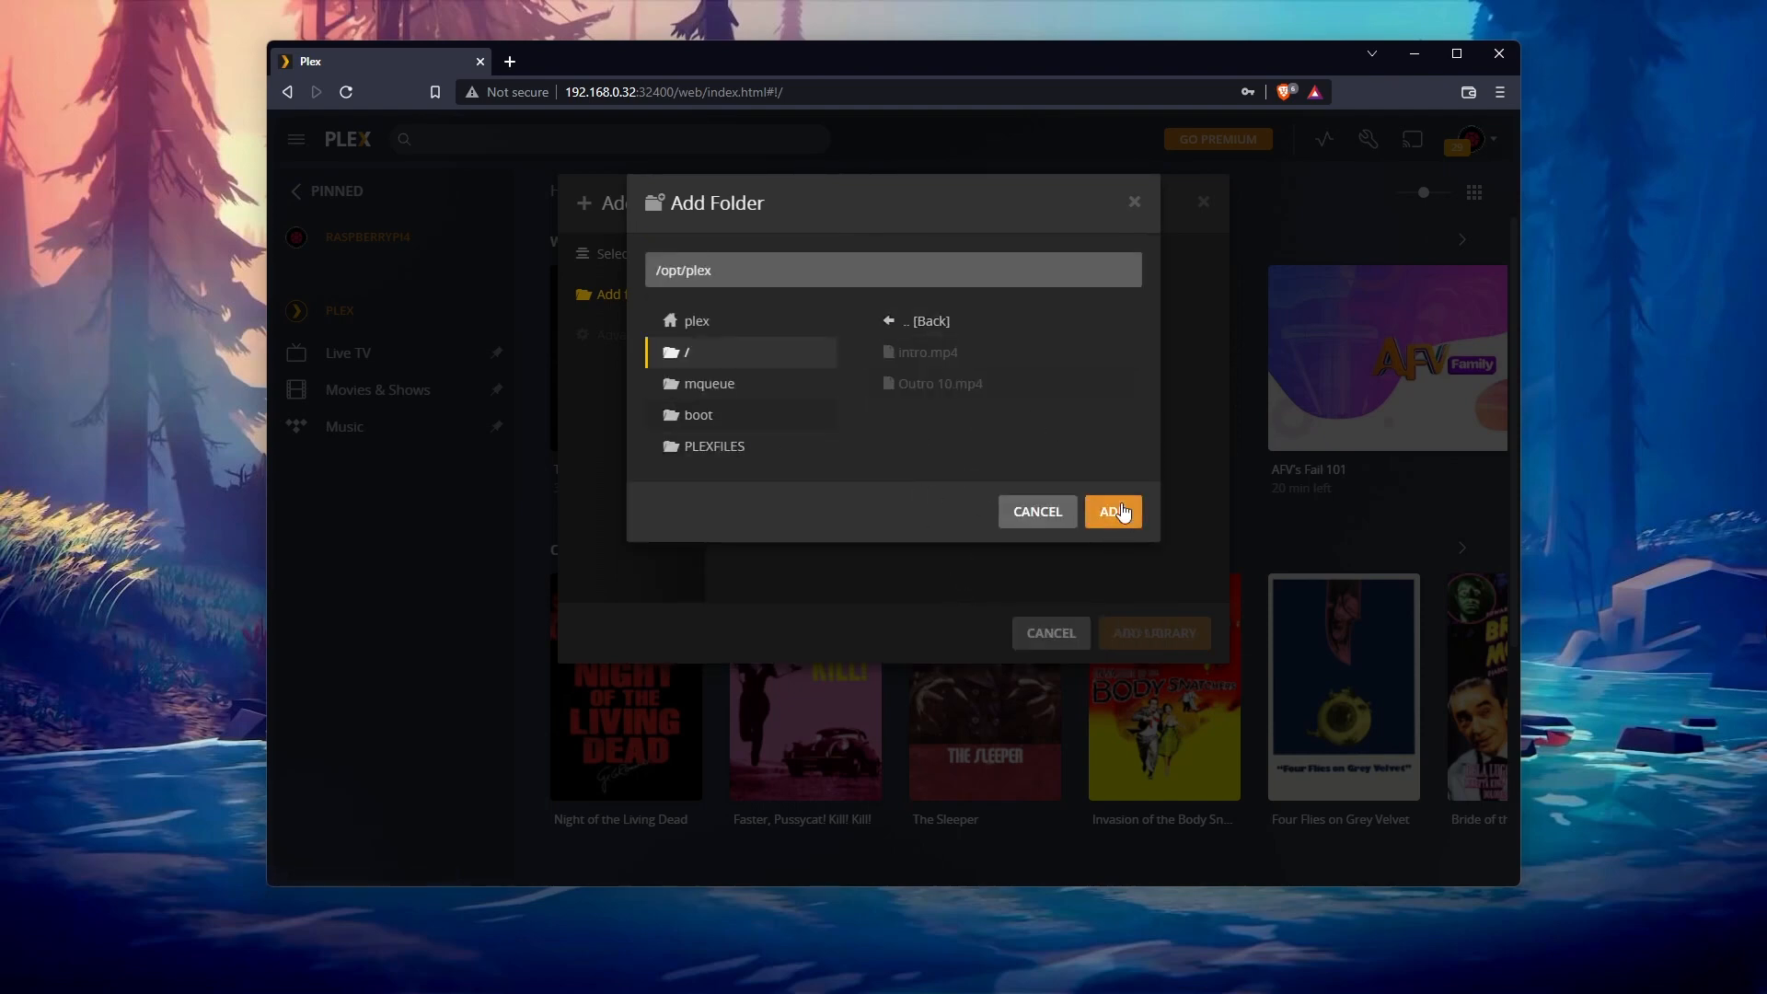
{"action": "left_click", "coordinate": [1112, 509]}
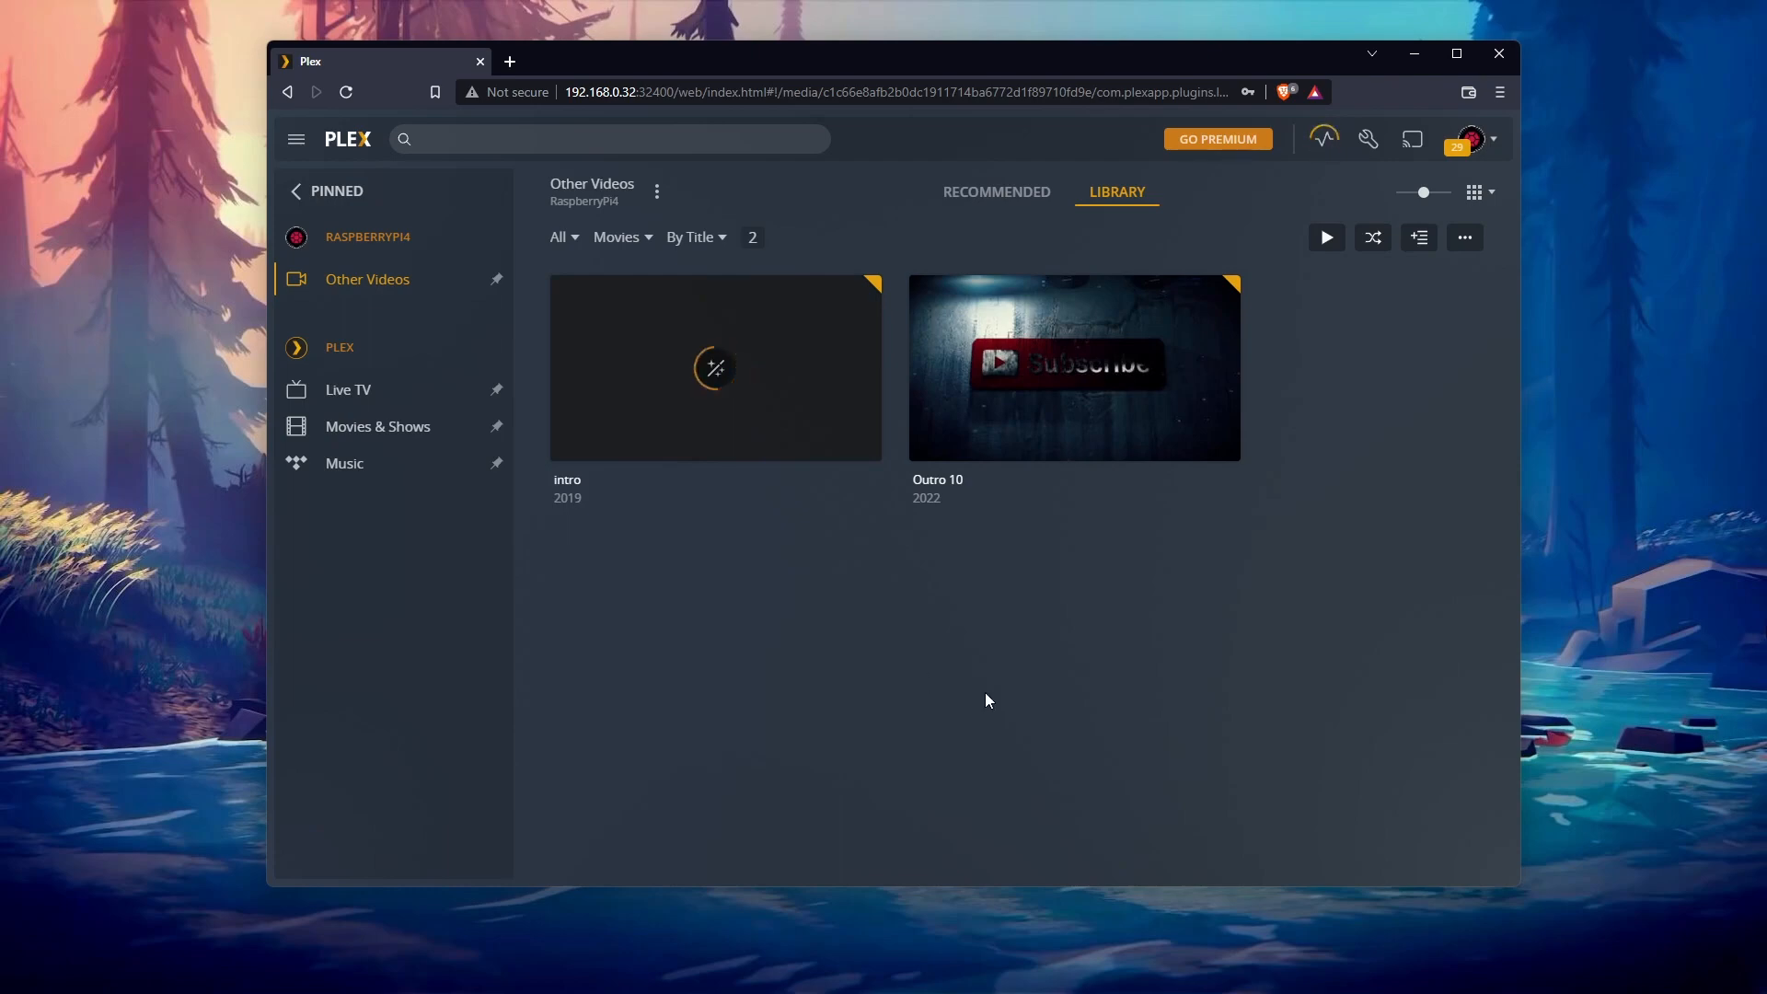
{"action": "left_click", "coordinate": [714, 368]}
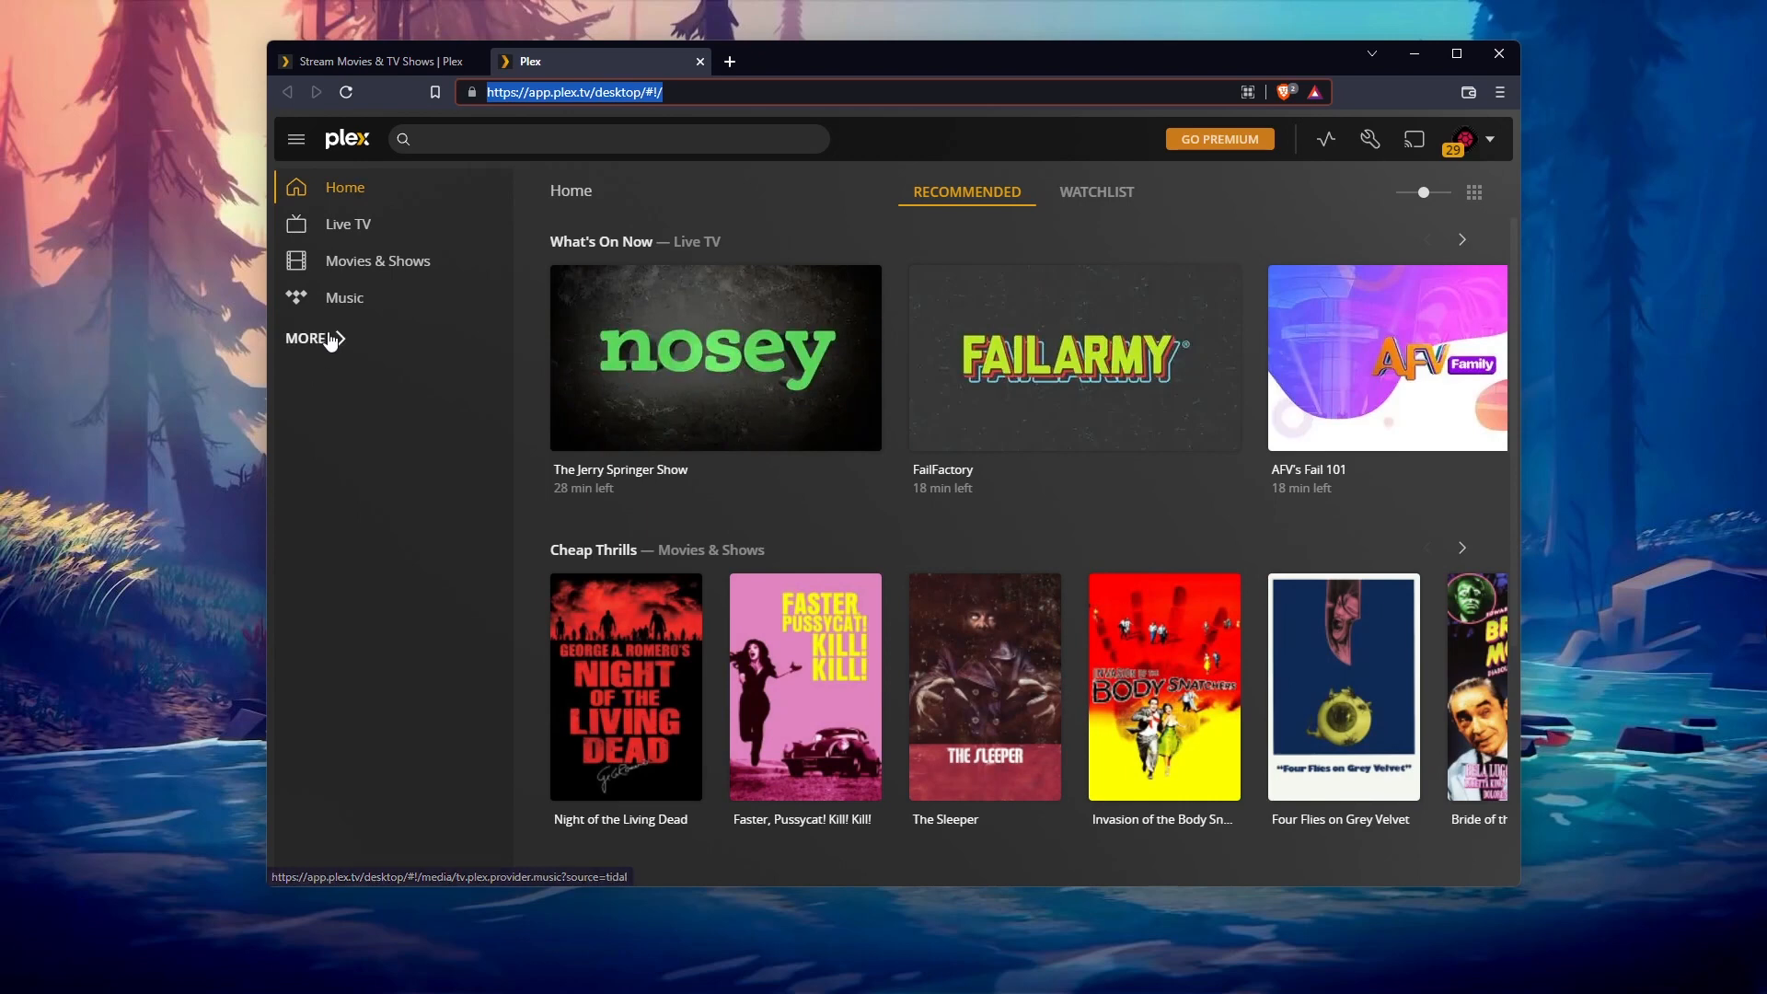
Expand More in the sidebar and open RaspberryPi4's My videos library
{"action": "left_click", "coordinate": [310, 339]}
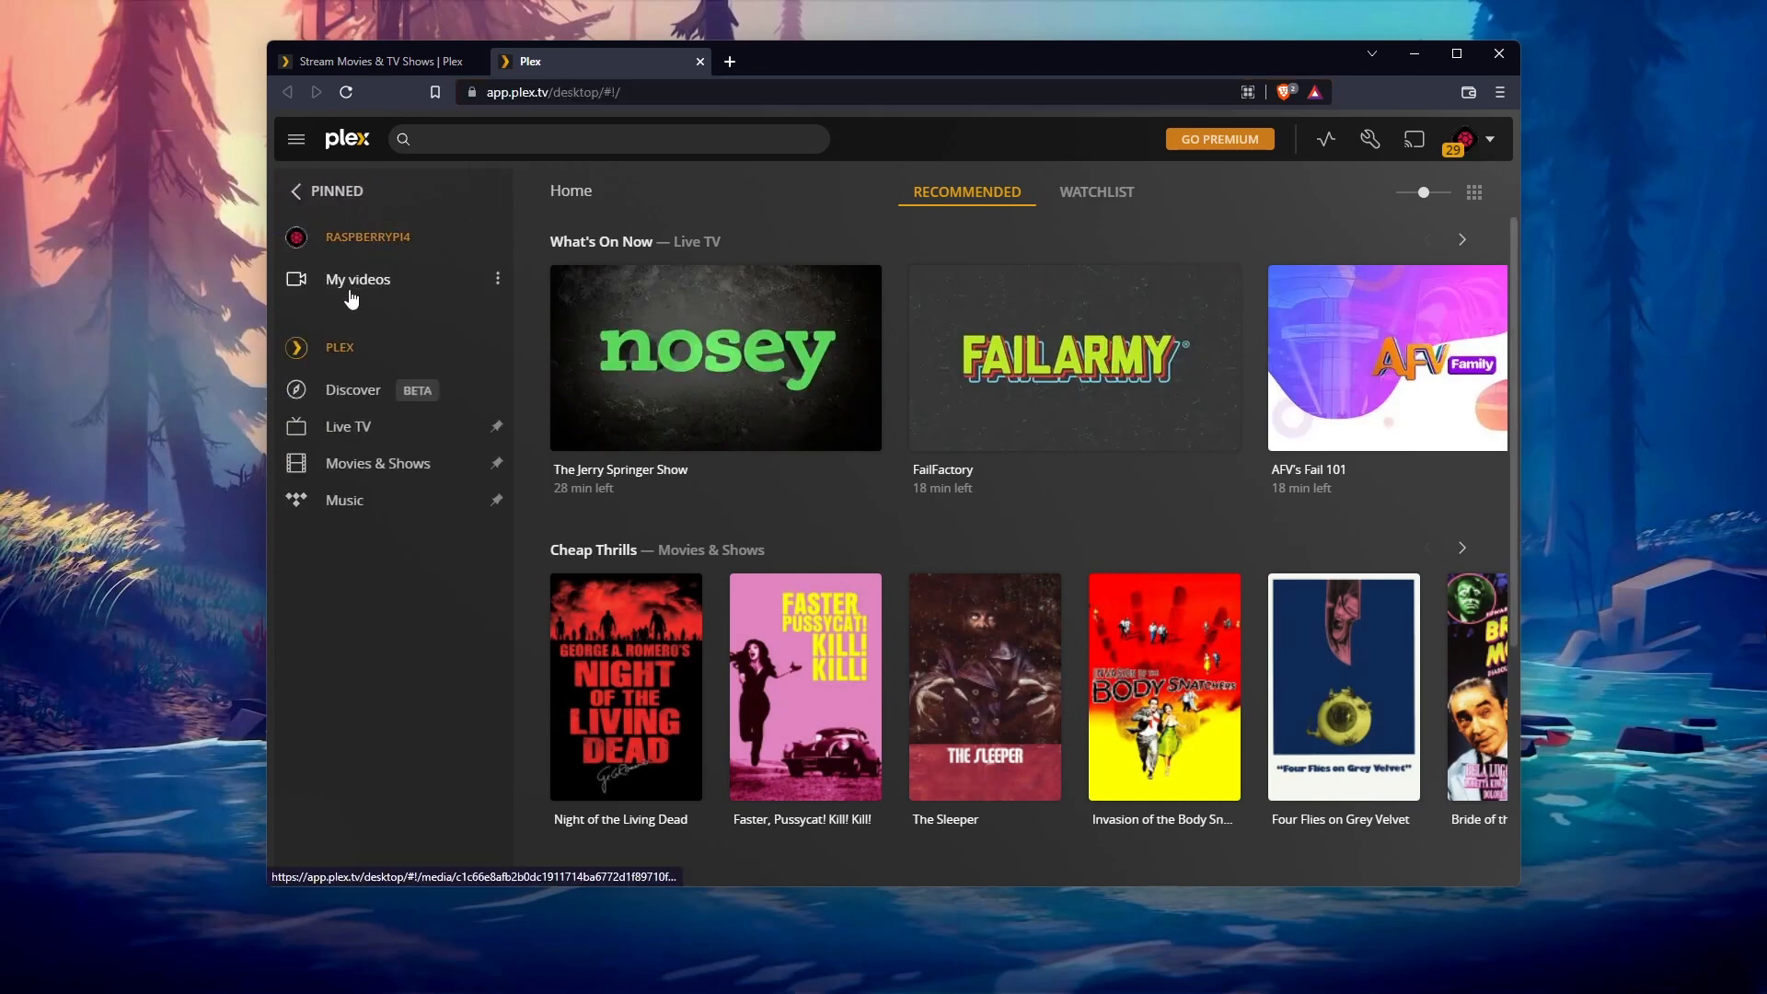
{"action": "left_click", "coordinate": [359, 278]}
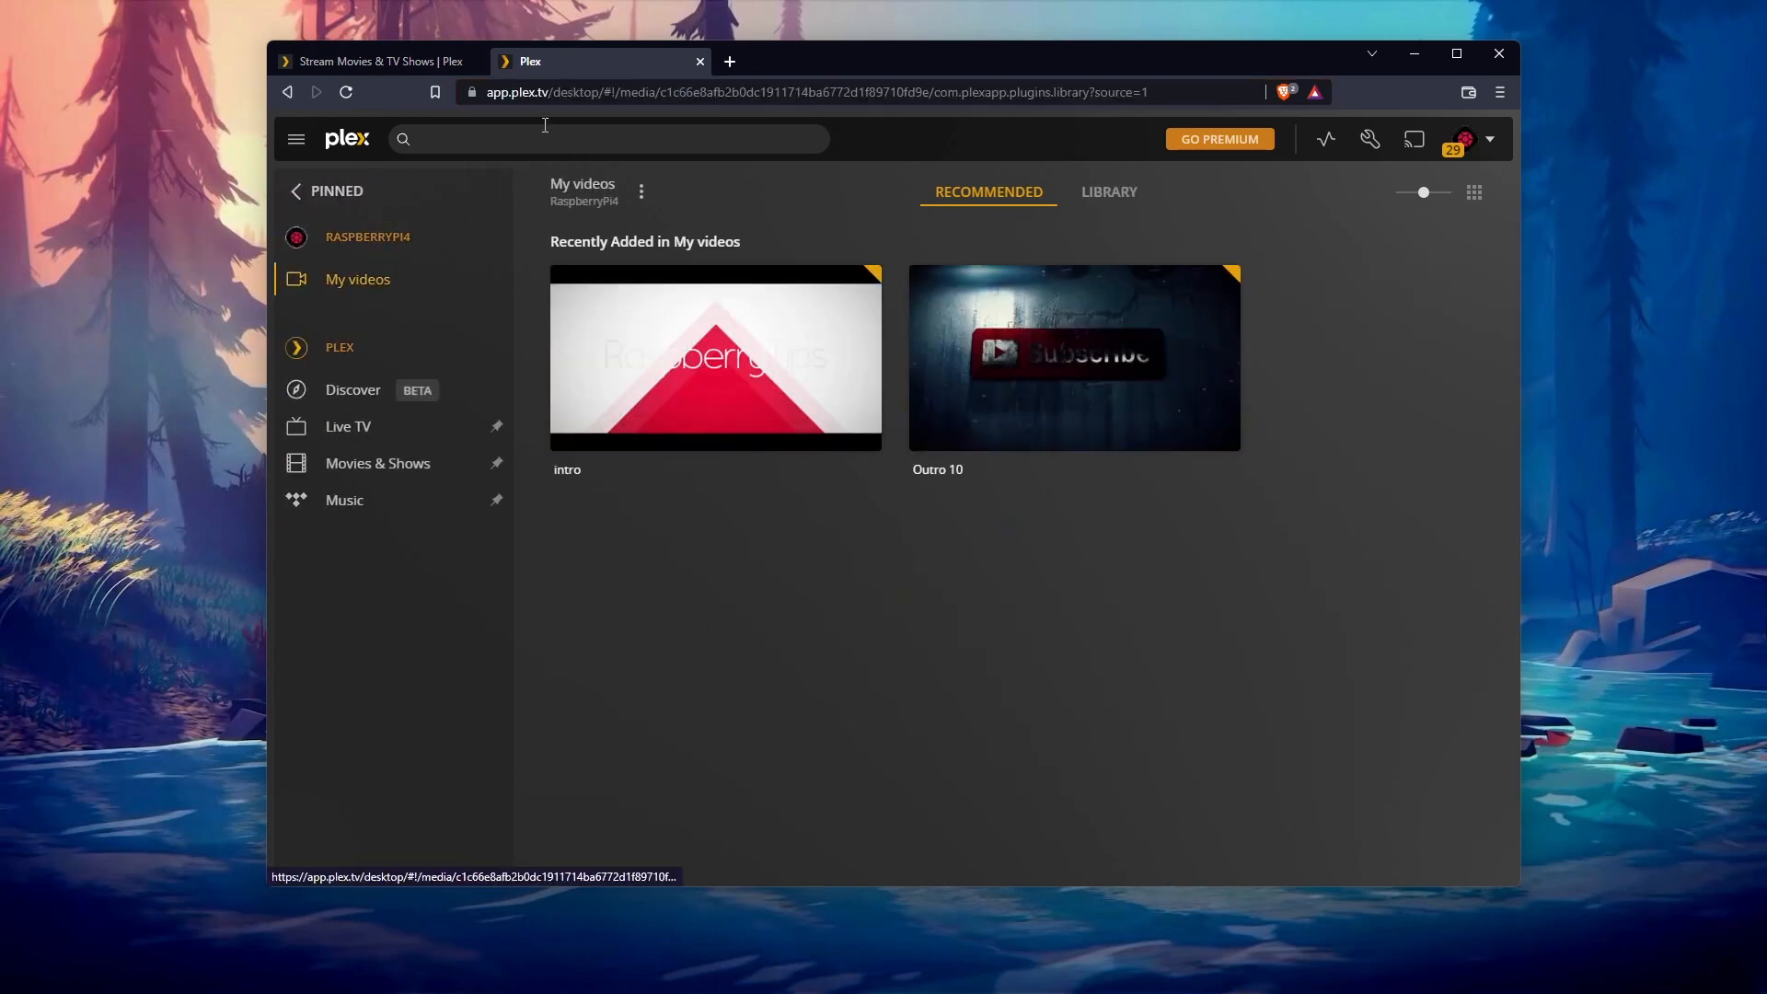